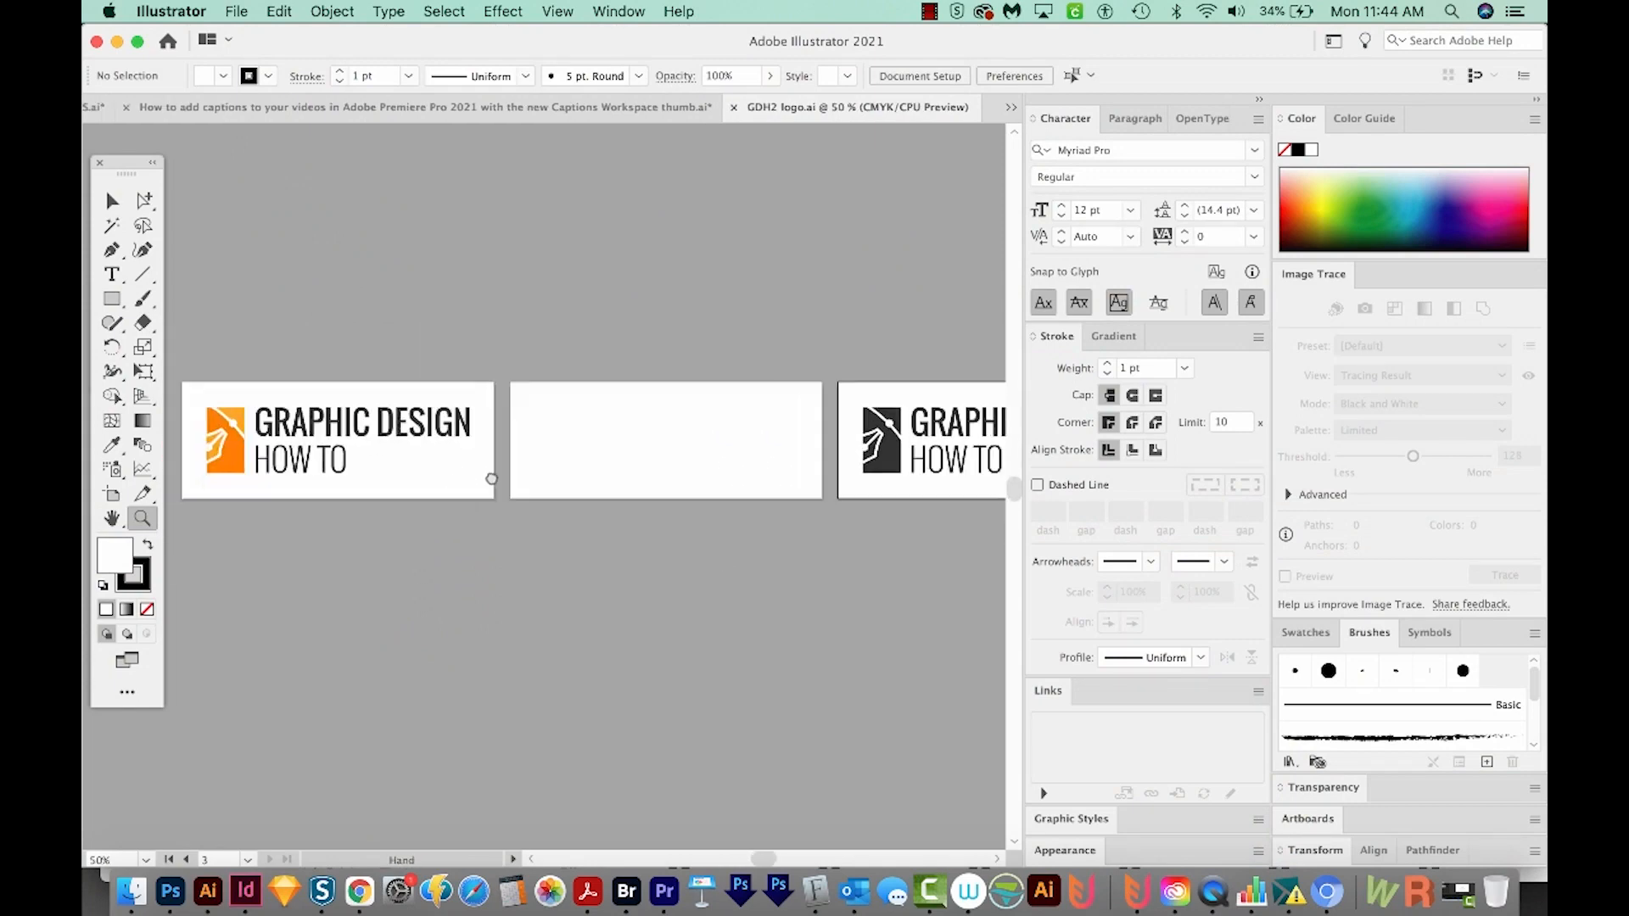
Open the Artboards panel to check the Color, White and Black artboard names.
click(364, 436)
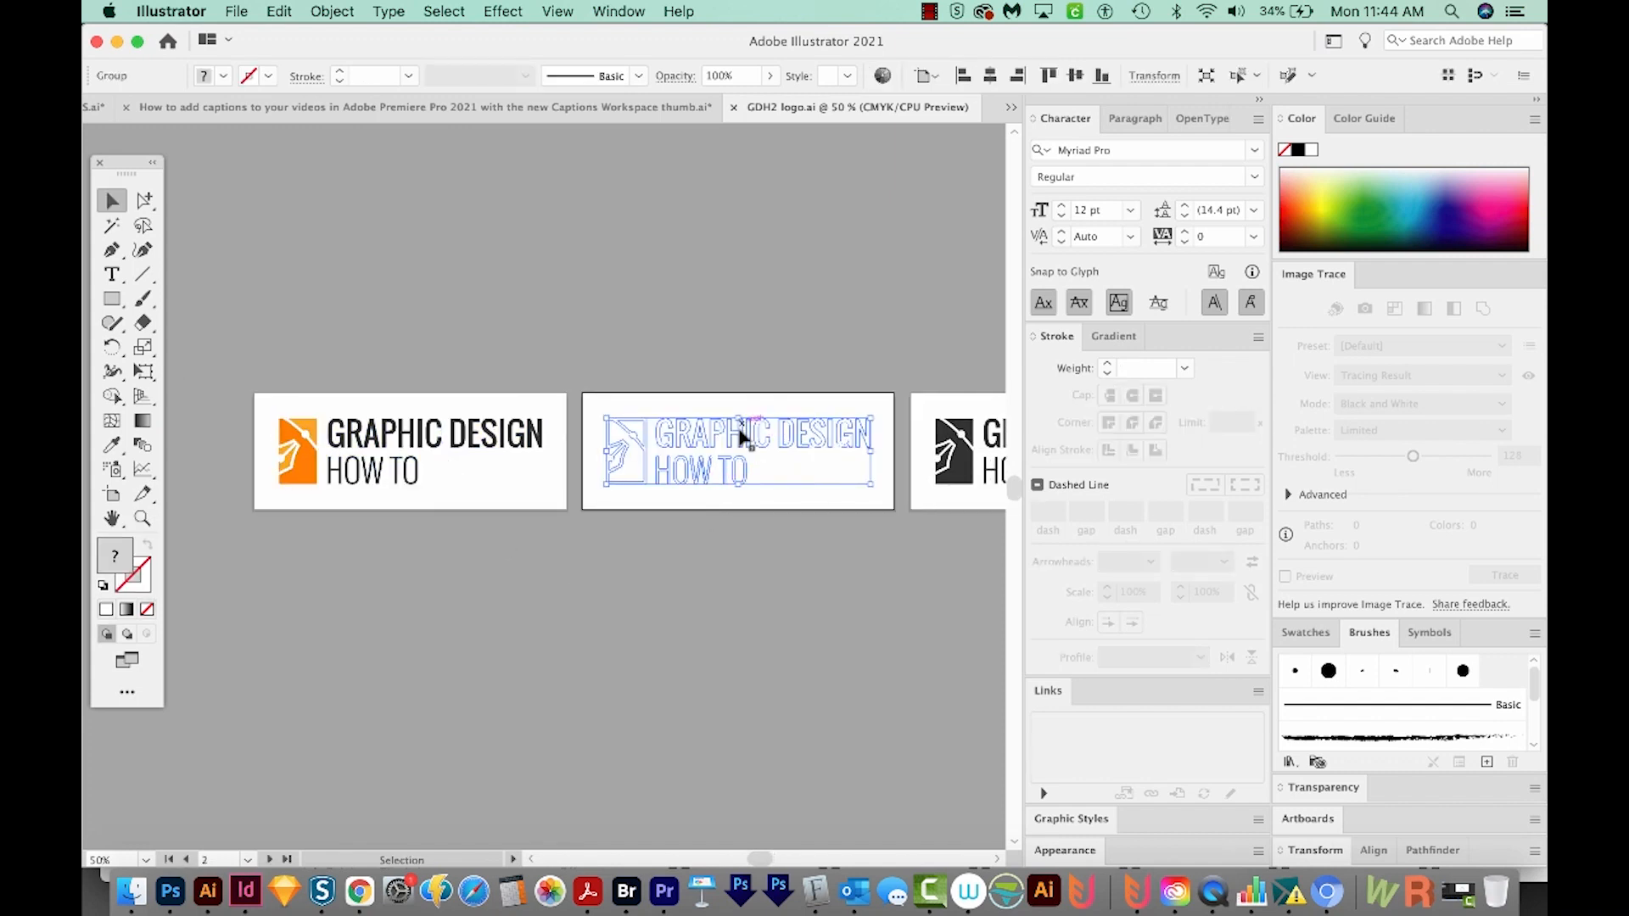
drag(738, 447, 691, 509)
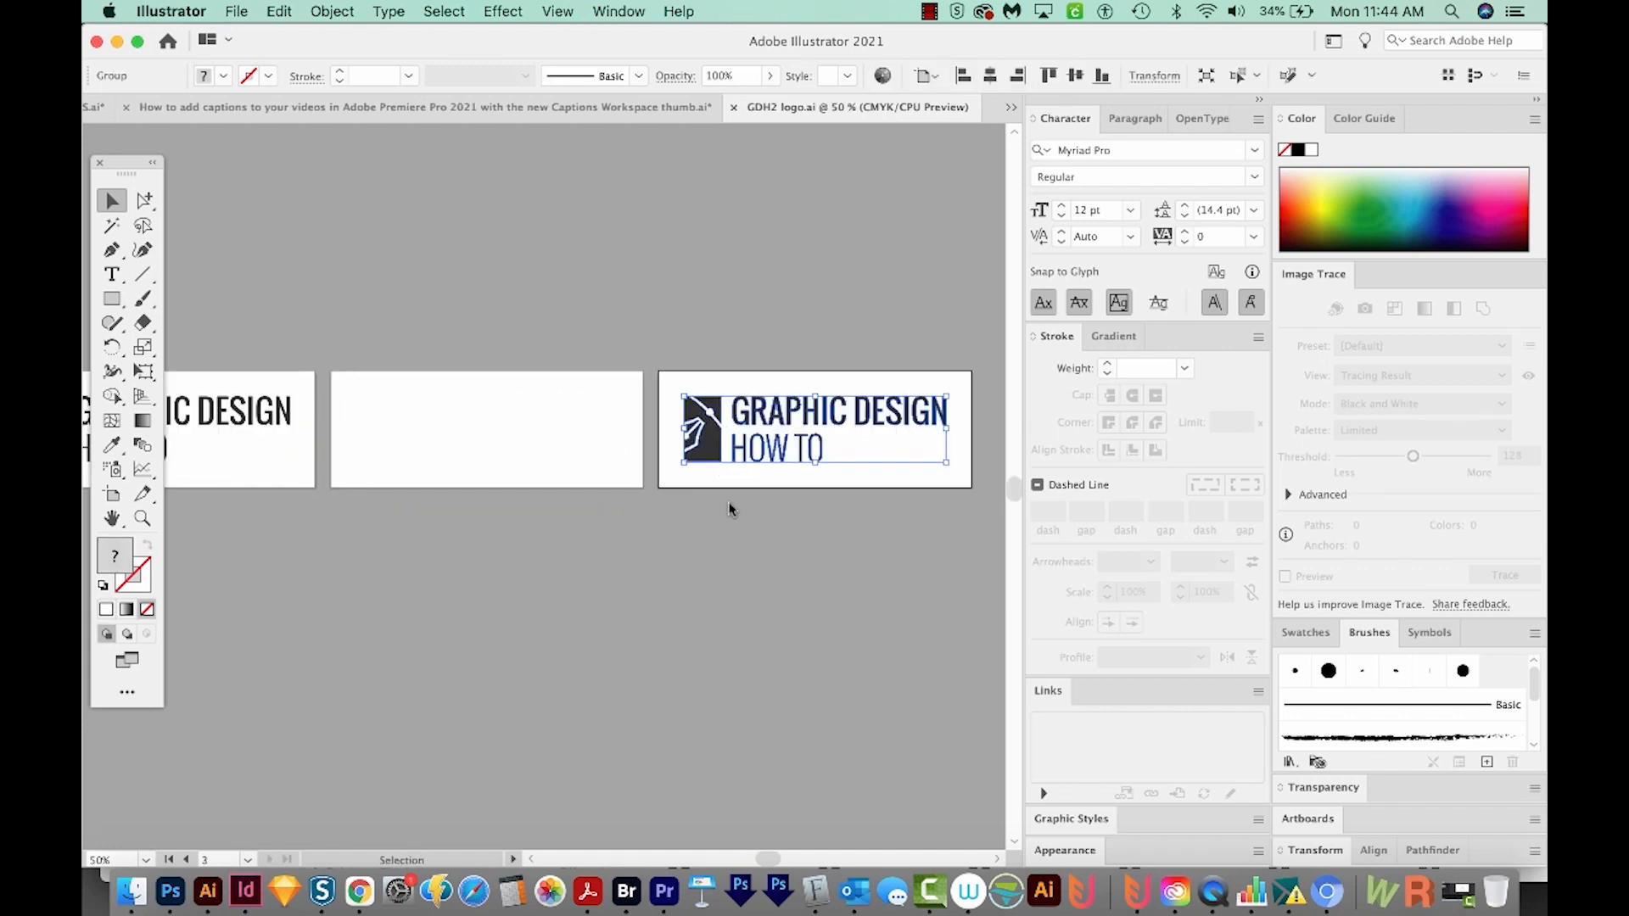
mouse_move(695, 491)
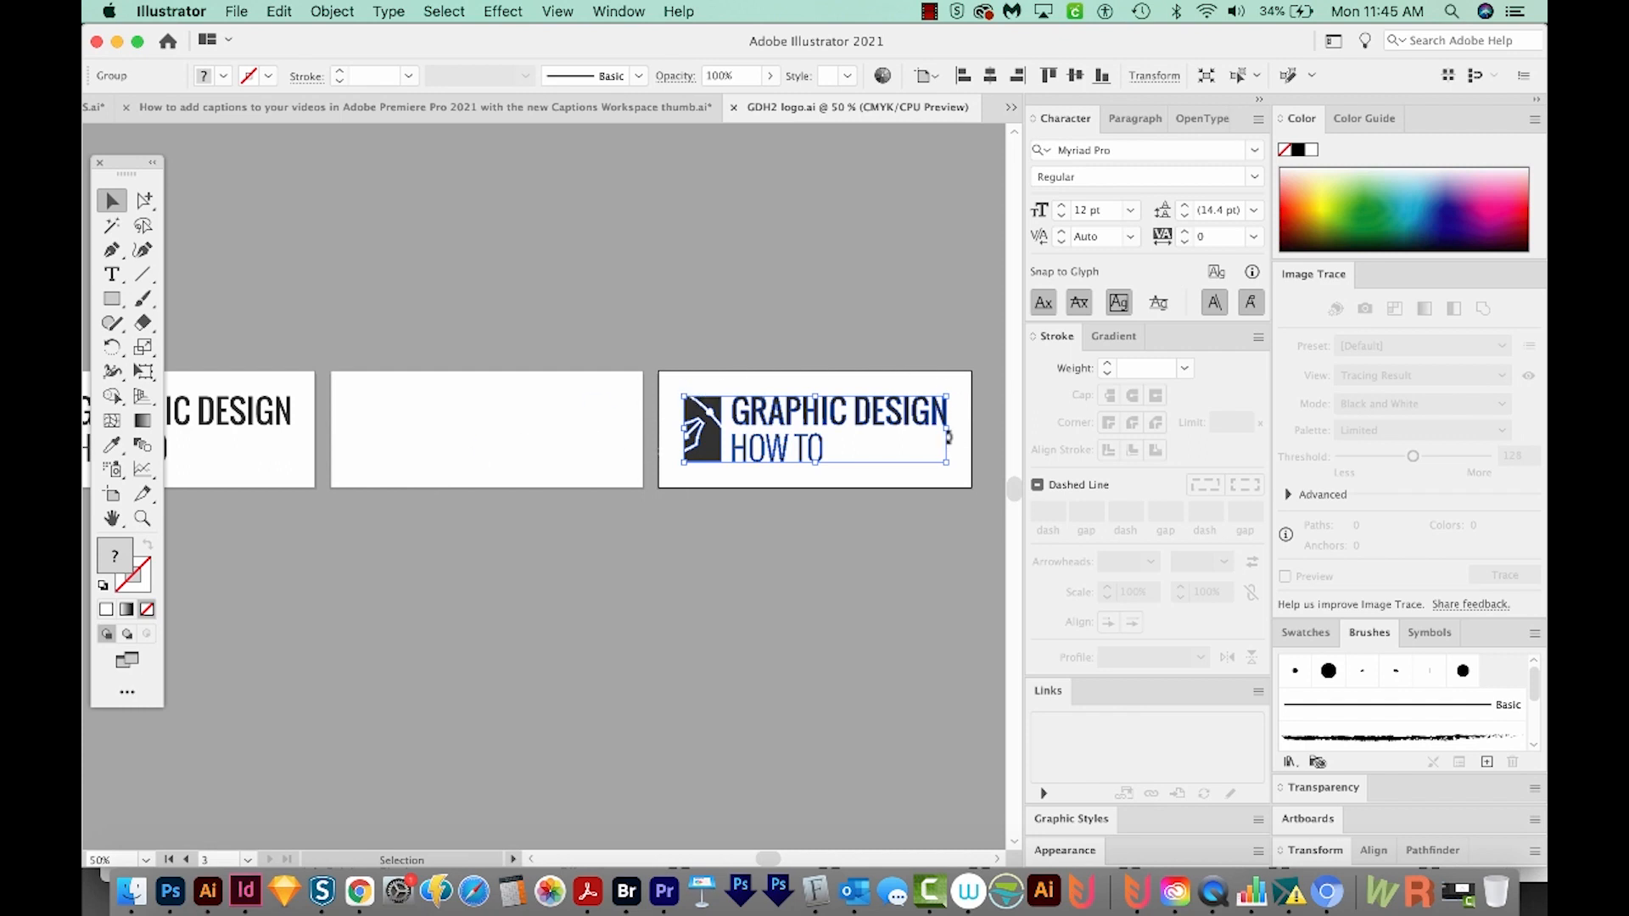
mouse_move(948, 437)
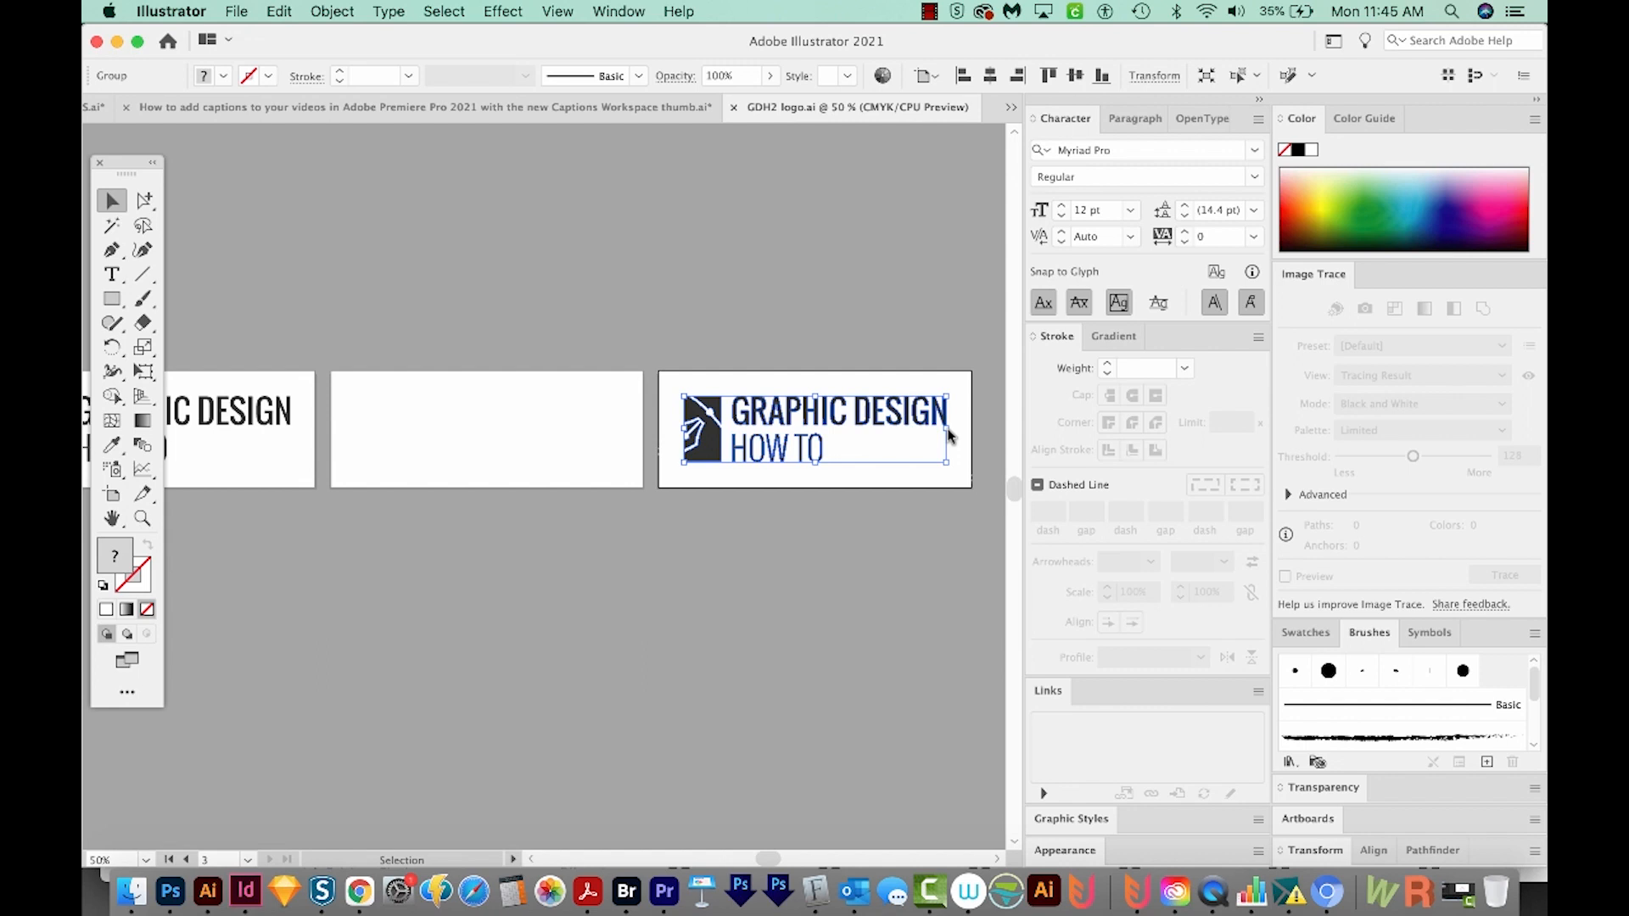
mouse_move(964, 416)
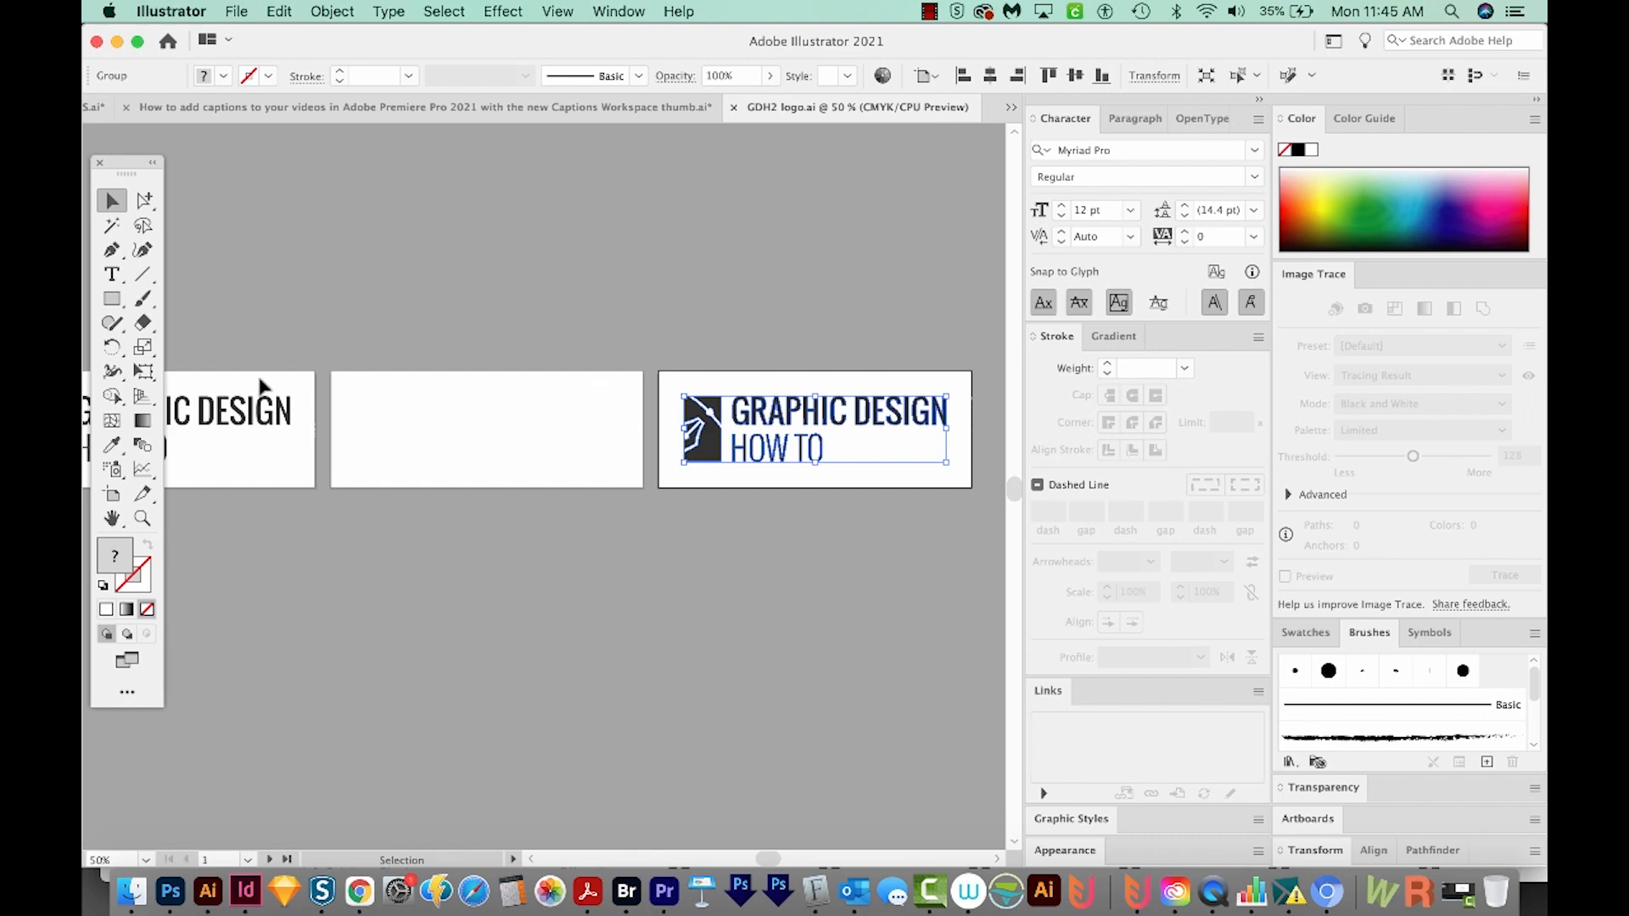
click(618, 12)
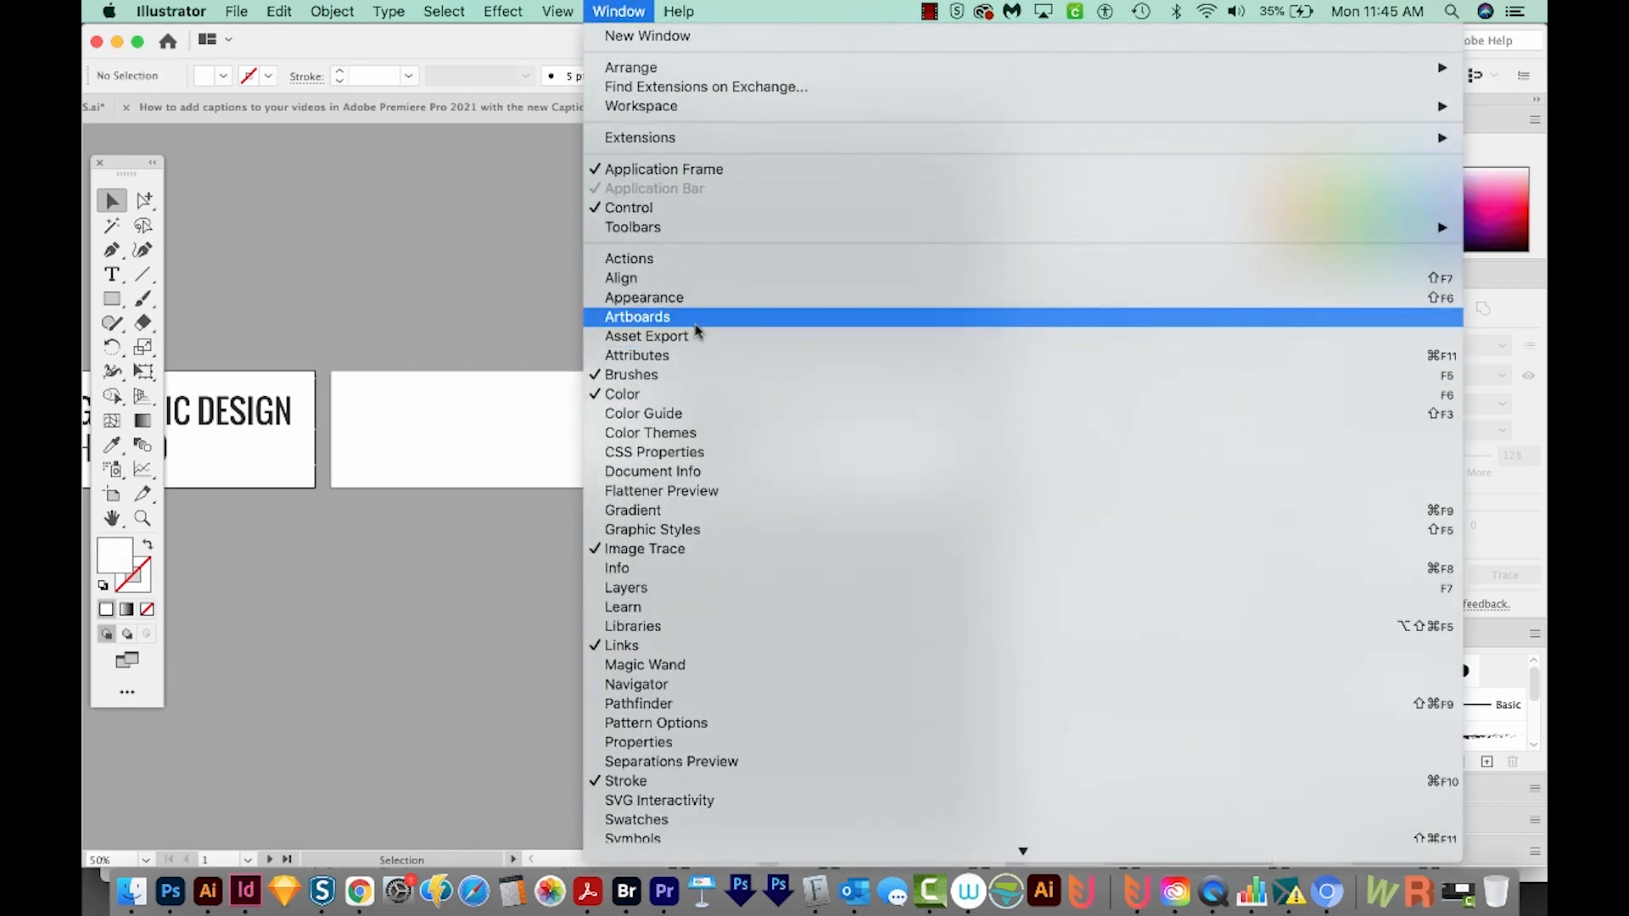
click(637, 317)
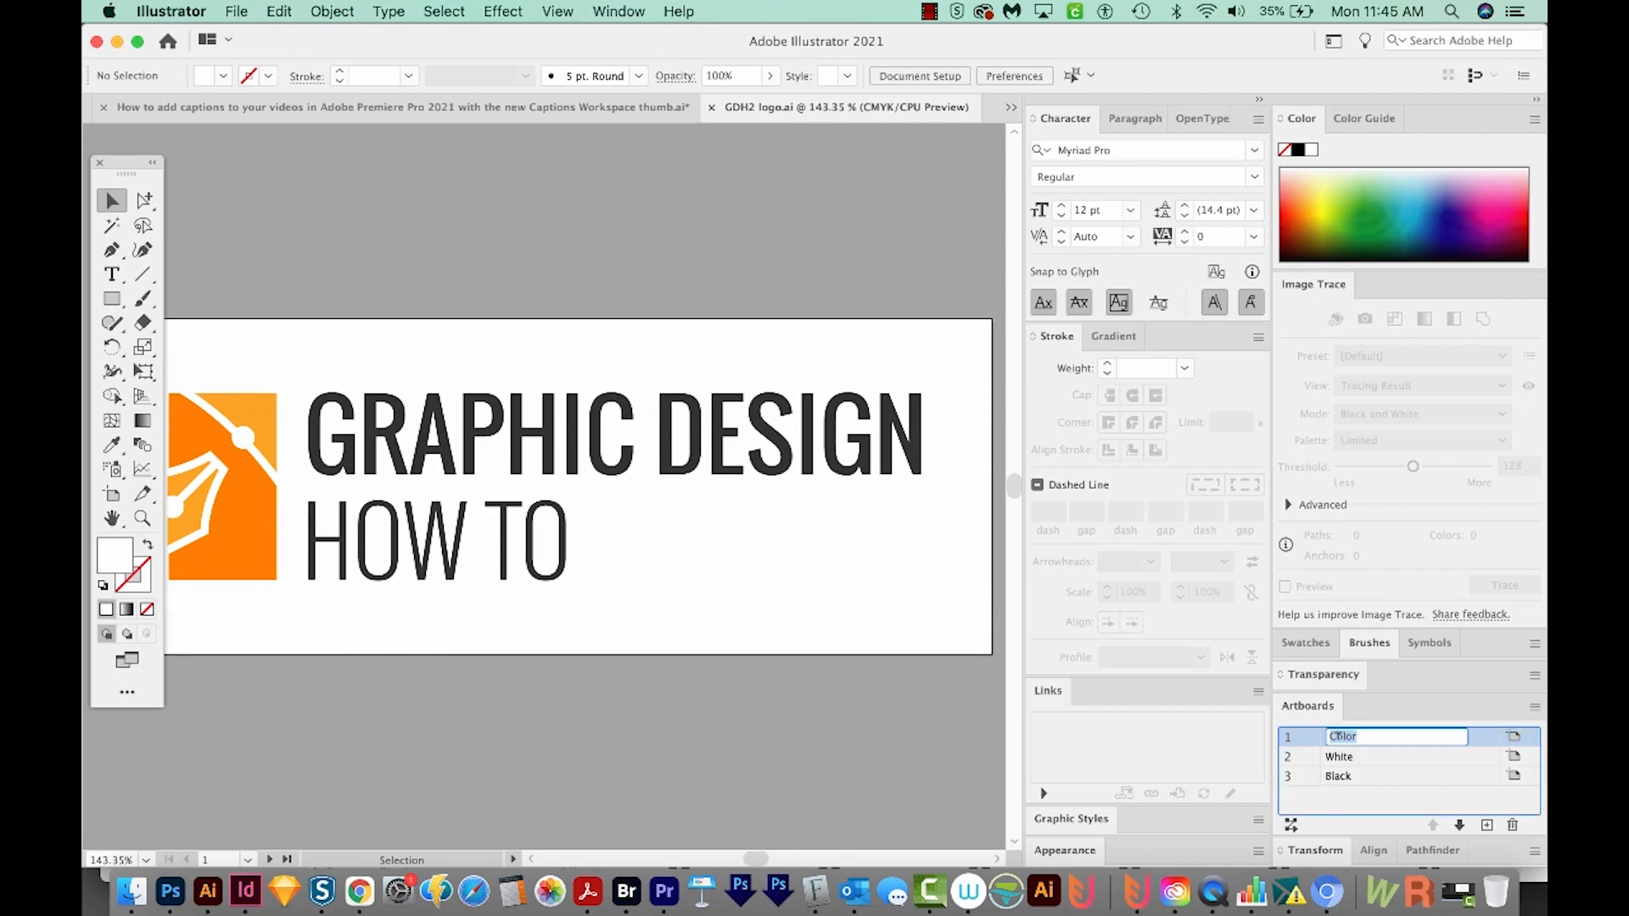
click(1338, 756)
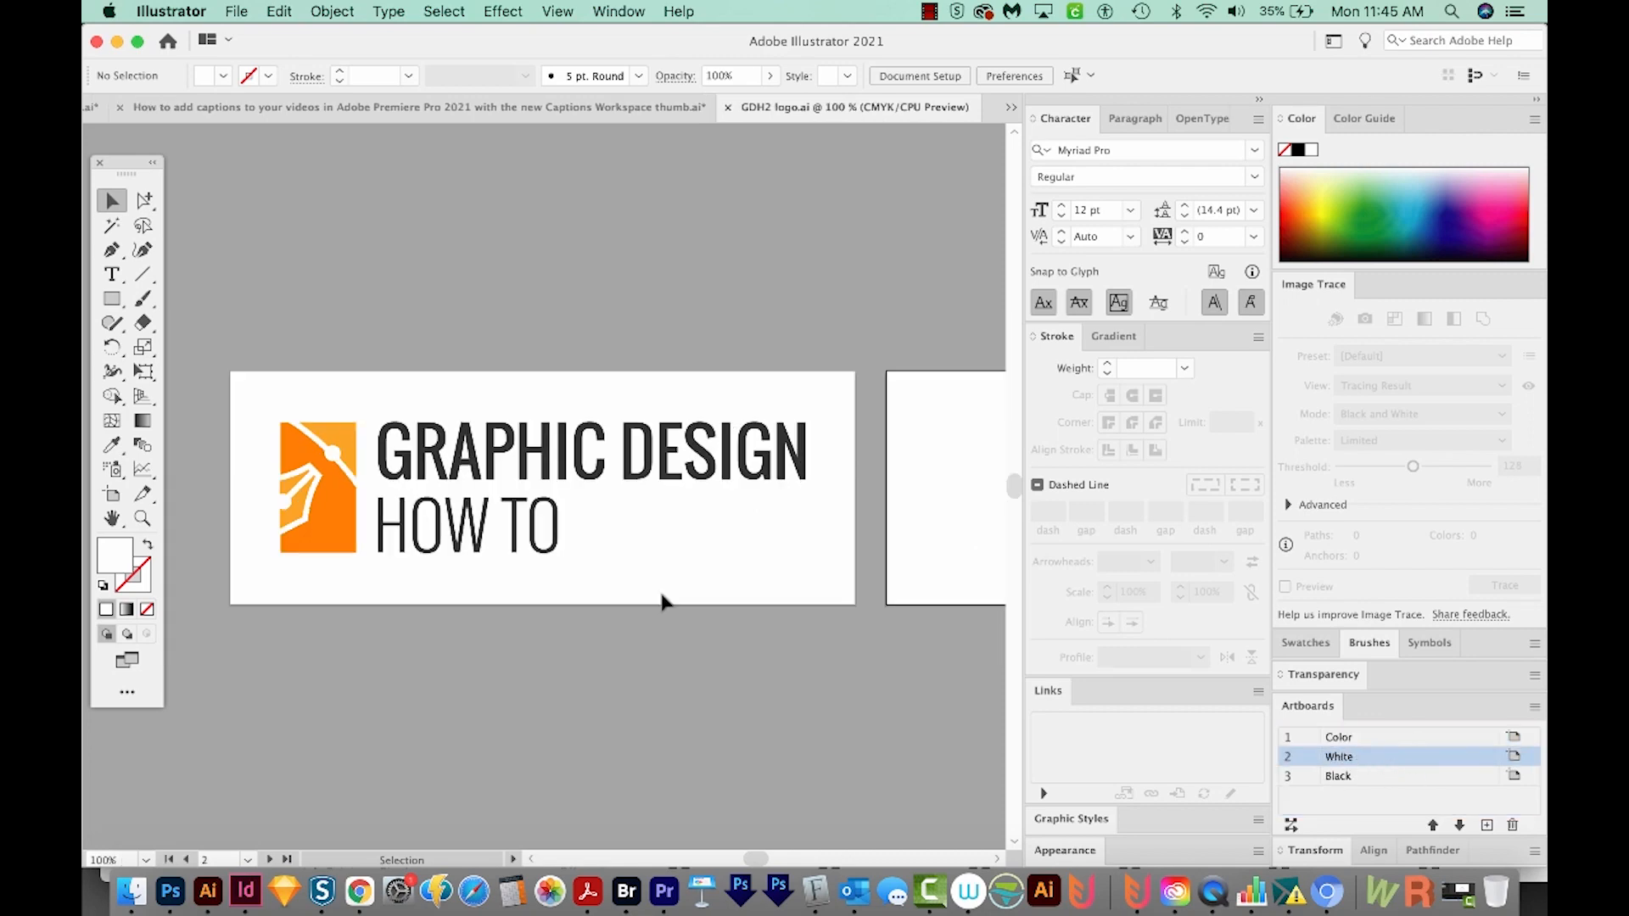
mouse_move(524, 414)
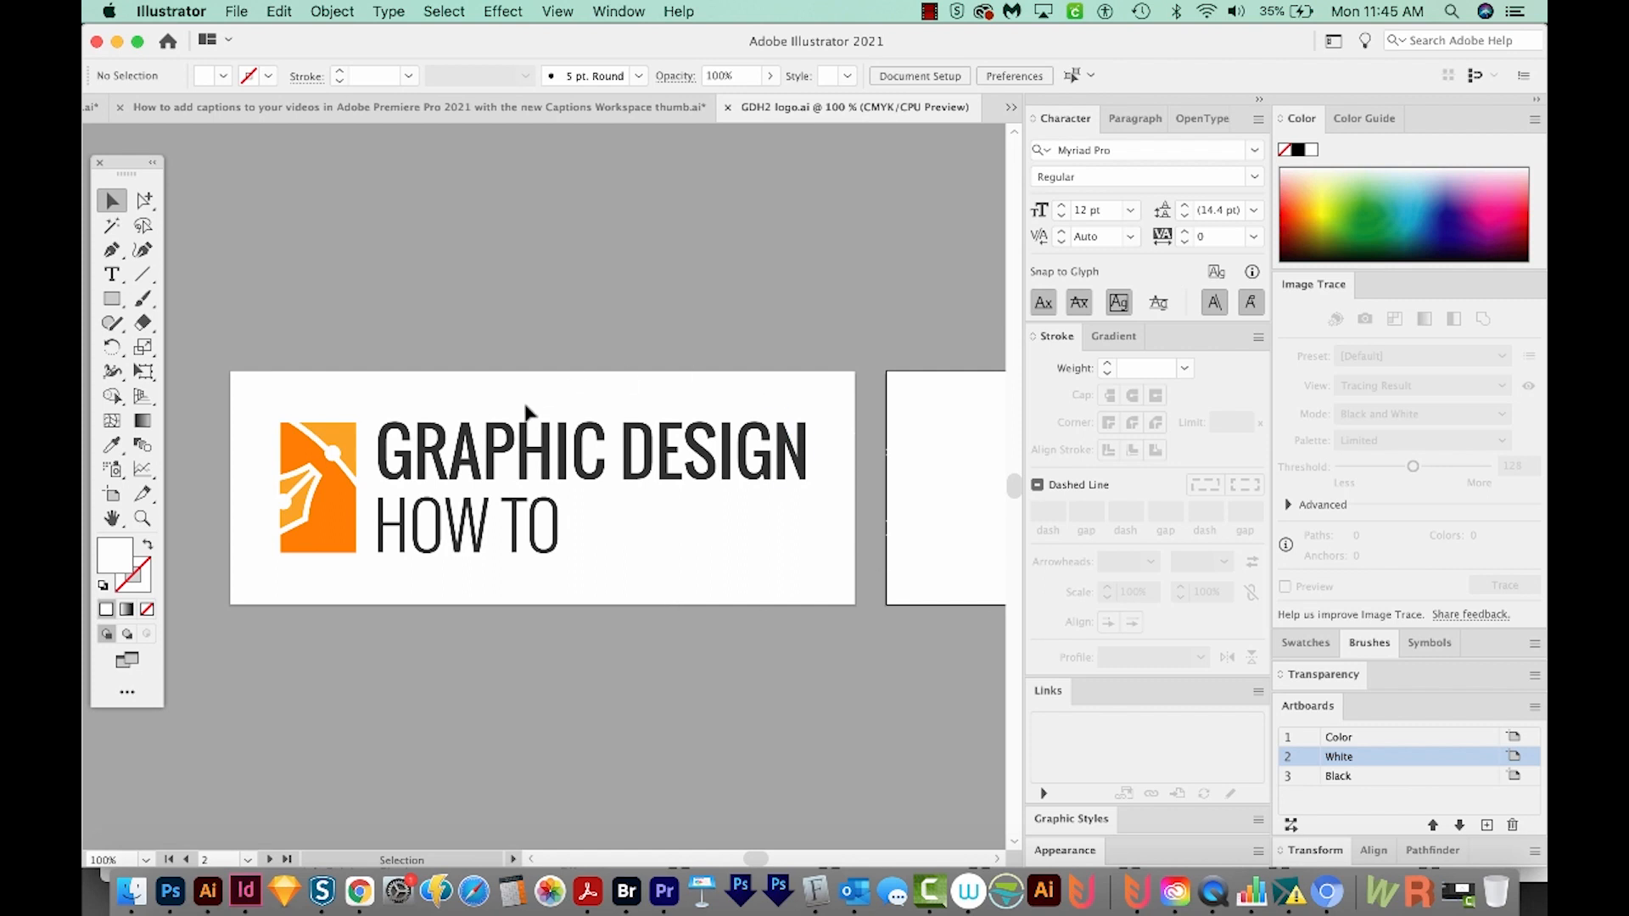
mouse_move(504, 441)
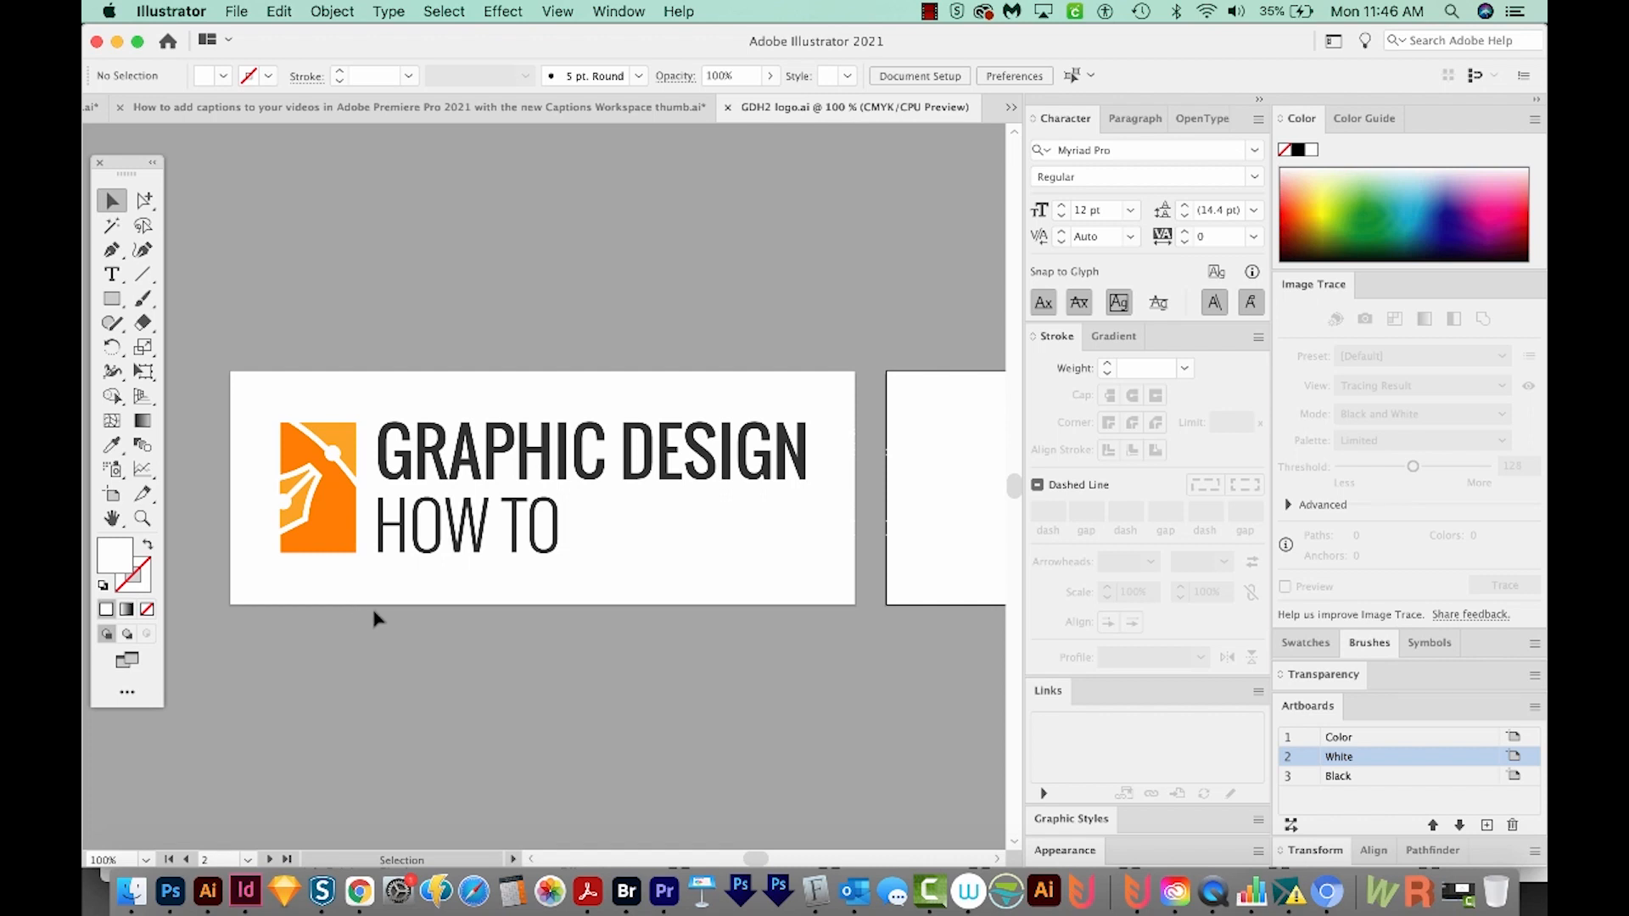
mouse_move(406, 616)
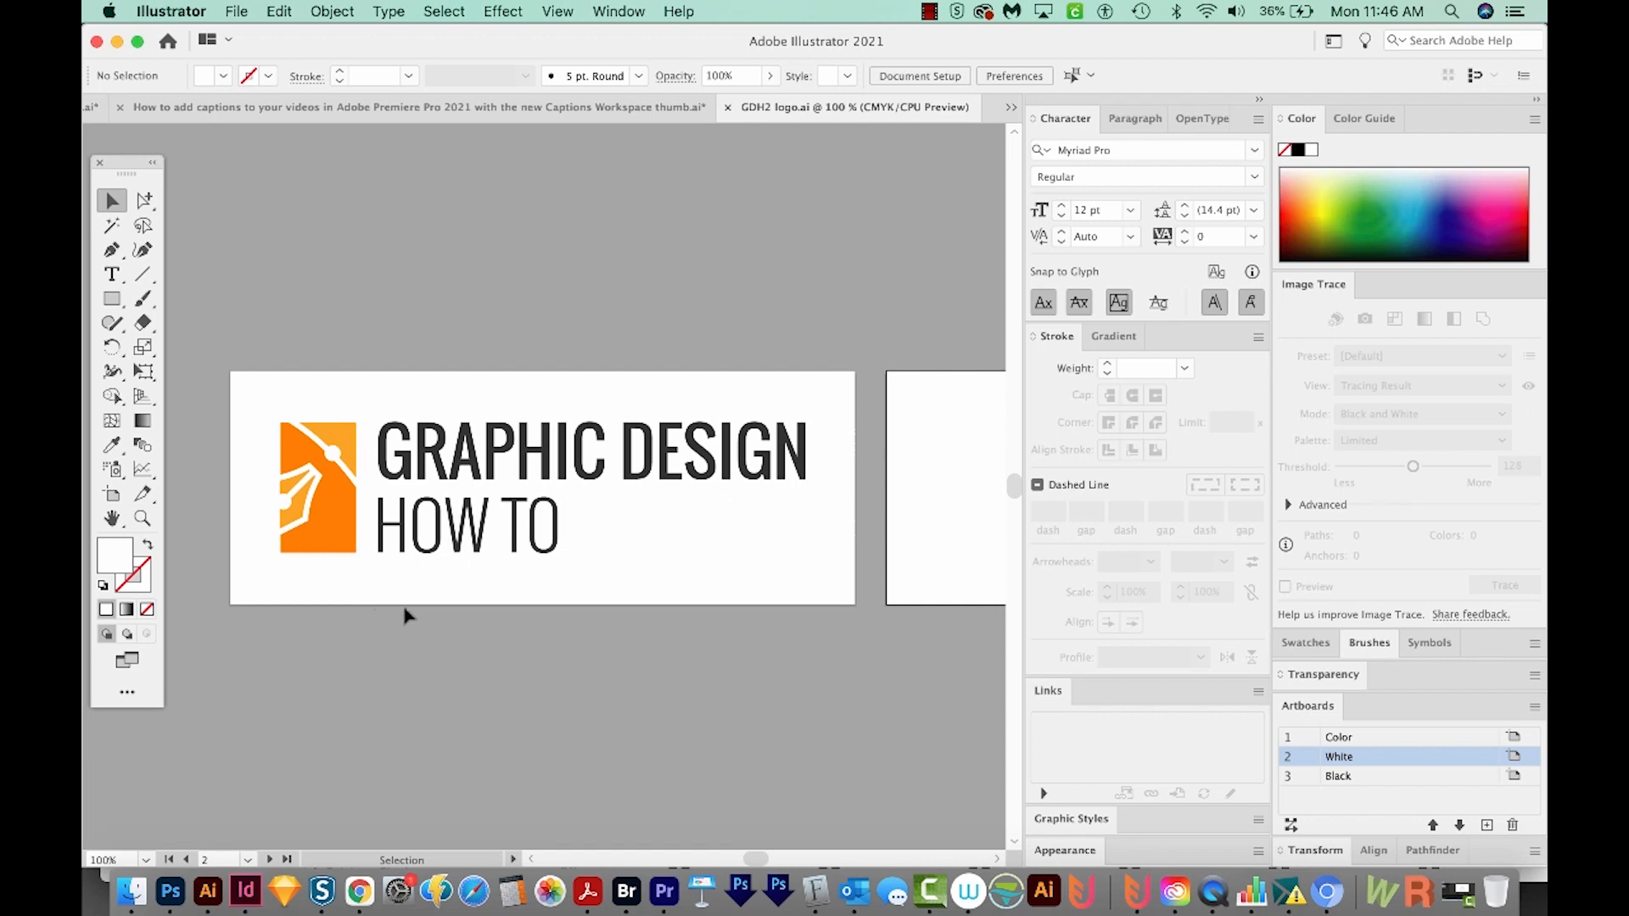
mouse_move(708, 732)
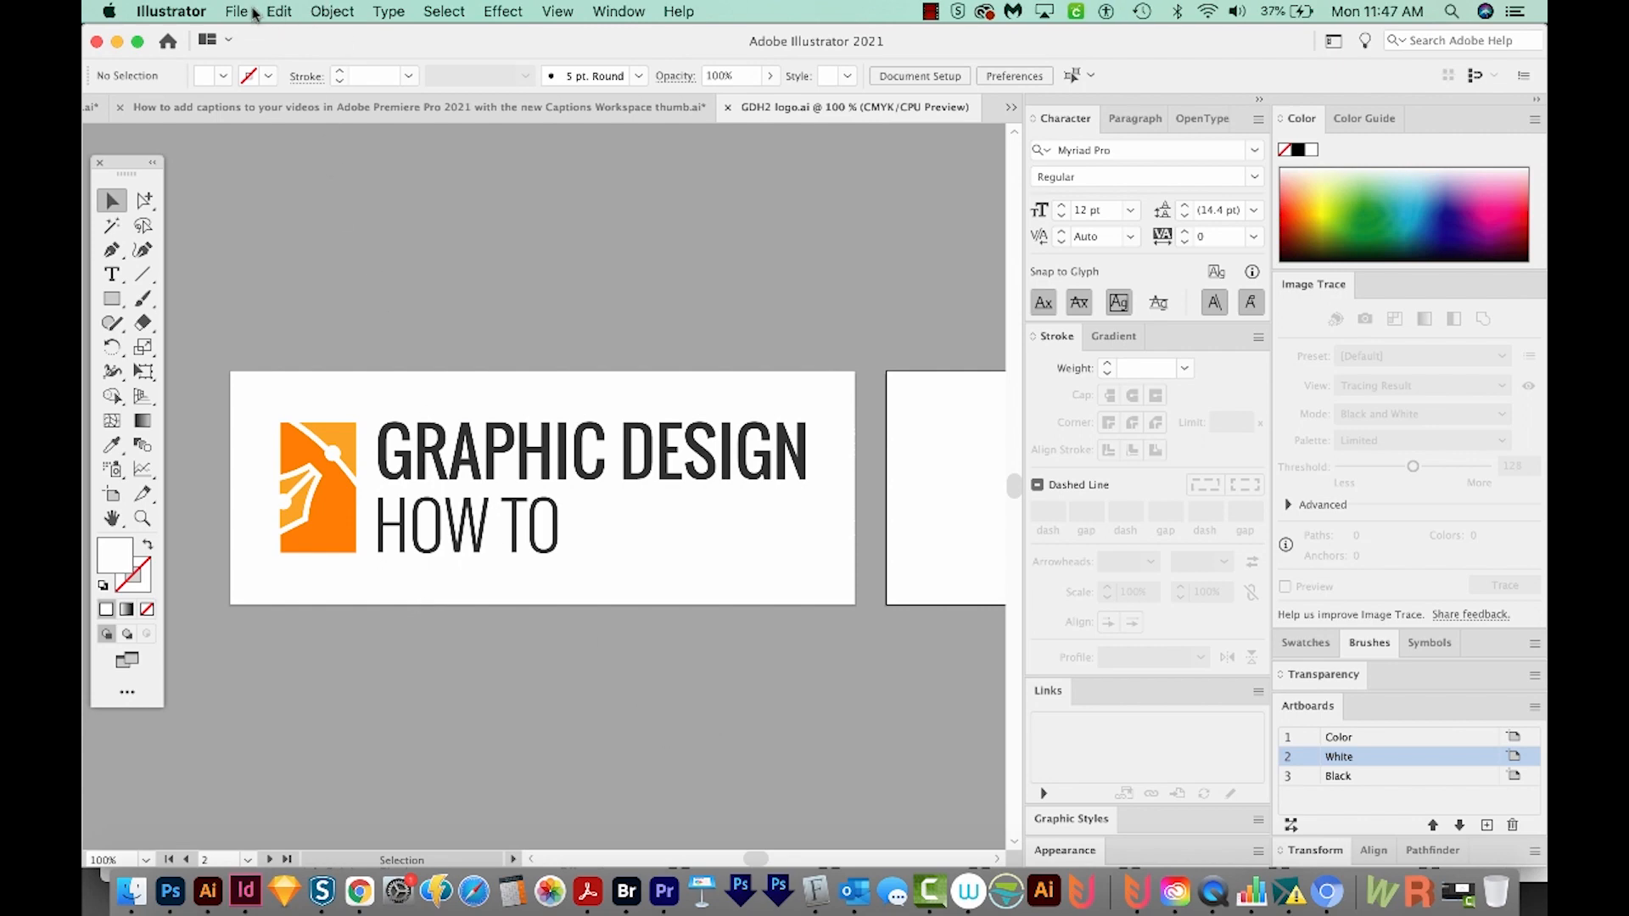
Open Export for Screens, move the dialog aside, and switch to the Assets tab.
click(236, 11)
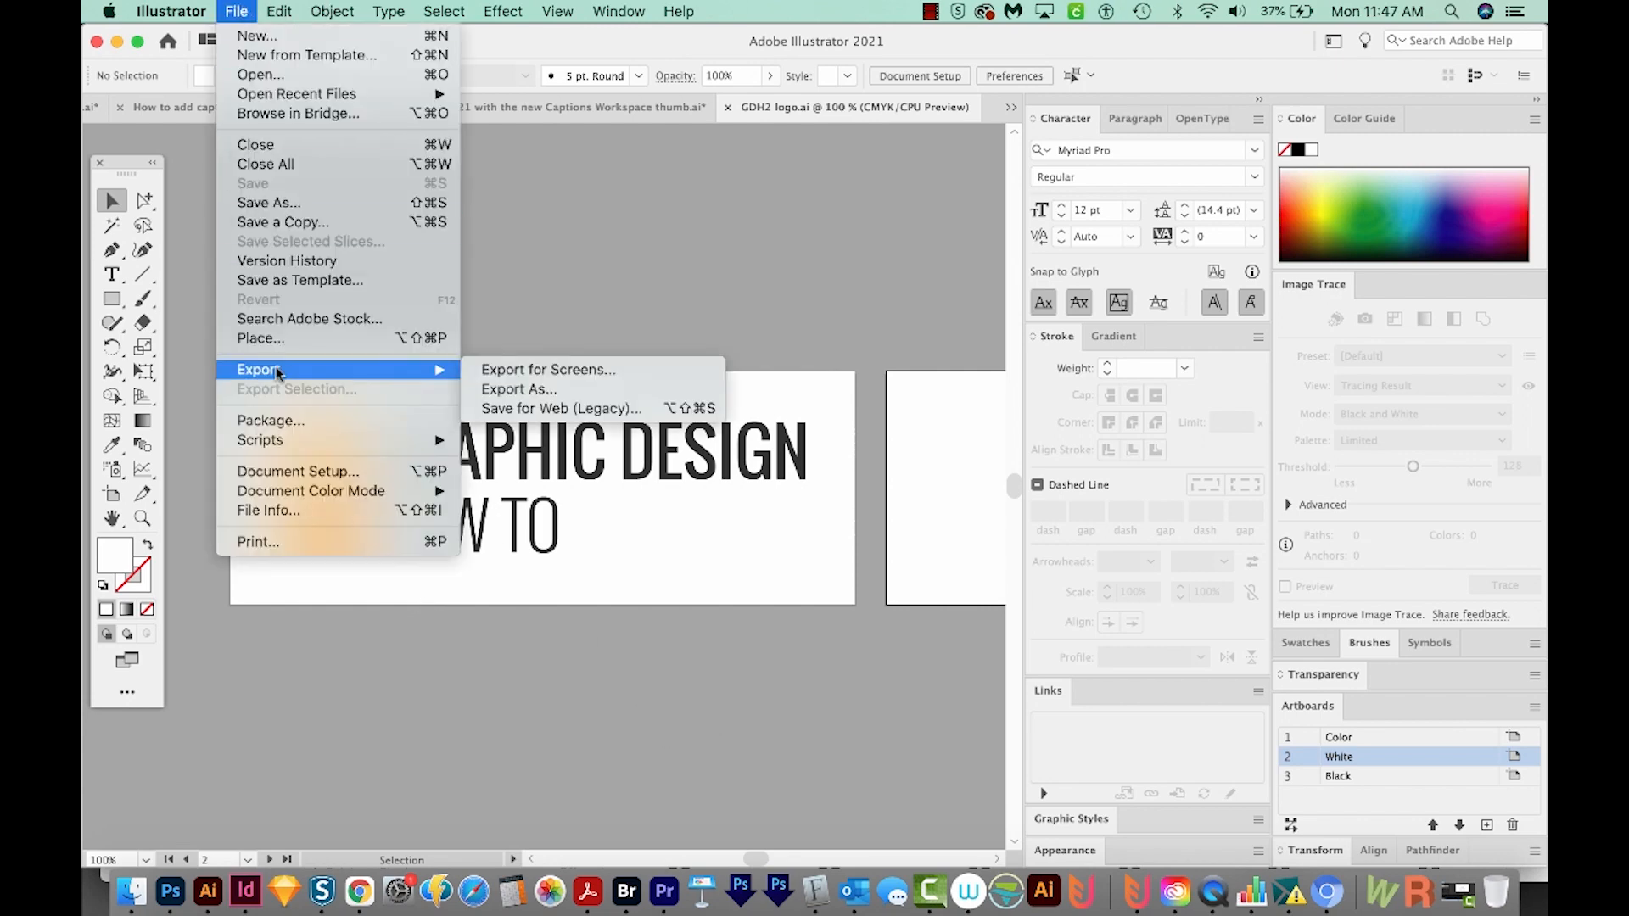
click(548, 369)
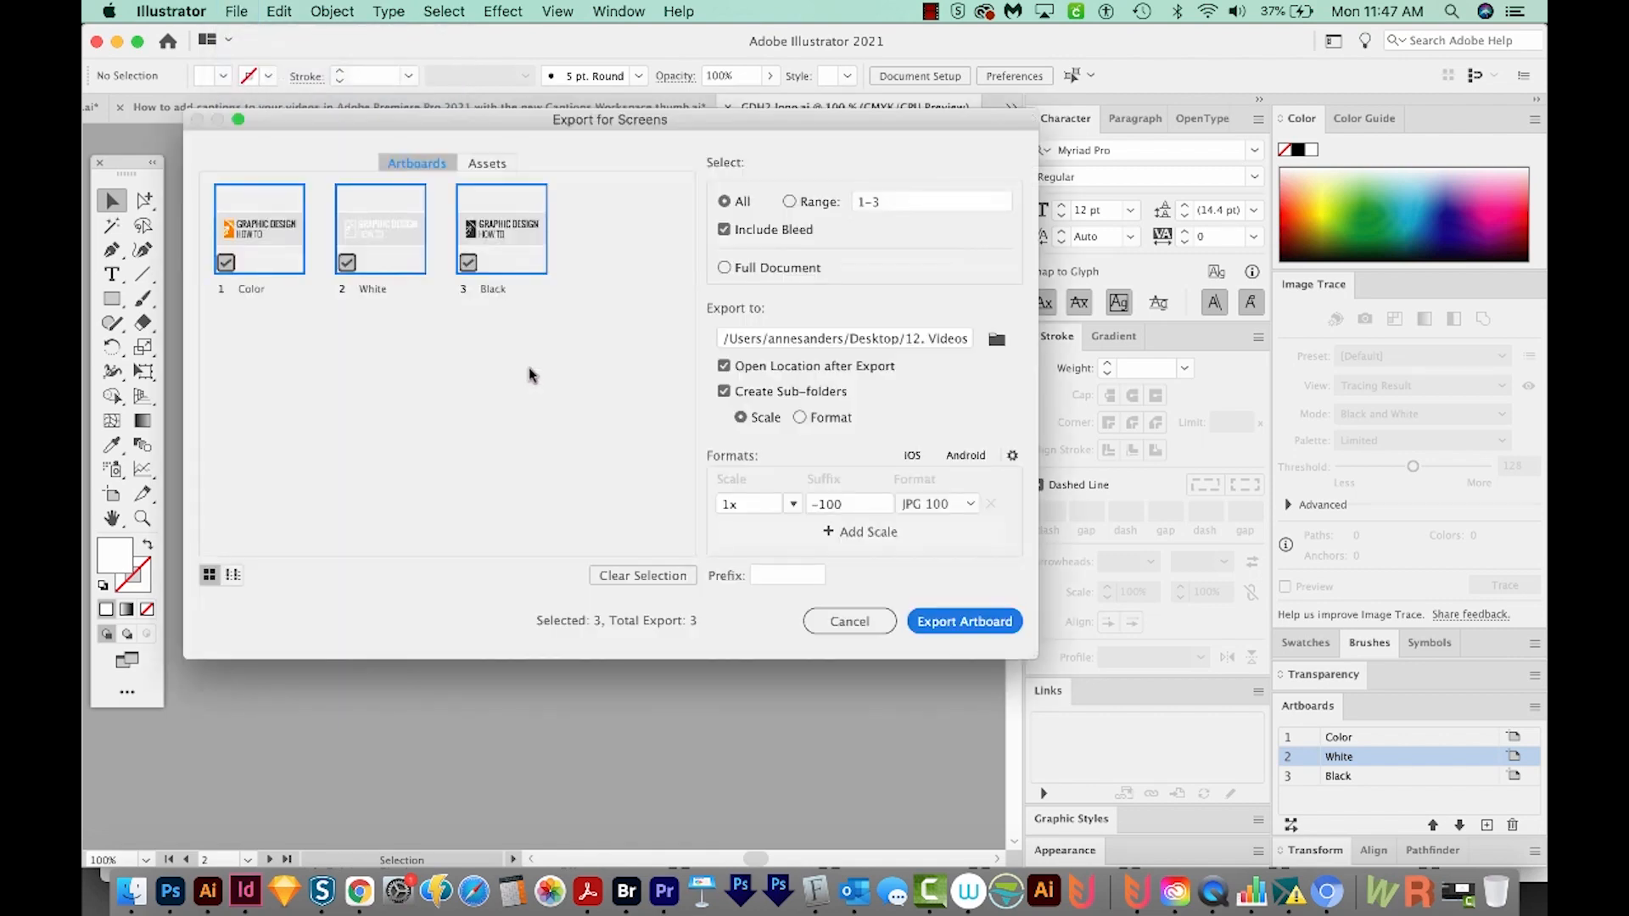
drag(609, 120, 689, 124)
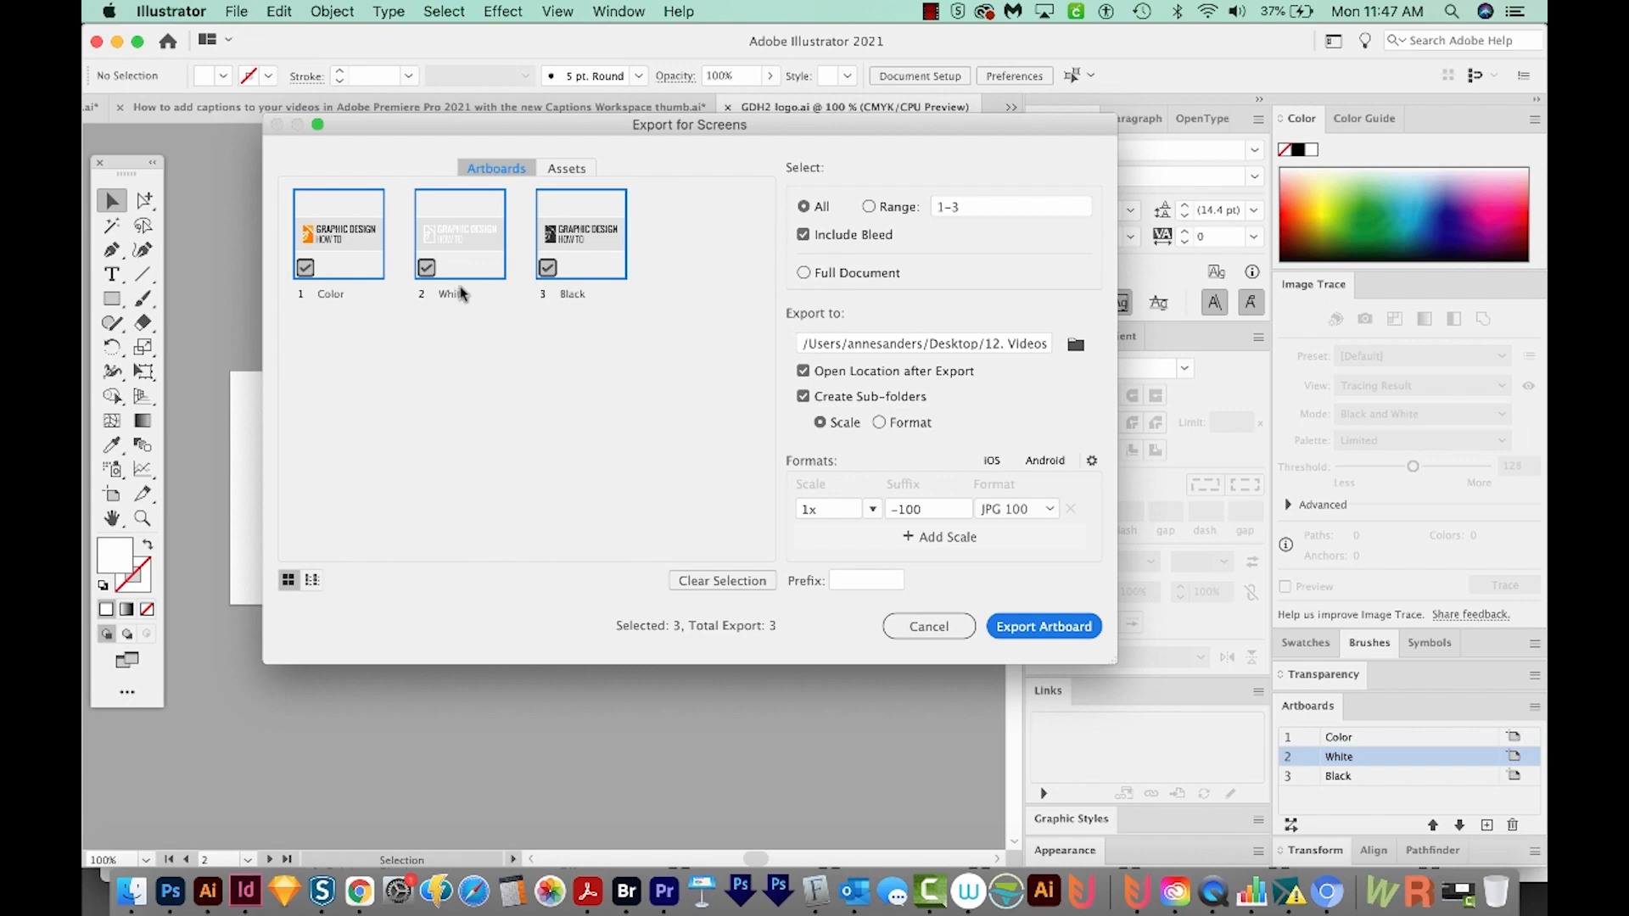
mouse_move(351, 302)
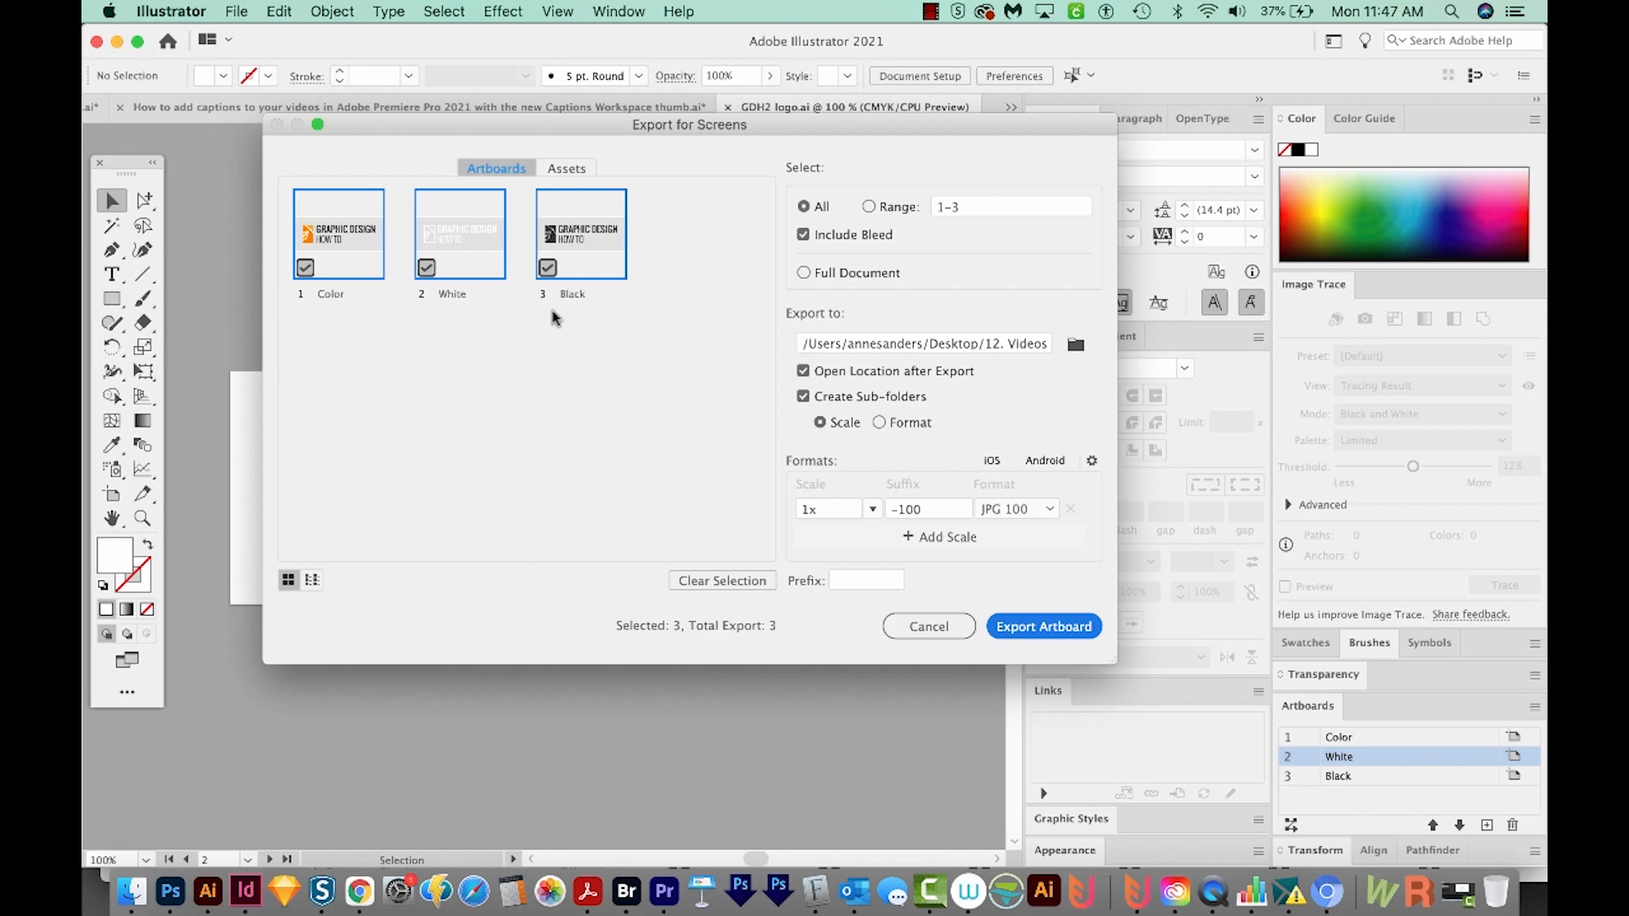
mouse_move(491, 135)
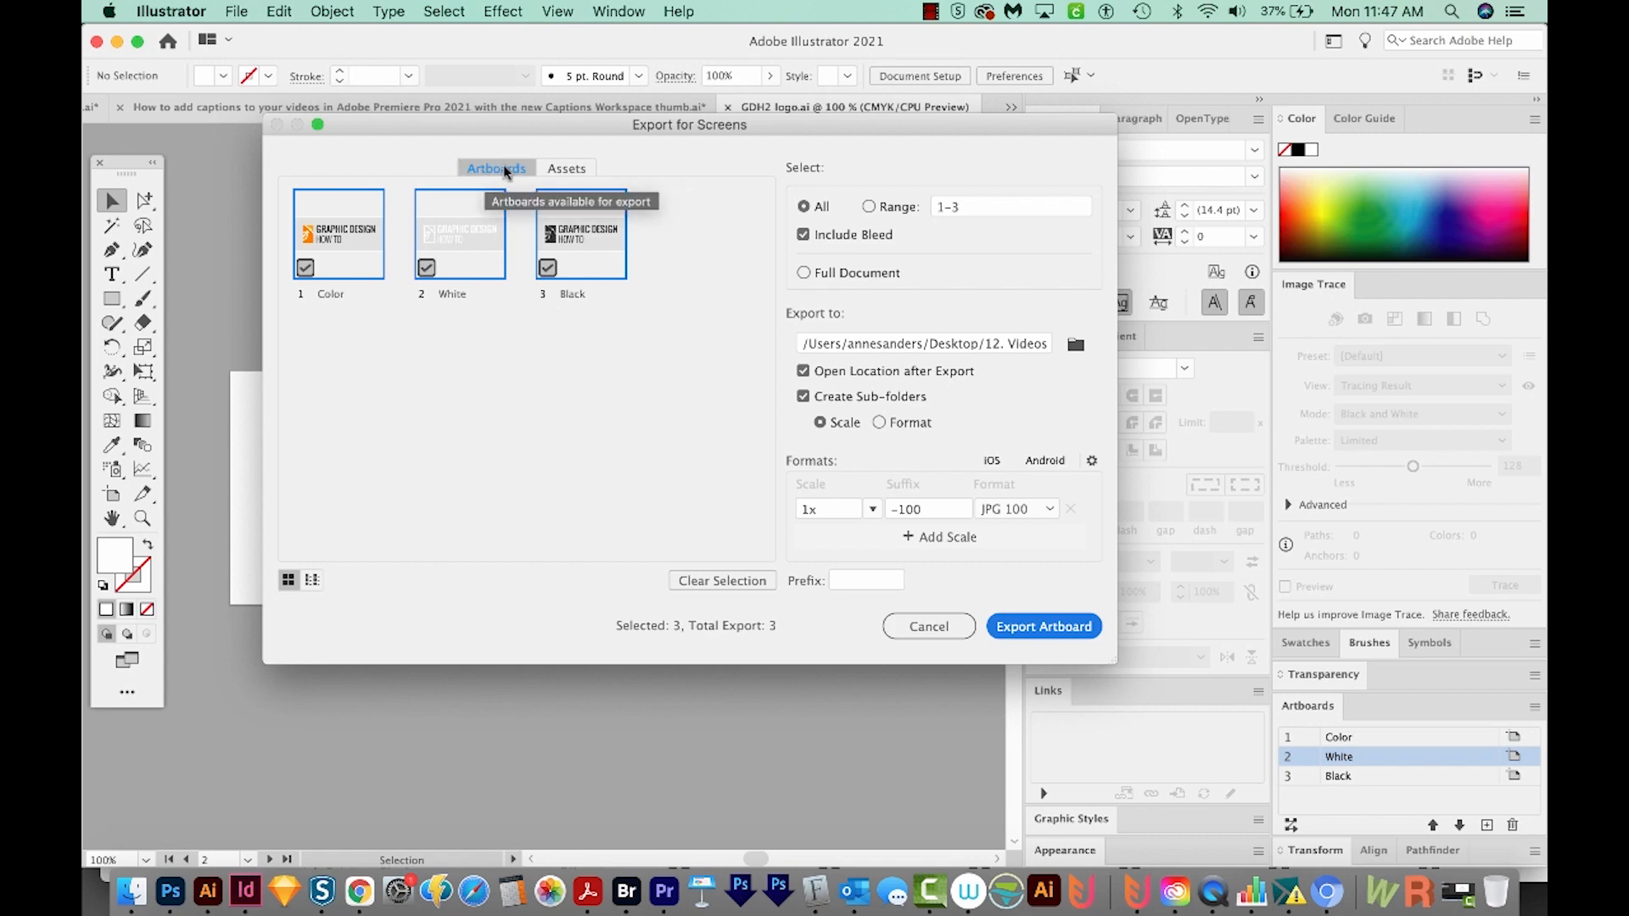
mouse_move(566, 168)
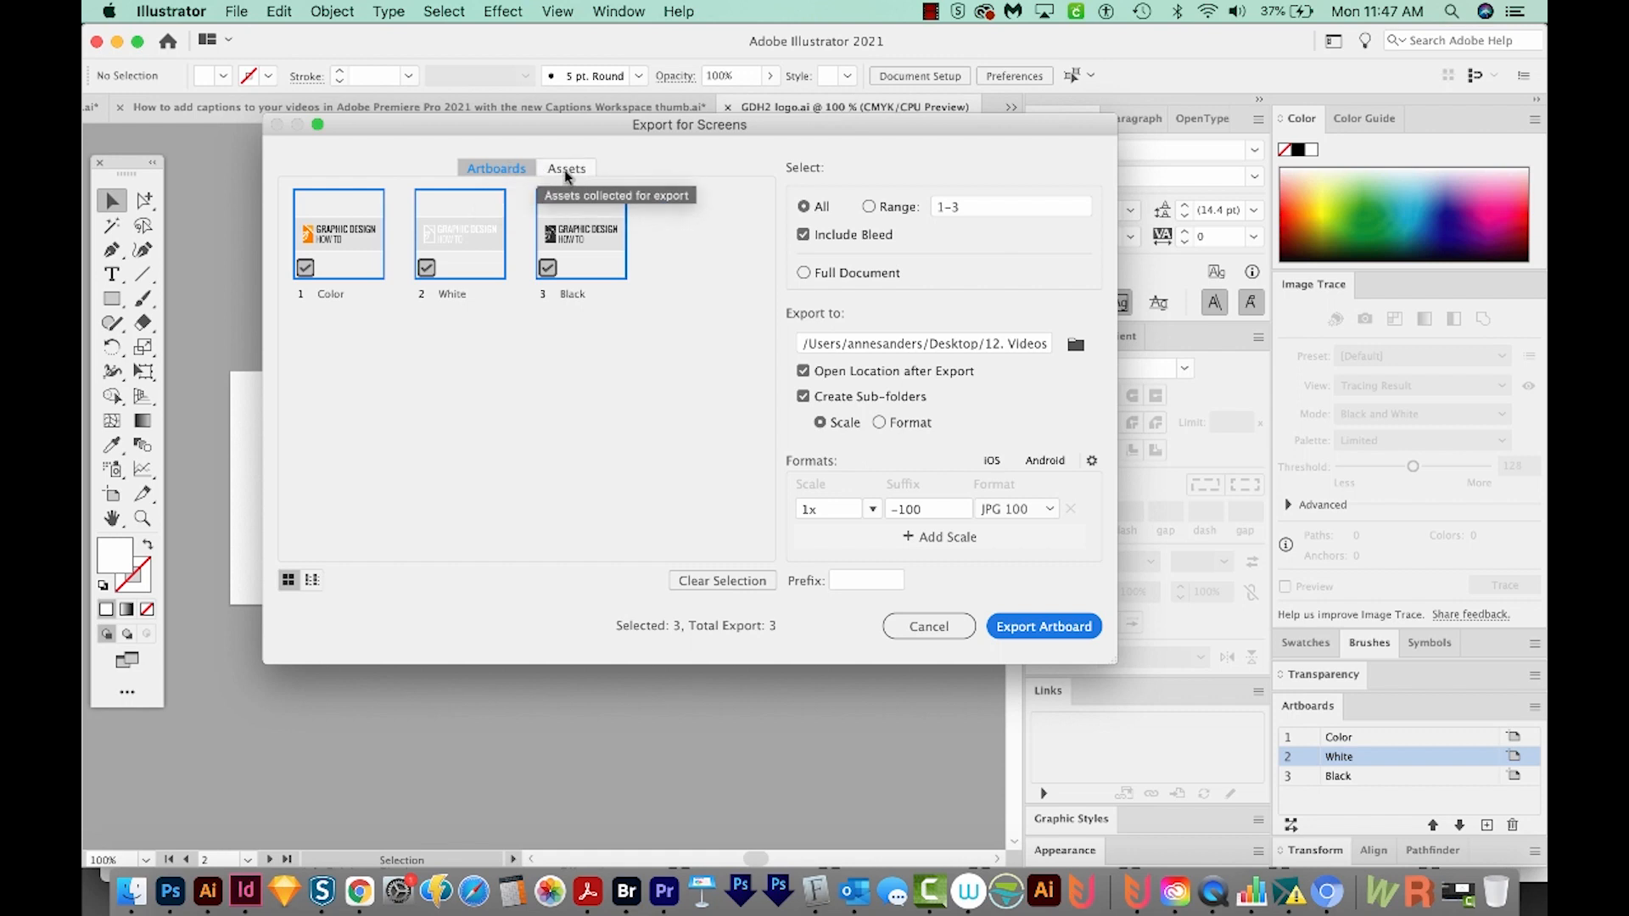
click(566, 168)
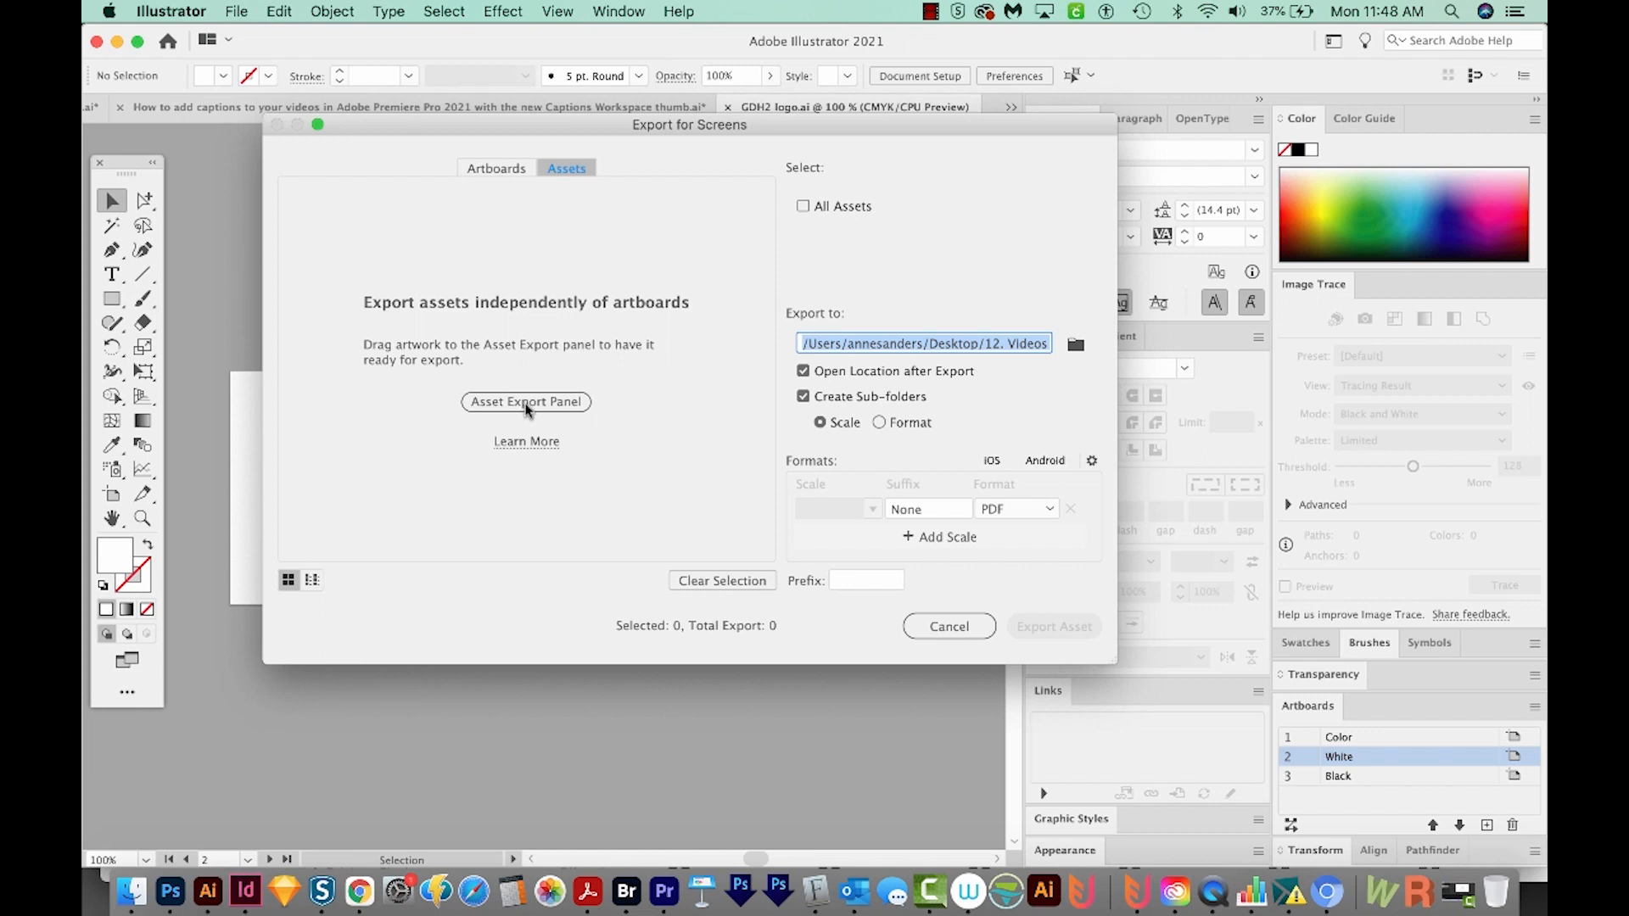
Drag the orange pen icon into the Asset Export panel and name it 'Icon only'.
click(527, 402)
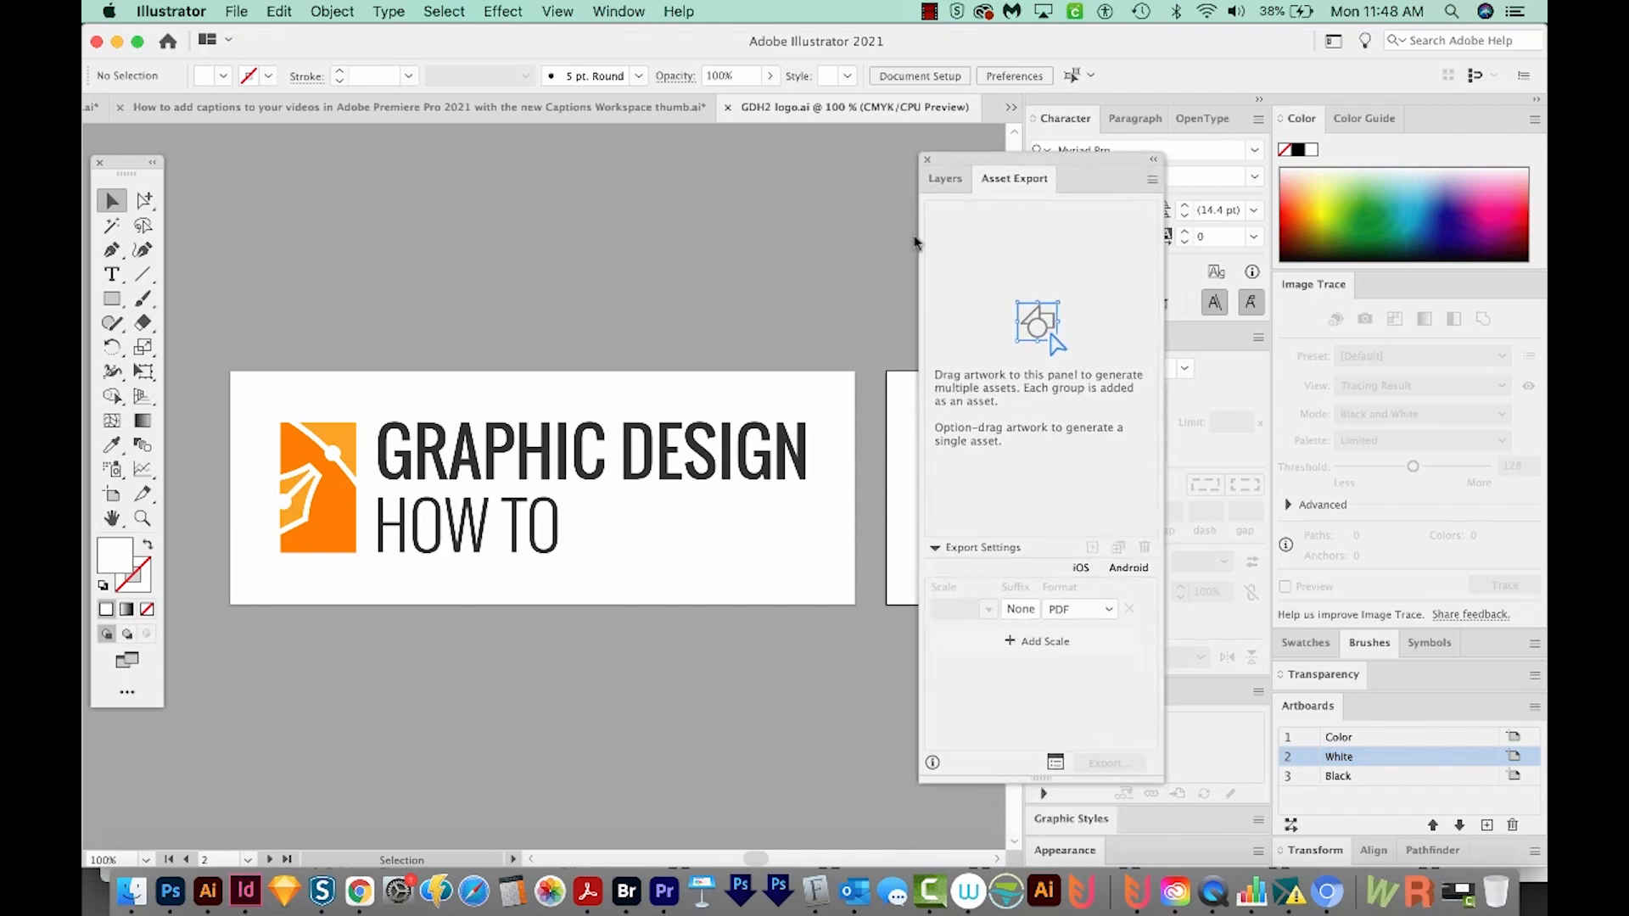
mouse_move(953, 266)
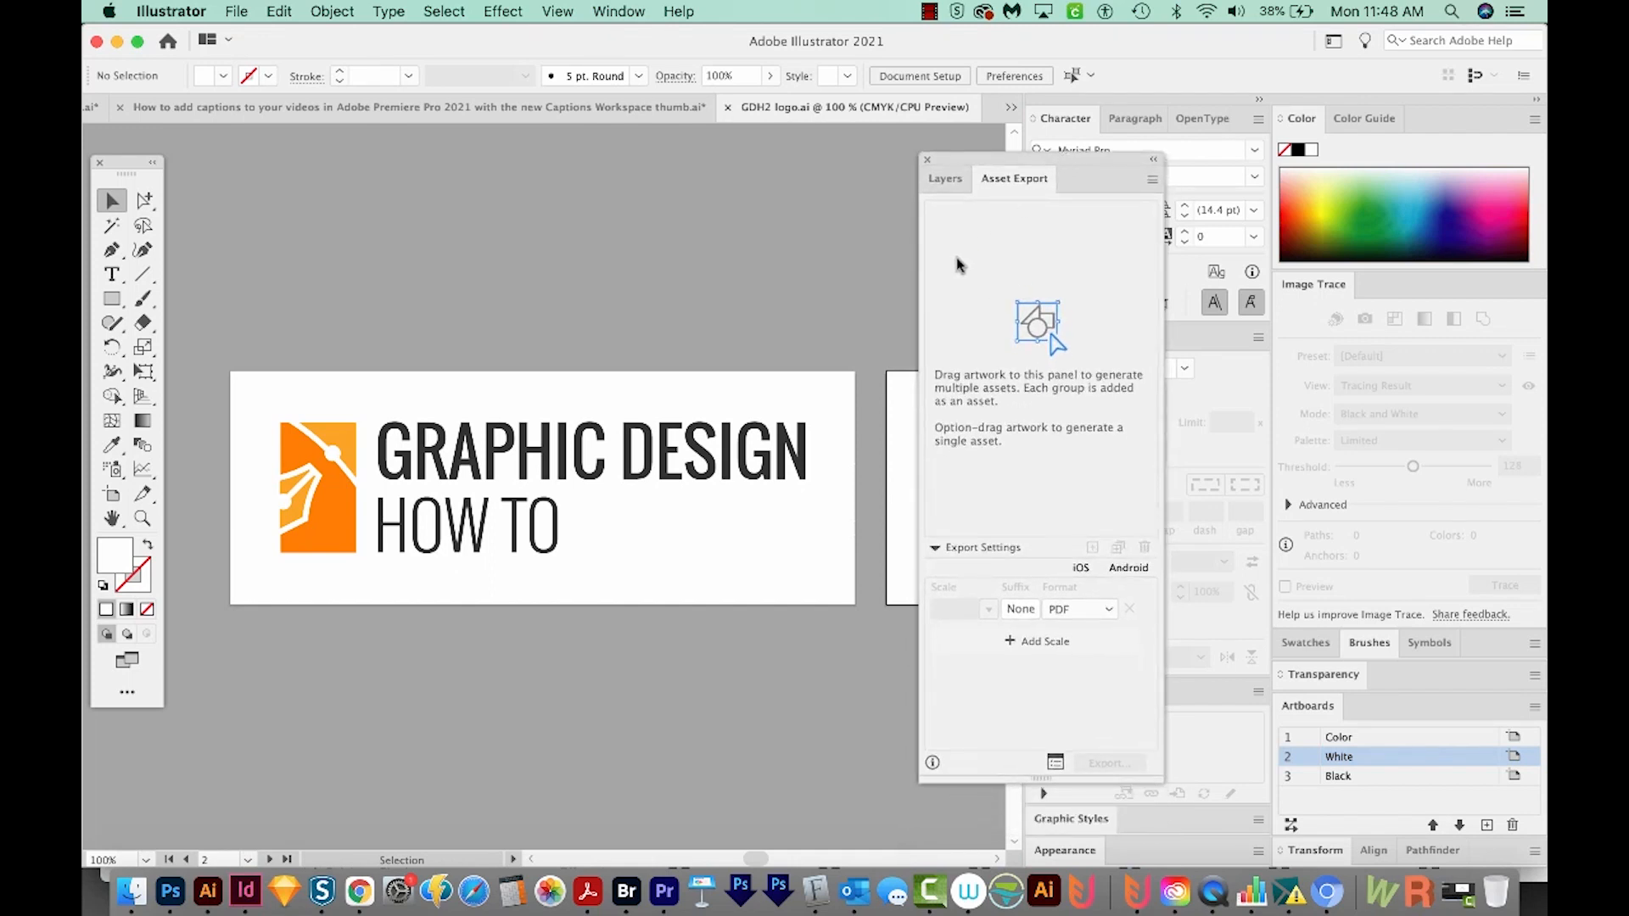
mouse_move(606, 500)
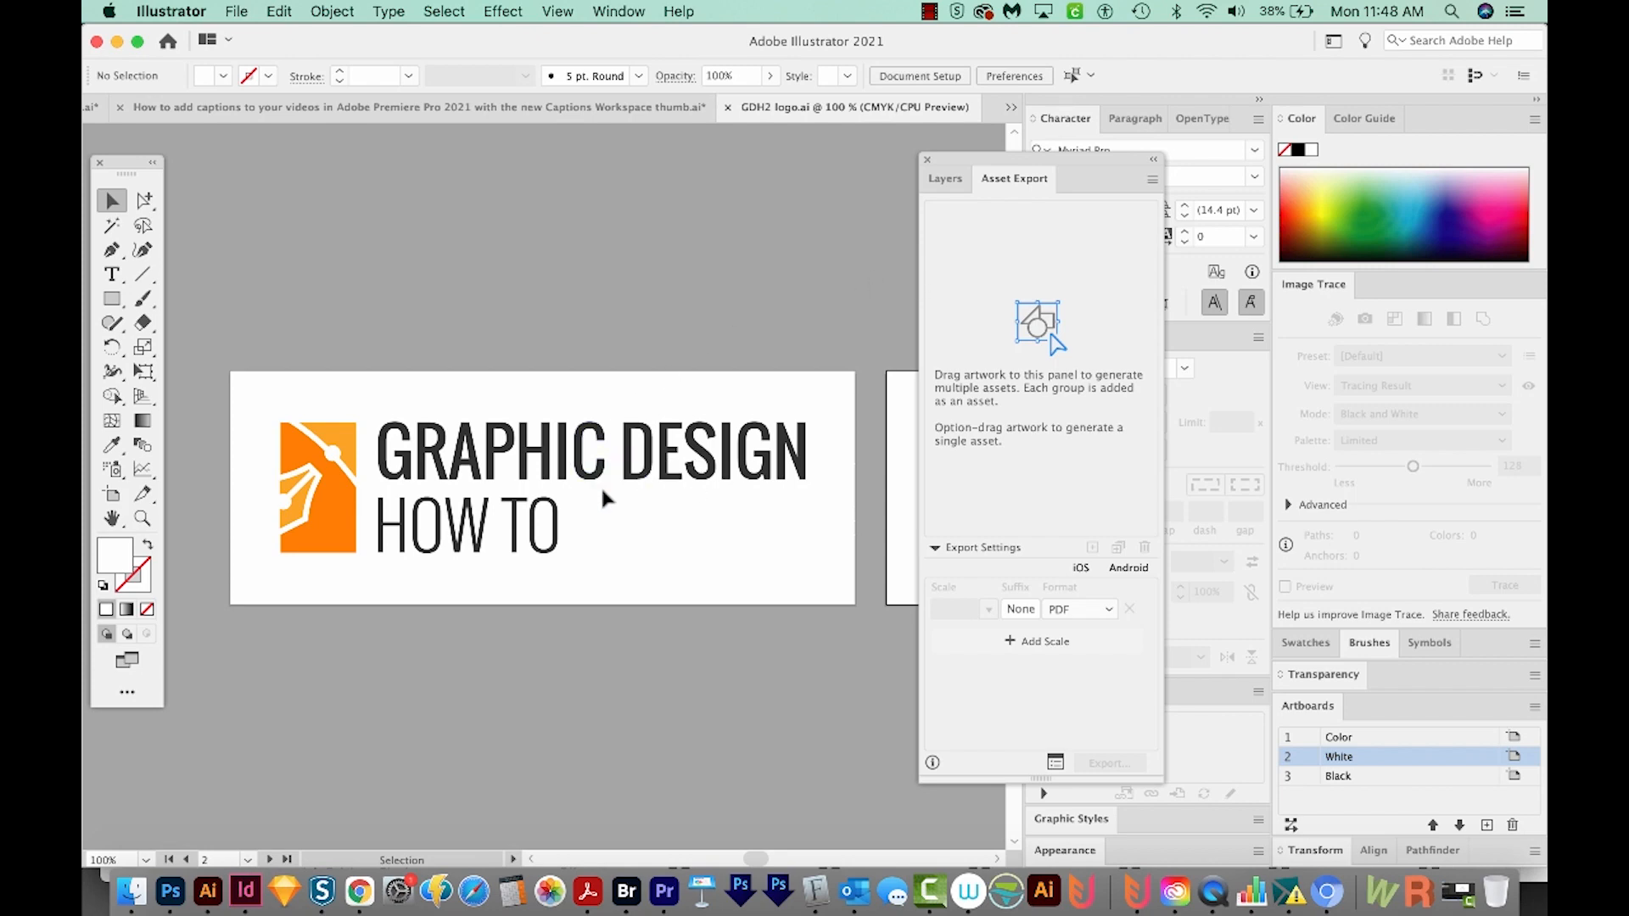
mouse_move(583, 533)
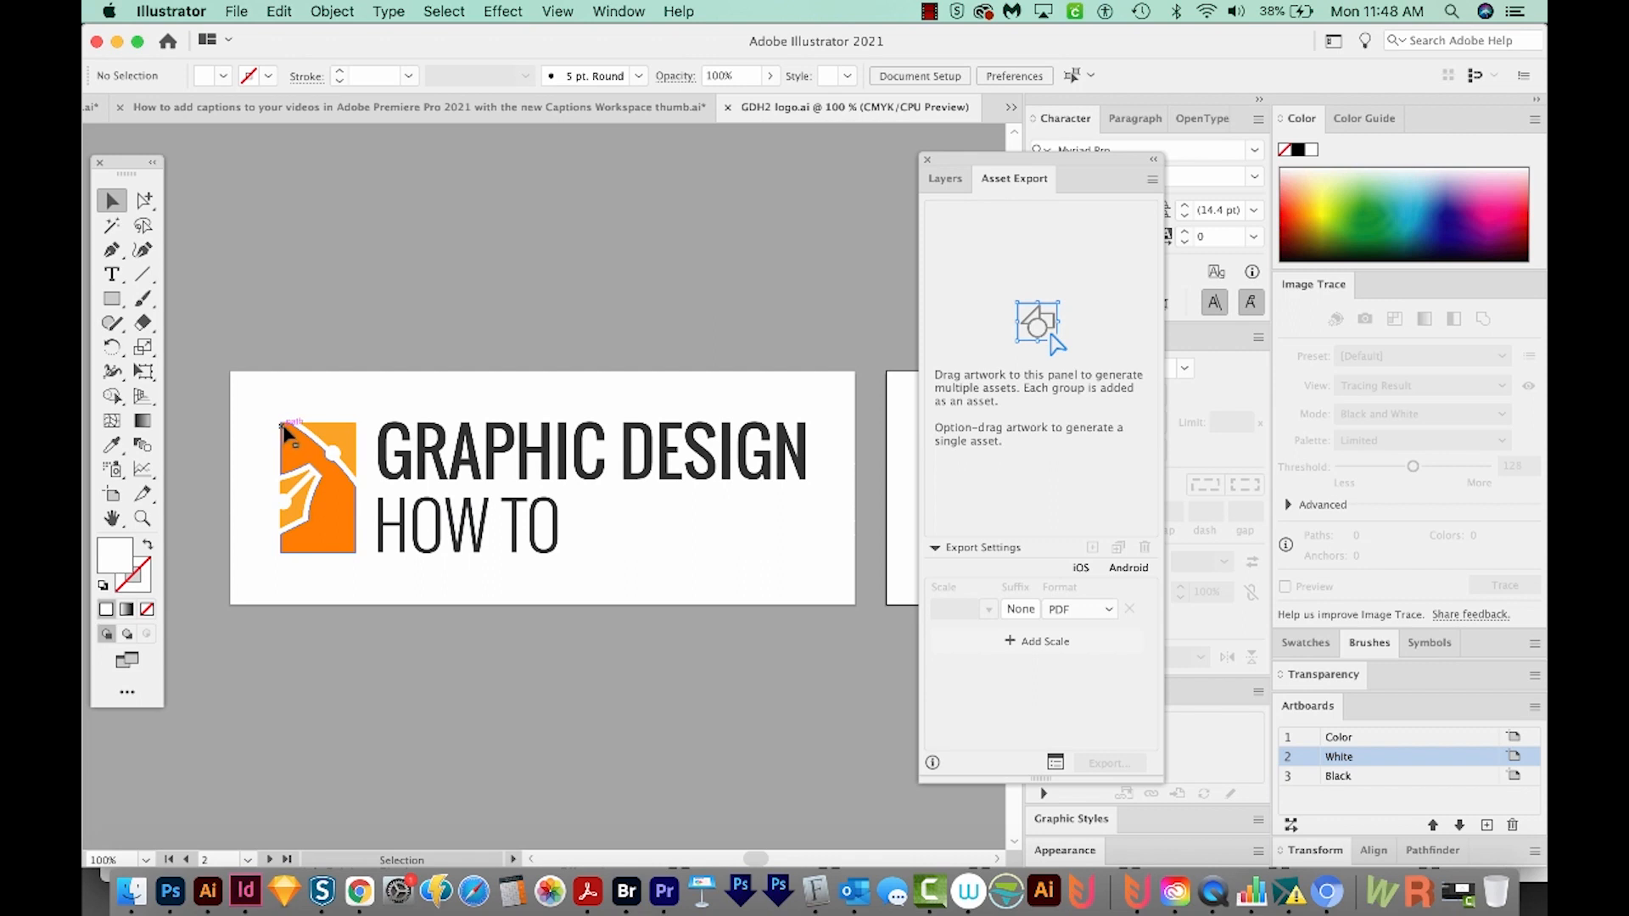
click(316, 489)
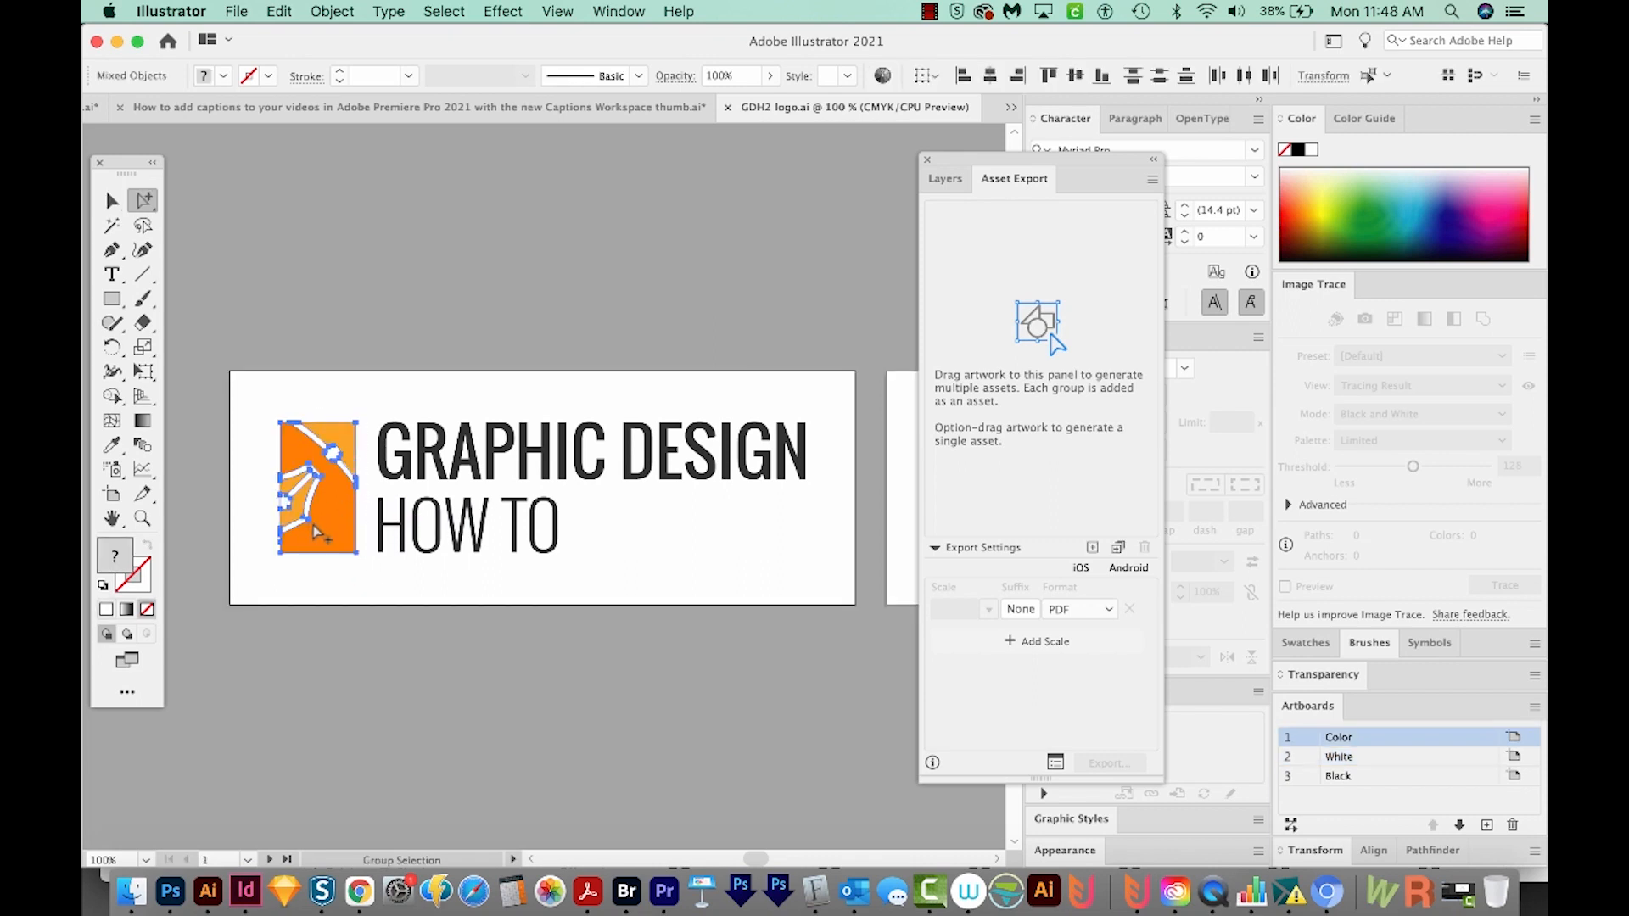
drag(317, 488, 991, 324)
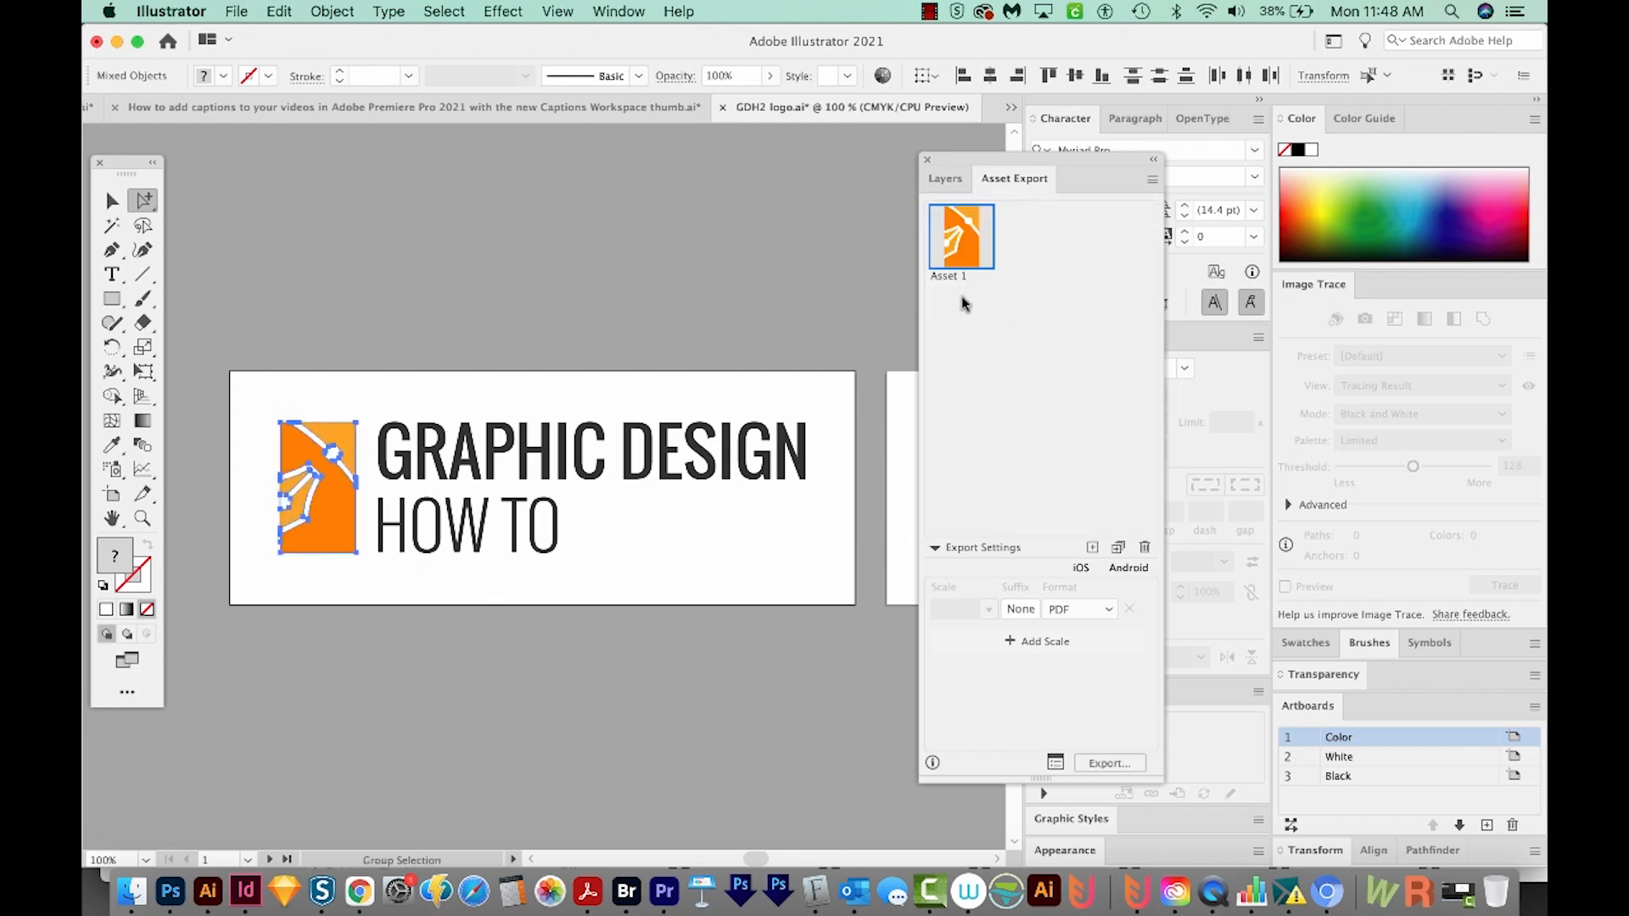
double_click(946, 275)
text(Icon only)
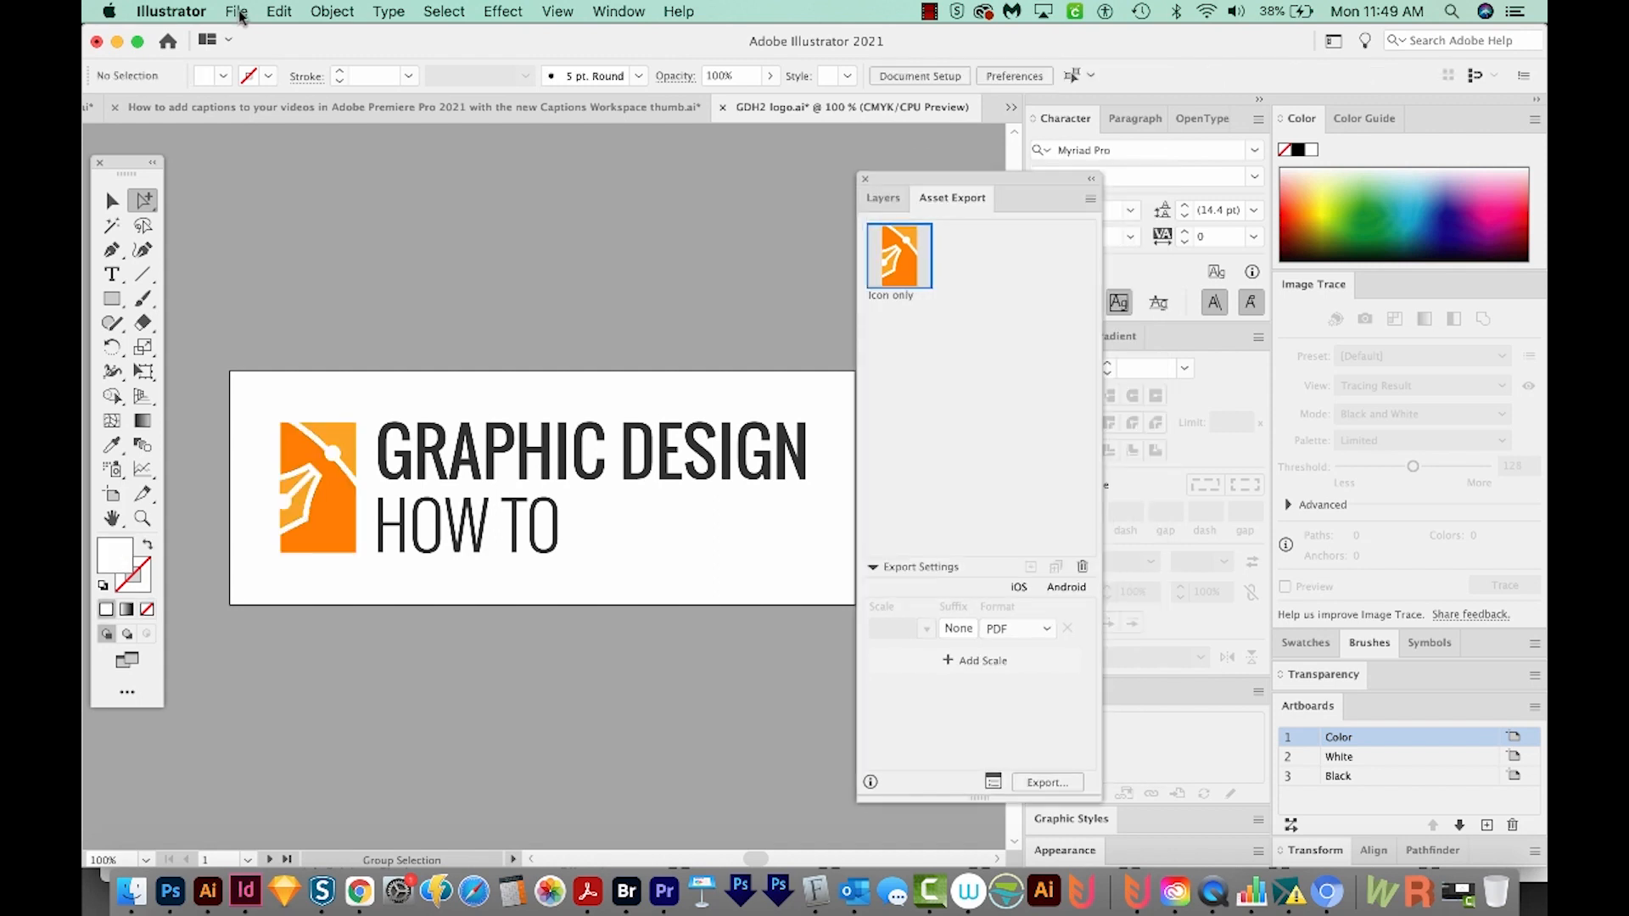
click(236, 11)
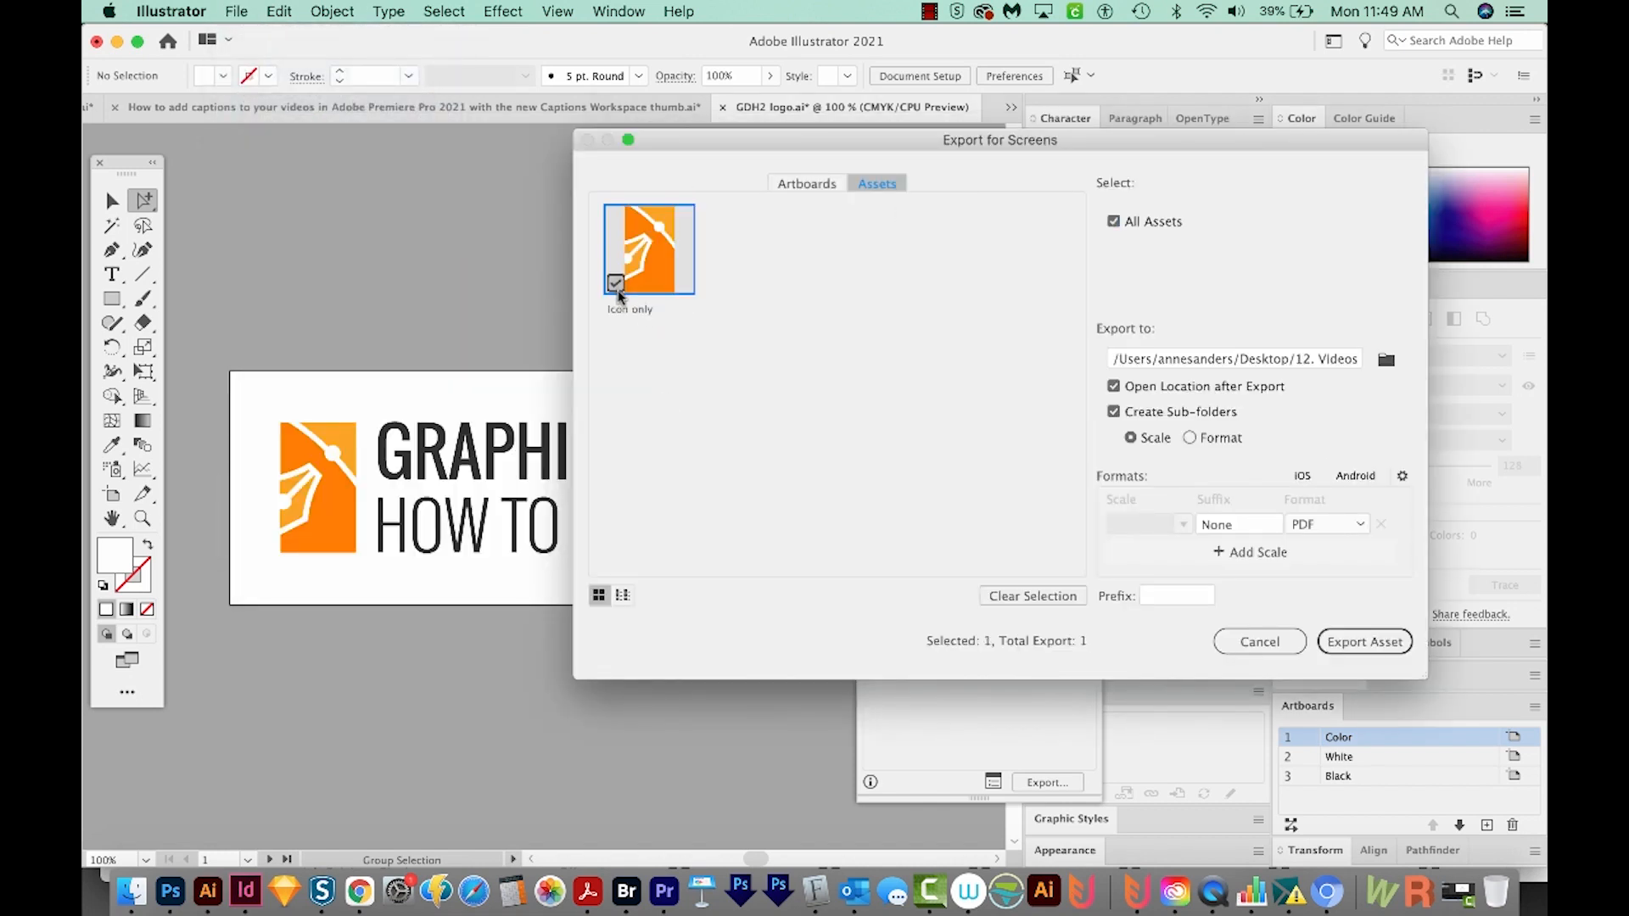
double_click(628, 309)
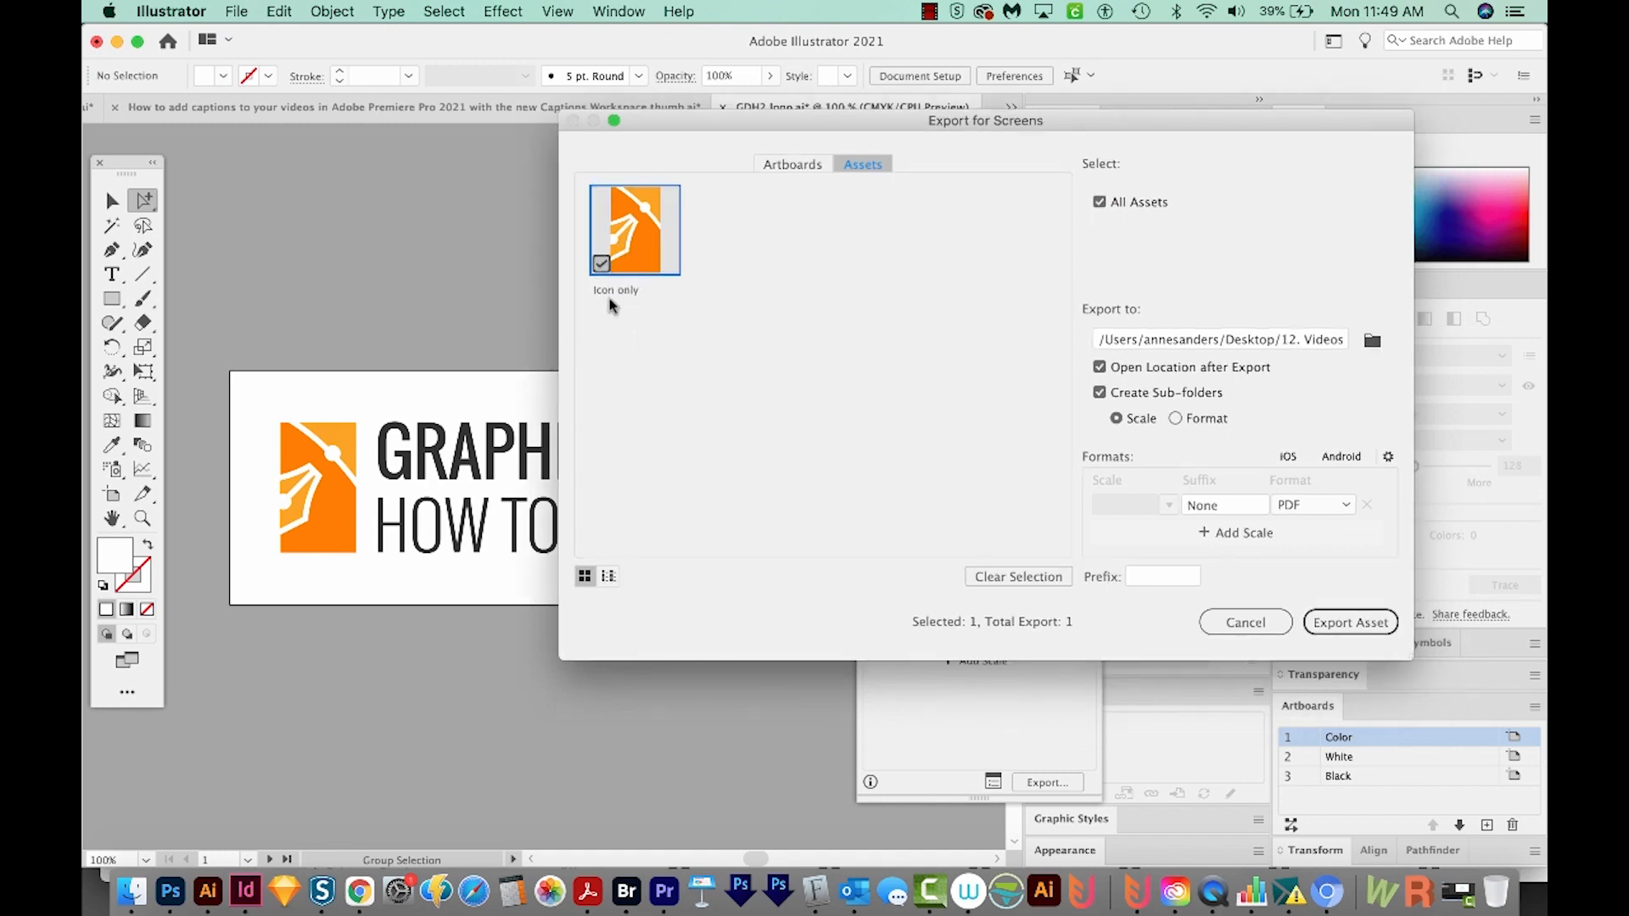
mouse_move(723, 330)
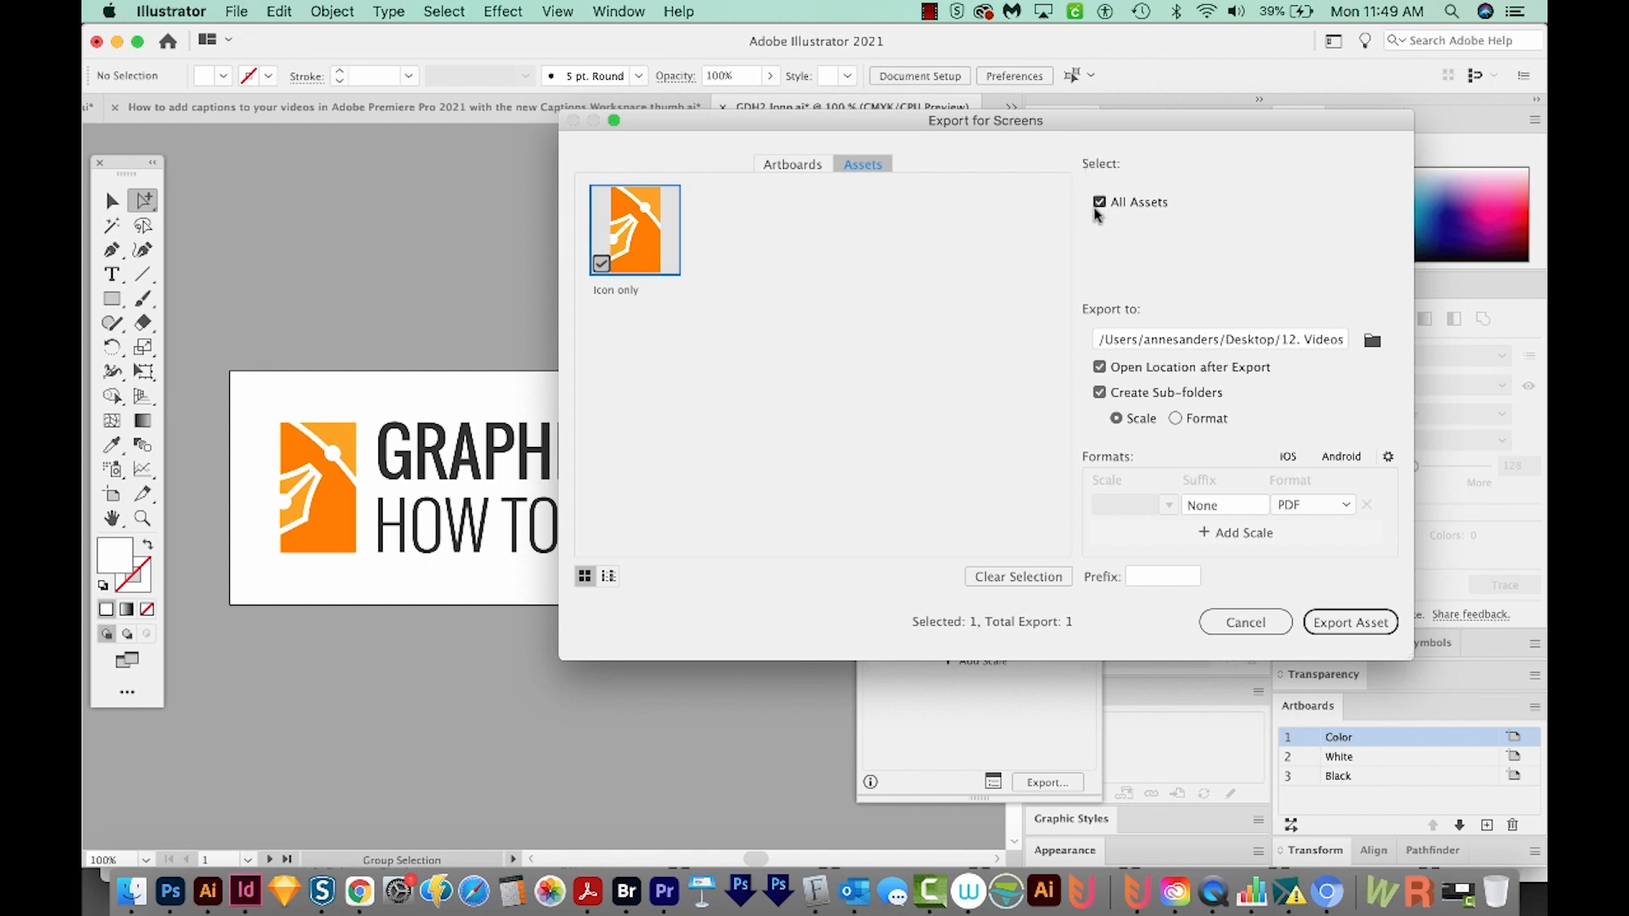
mouse_move(1108, 219)
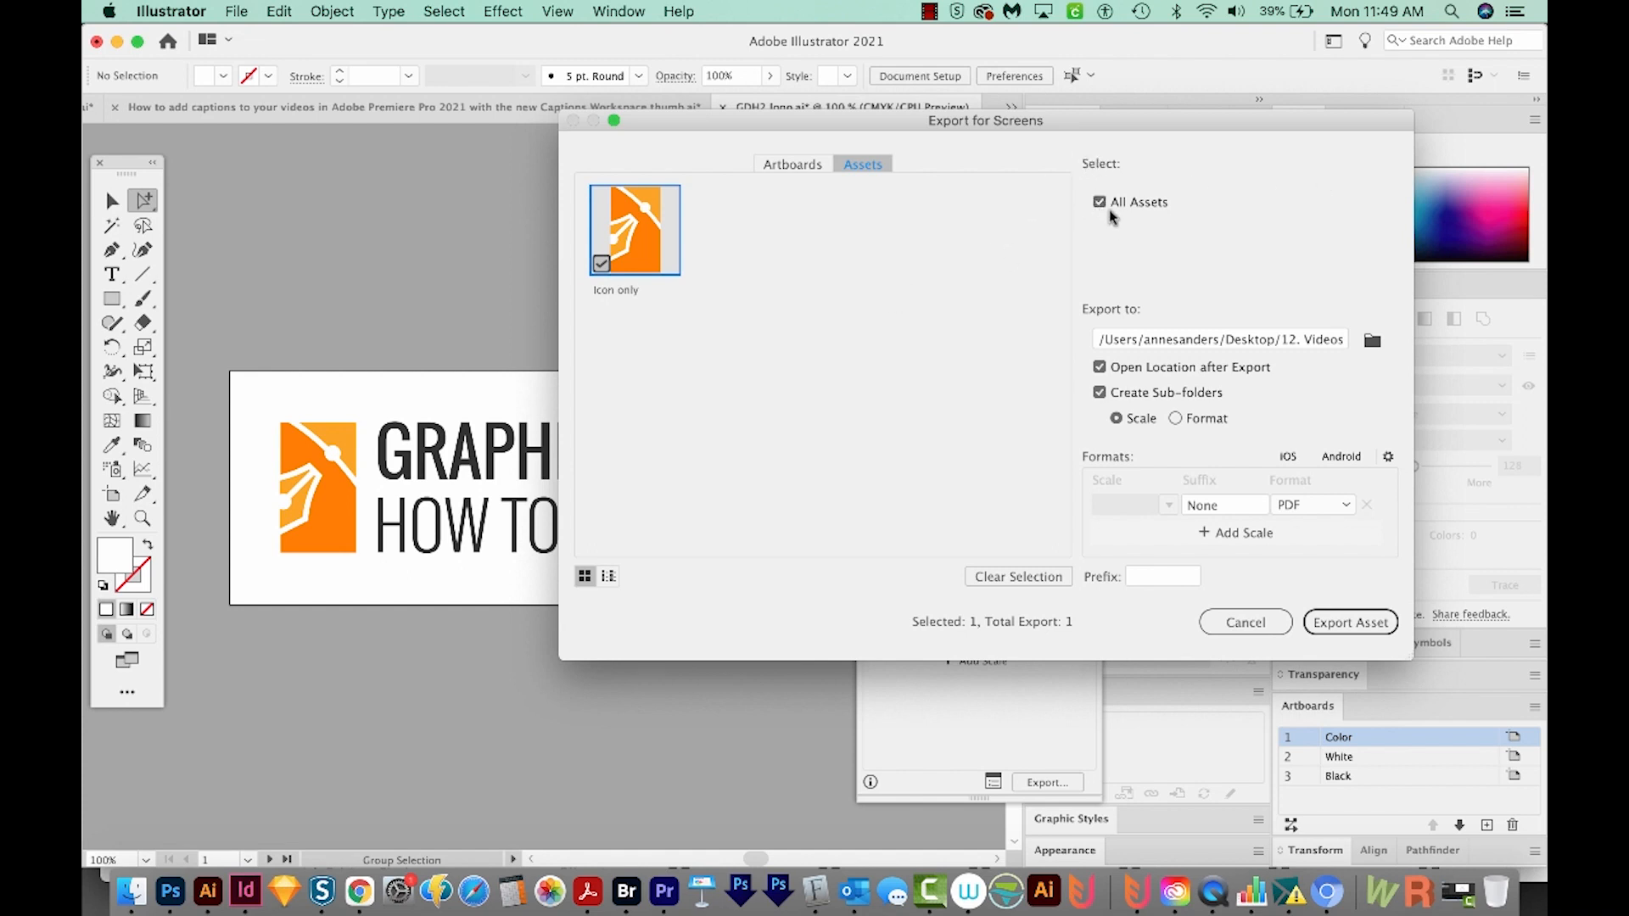
mouse_move(722, 249)
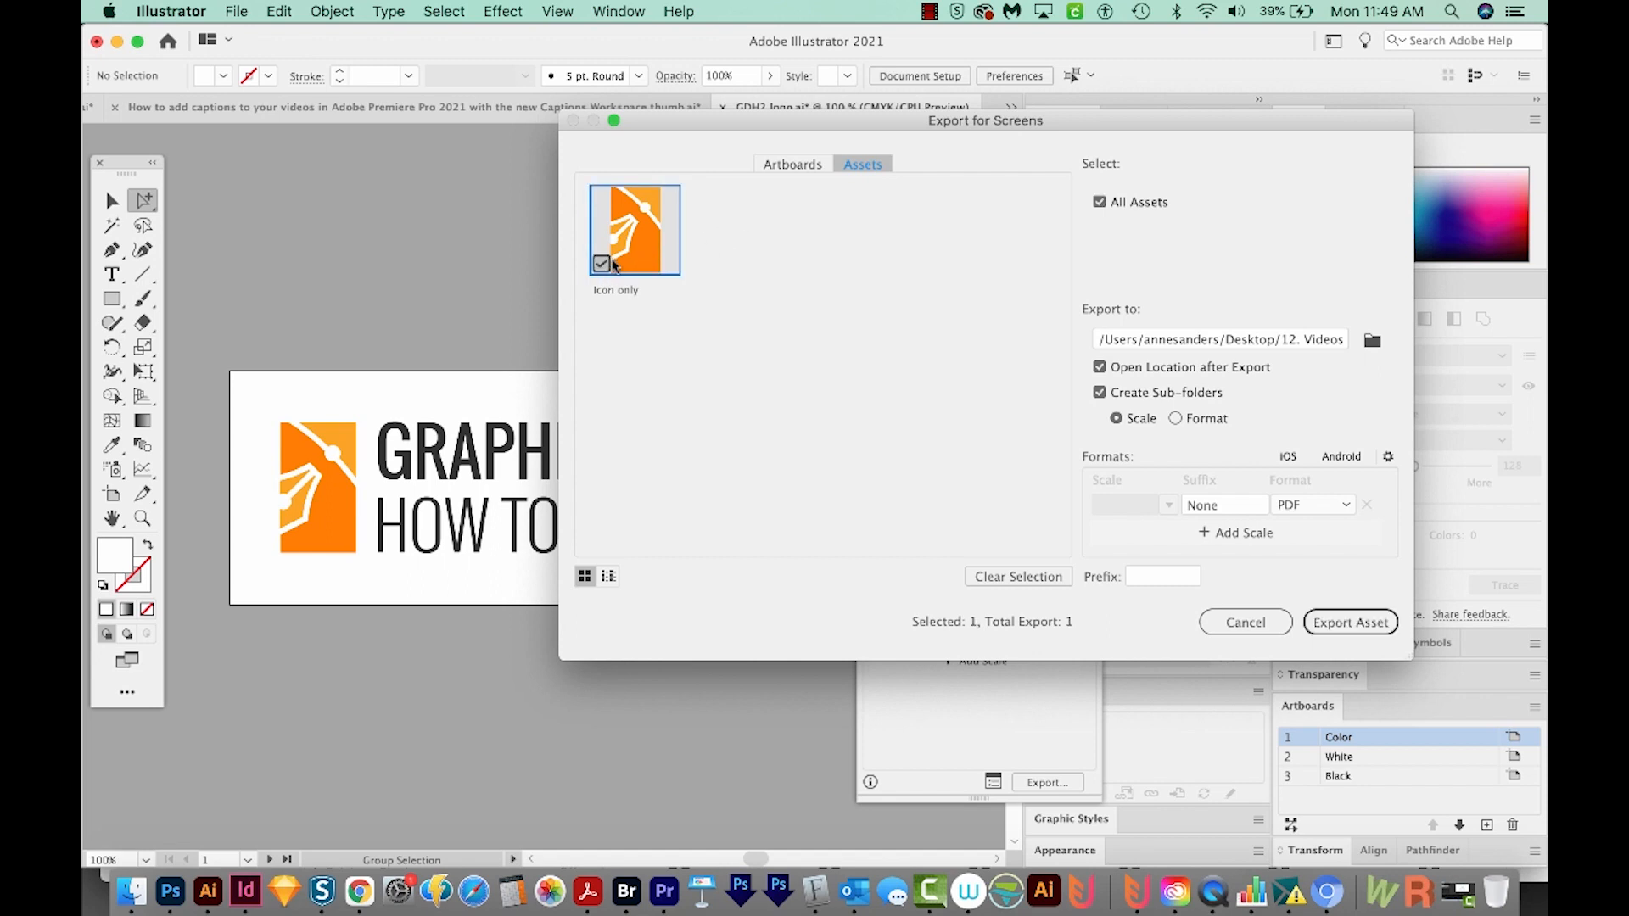
mouse_move(852, 220)
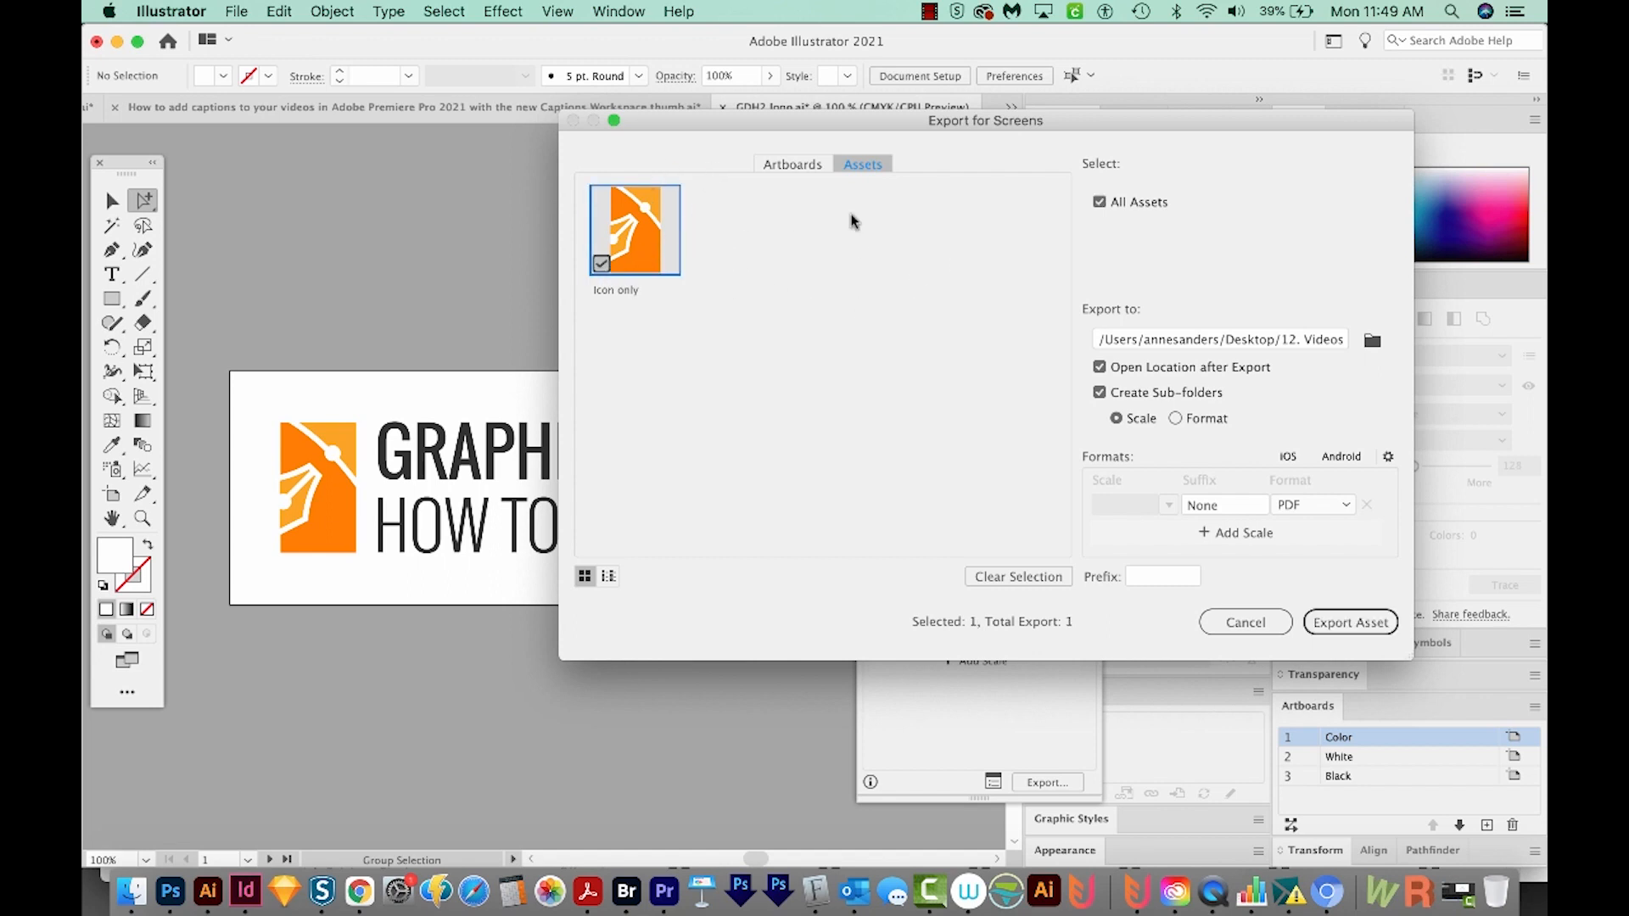
click(1221, 338)
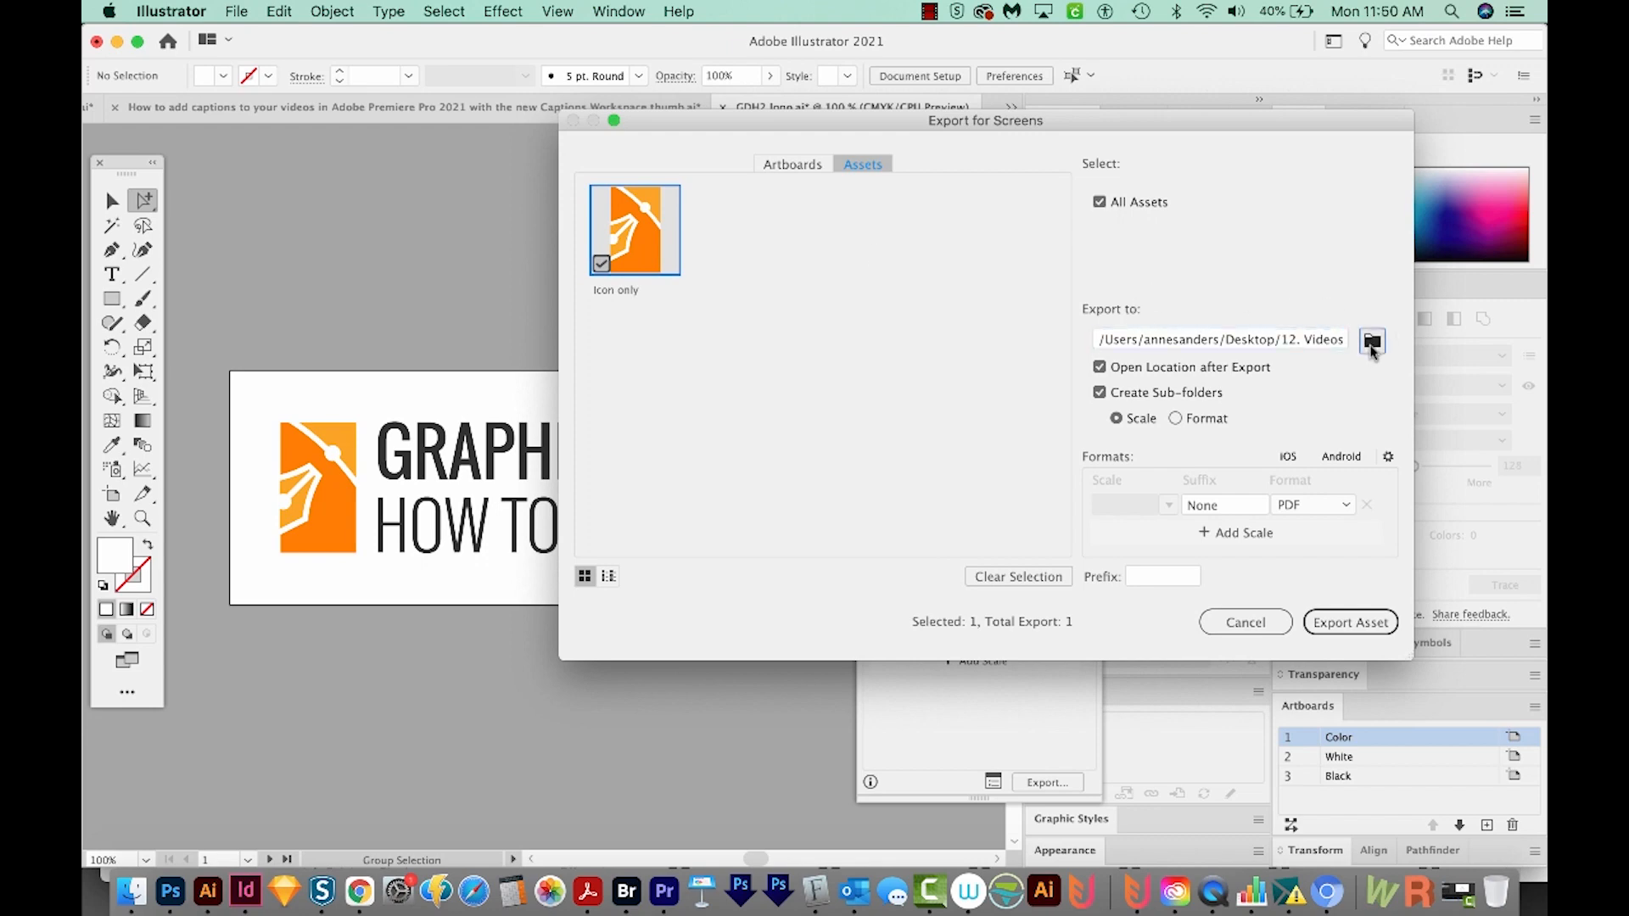
Export to the 'How to use Export for Screens in Adobe Illustrator' folder, sub-folders by format.
click(1371, 340)
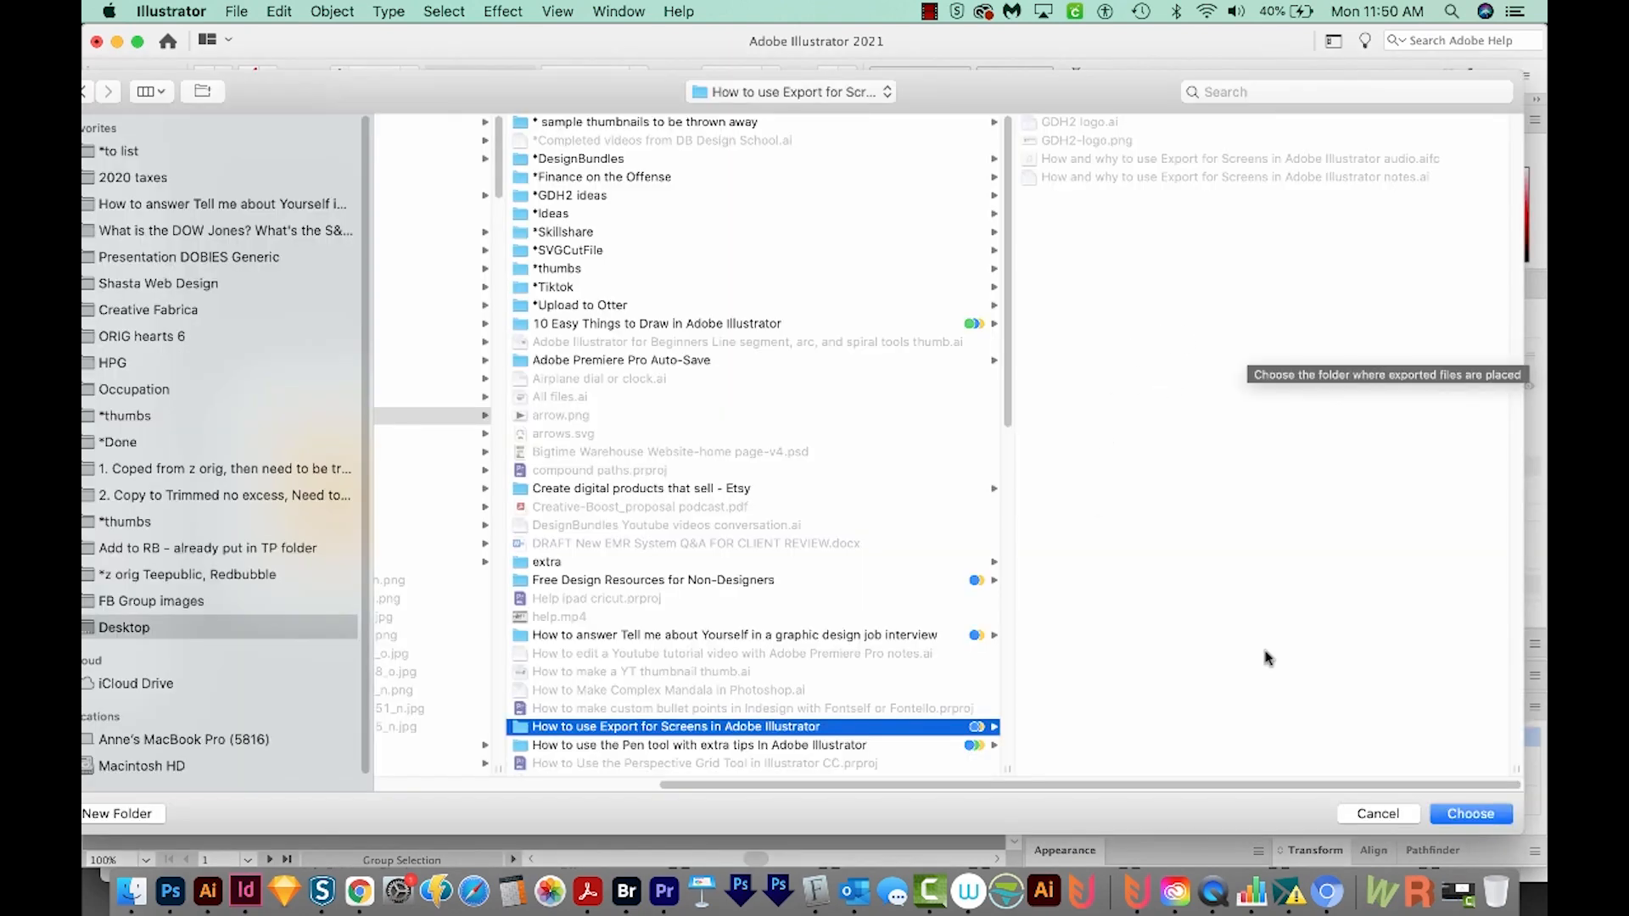
click(1470, 814)
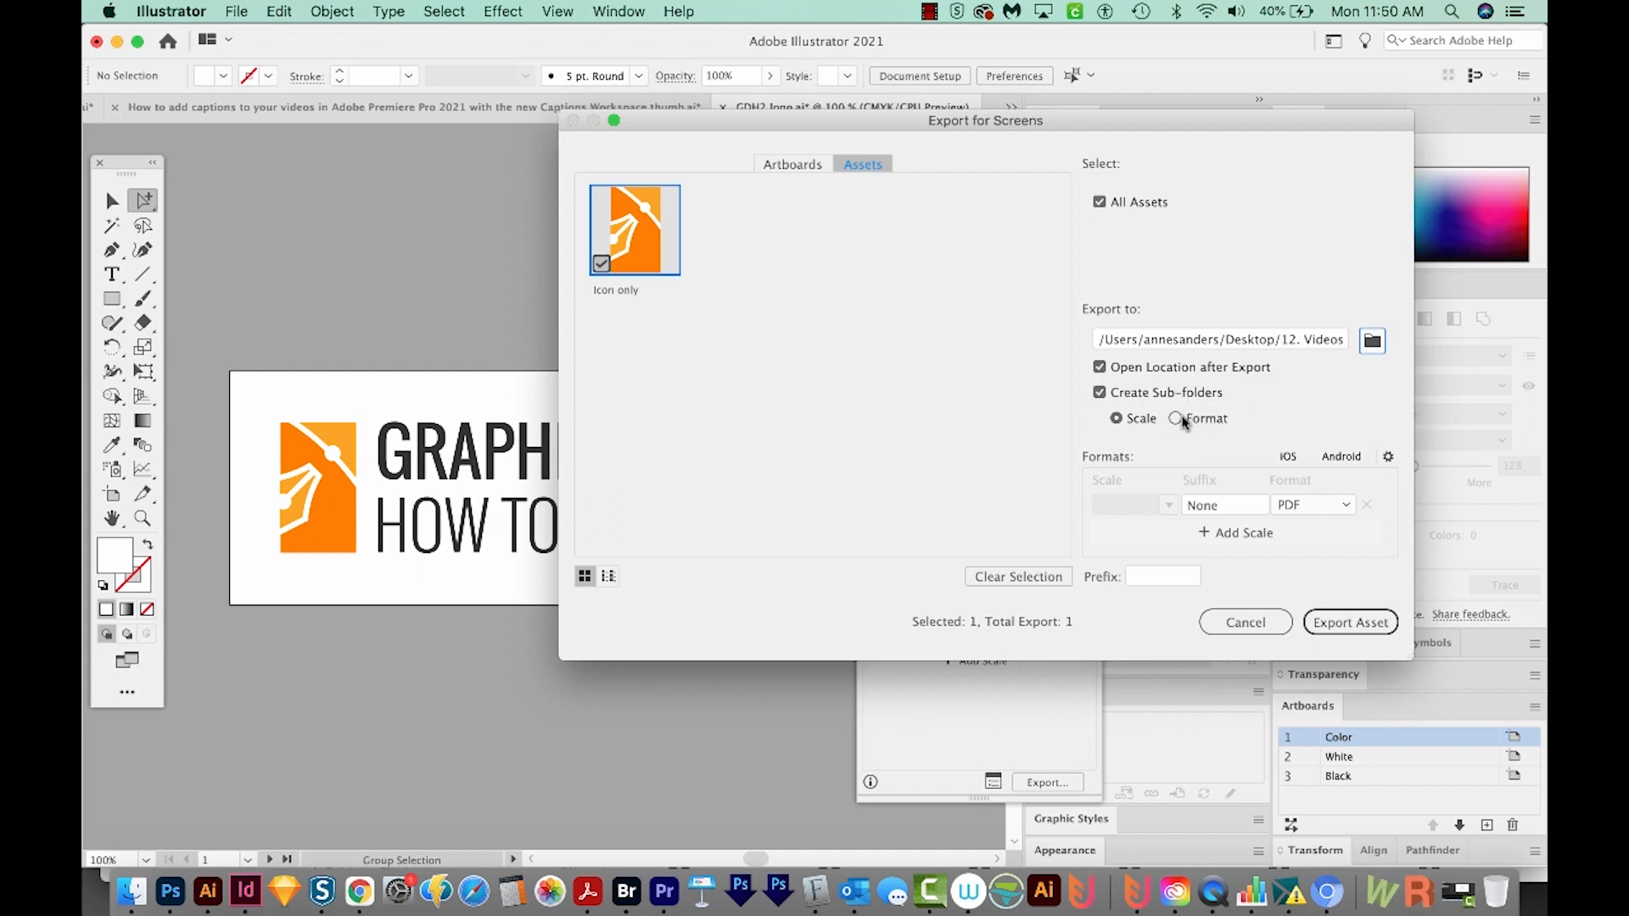
click(1176, 418)
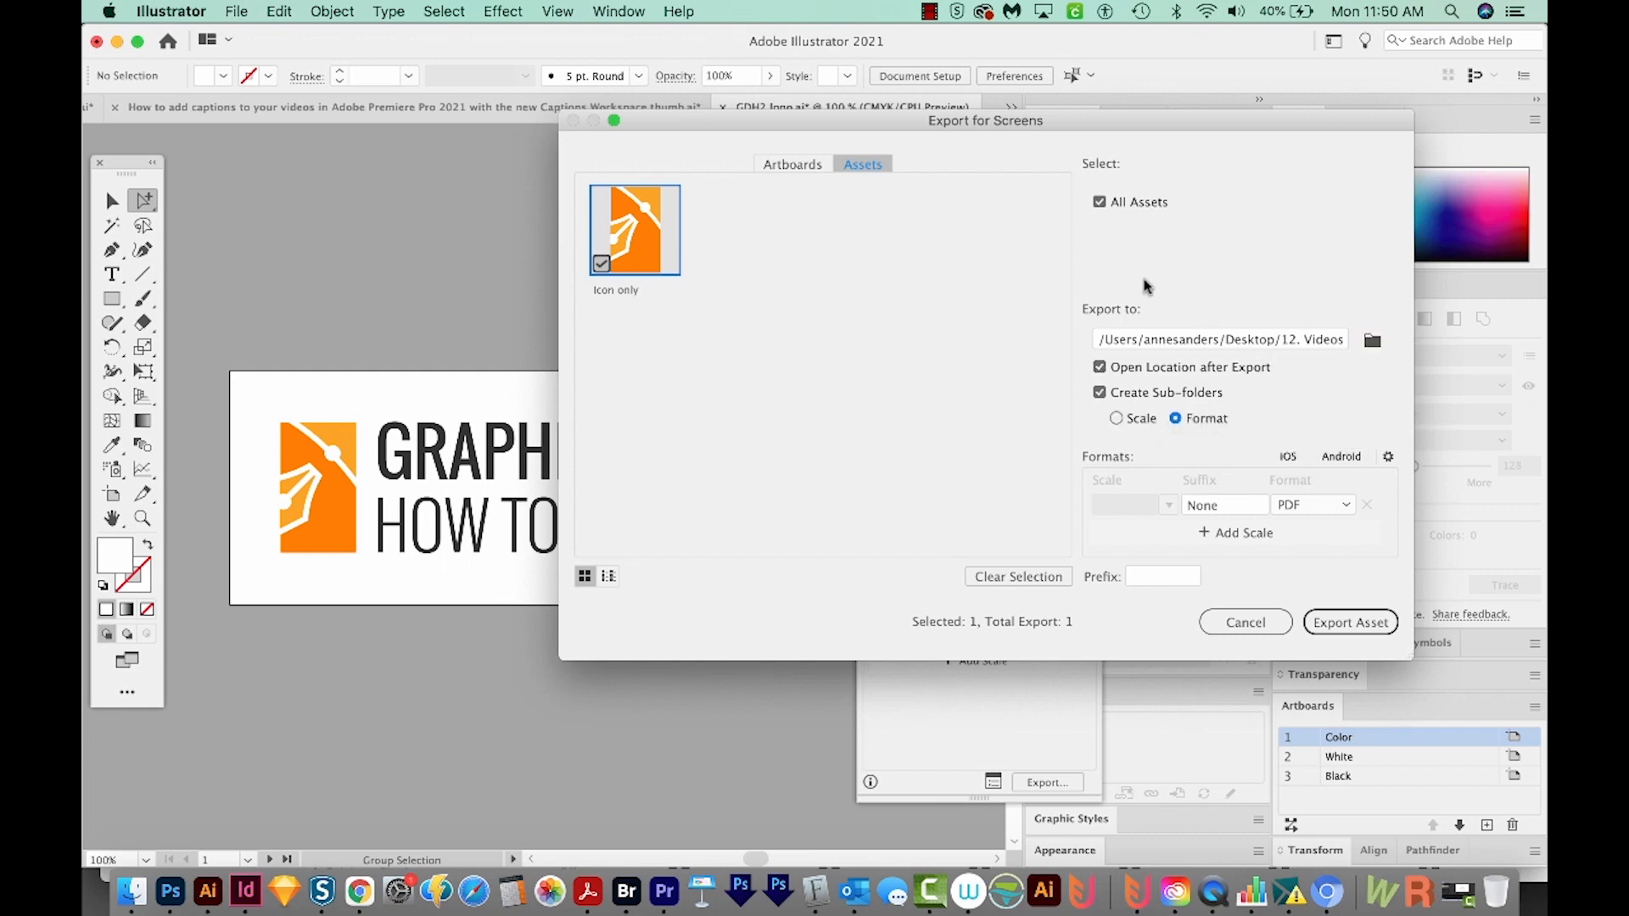
mouse_move(1200, 421)
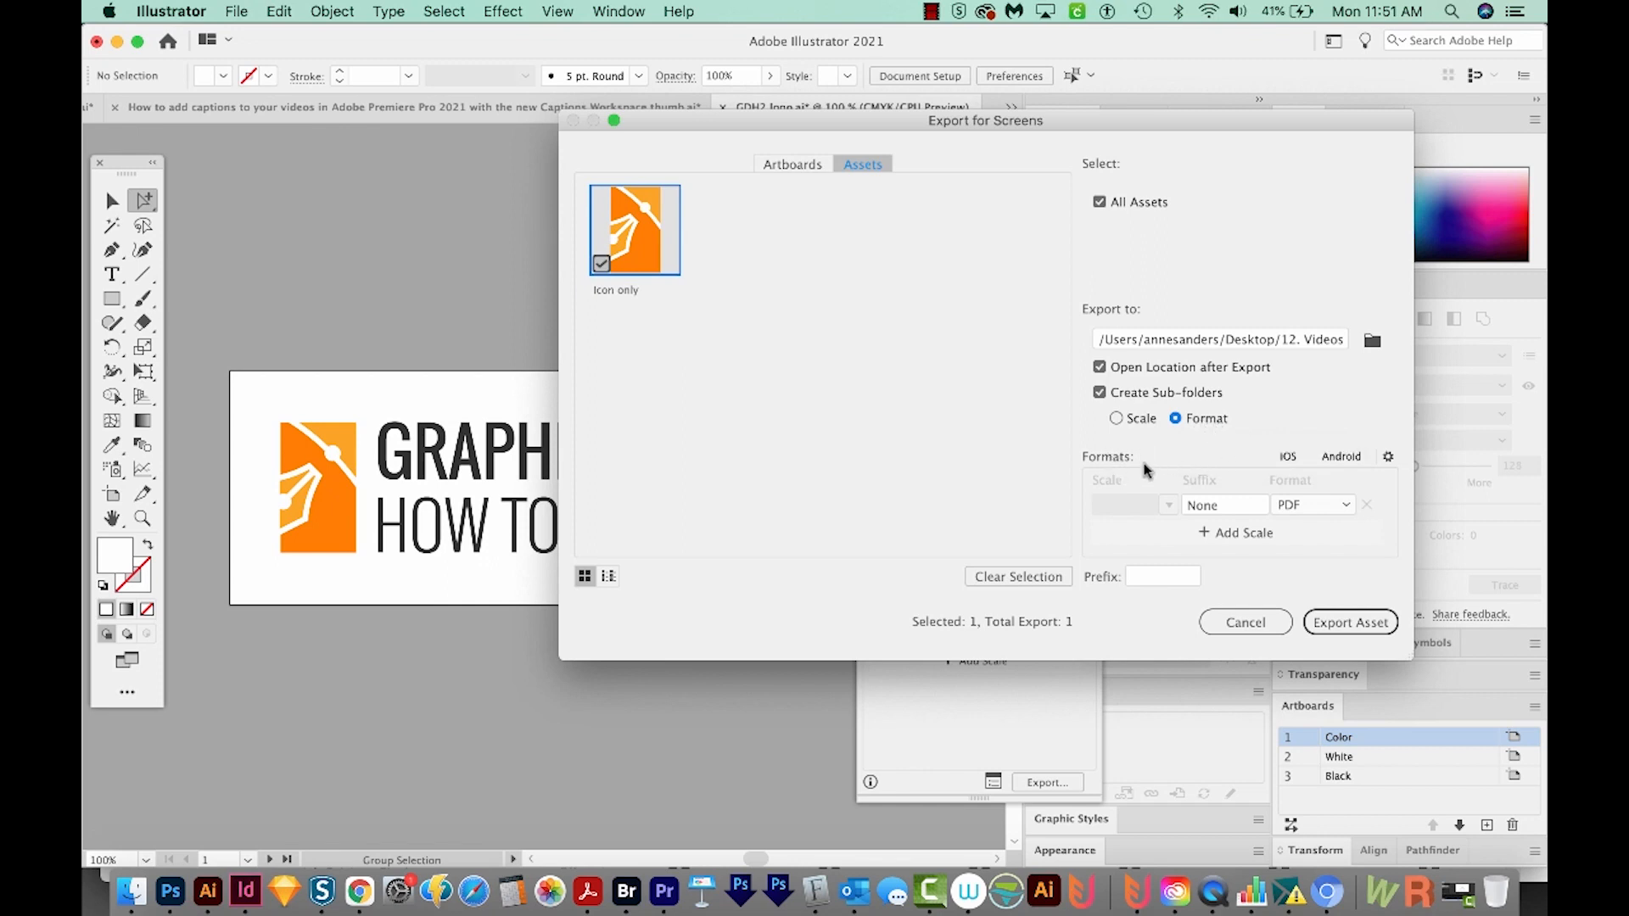
mouse_move(1202, 476)
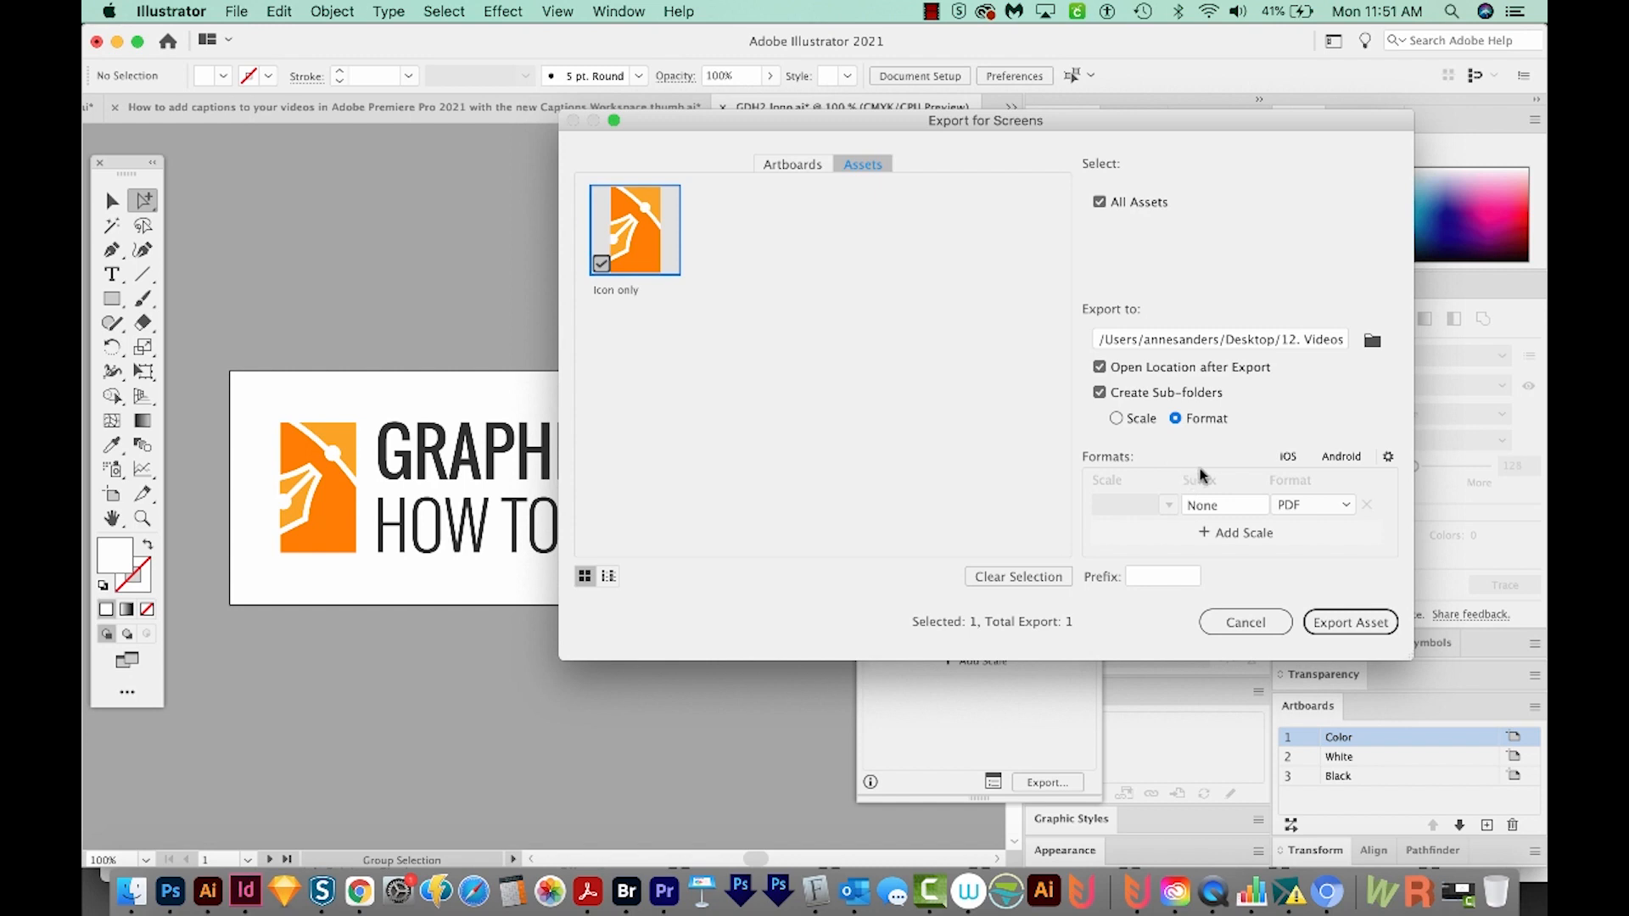
mouse_move(1312, 505)
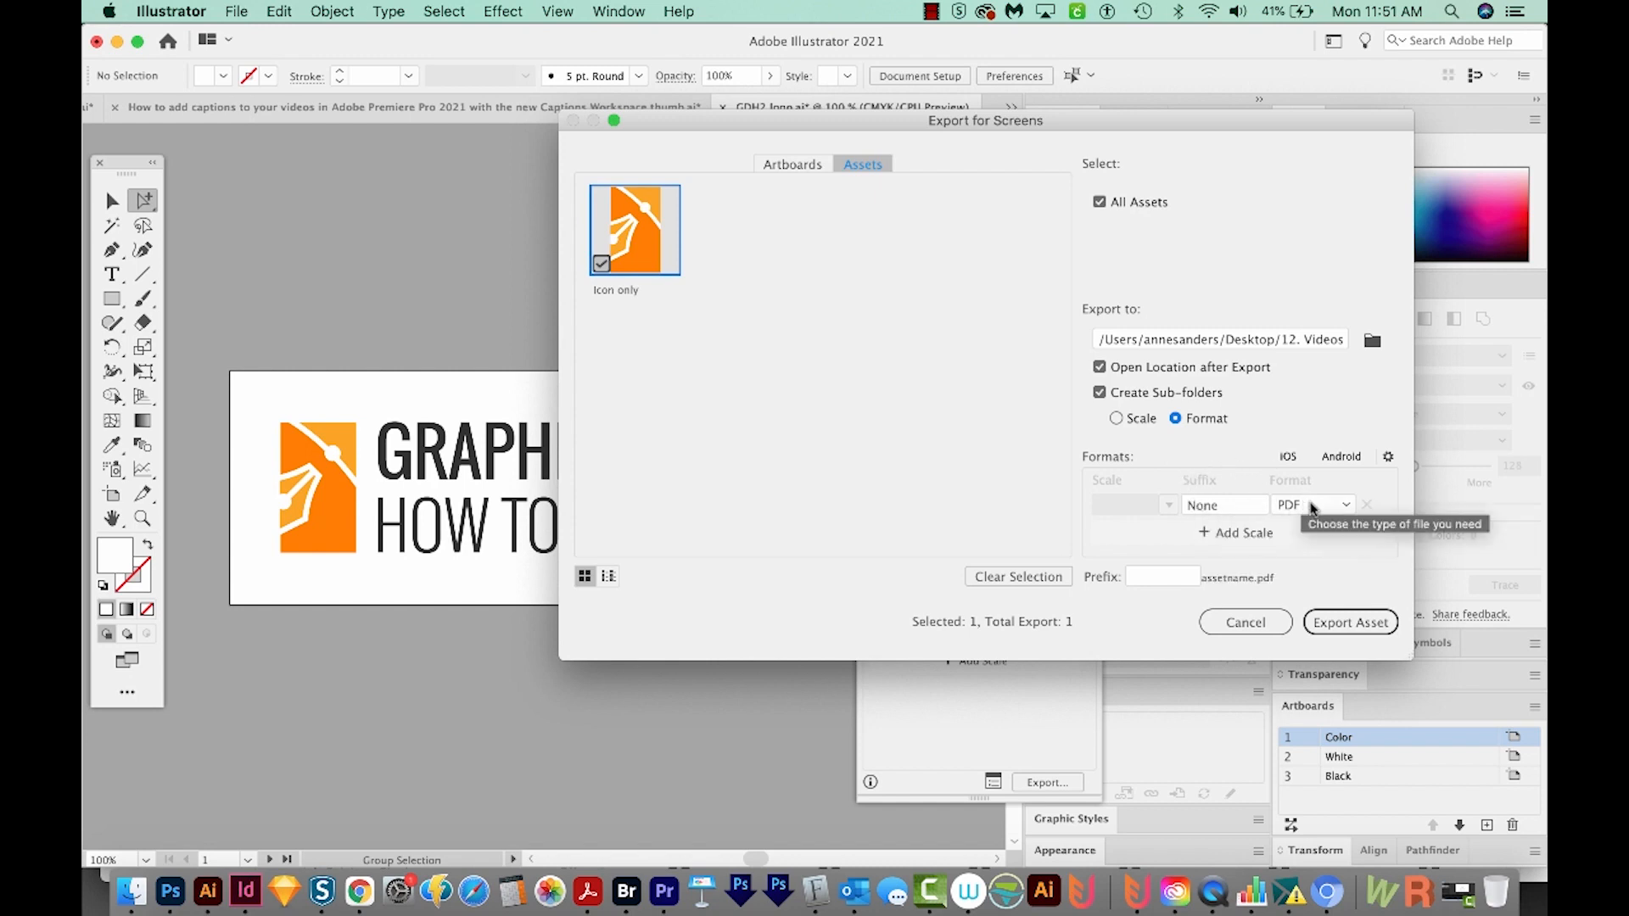
Change the Icon only asset's export format to JPG 100.
click(1314, 505)
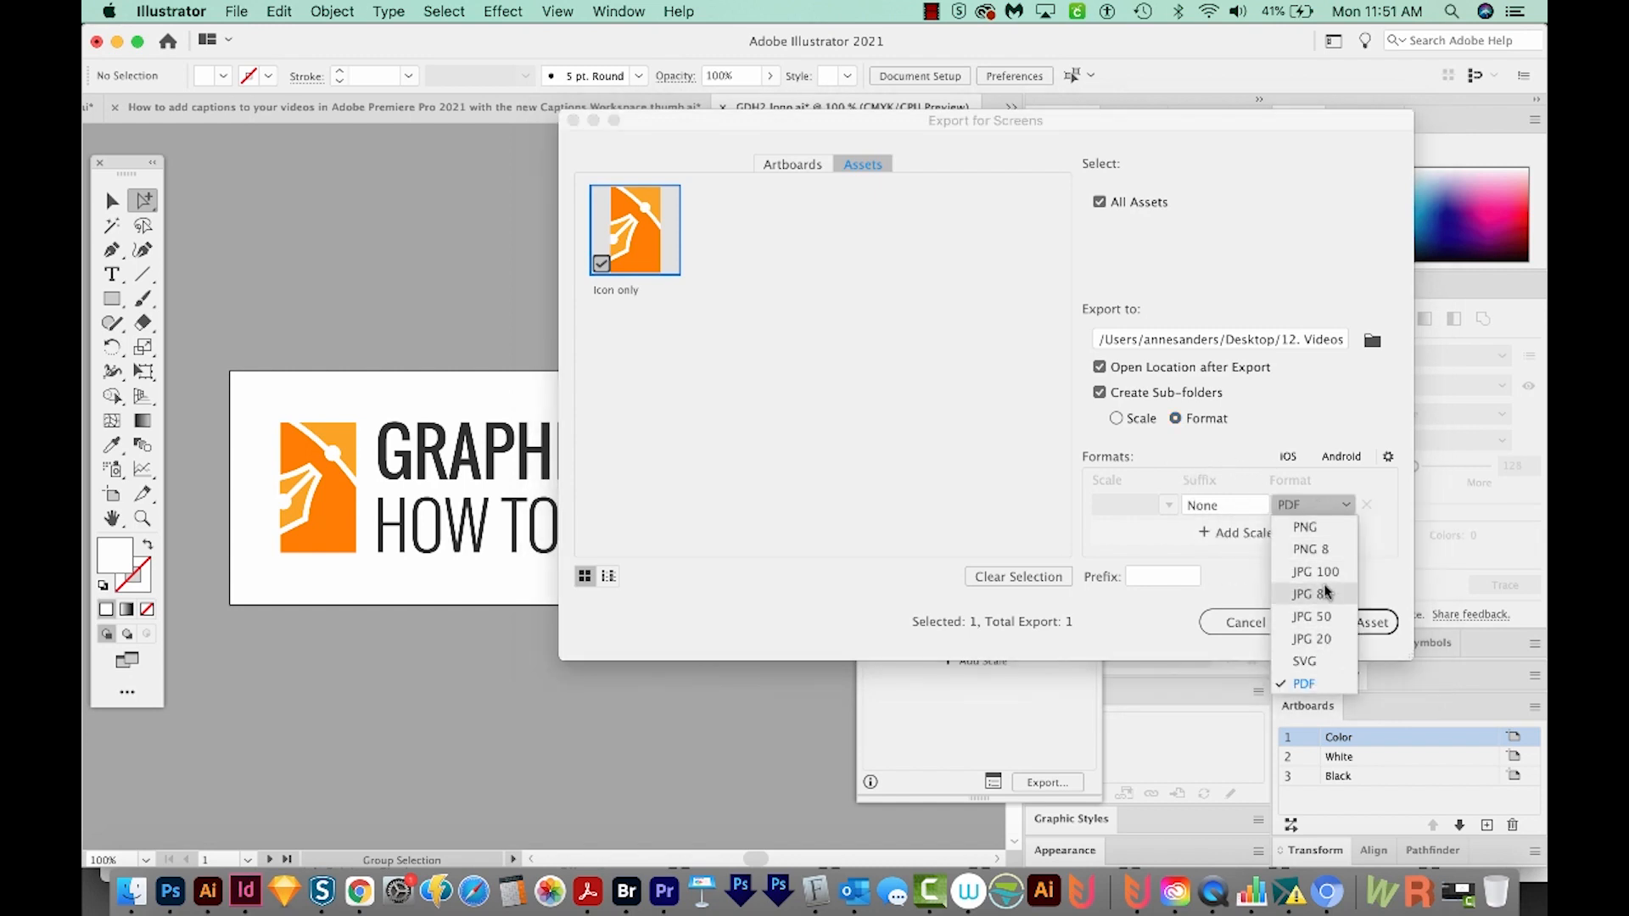
click(1316, 571)
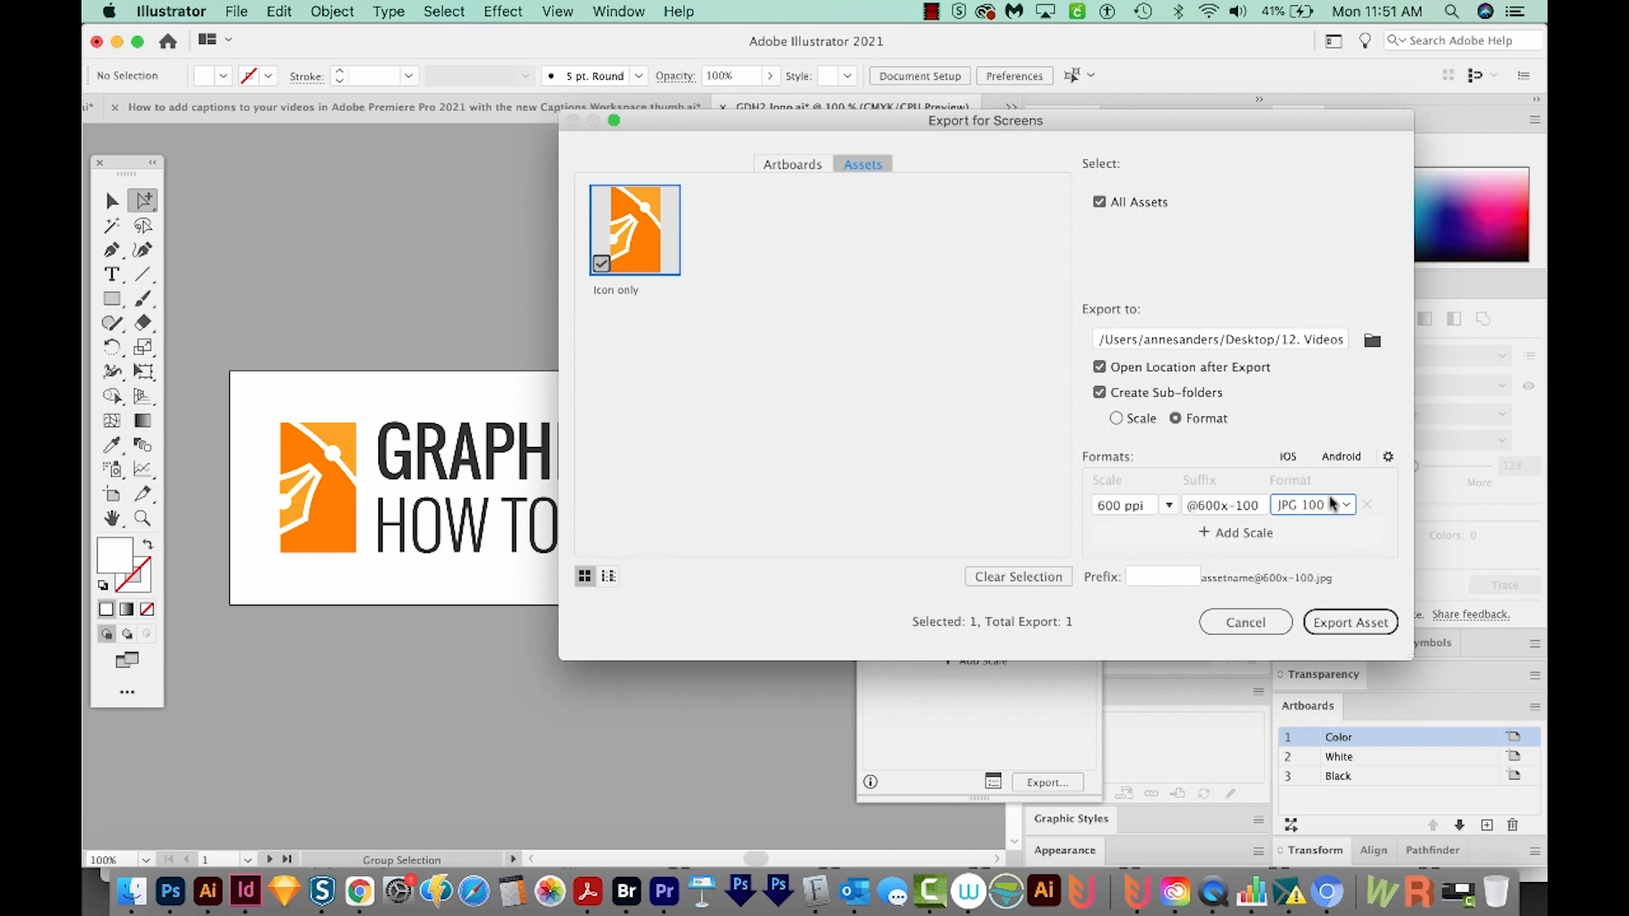
mouse_move(1313, 509)
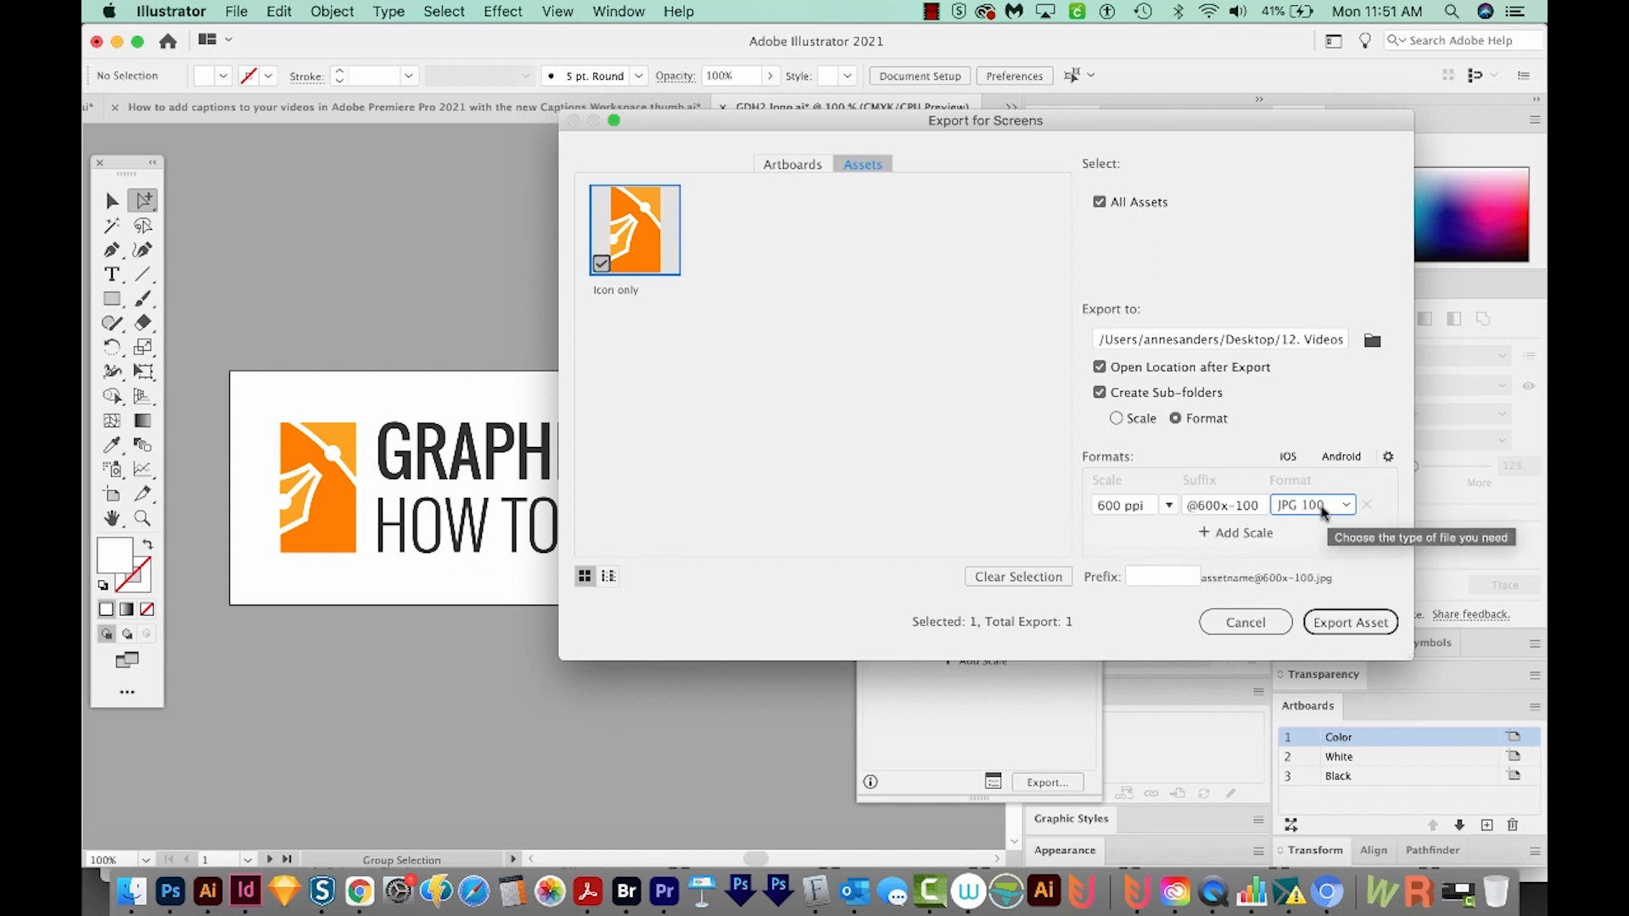
mouse_move(1339, 489)
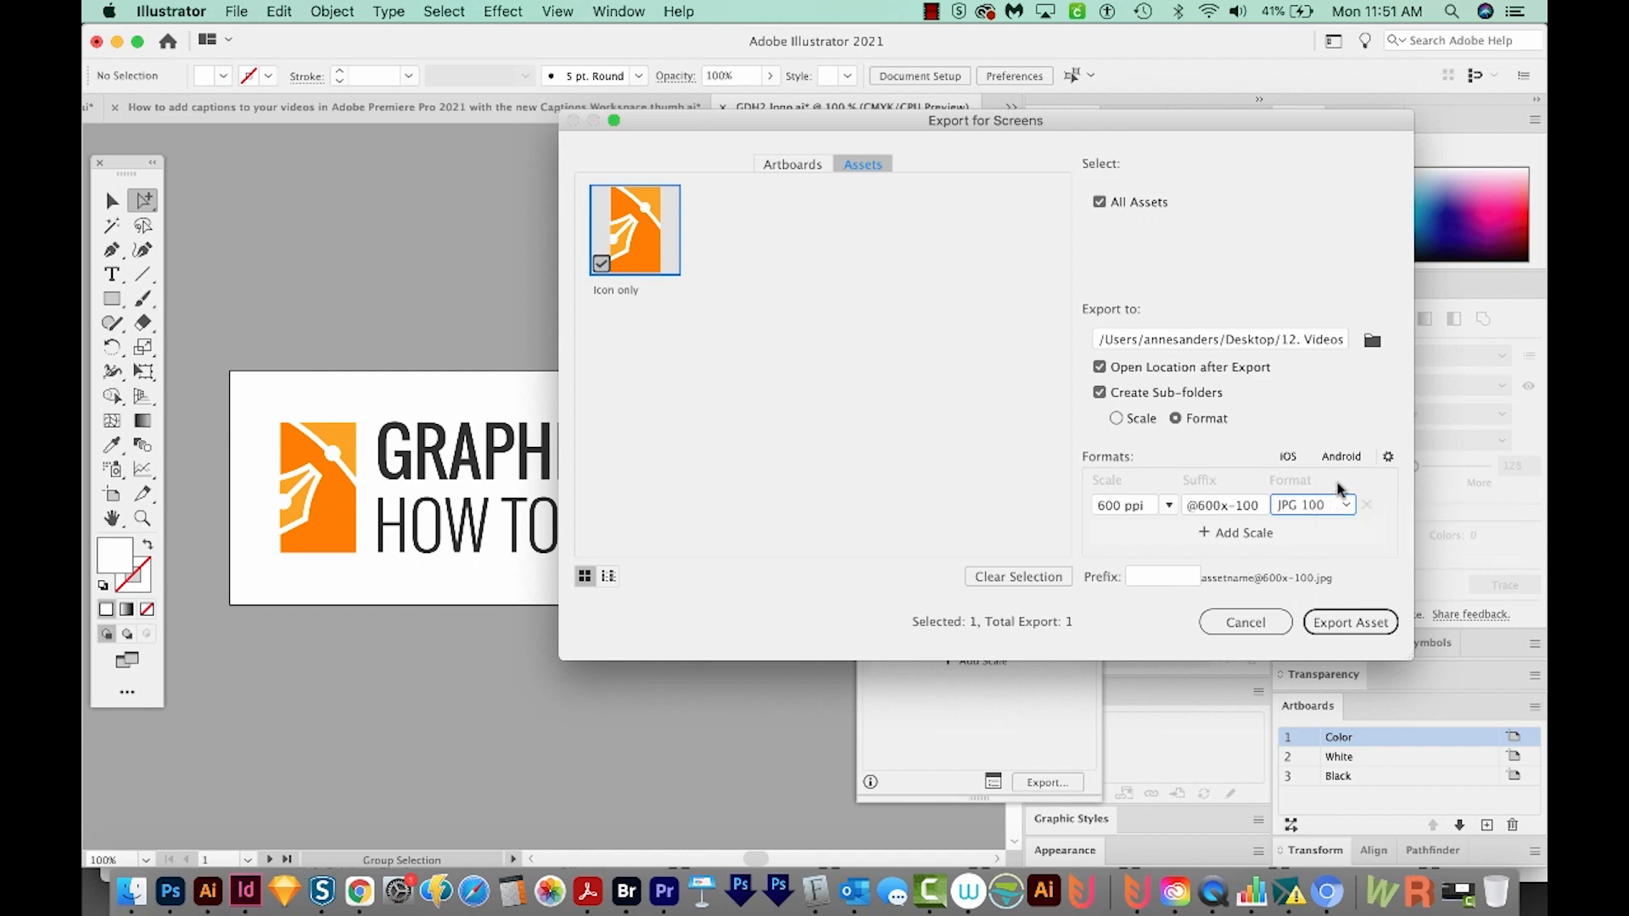
mouse_move(1346, 496)
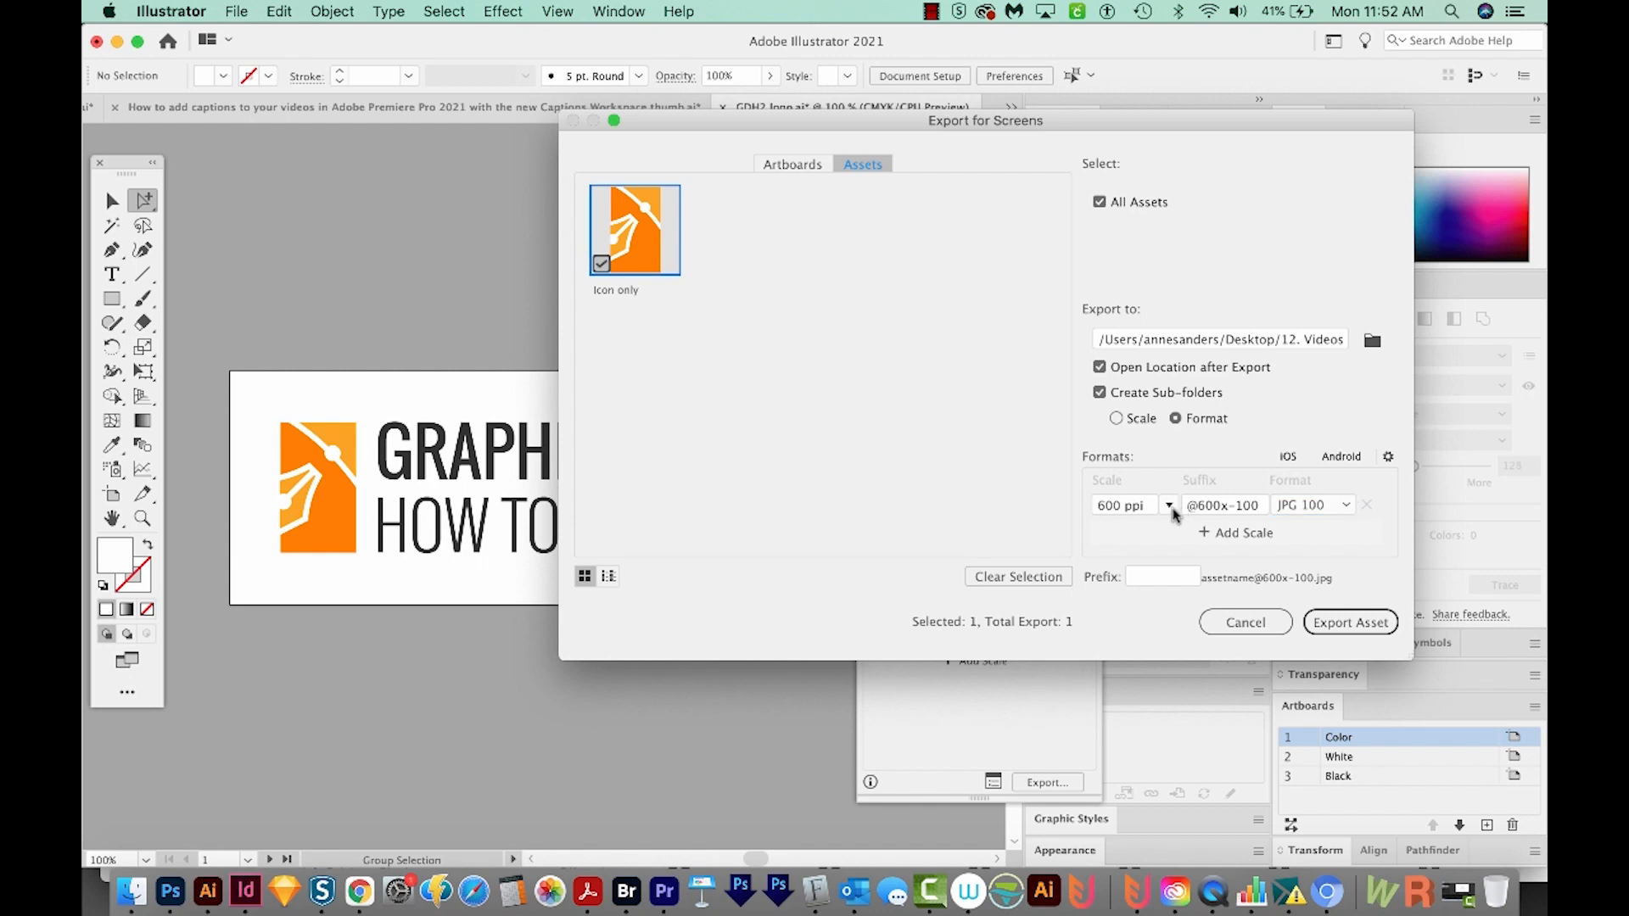
Set the JPG export to 1x scale with the filename prefix GDH2.
click(1169, 505)
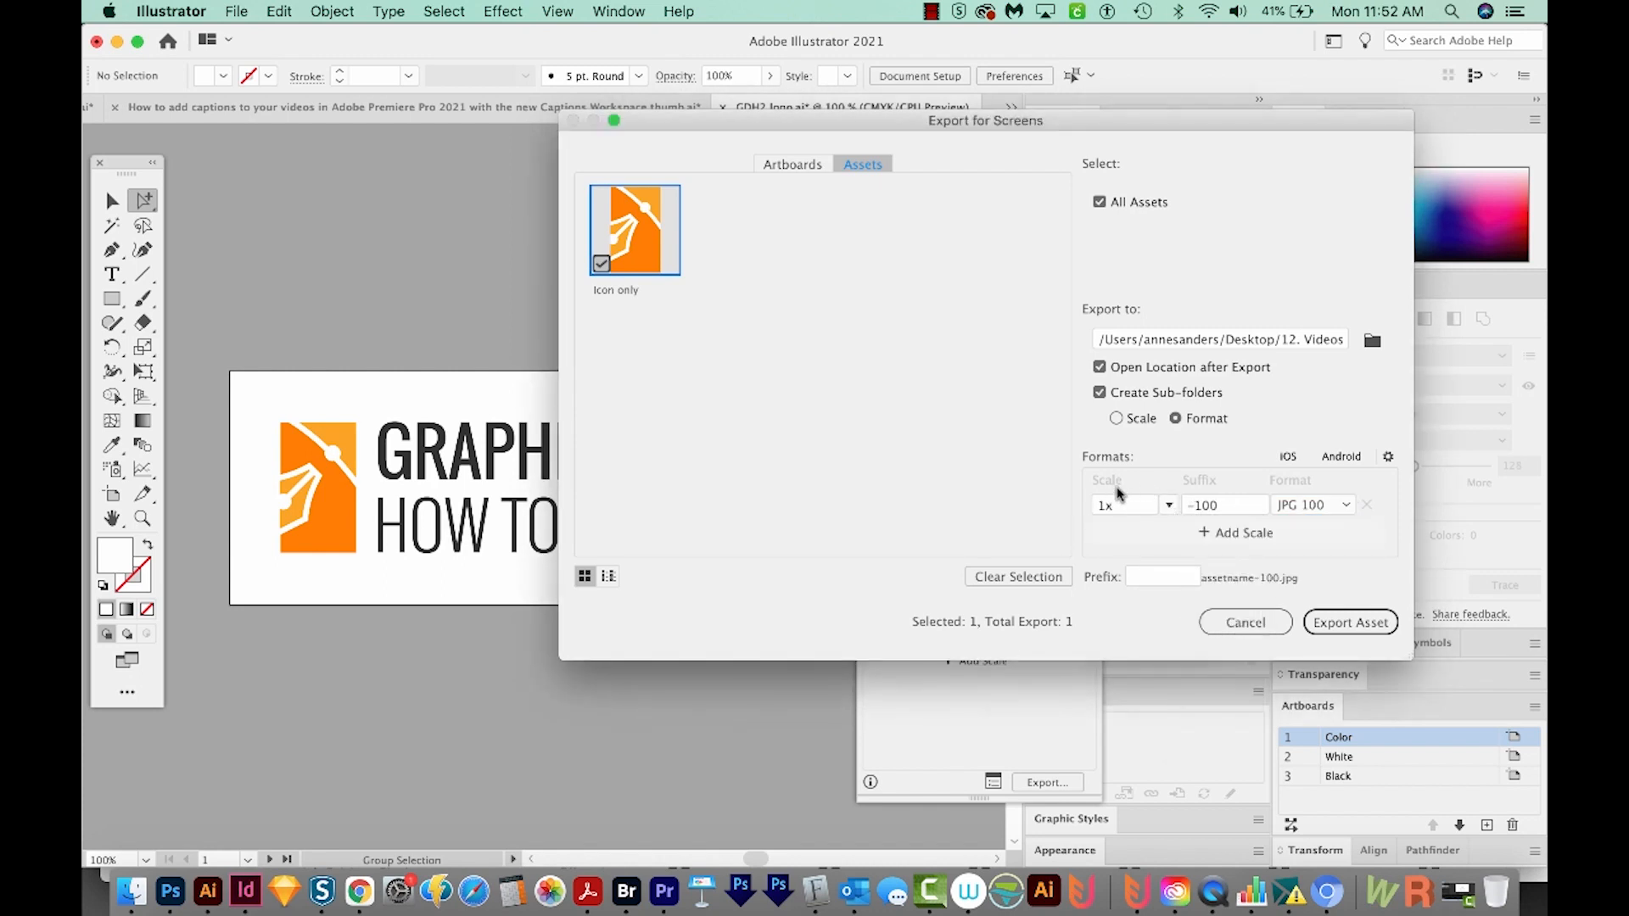
mouse_move(1197, 494)
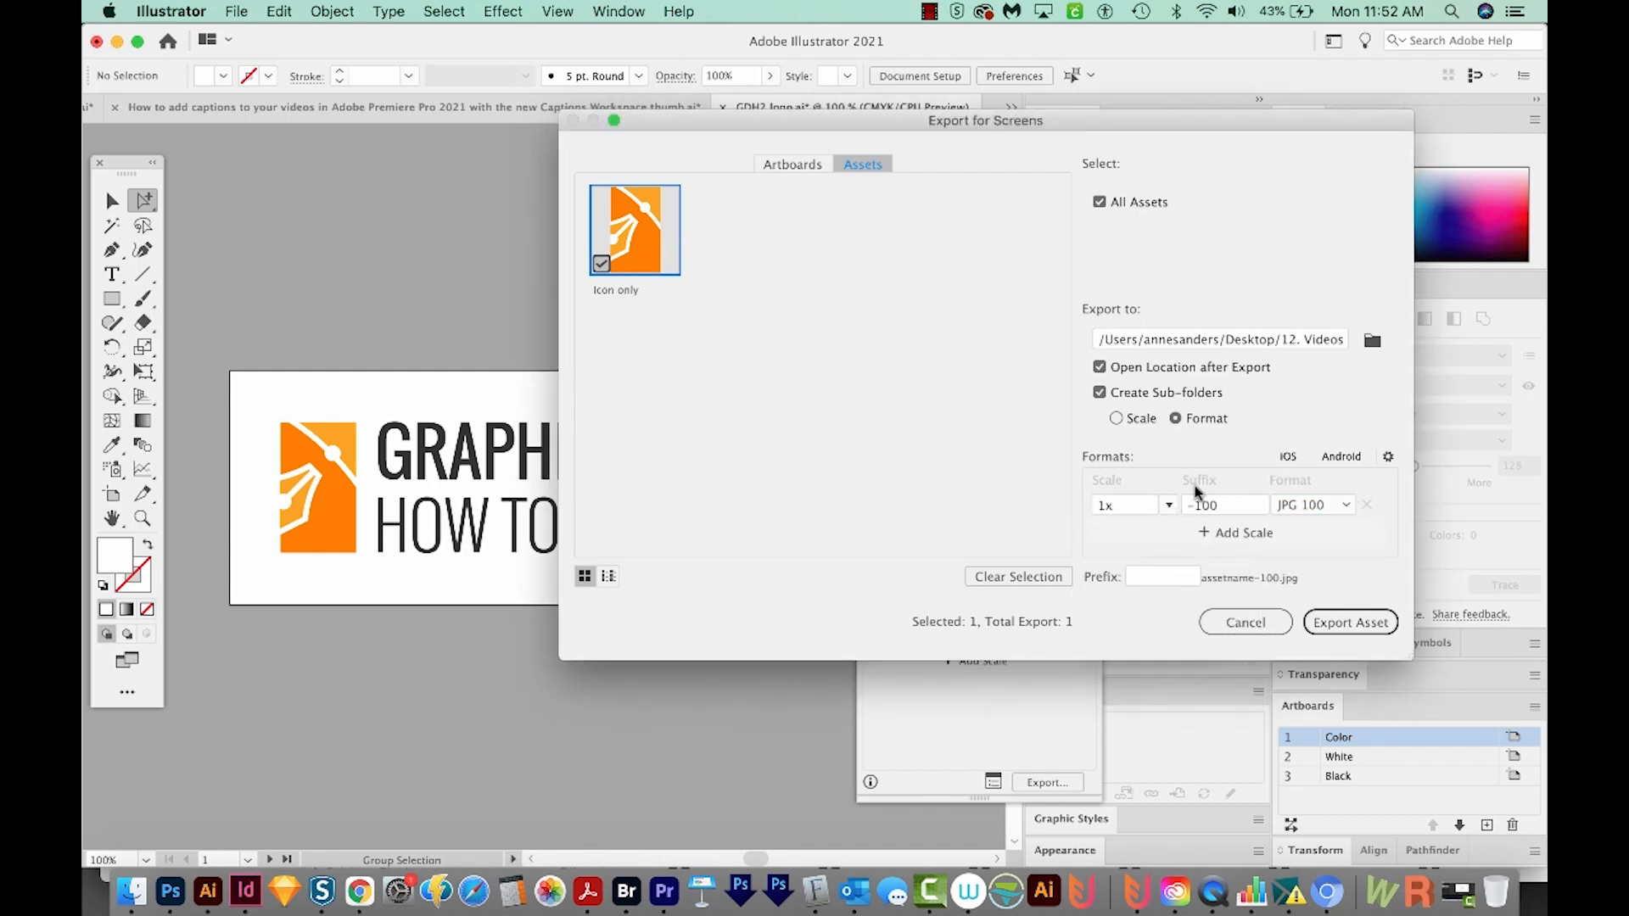
mouse_move(1216, 506)
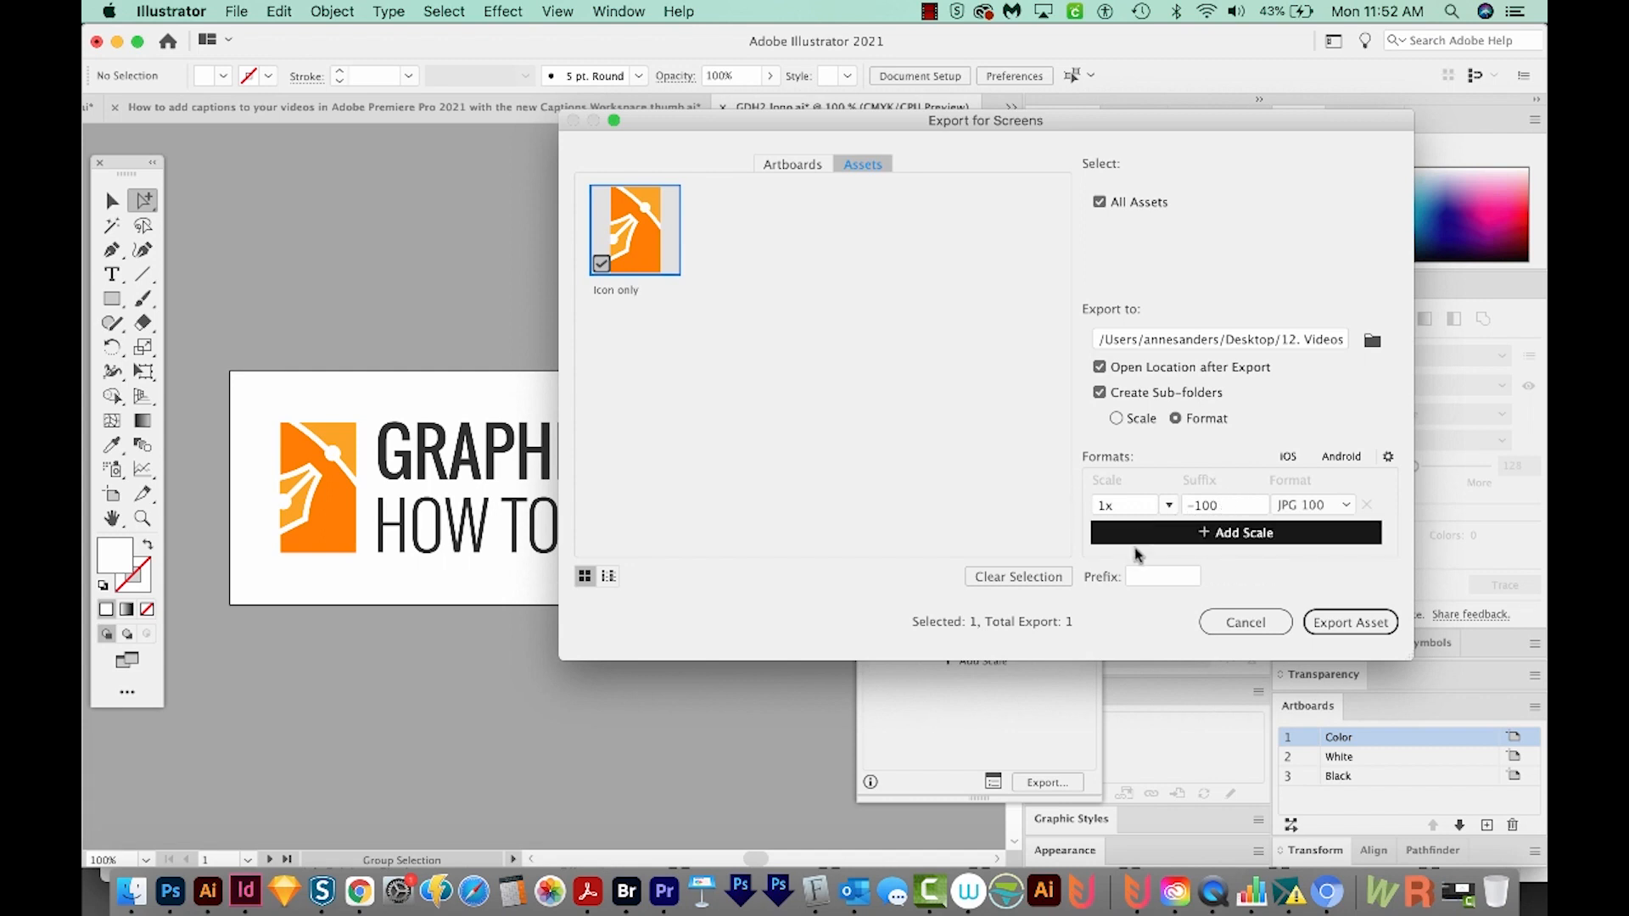
click(1162, 575)
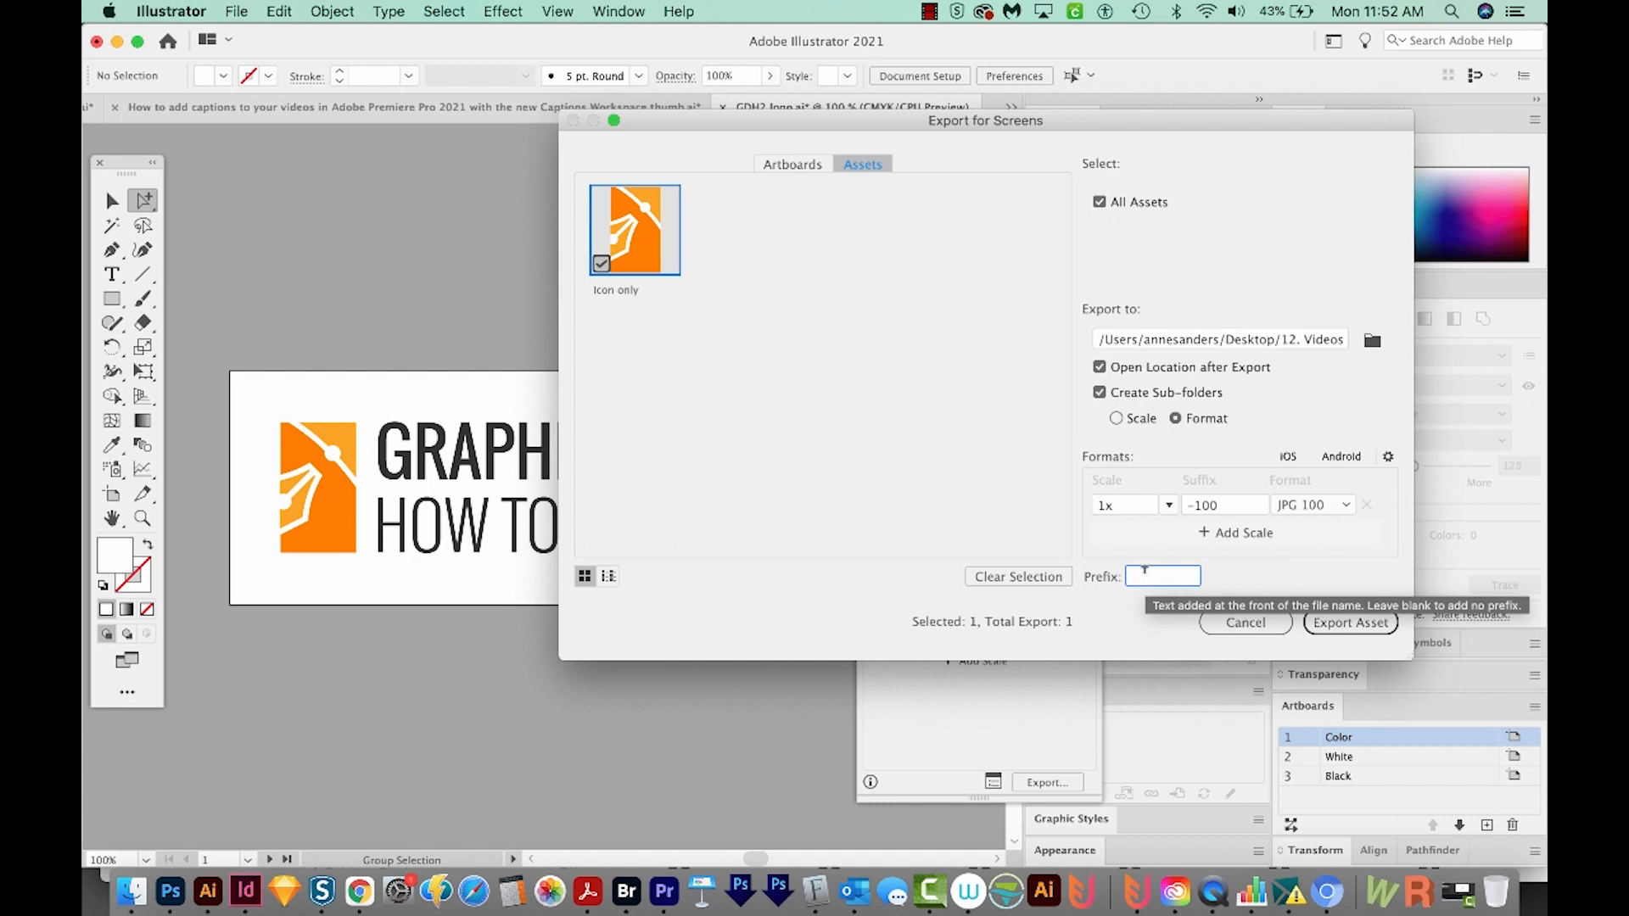
text(G)
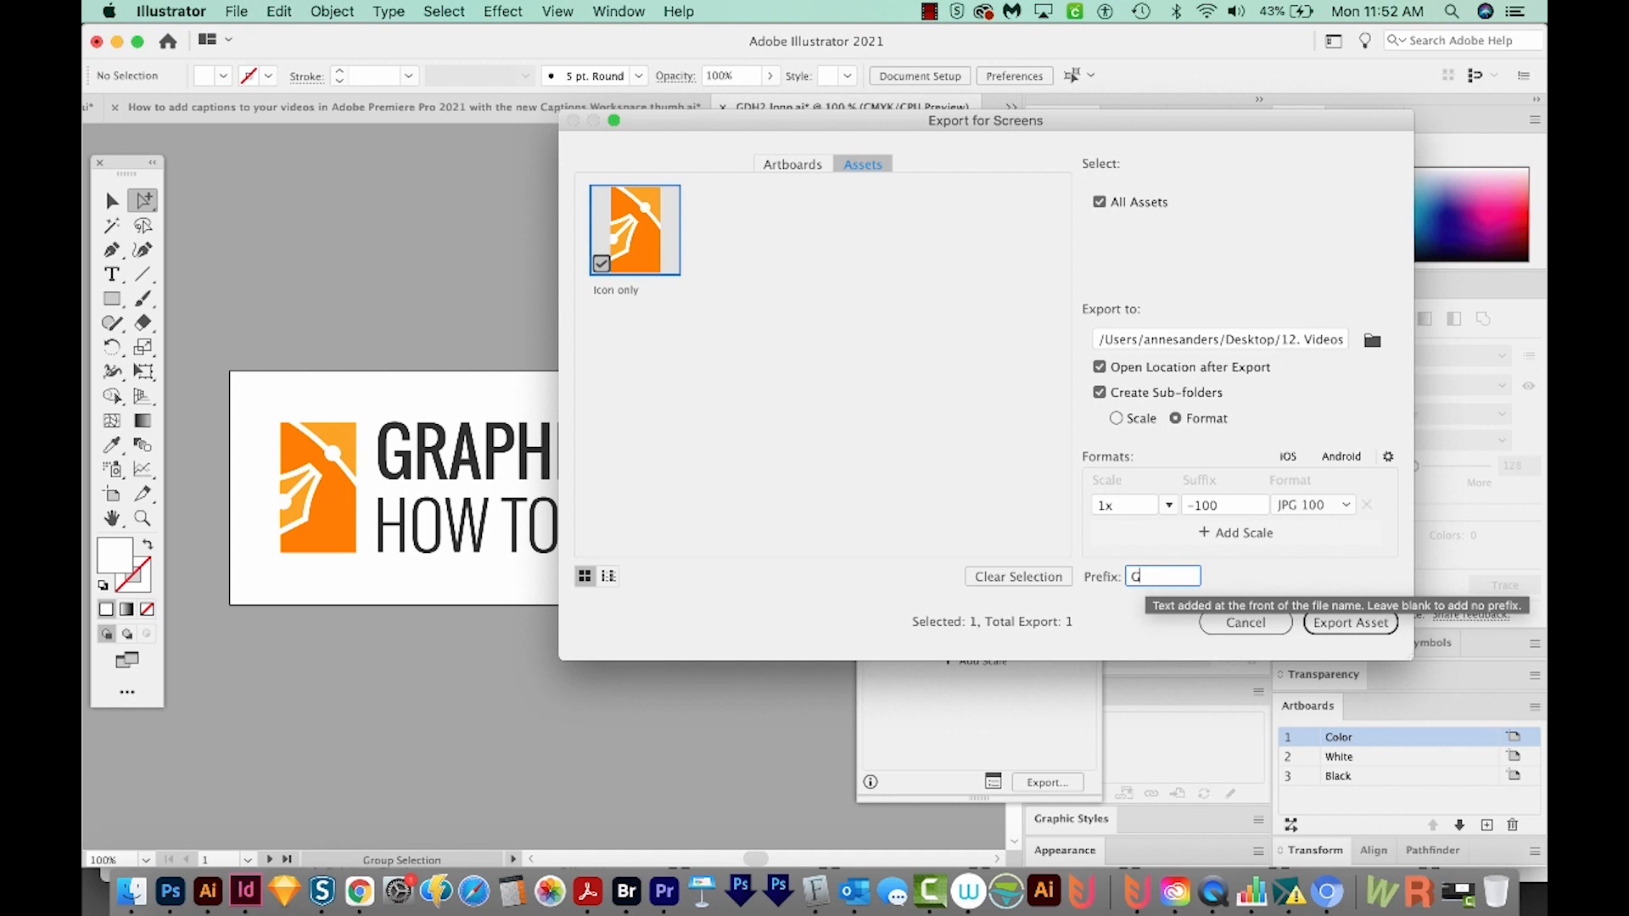
text(DH2)
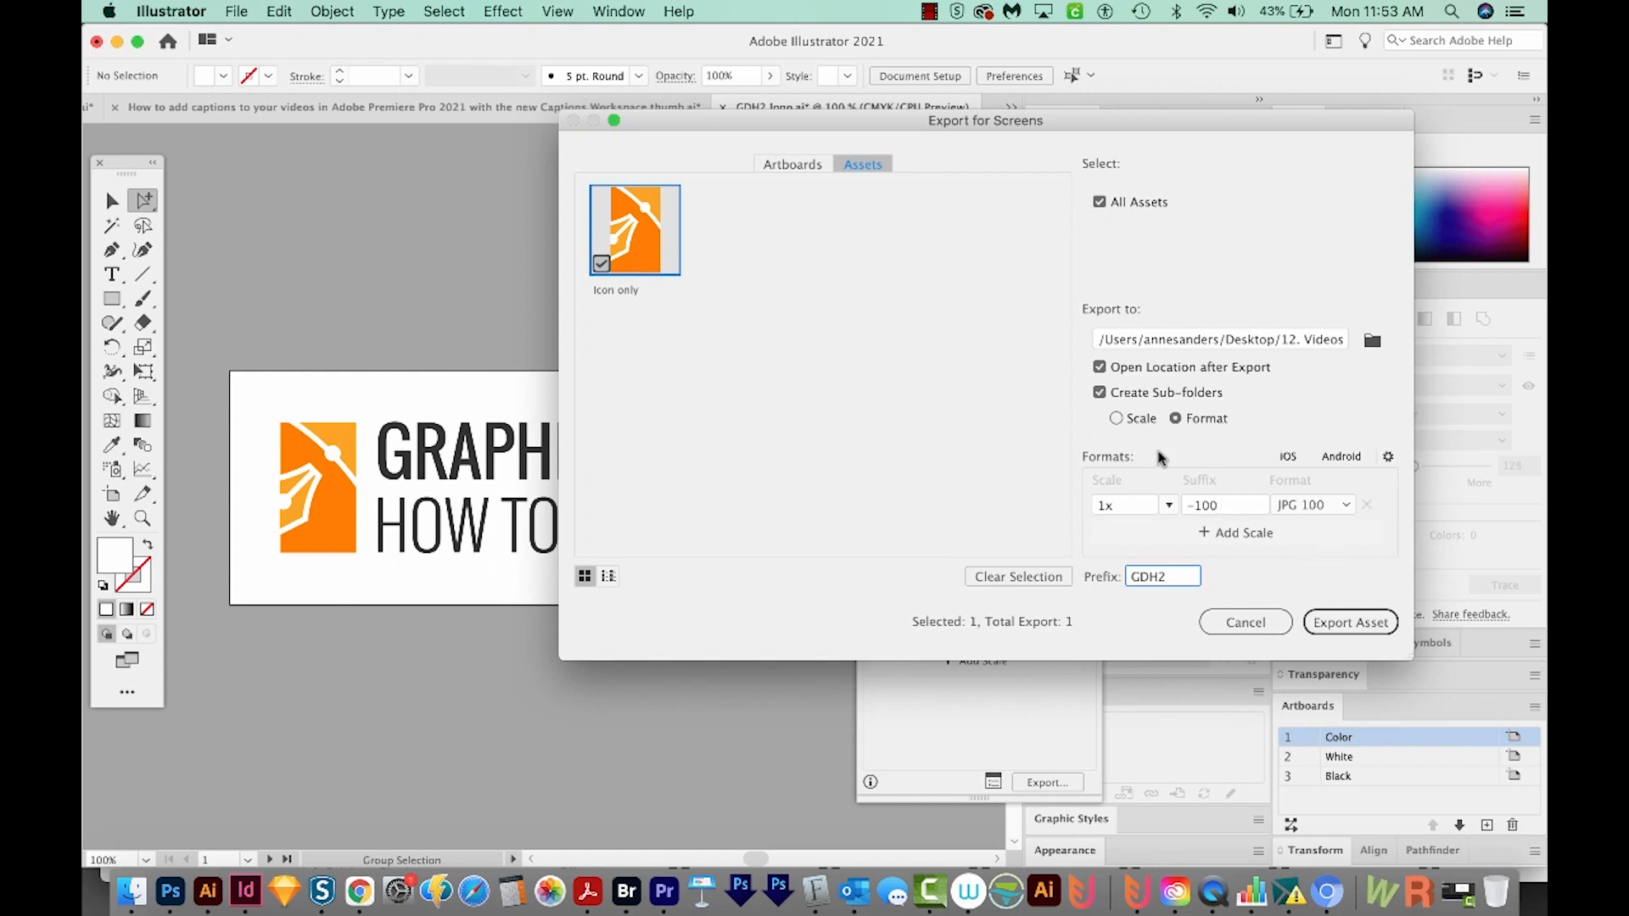
mouse_move(1235, 532)
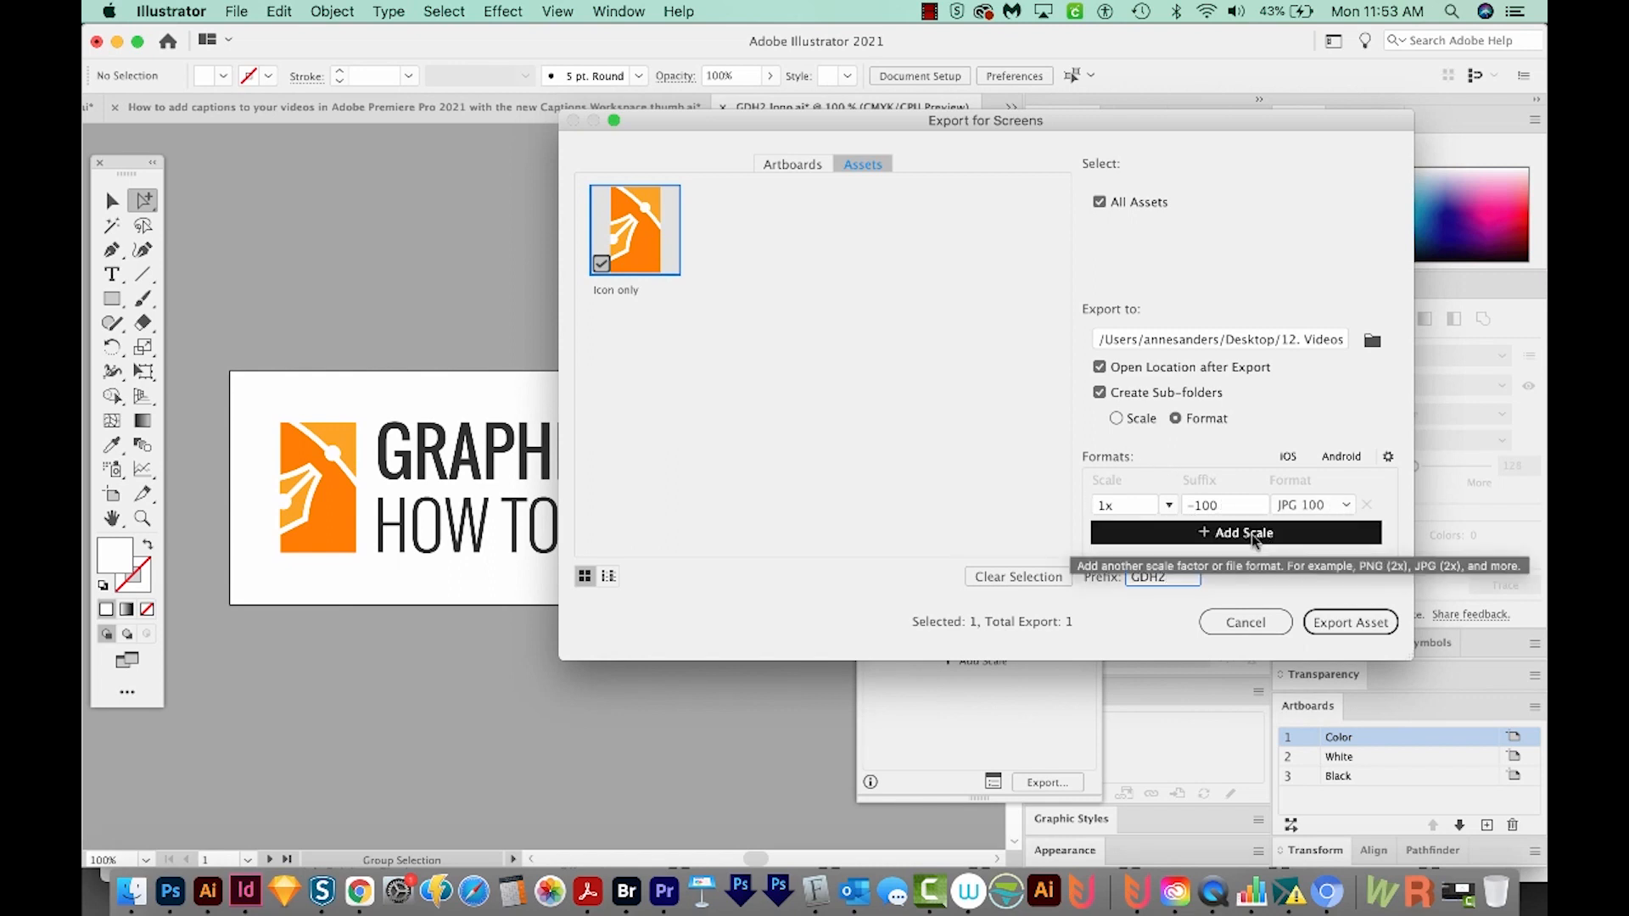
Add a 2x PNG export row with suffix -200, then a fourth export row.
click(1235, 532)
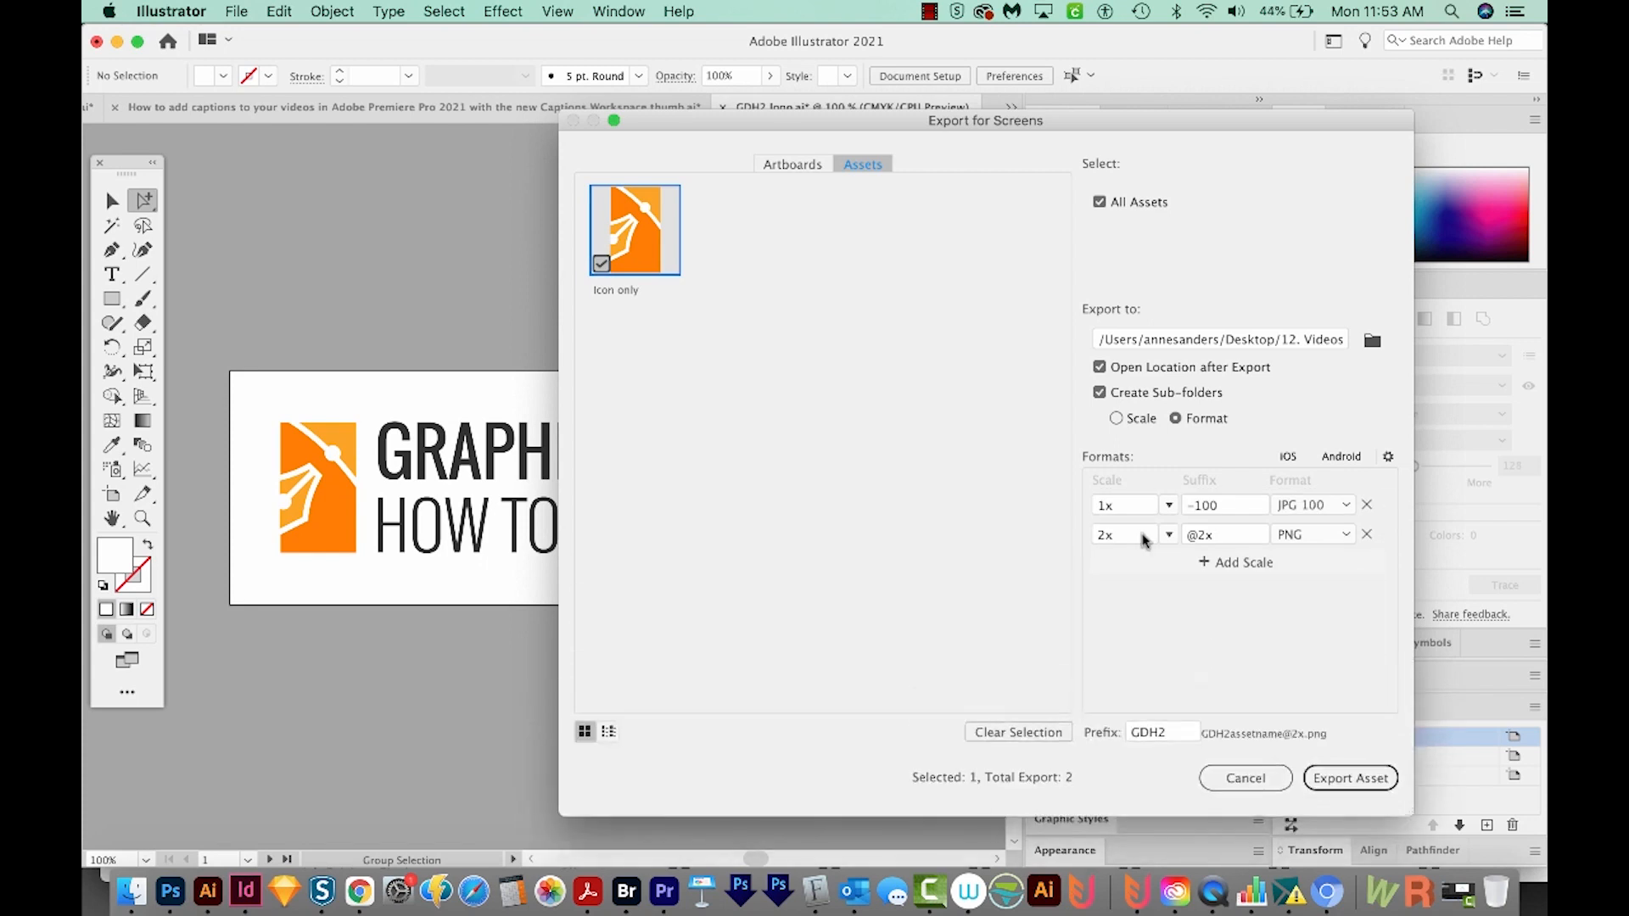
mouse_move(1146, 524)
text(-100)
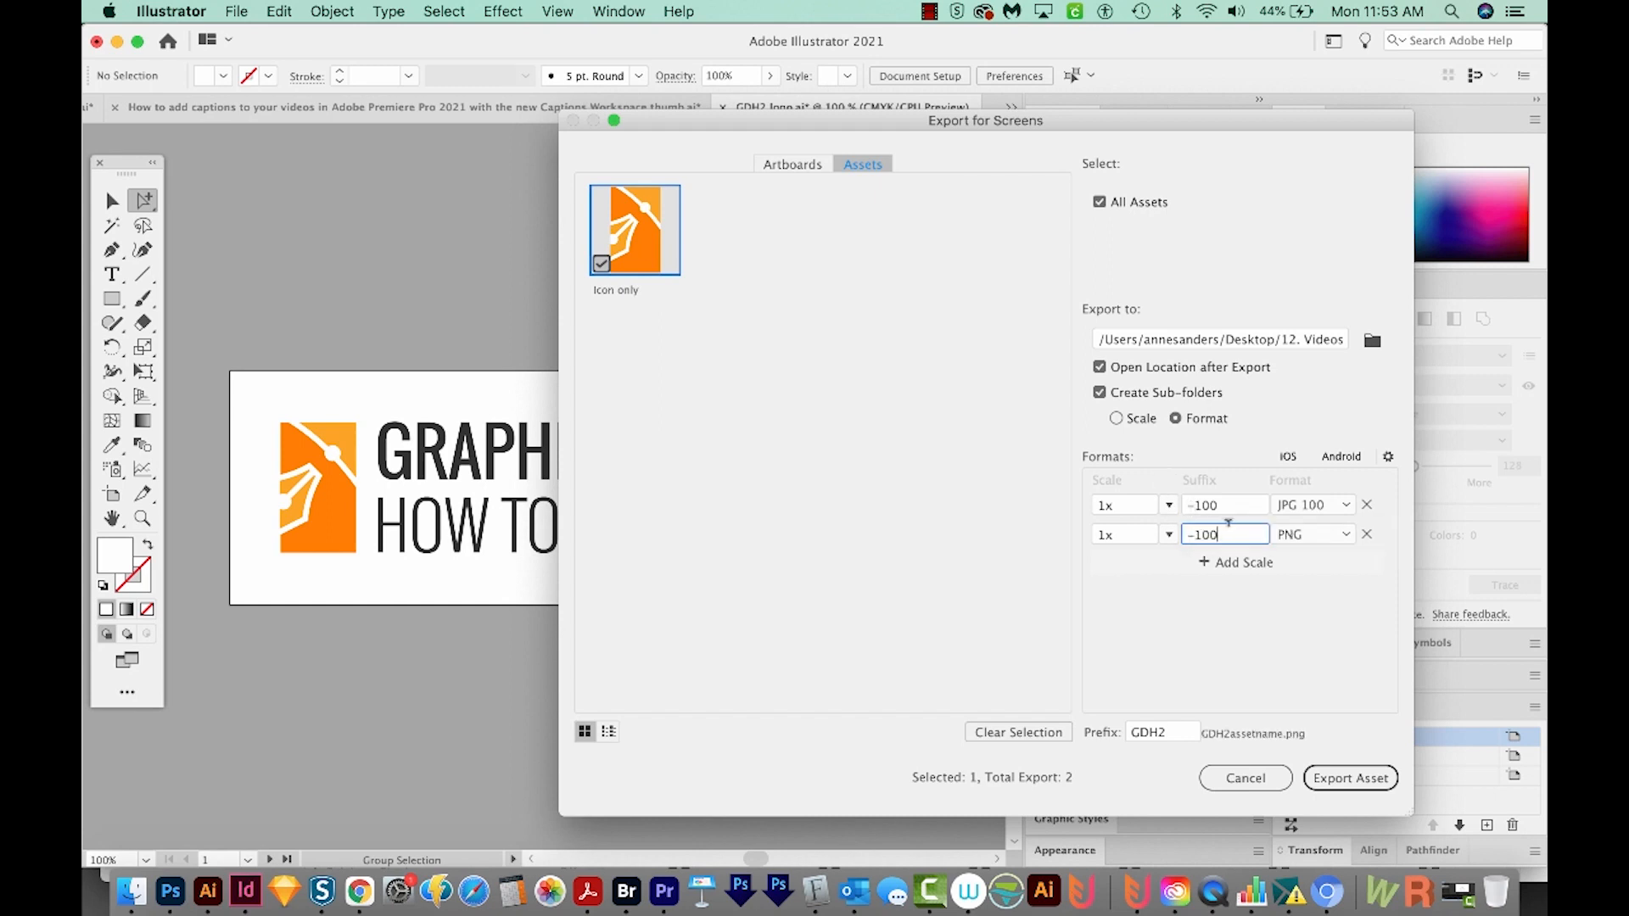
mouse_move(1236, 562)
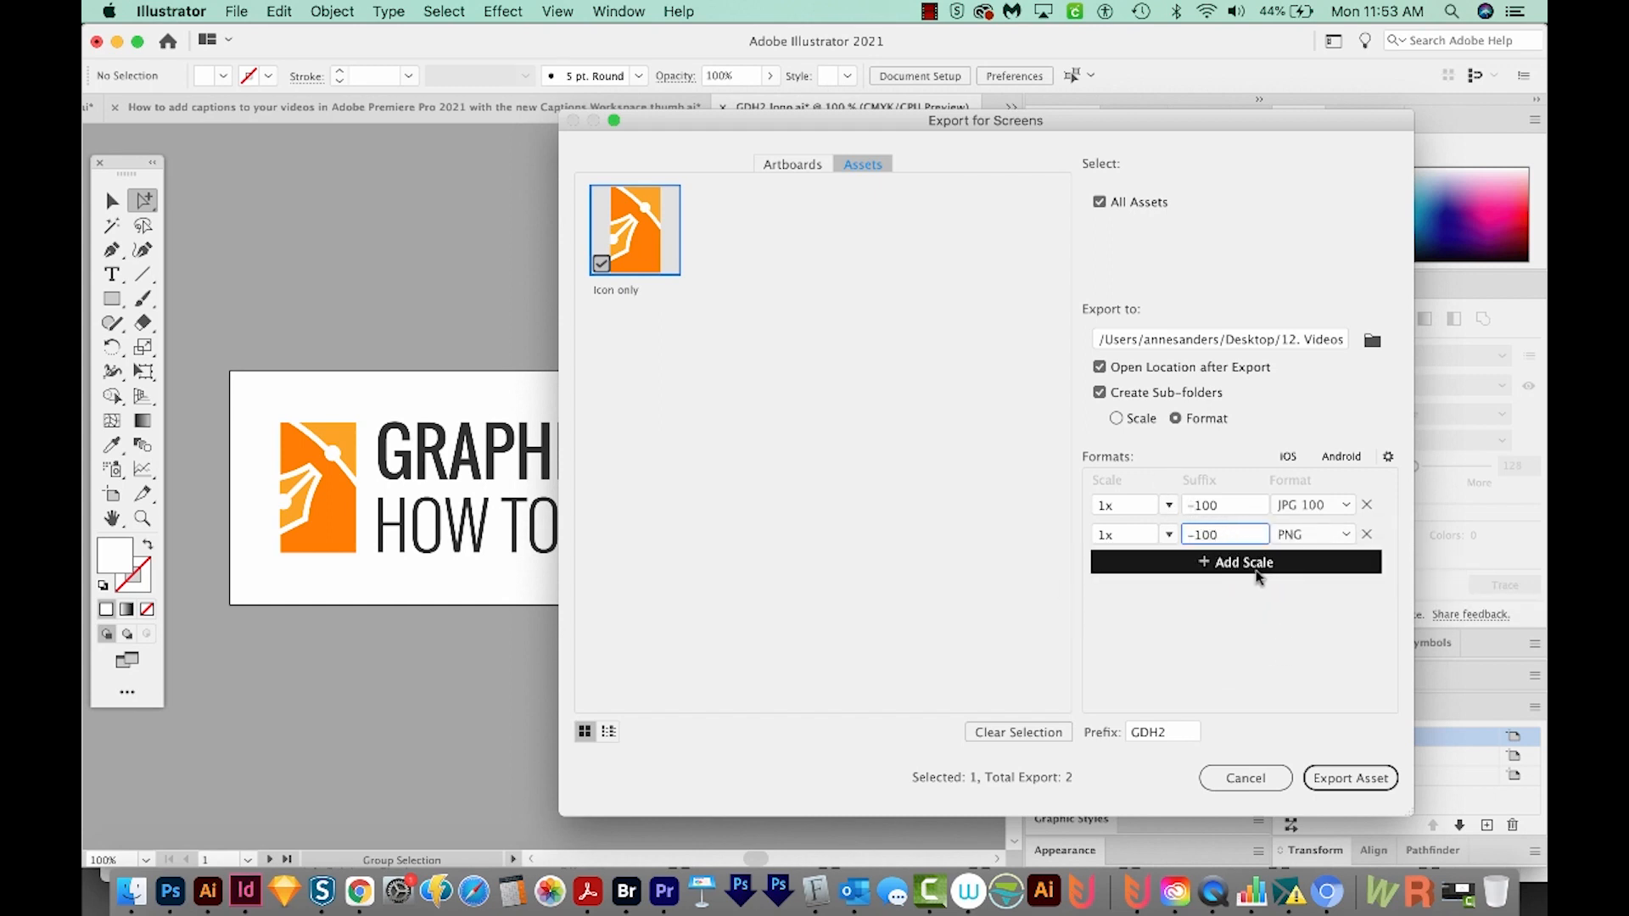
click(1236, 561)
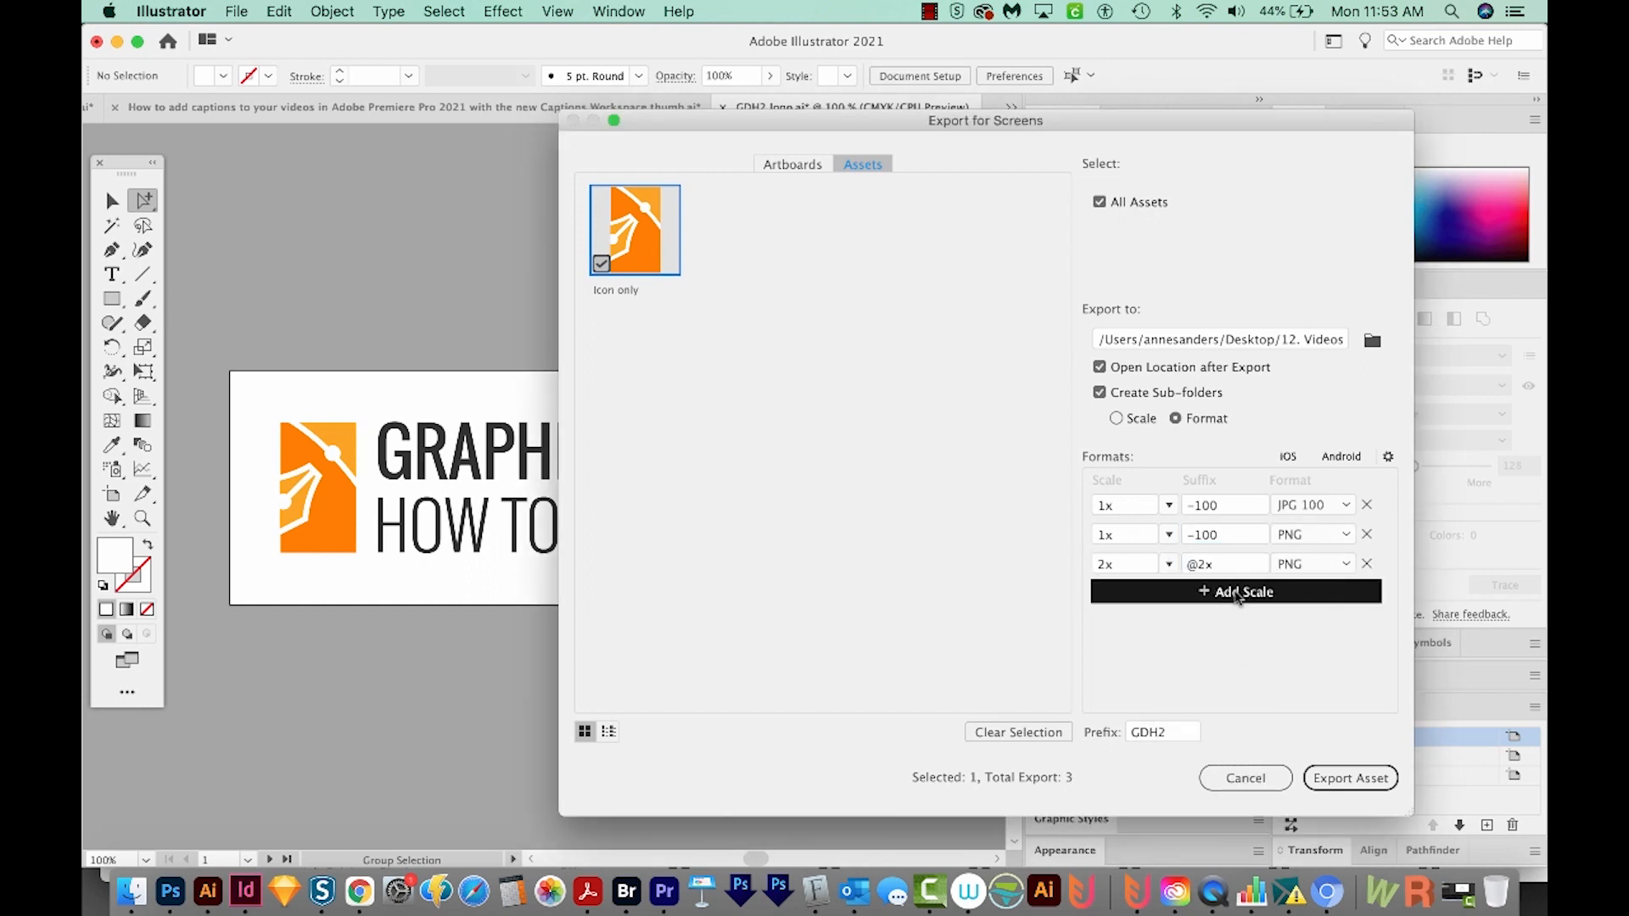
click(1223, 564)
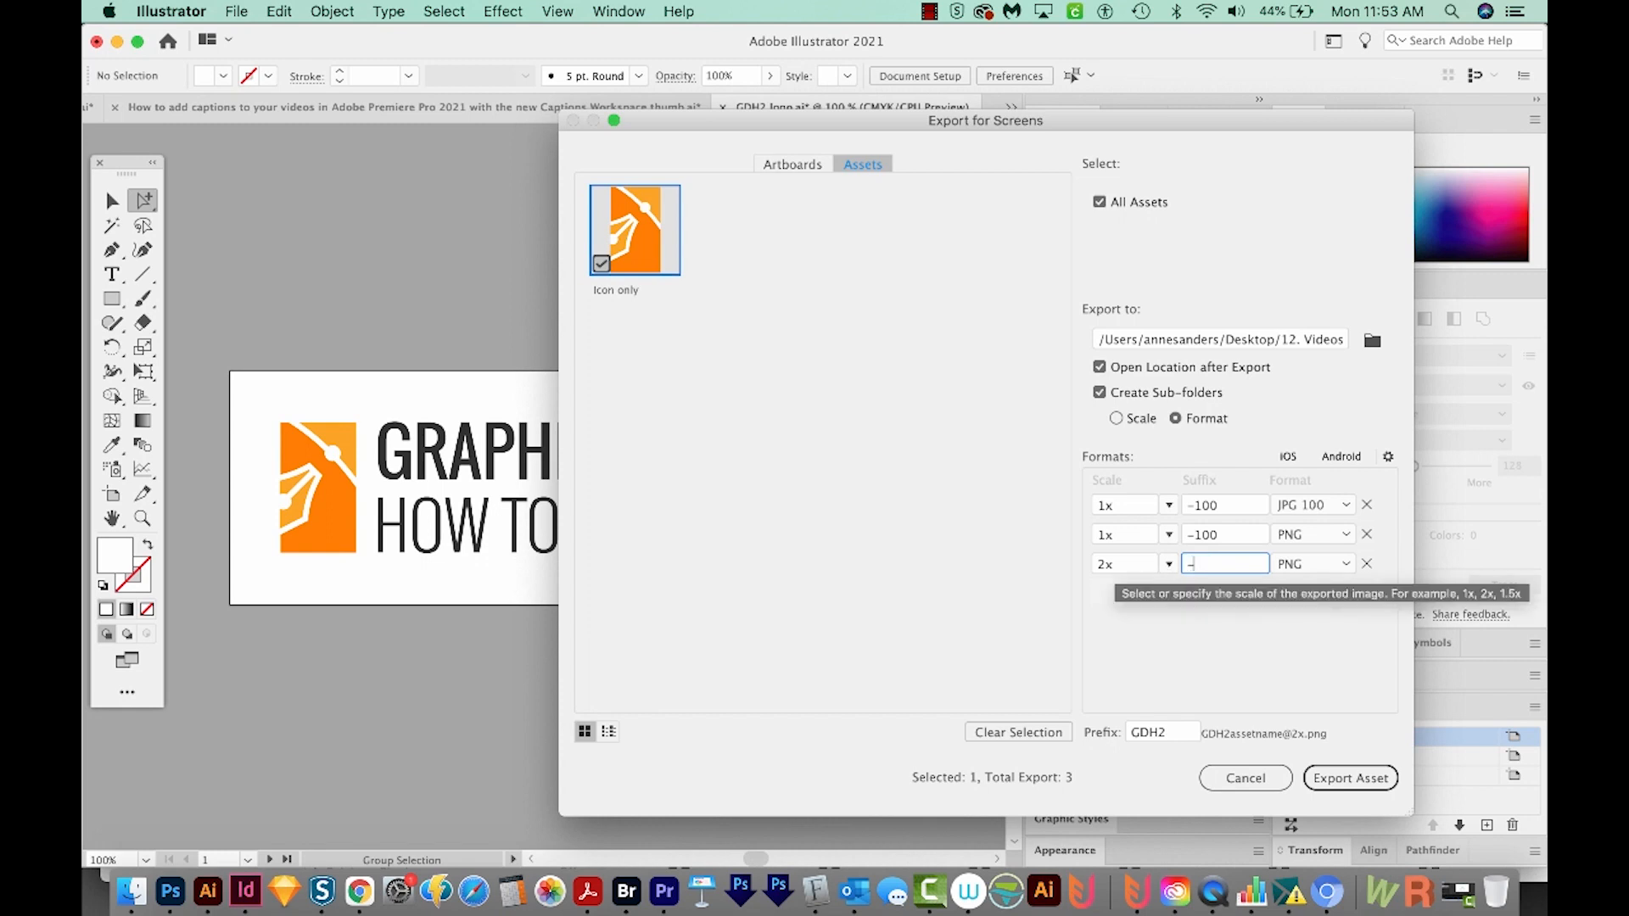
text(200)
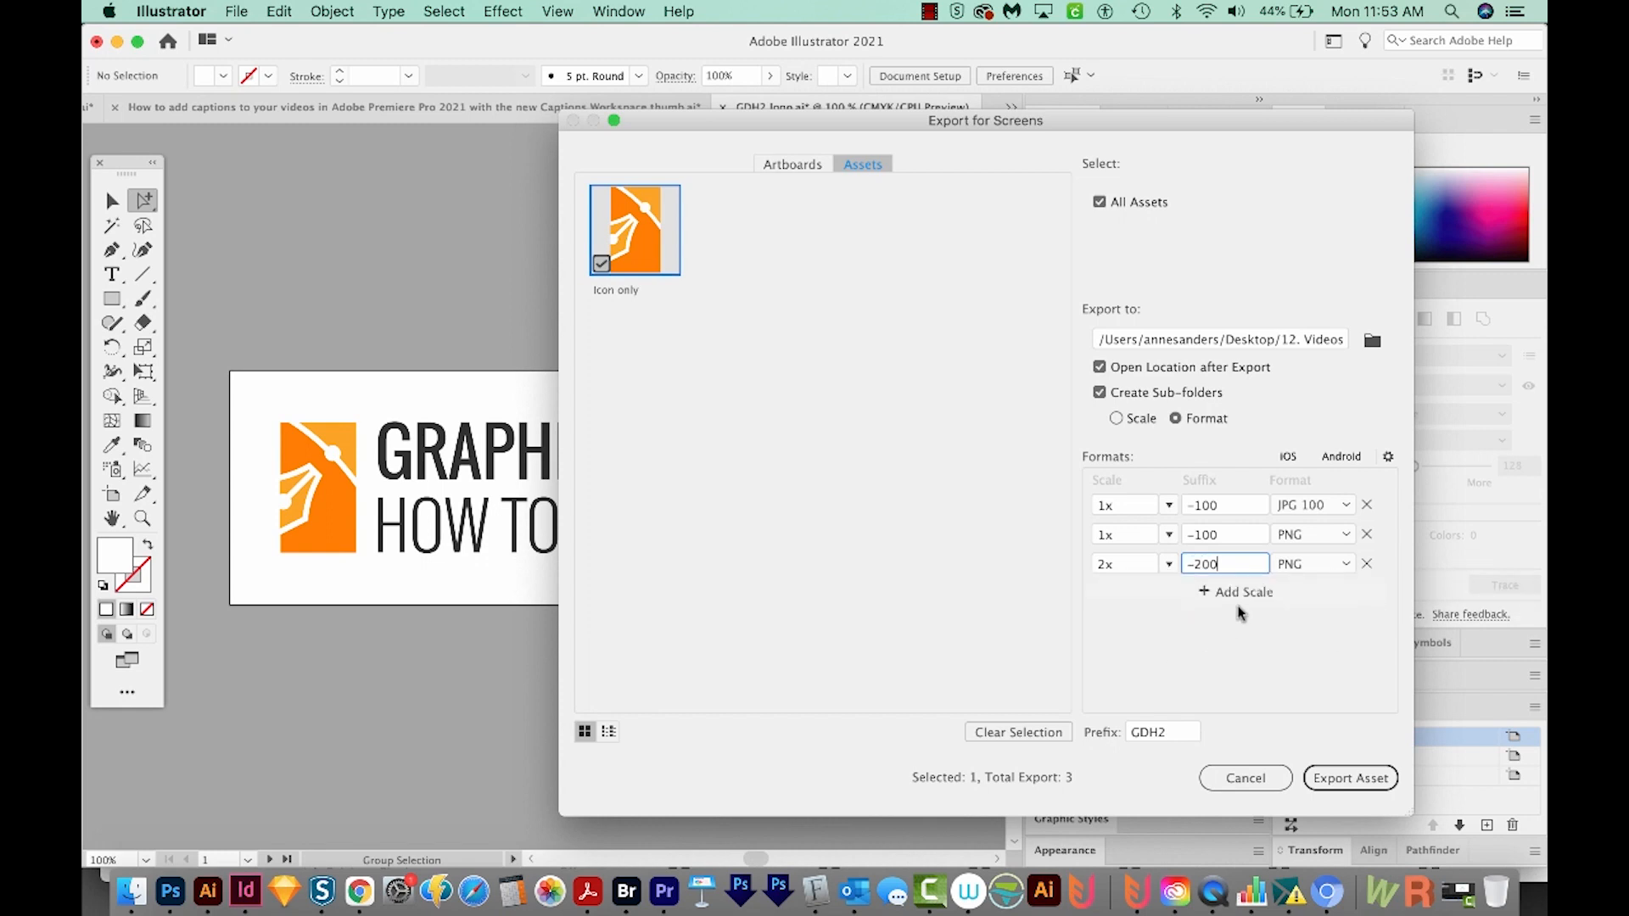
click(1341, 593)
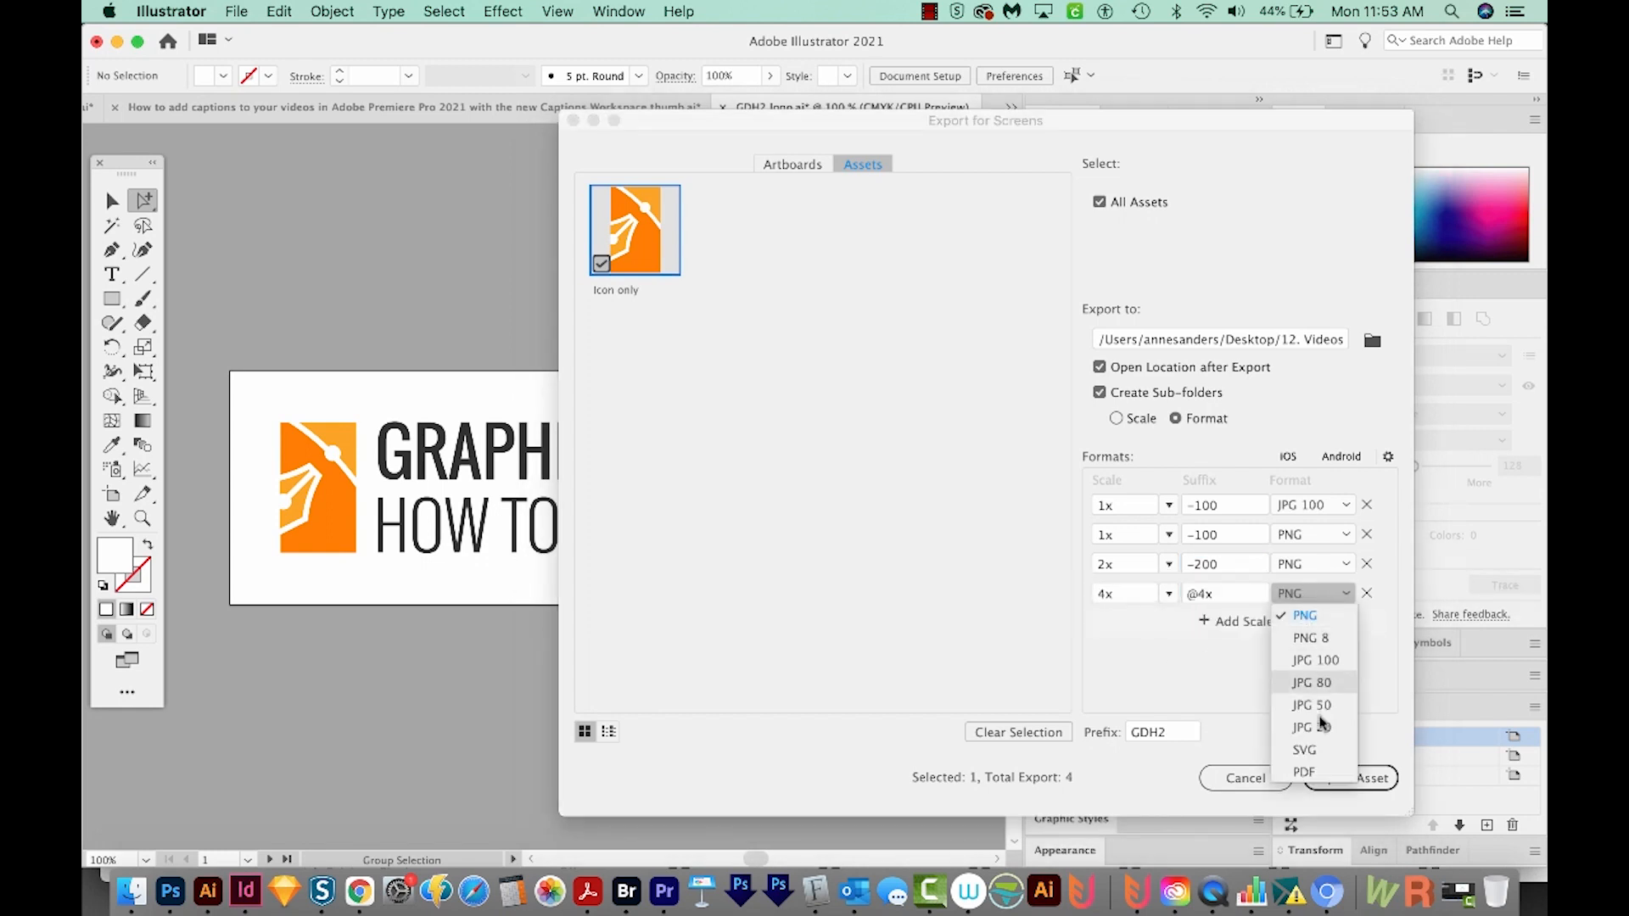
Set the fourth export row to SVG and add a fifth row as PDF.
click(1305, 750)
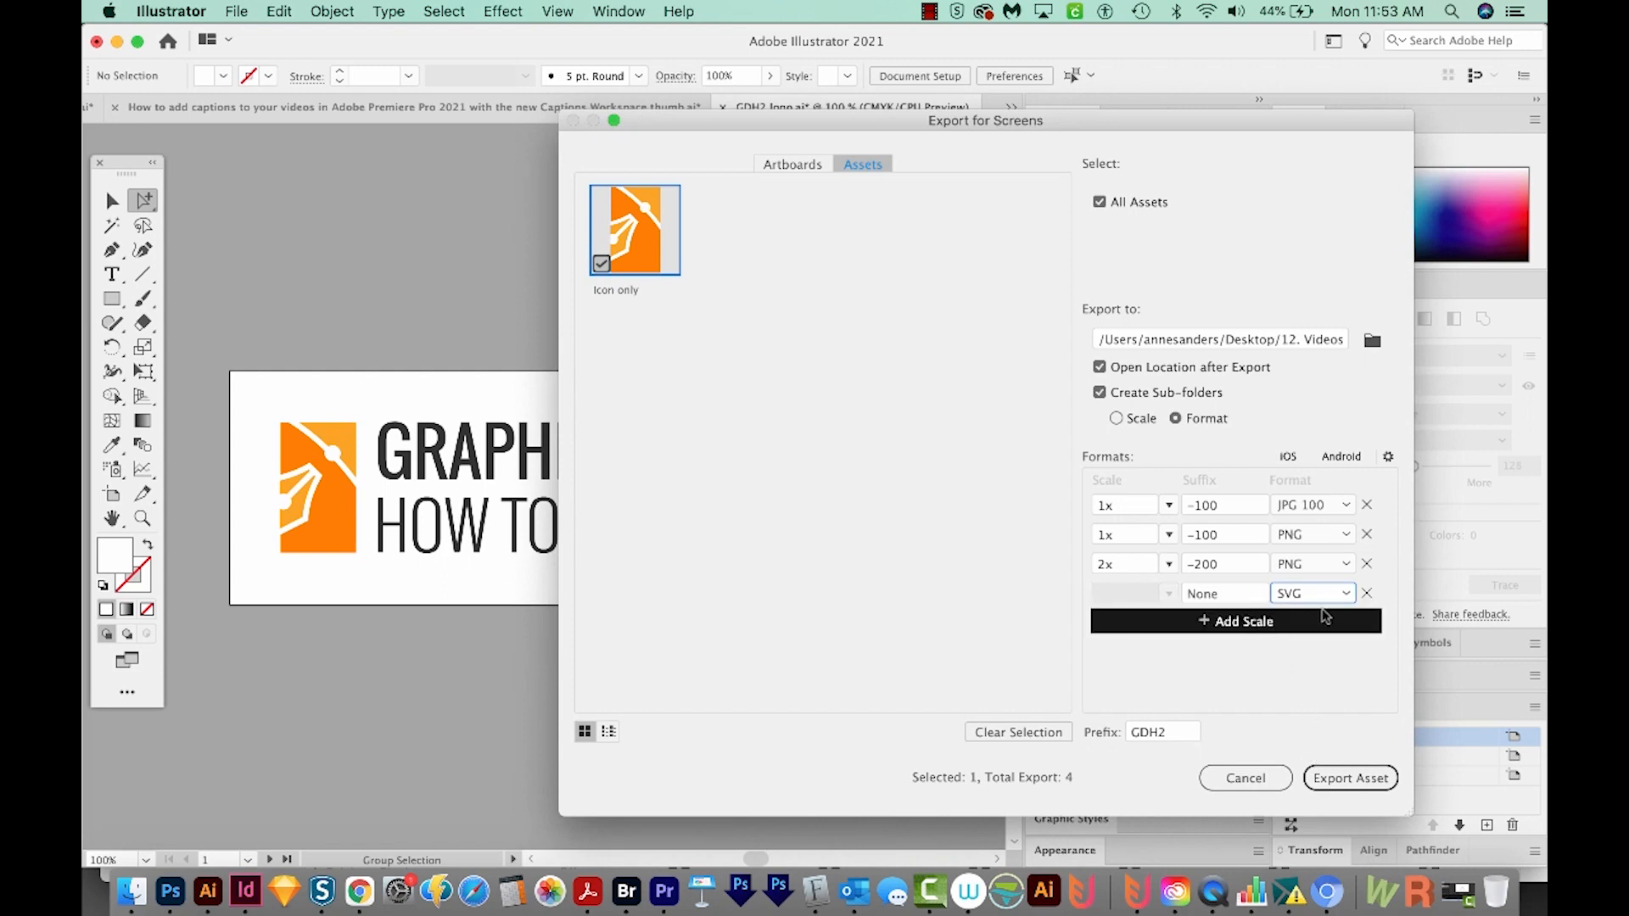
mouse_move(1151, 649)
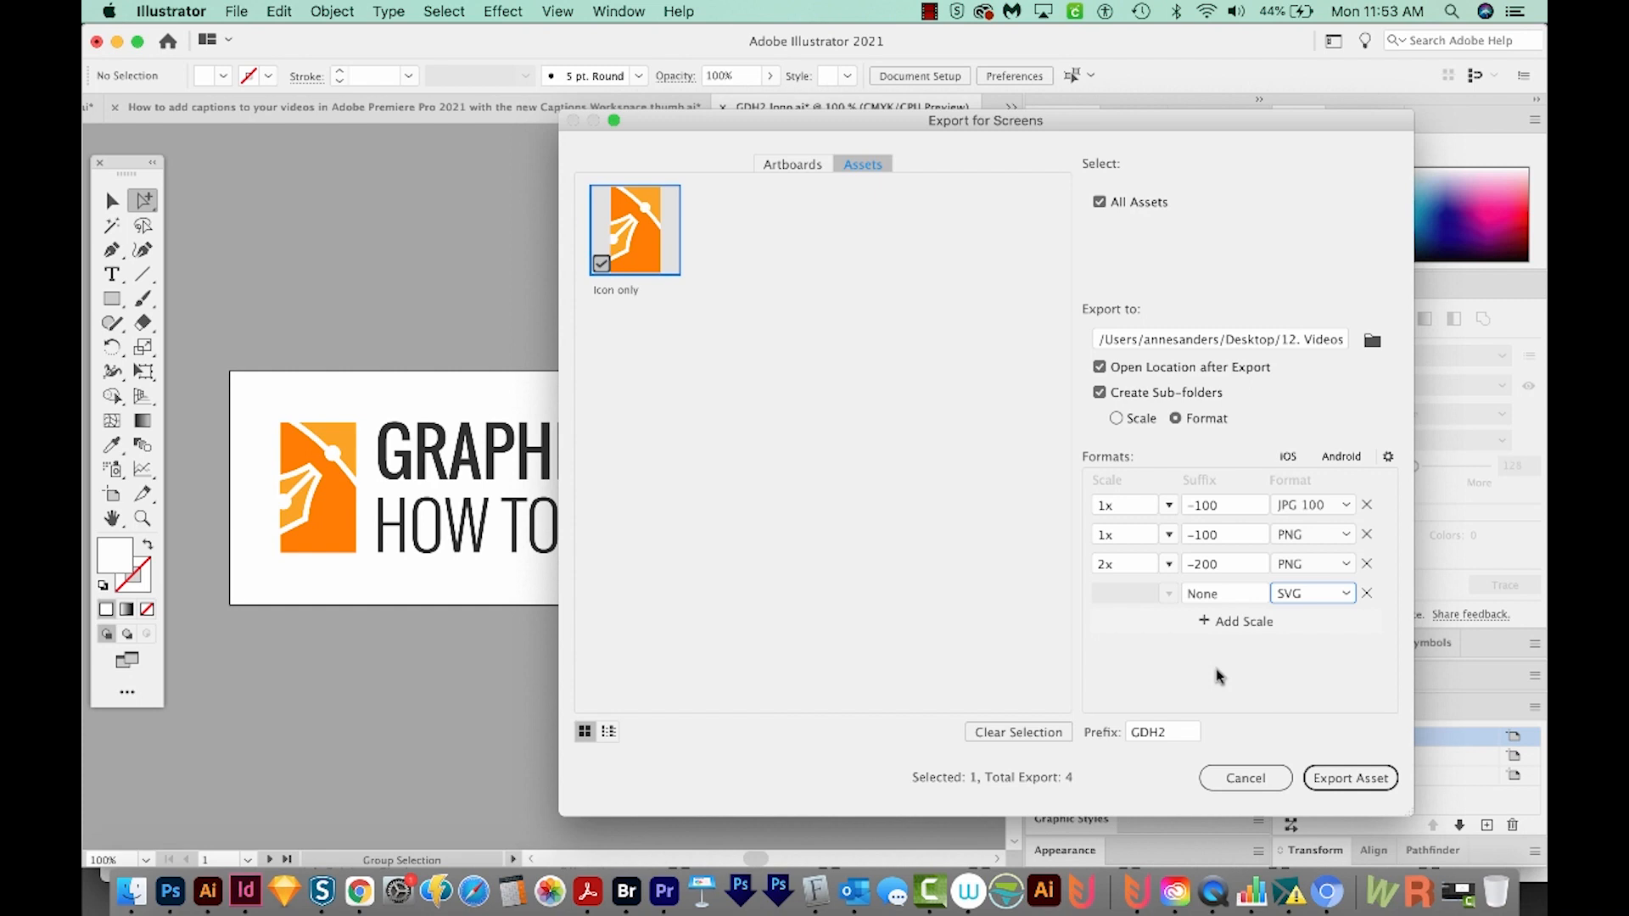
click(1242, 621)
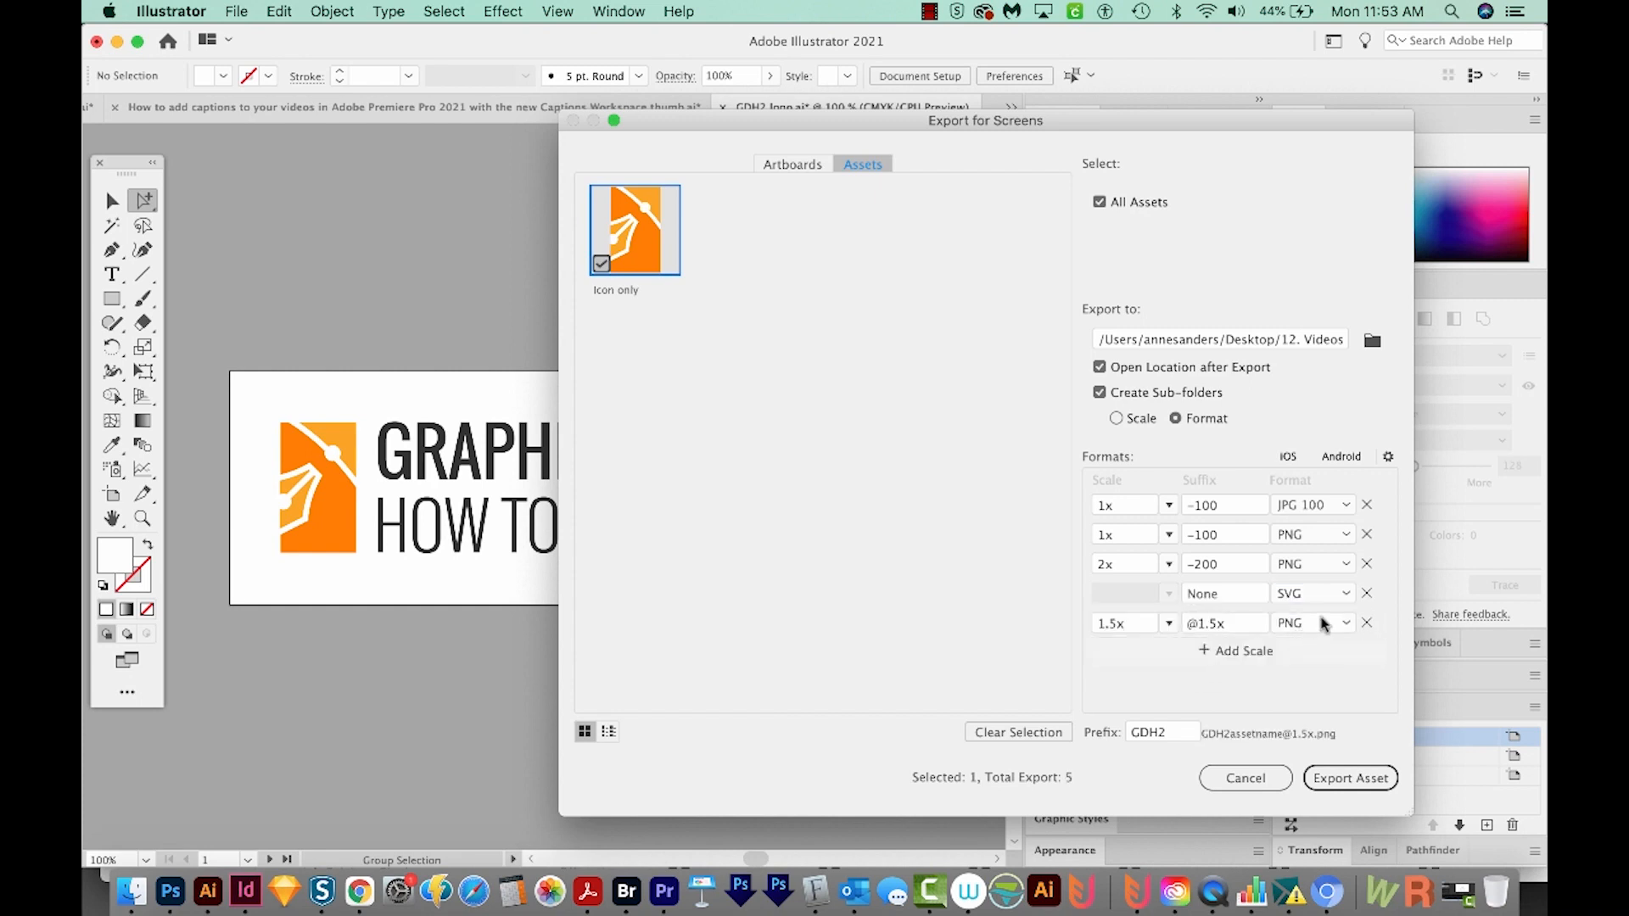
click(1311, 622)
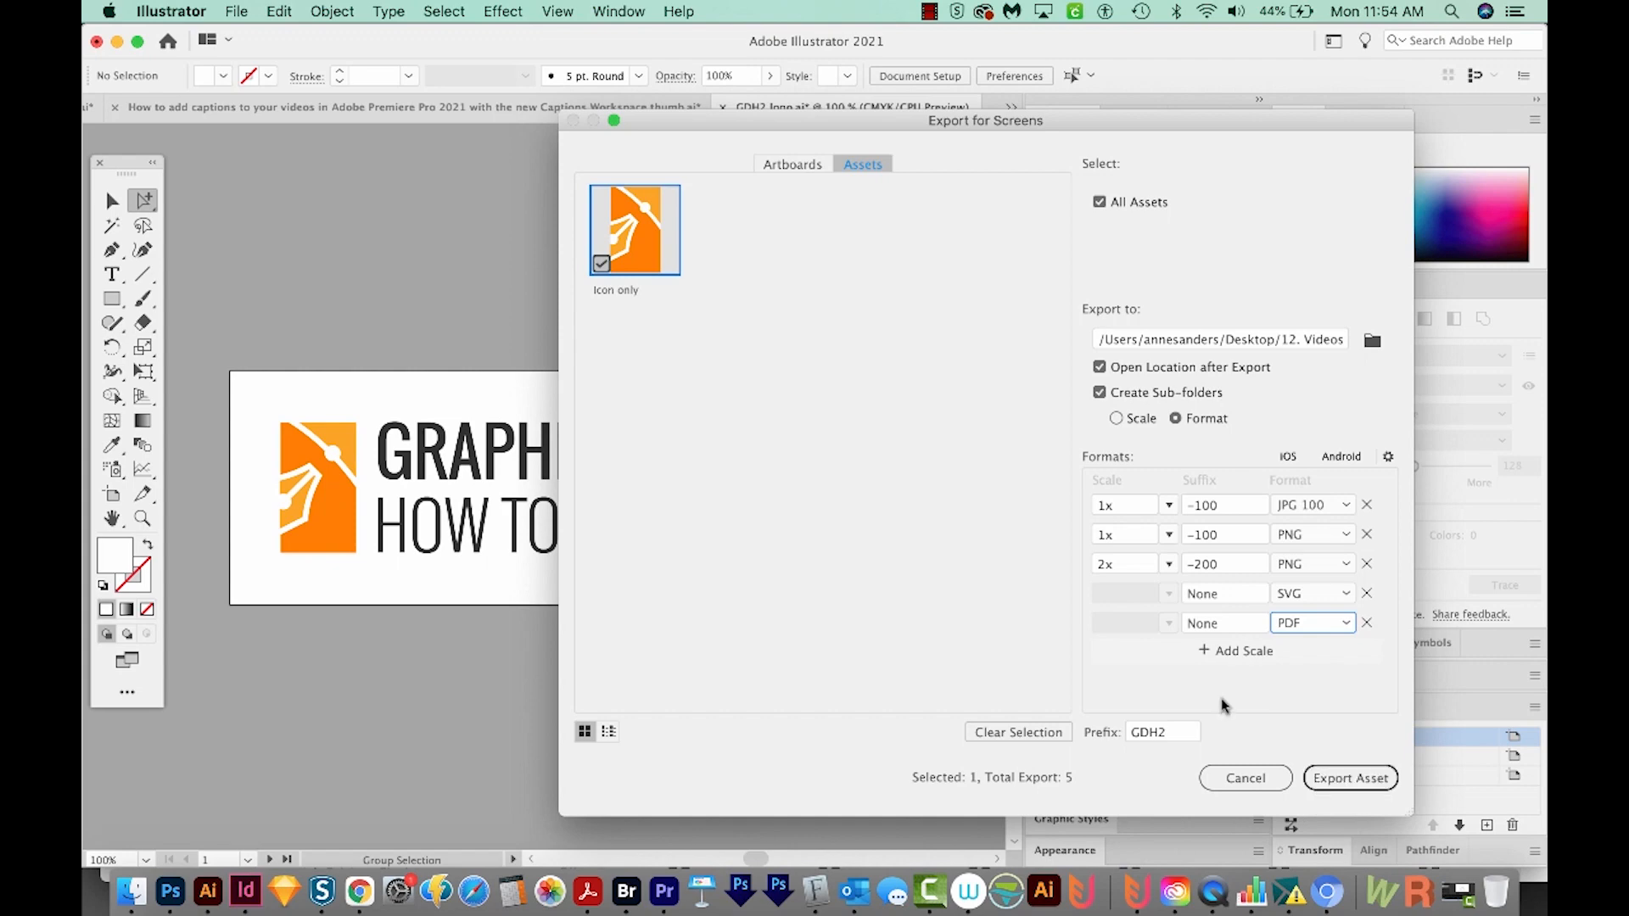
mouse_move(1313, 691)
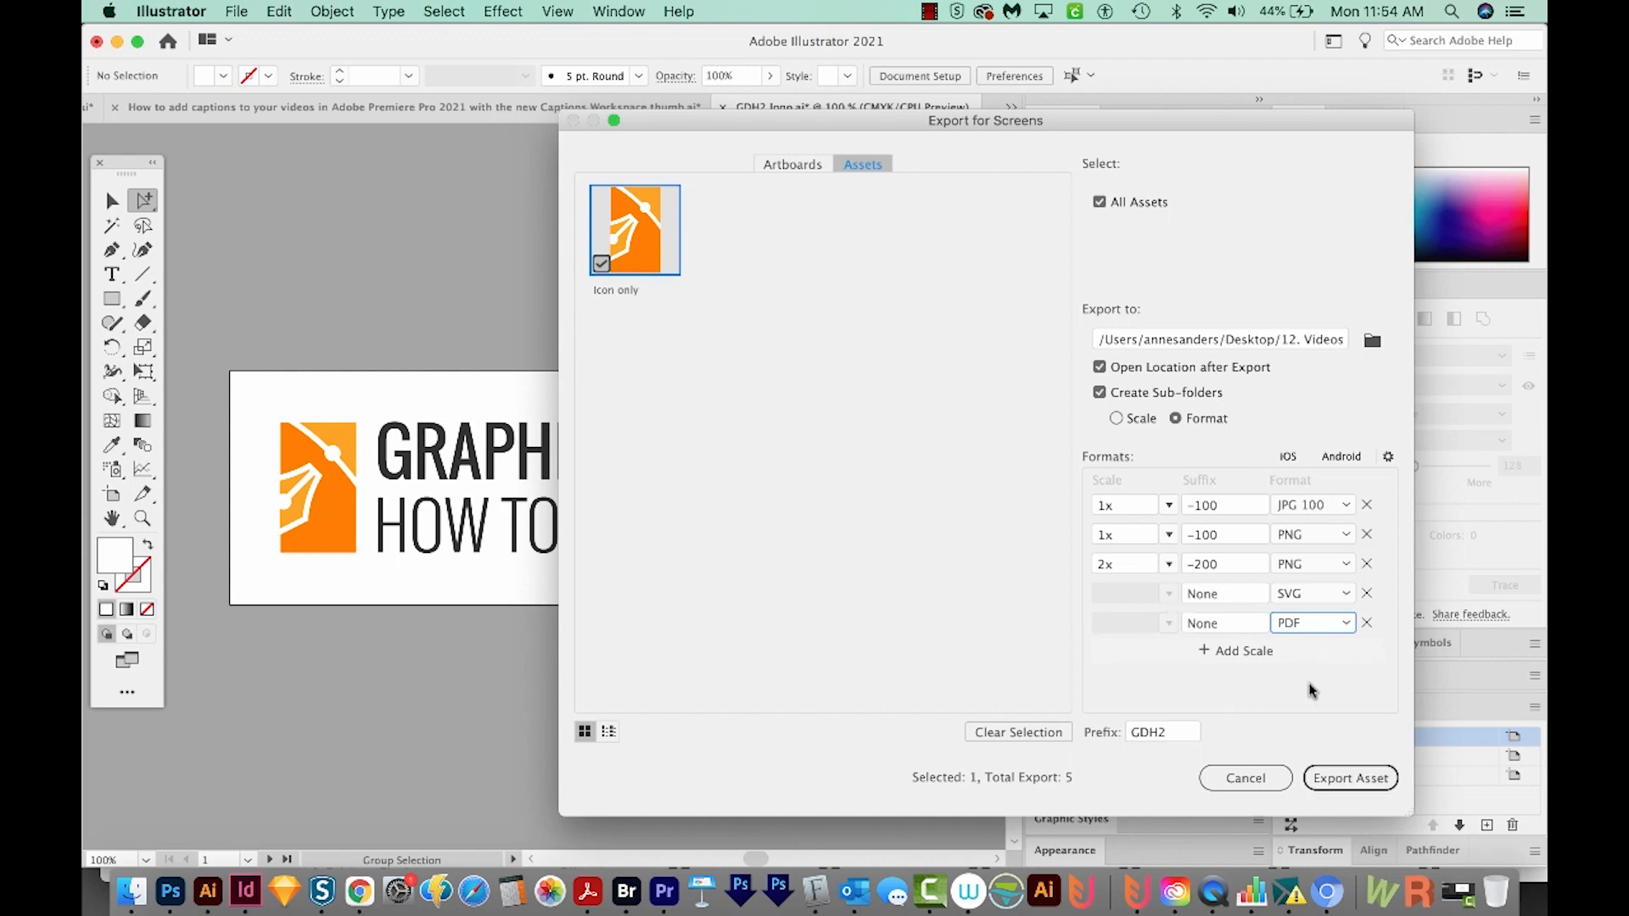
mouse_move(1350, 778)
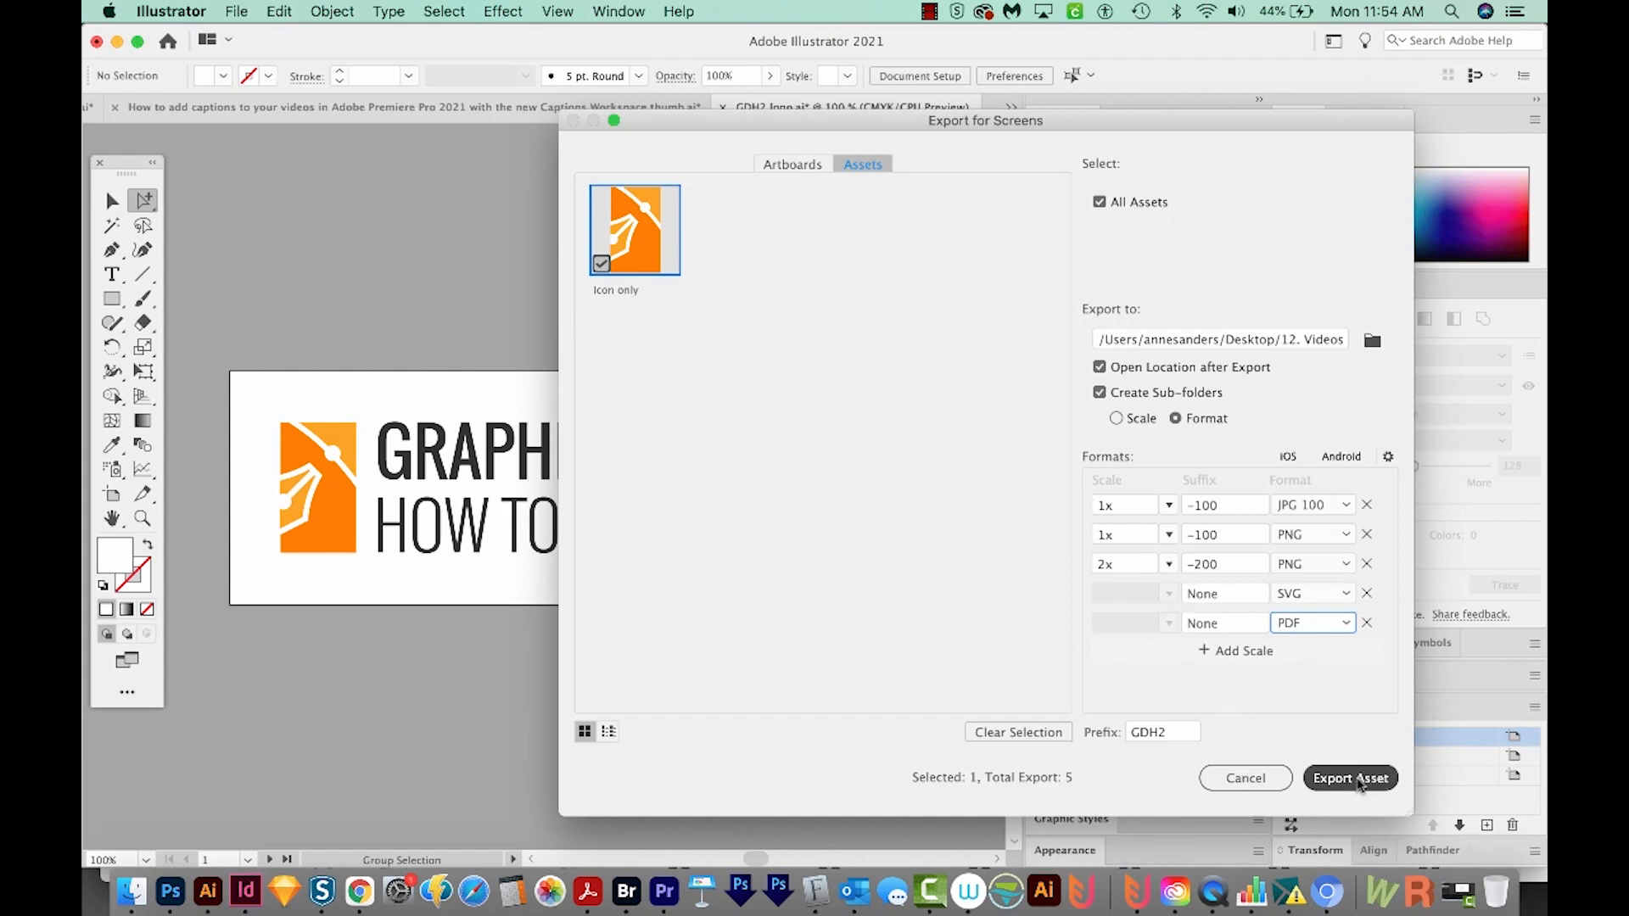
Export the icon, preview the JPG, PNG and SVG files in Finder, and return to Illustrator.
click(1350, 778)
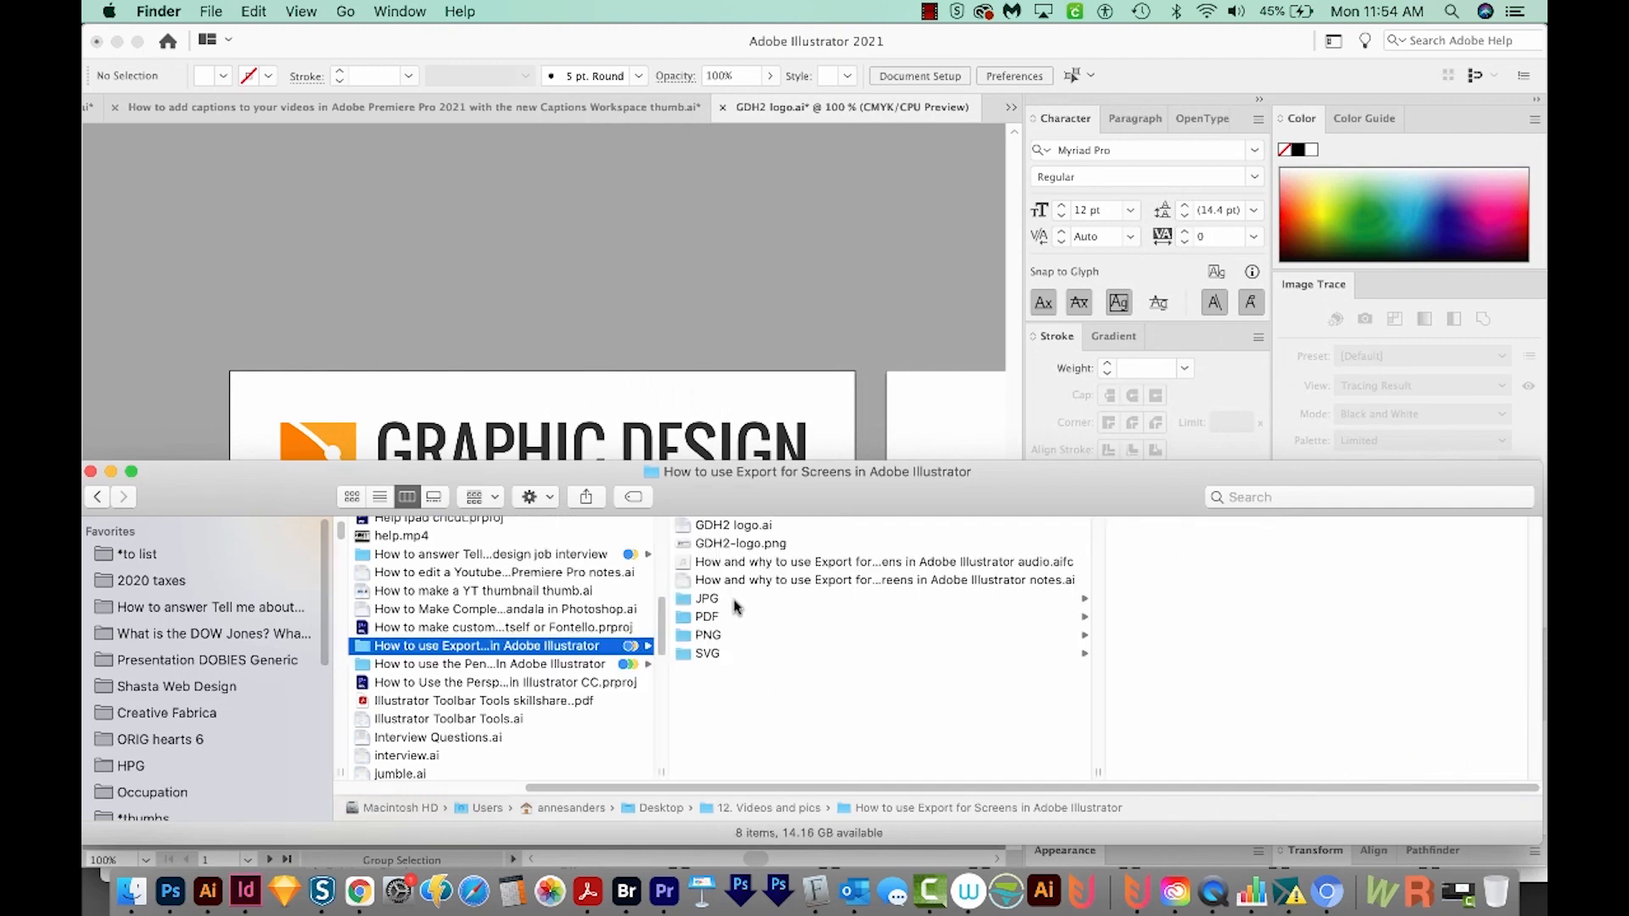
click(708, 598)
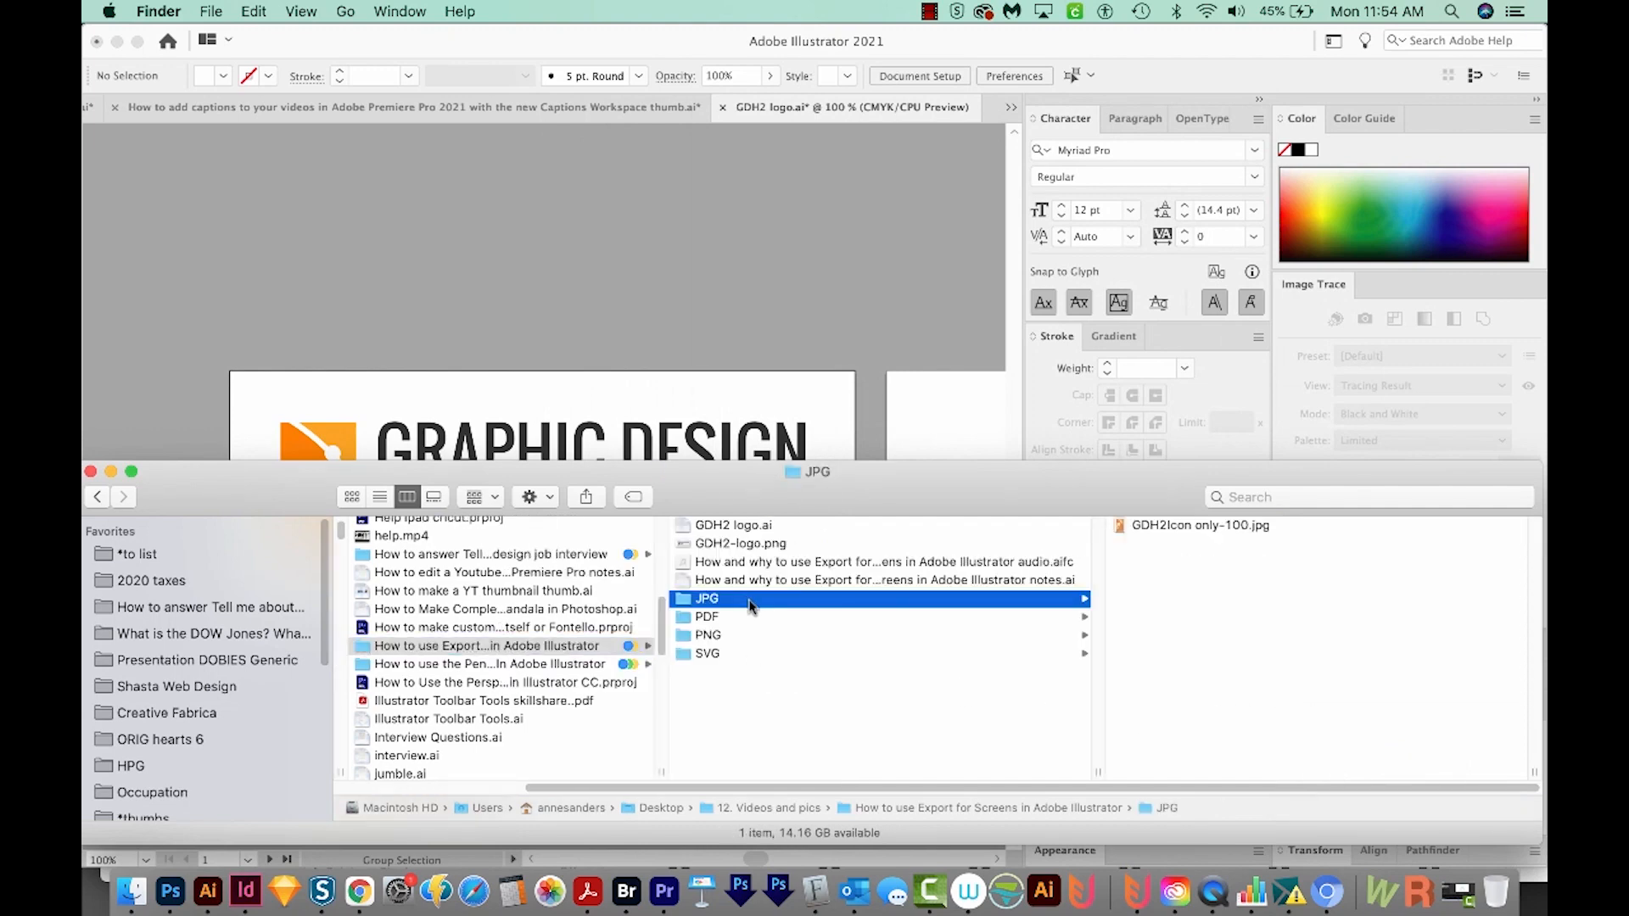
click(708, 635)
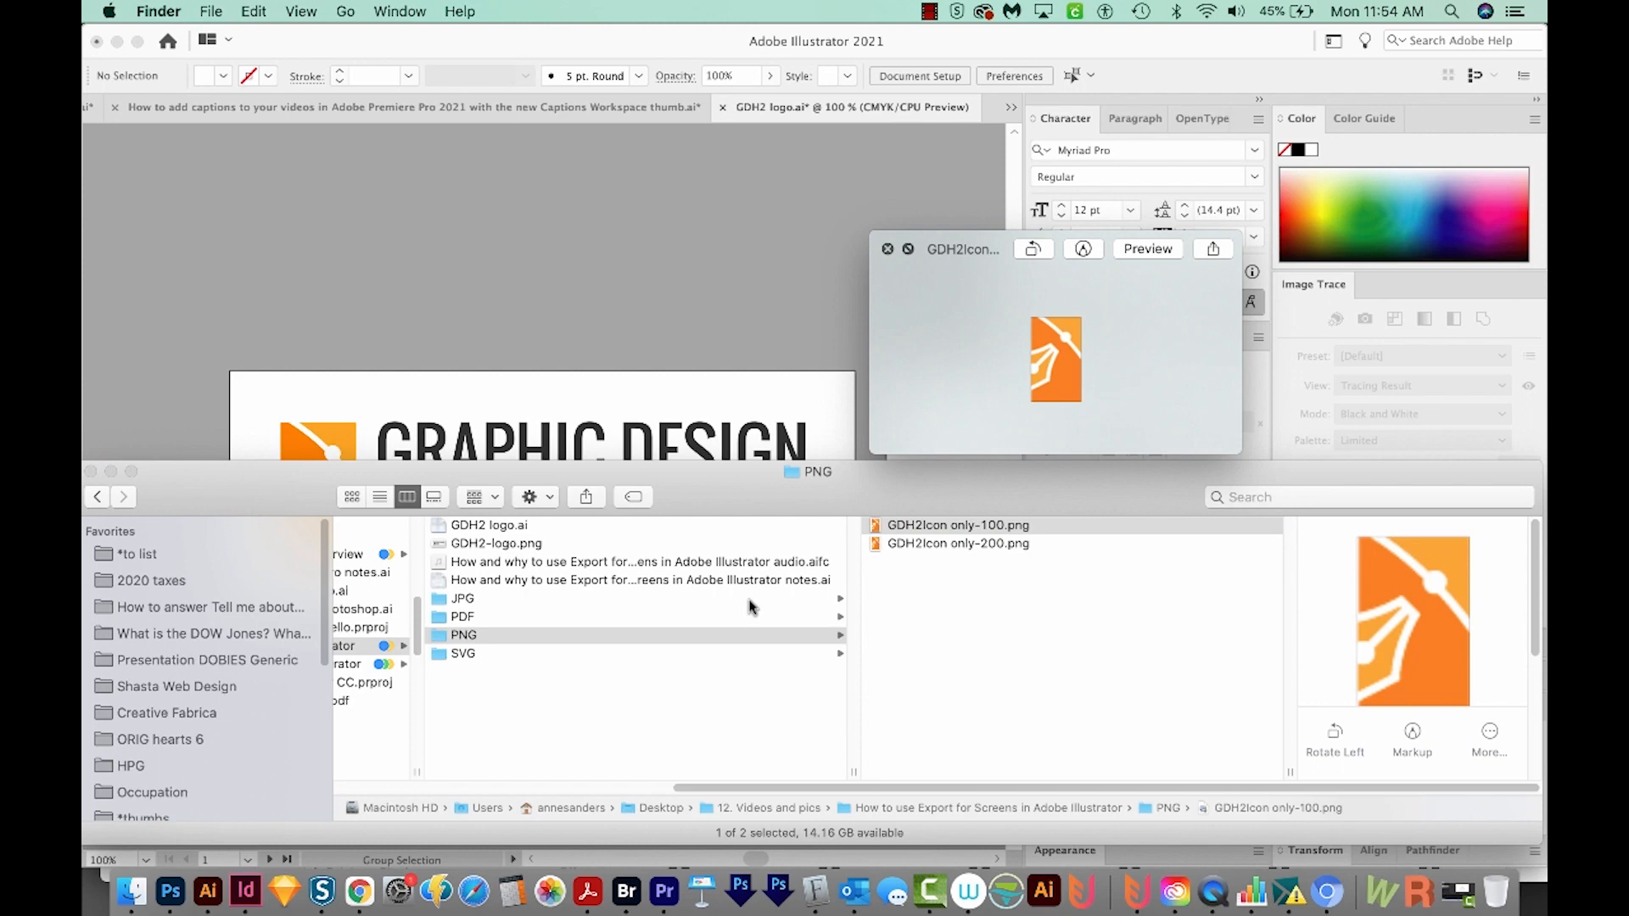
click(957, 543)
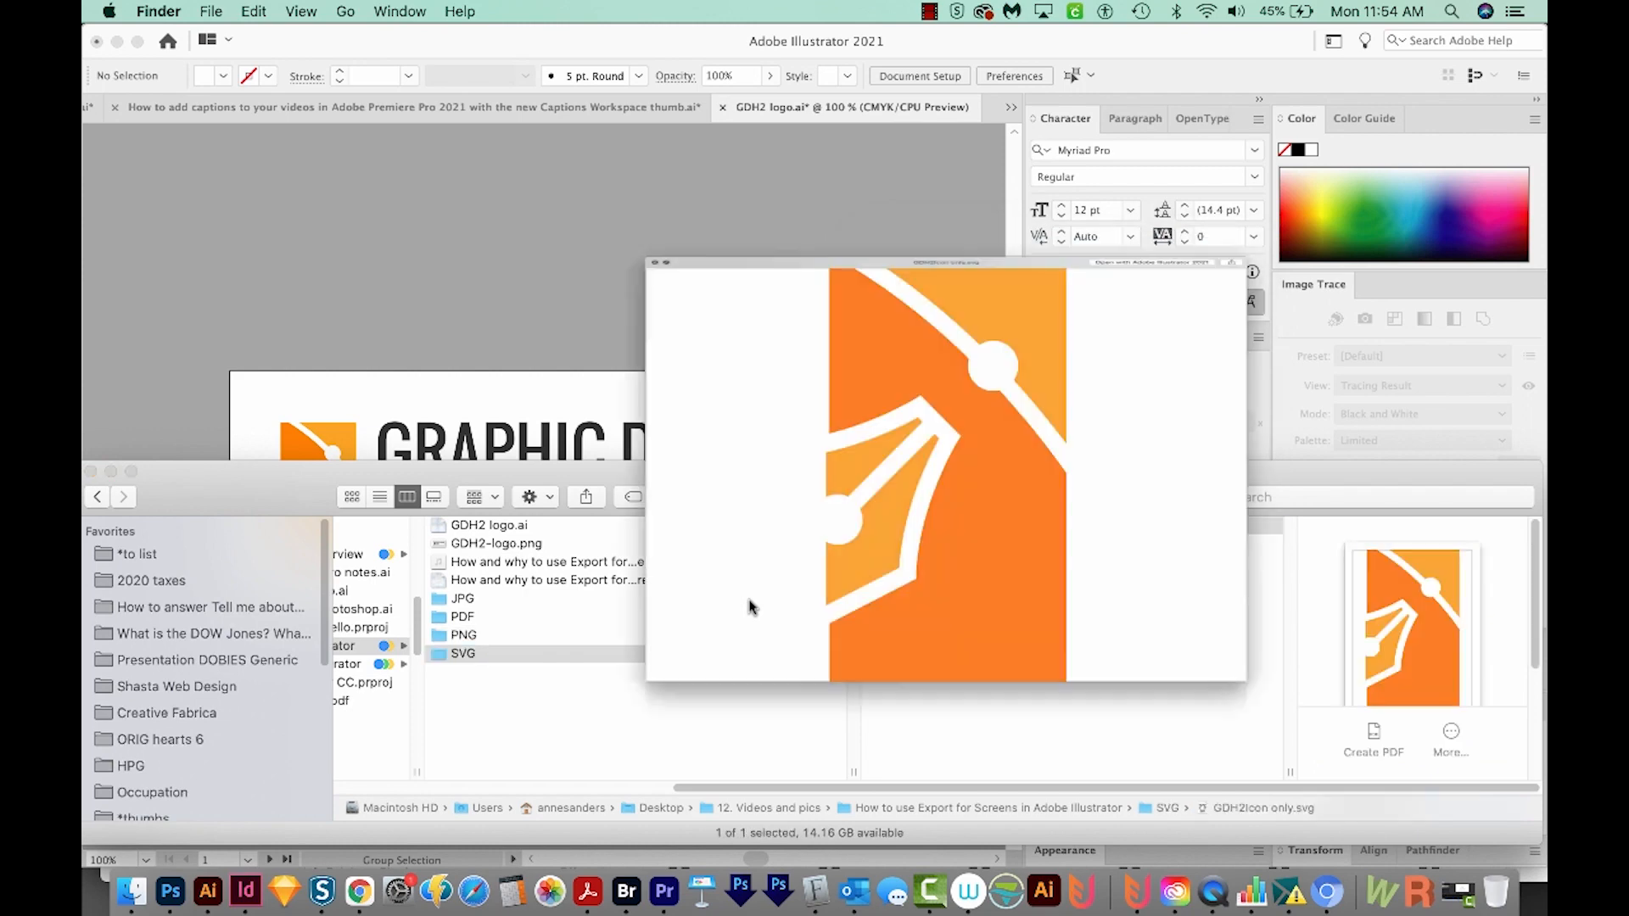
click(235, 11)
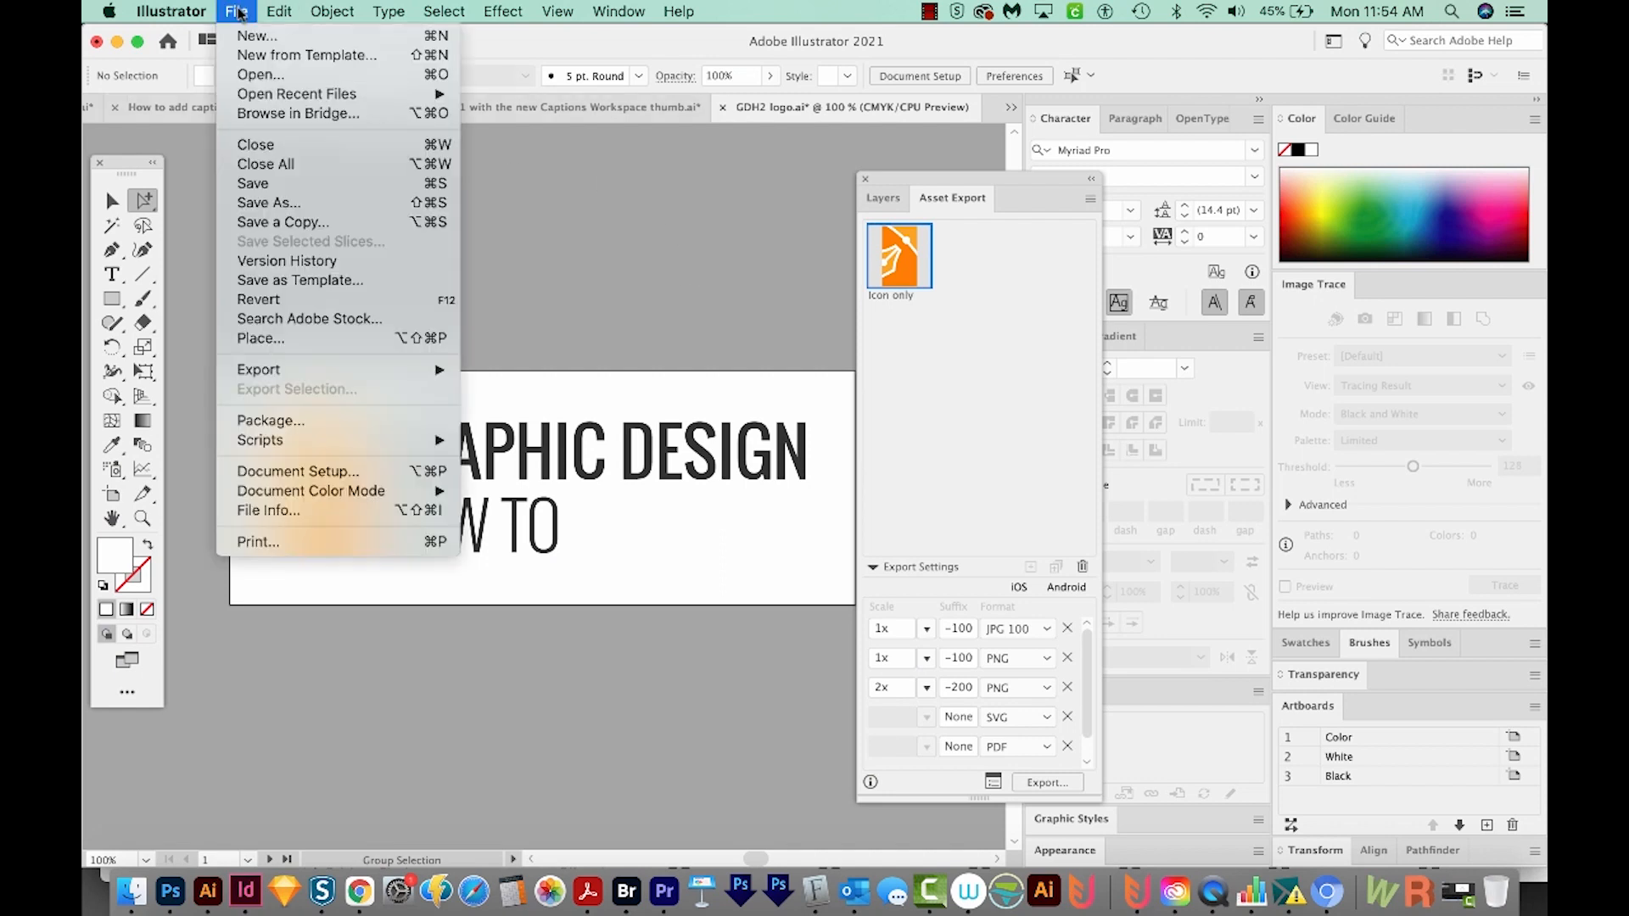
Target all three artboards for separate export in Export for Screens, with Include Bleed unchecked.
click(258, 369)
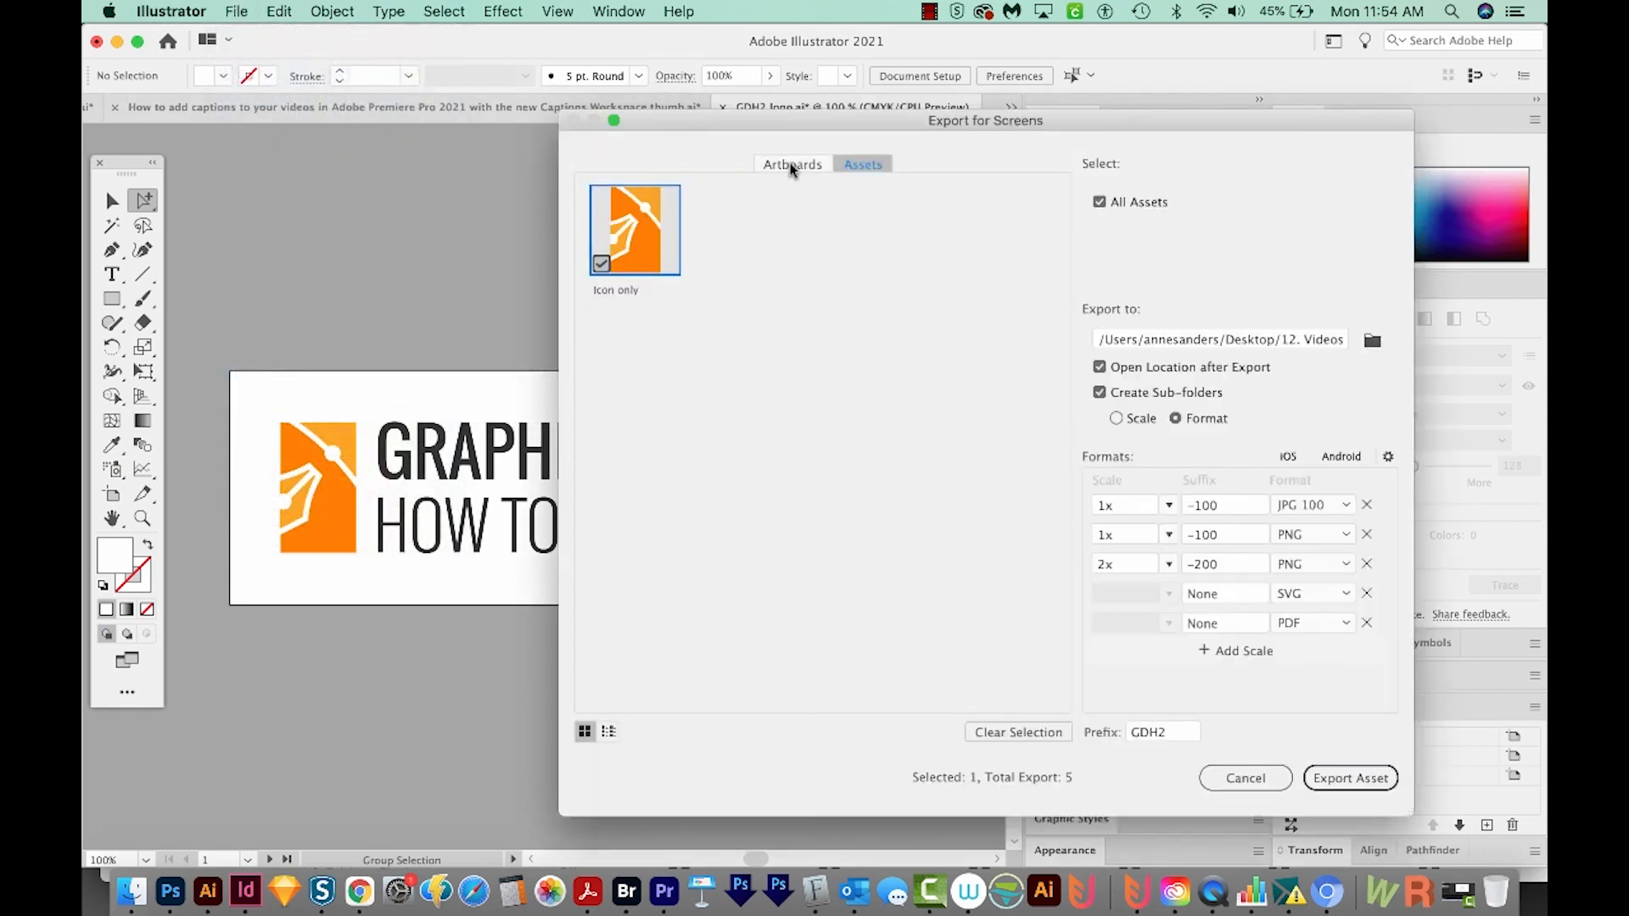
click(792, 164)
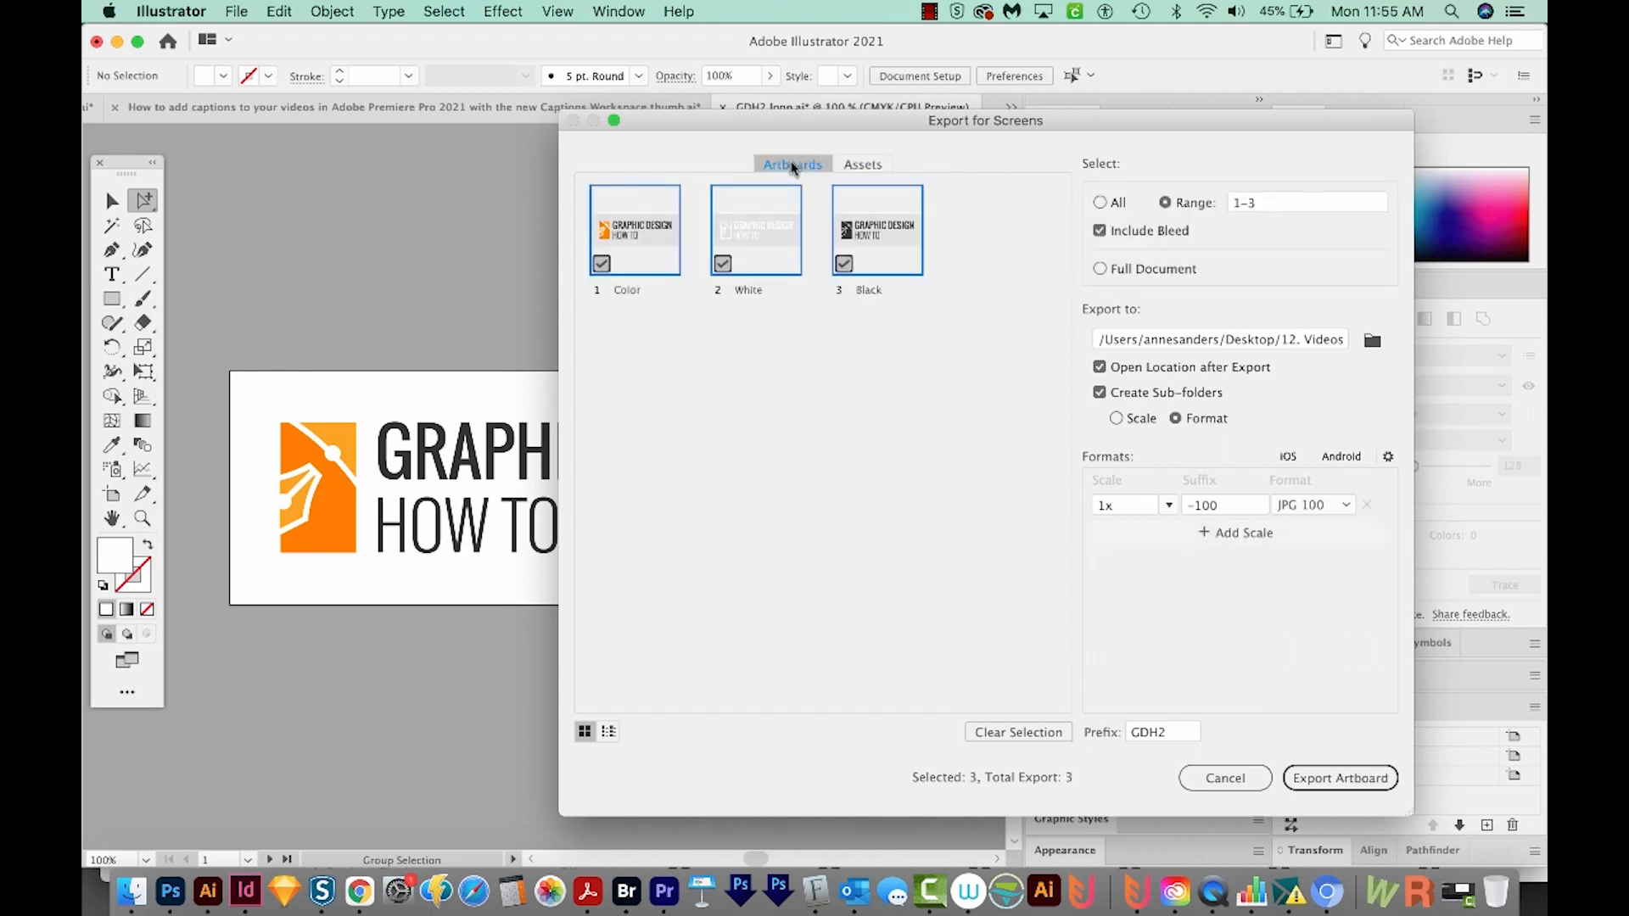
mouse_move(956, 263)
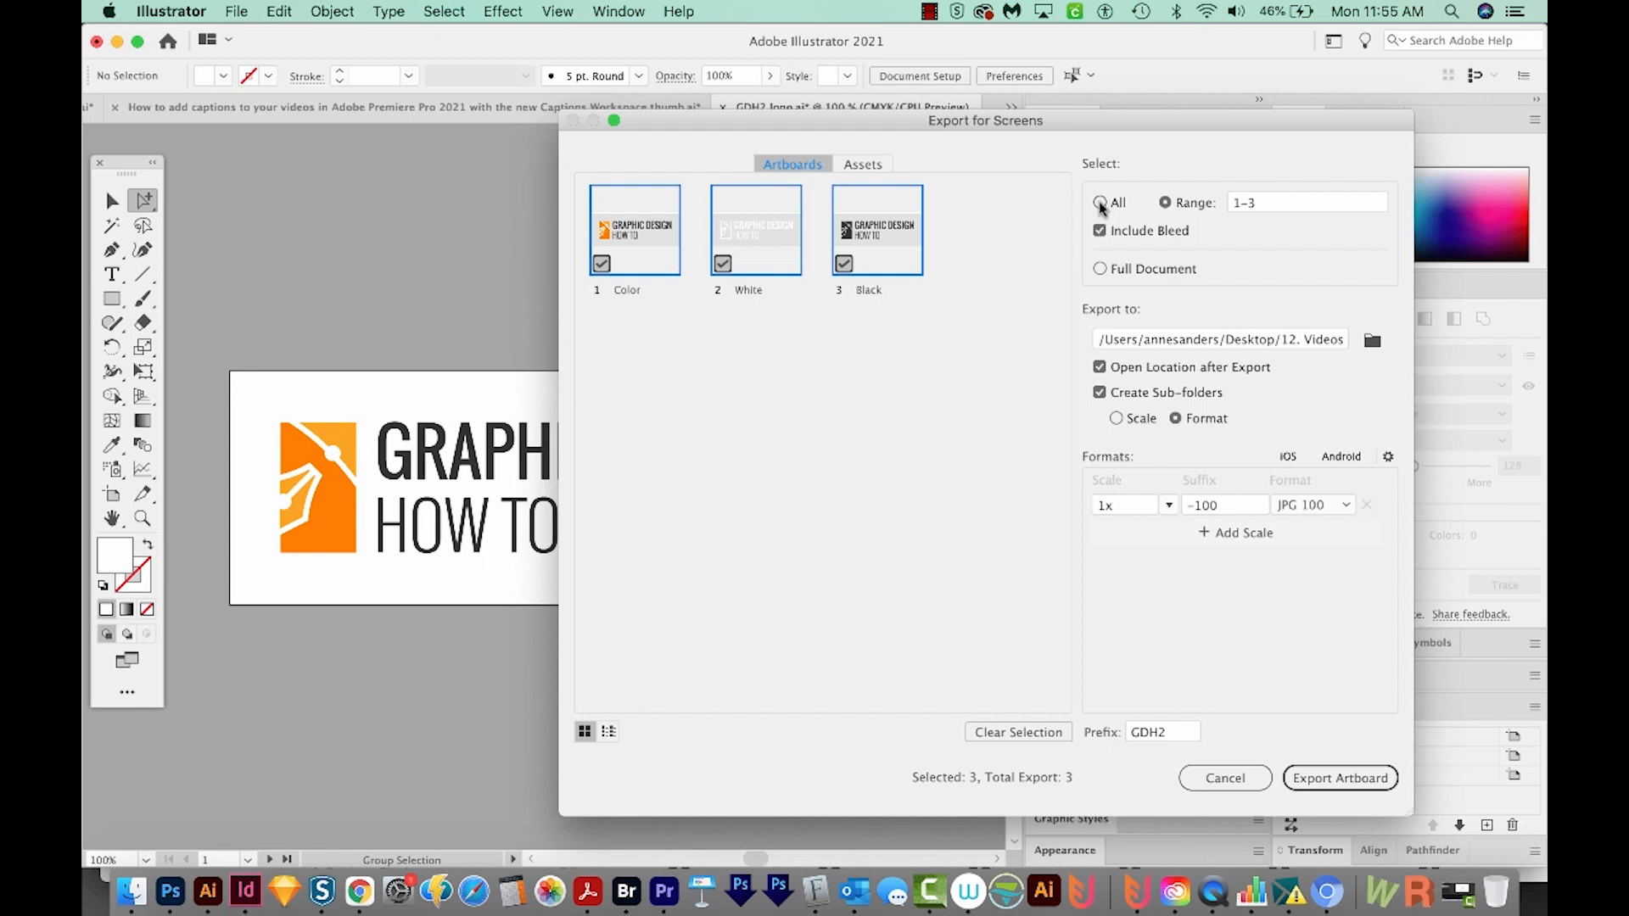
click(1100, 203)
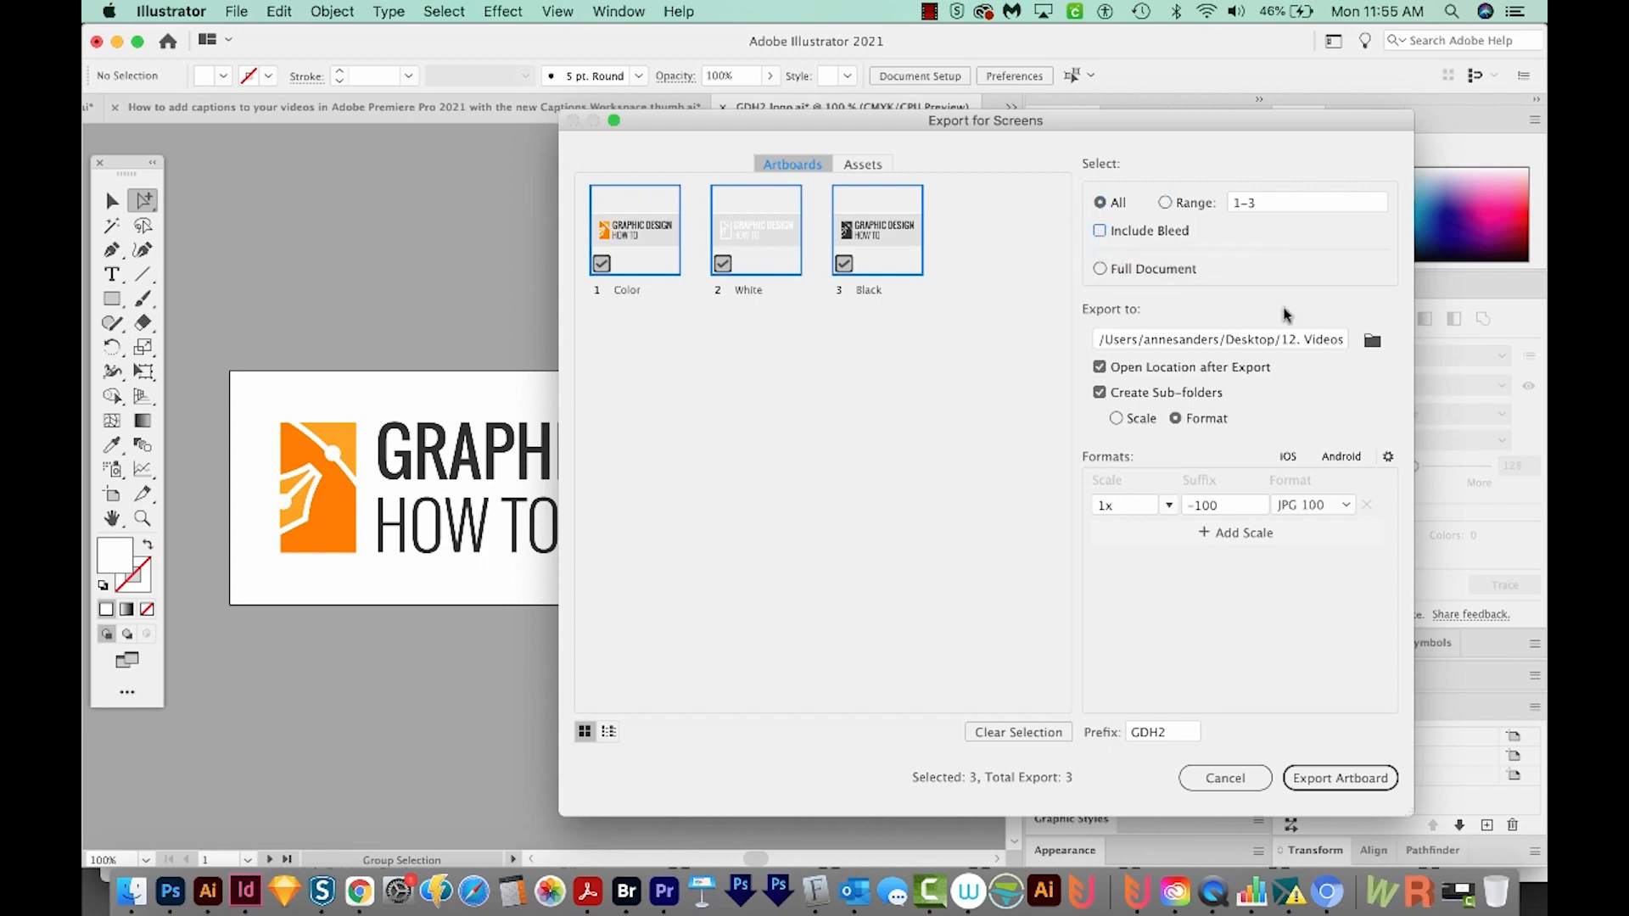
mouse_move(1105, 292)
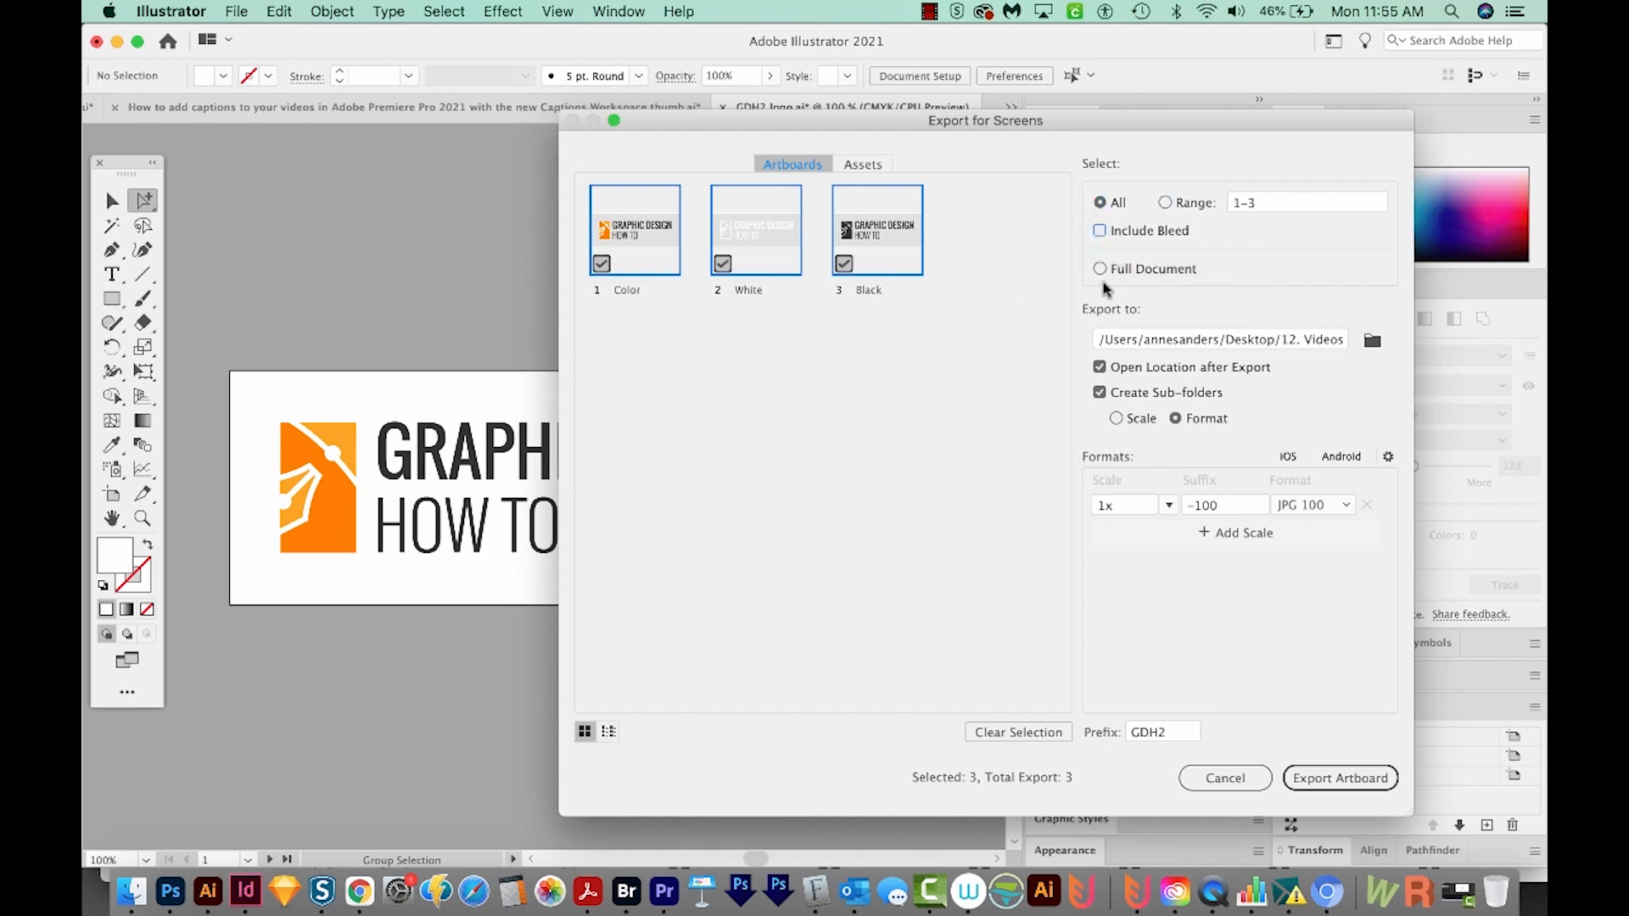
click(1099, 269)
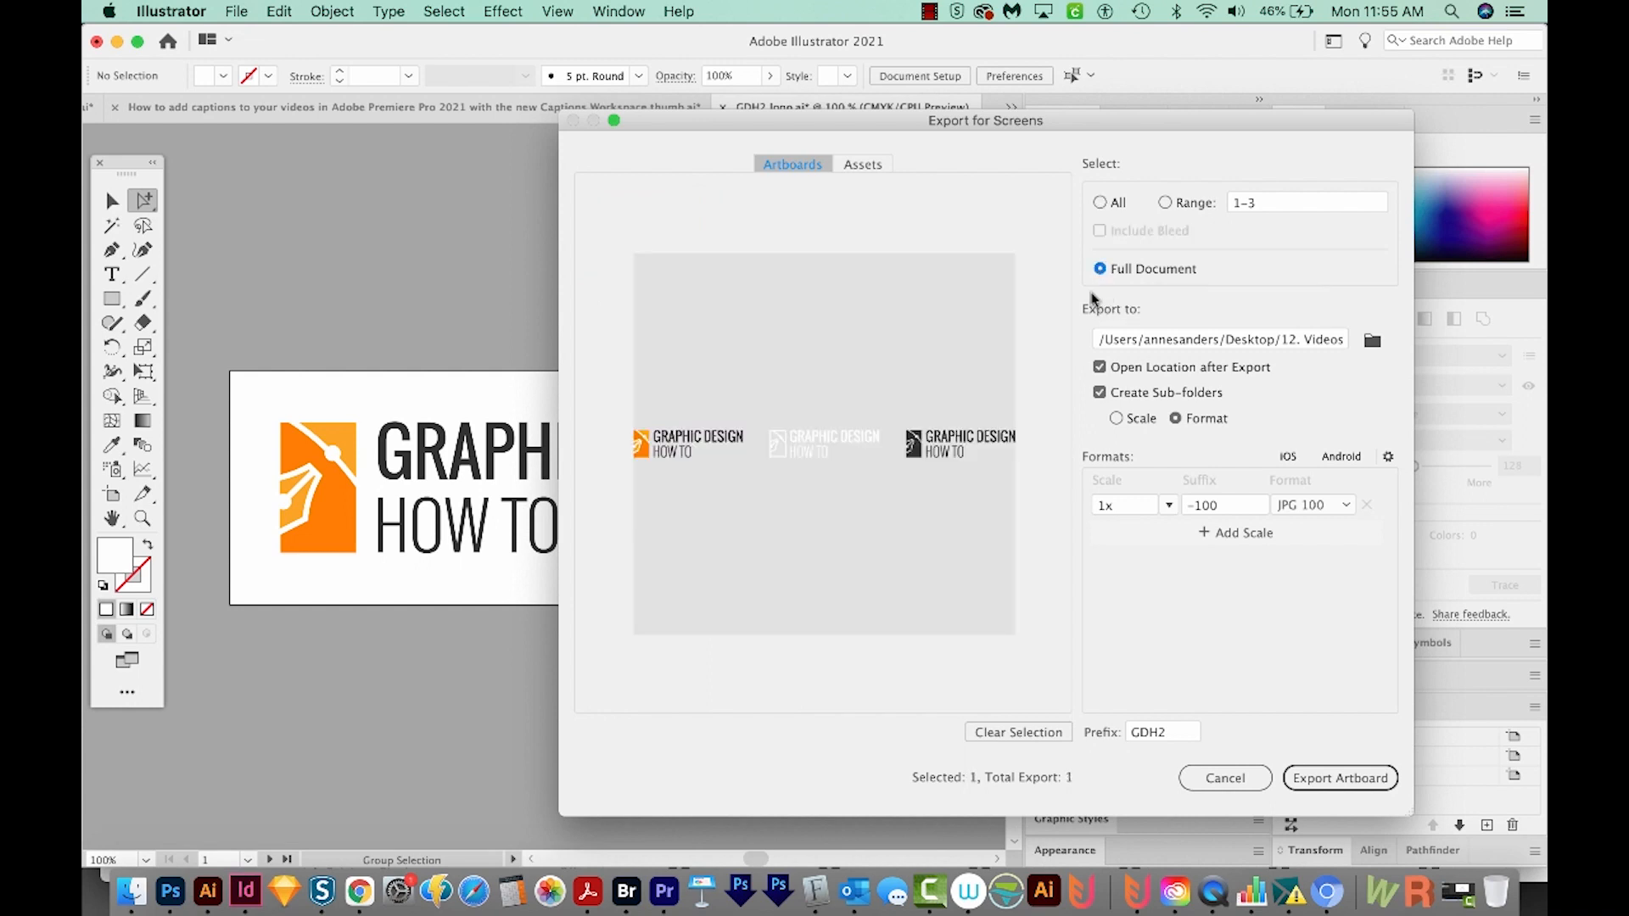
mouse_move(686, 384)
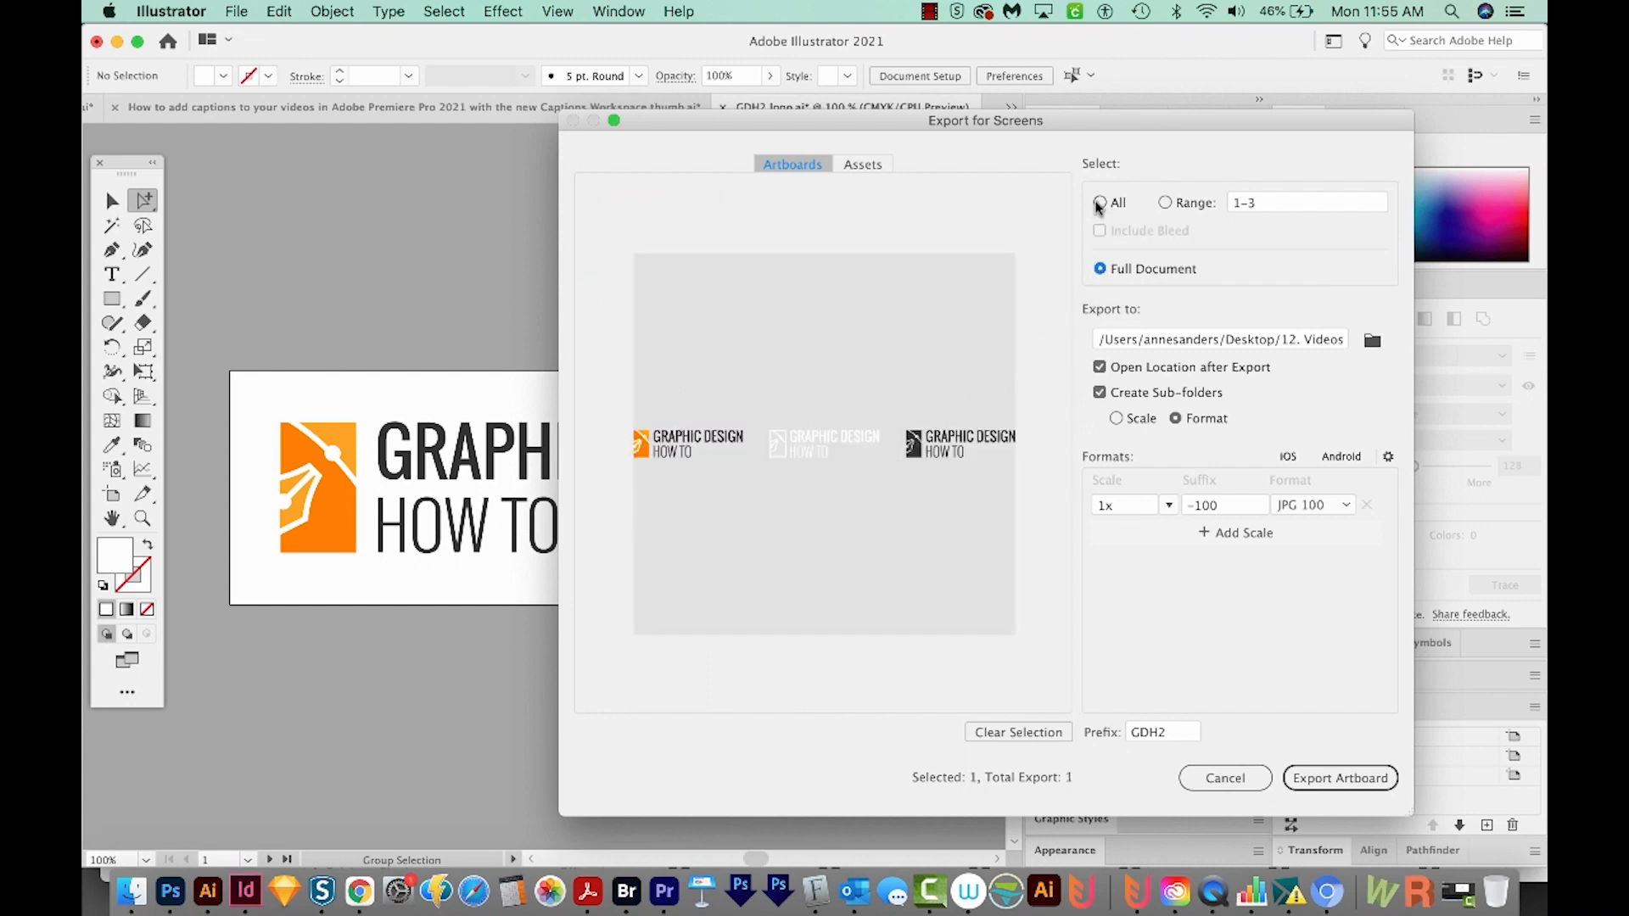
click(1100, 203)
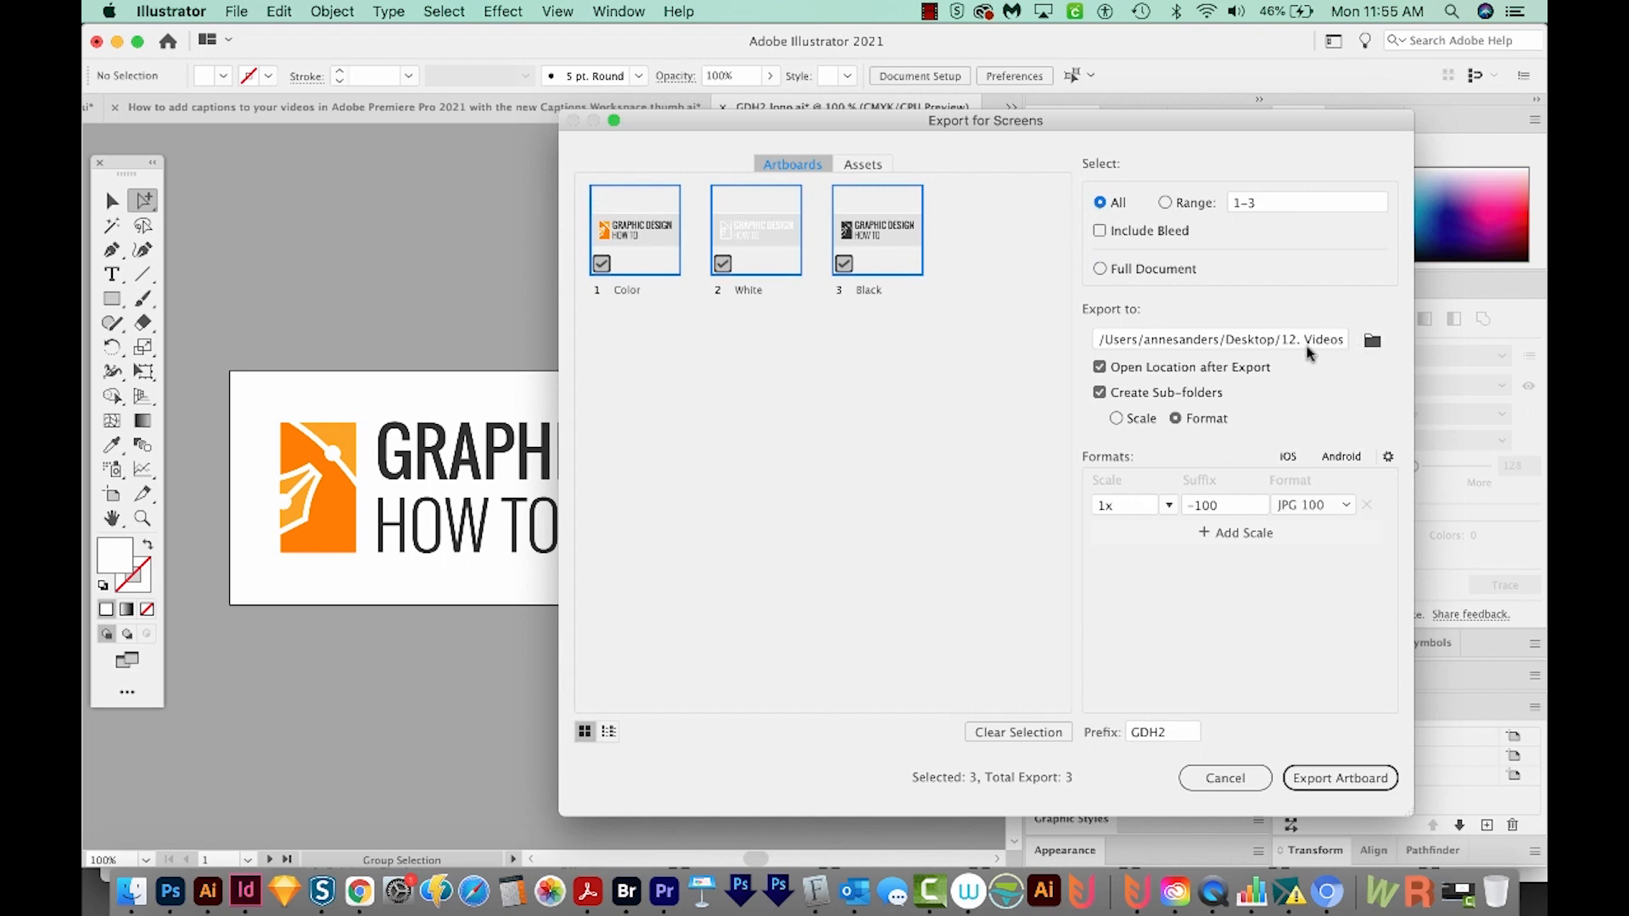
click(1175, 417)
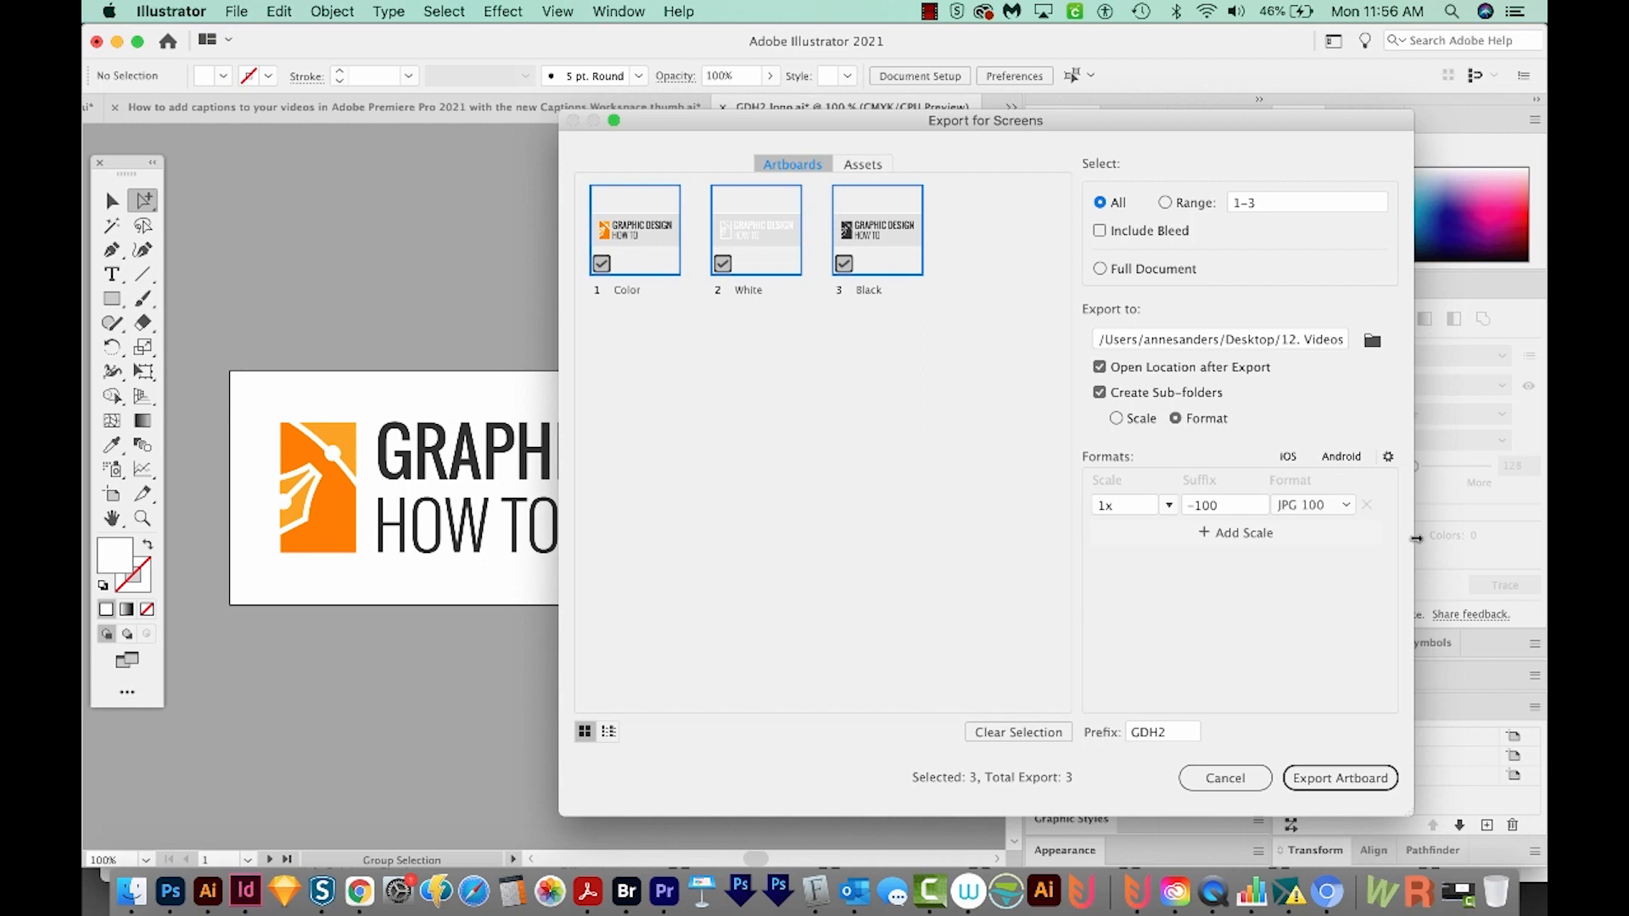
mouse_move(1152, 579)
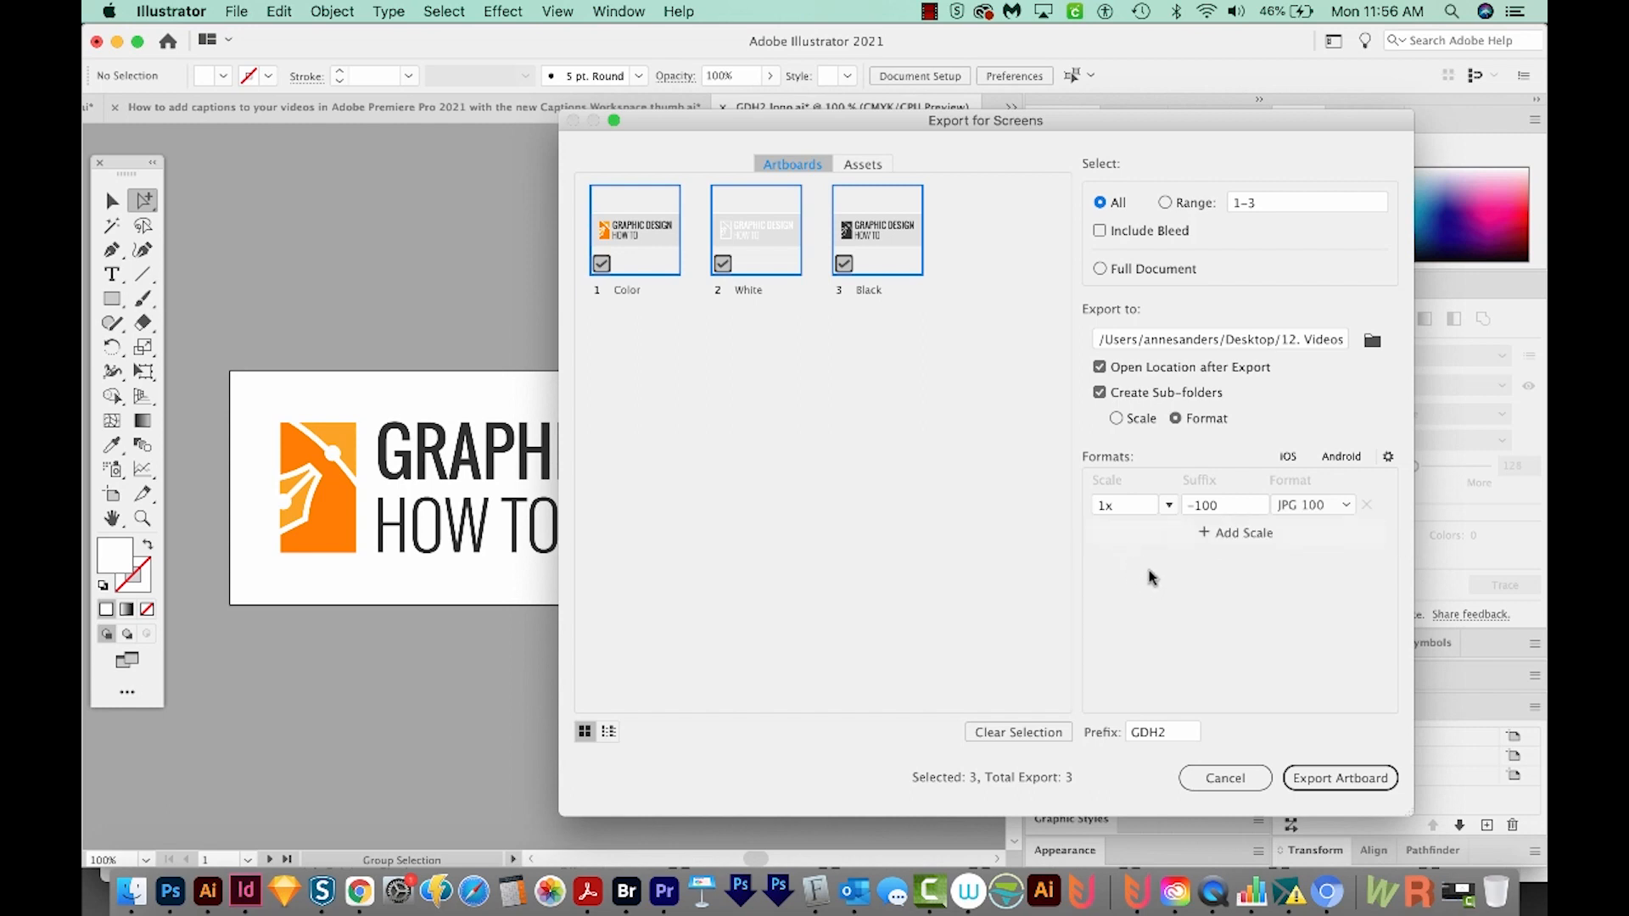
Add PNG 1x/2x, SVG and PDF formats and export the three logo artboards as 15 files.
click(1244, 532)
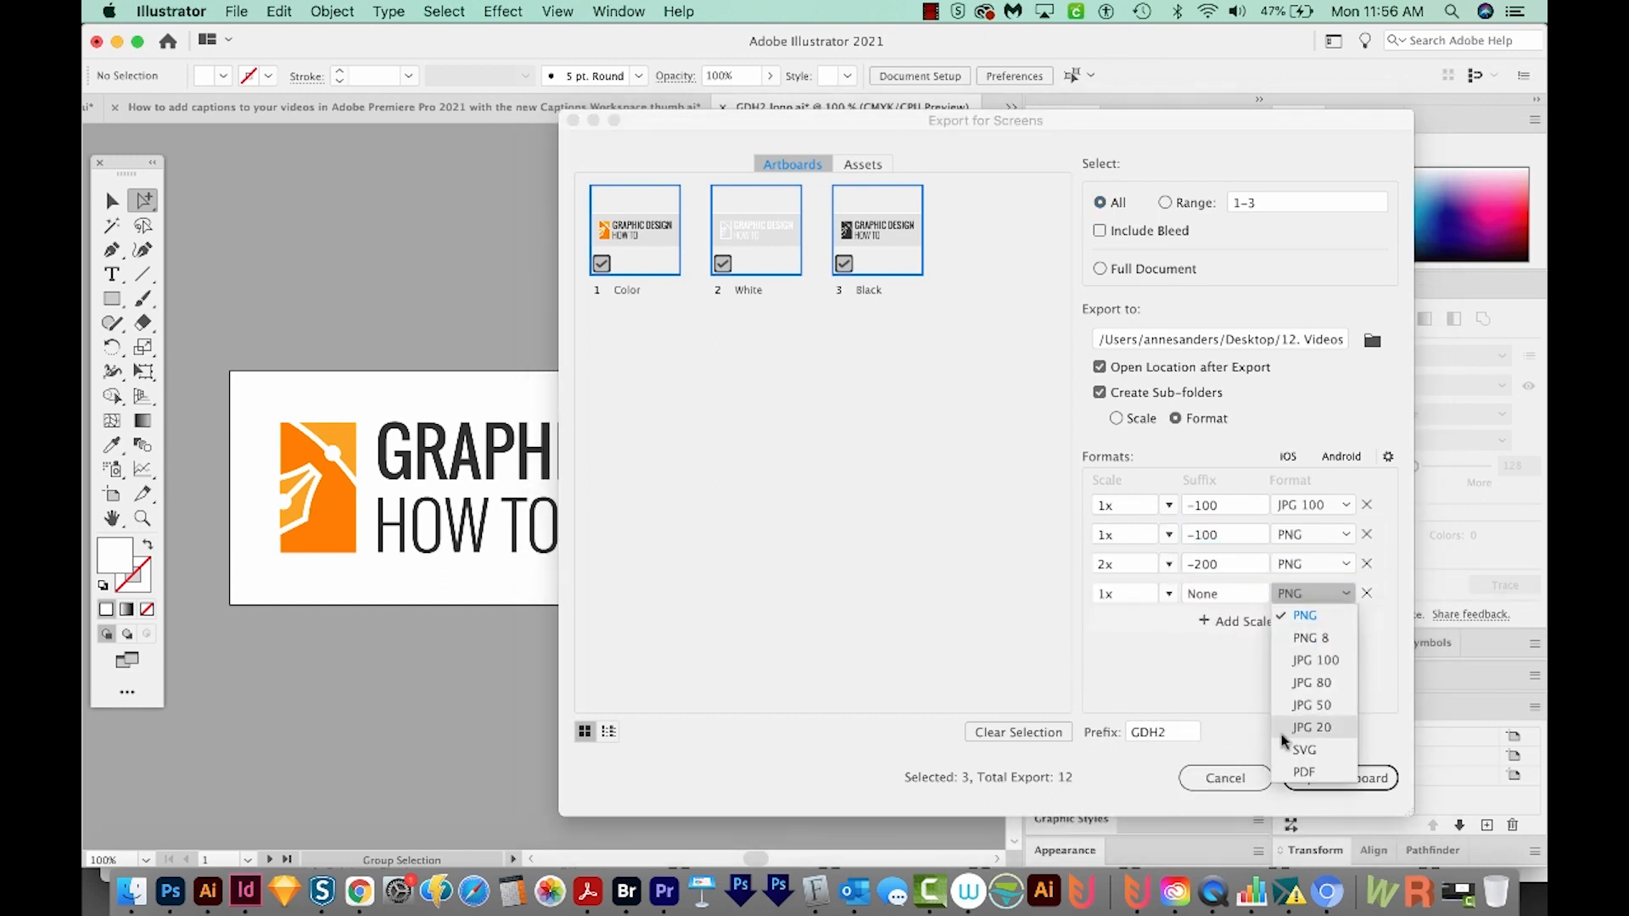
click(1304, 749)
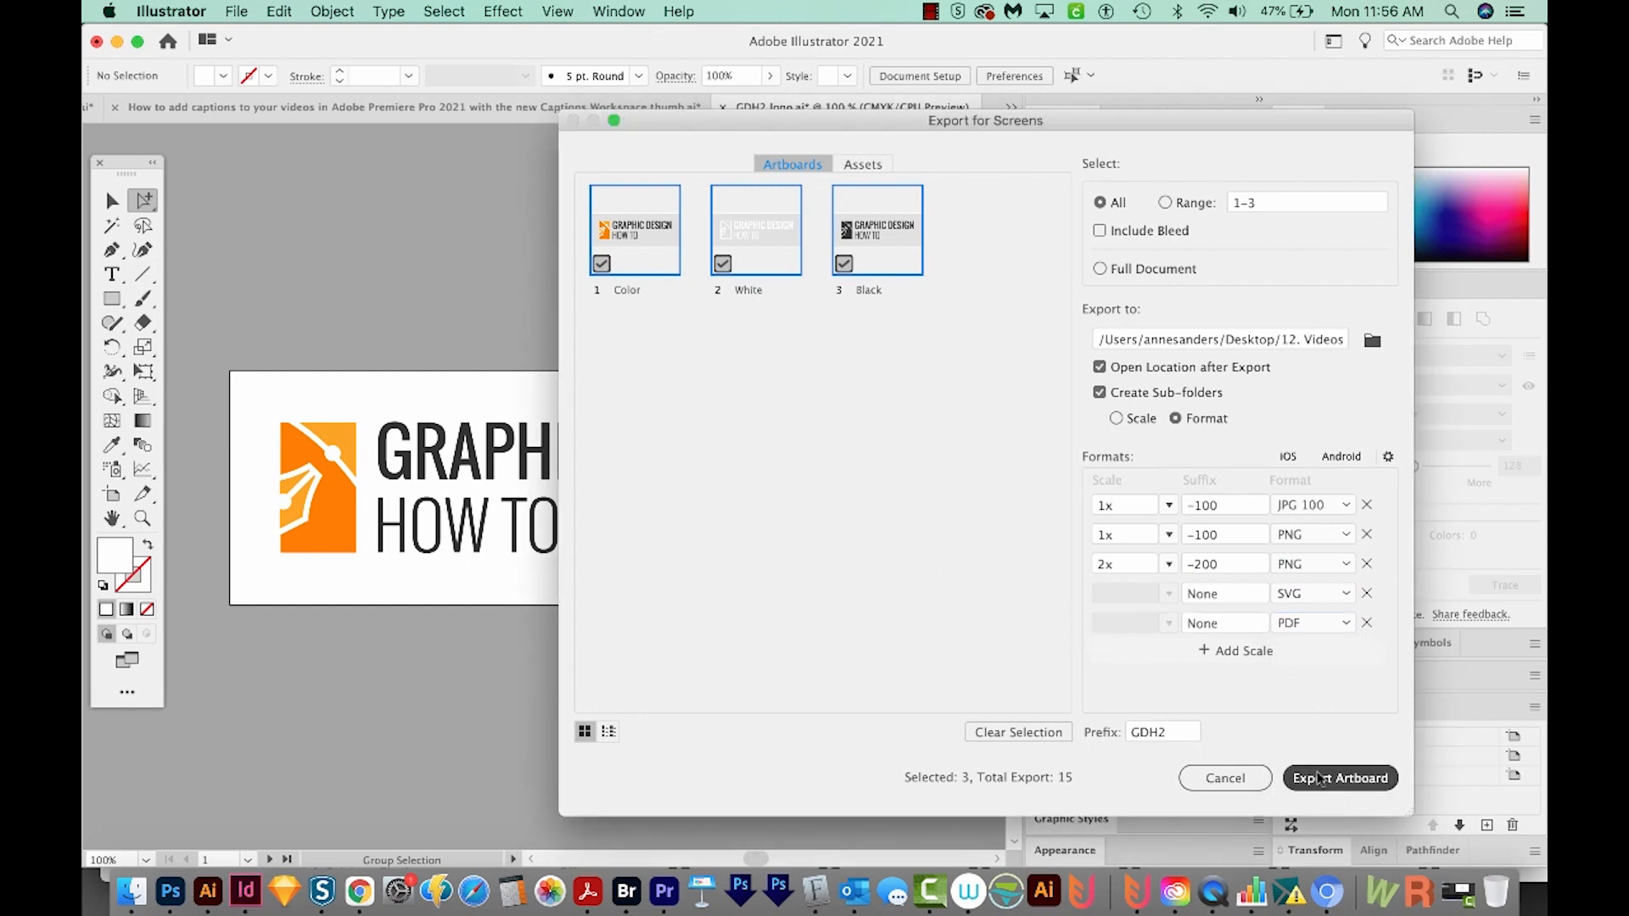
click(1339, 778)
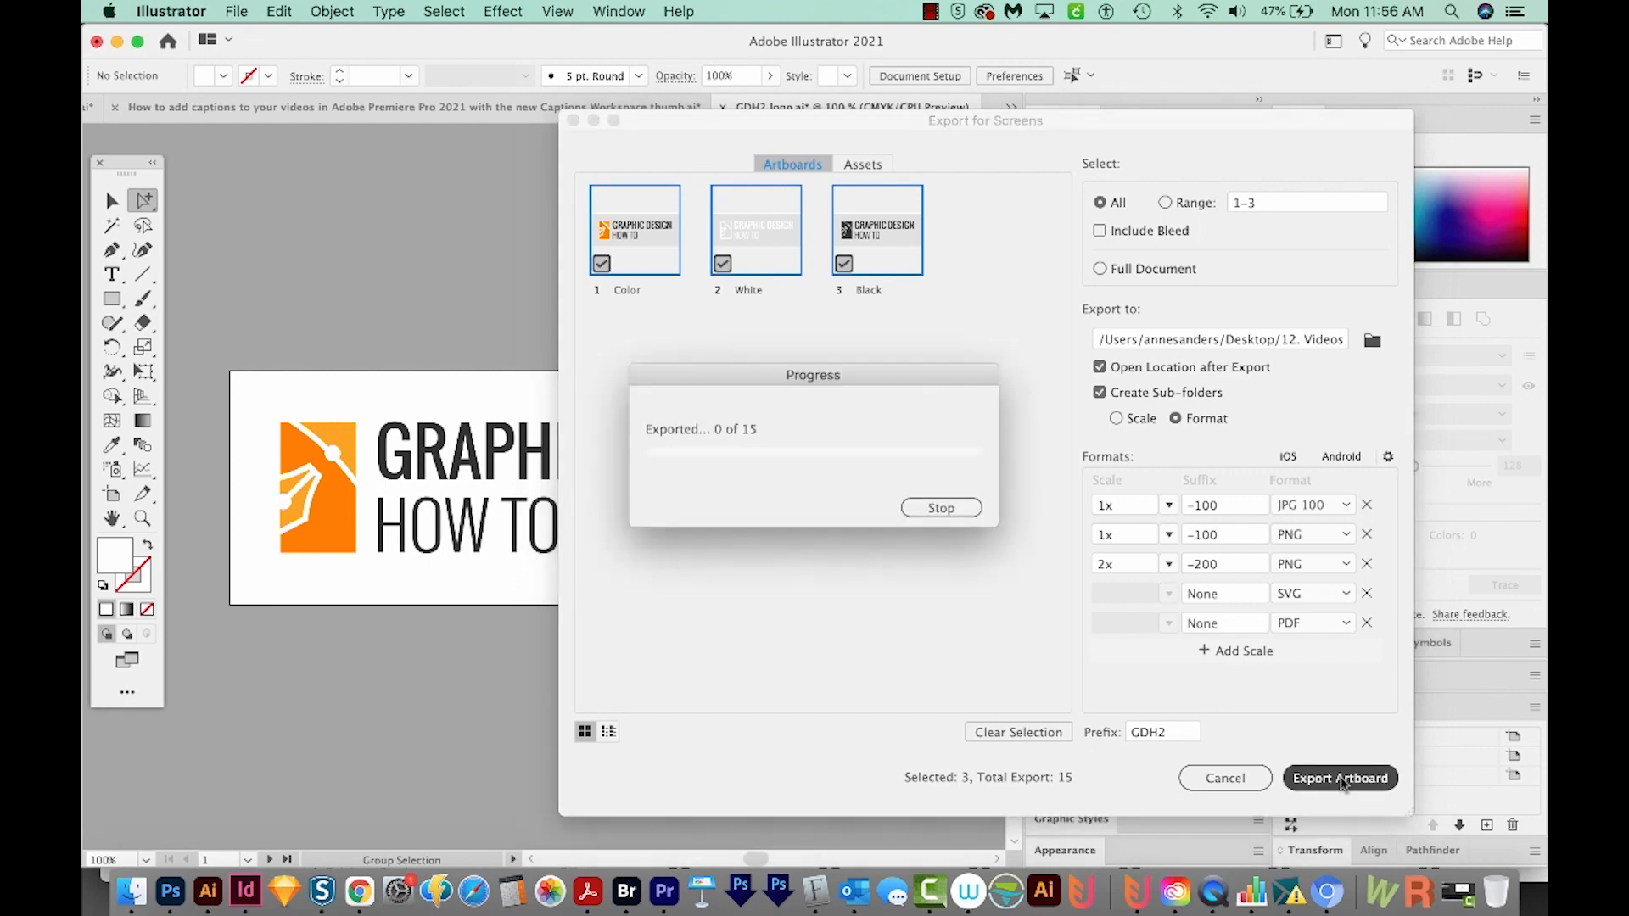
Quick Look the JPG icon, black PNG logo and white SVG logo exports, closing each preview.
click(1340, 778)
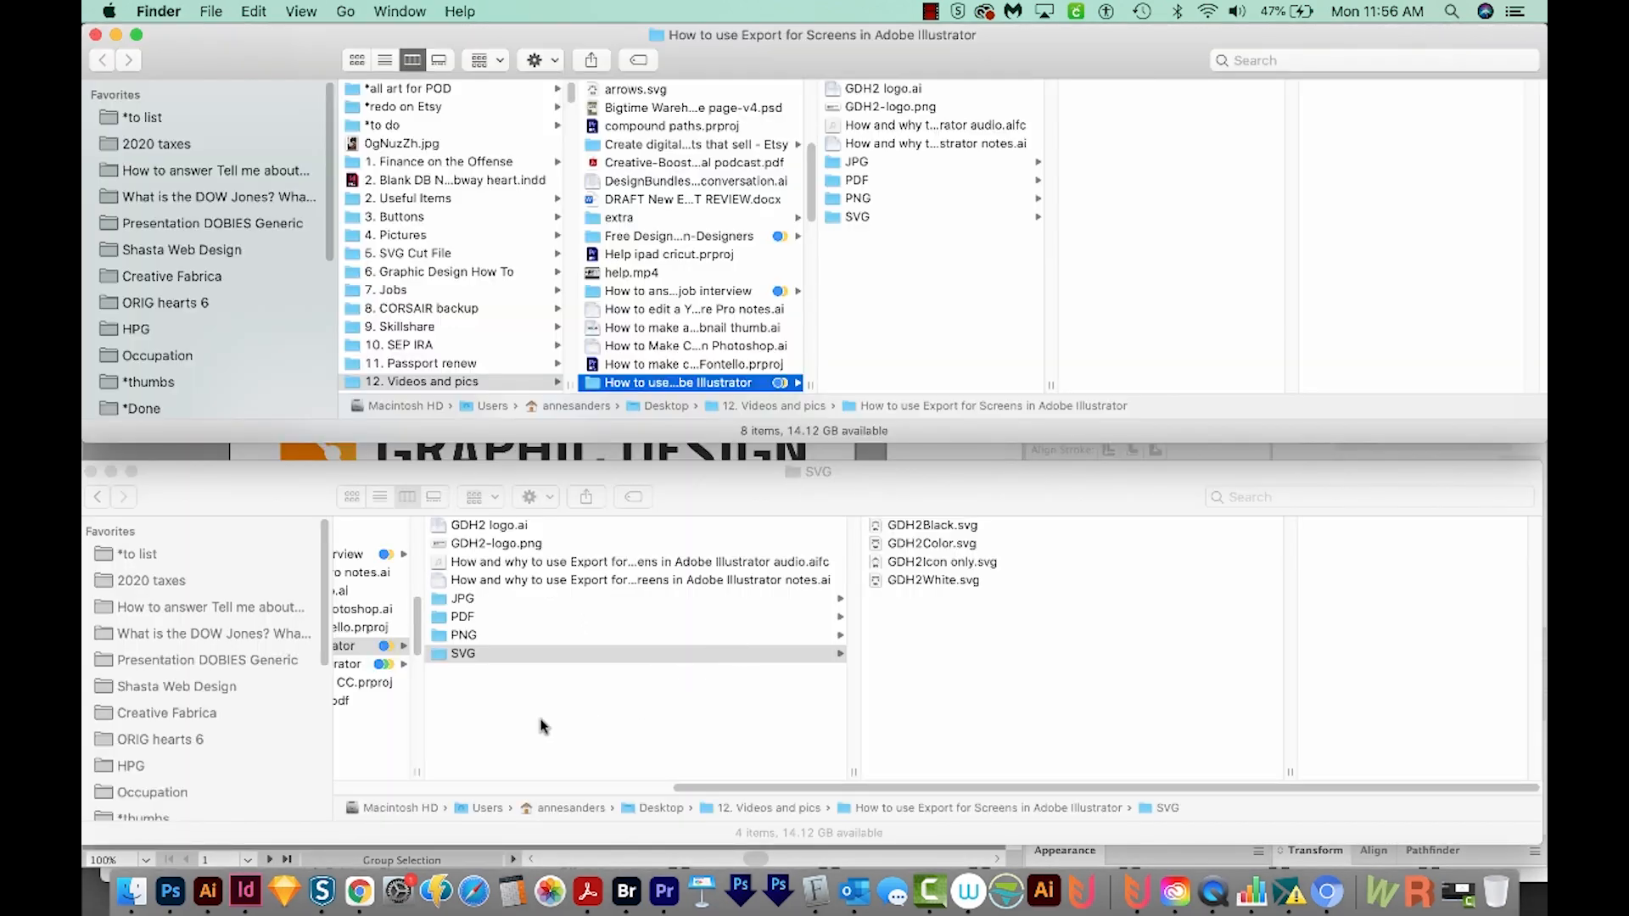
mouse_move(493, 608)
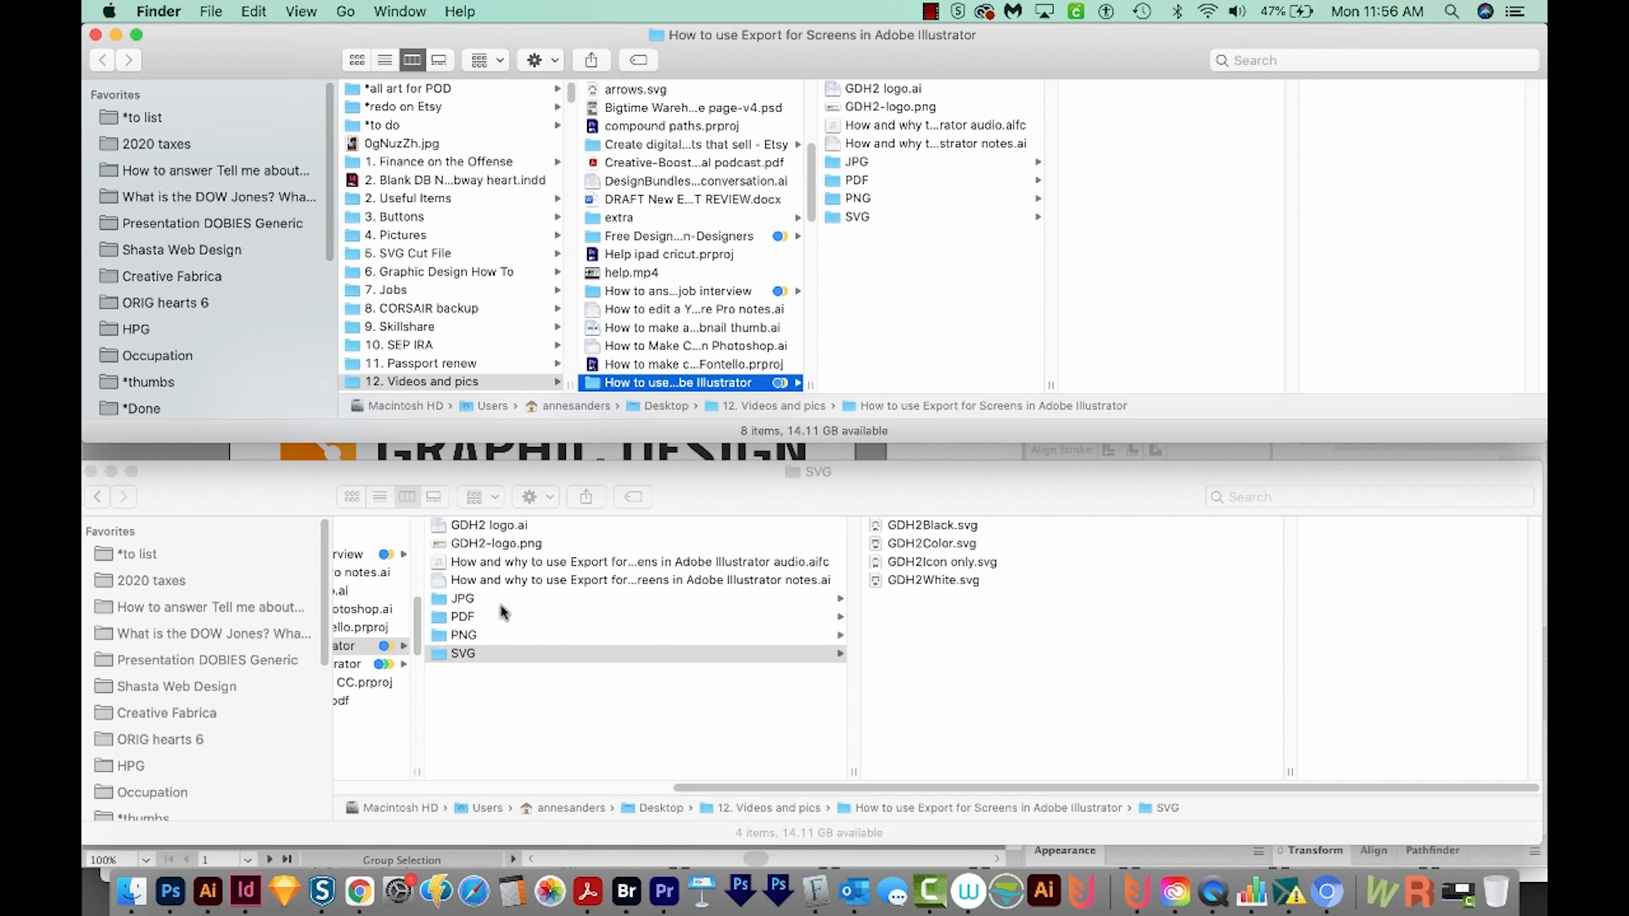
mouse_move(496, 606)
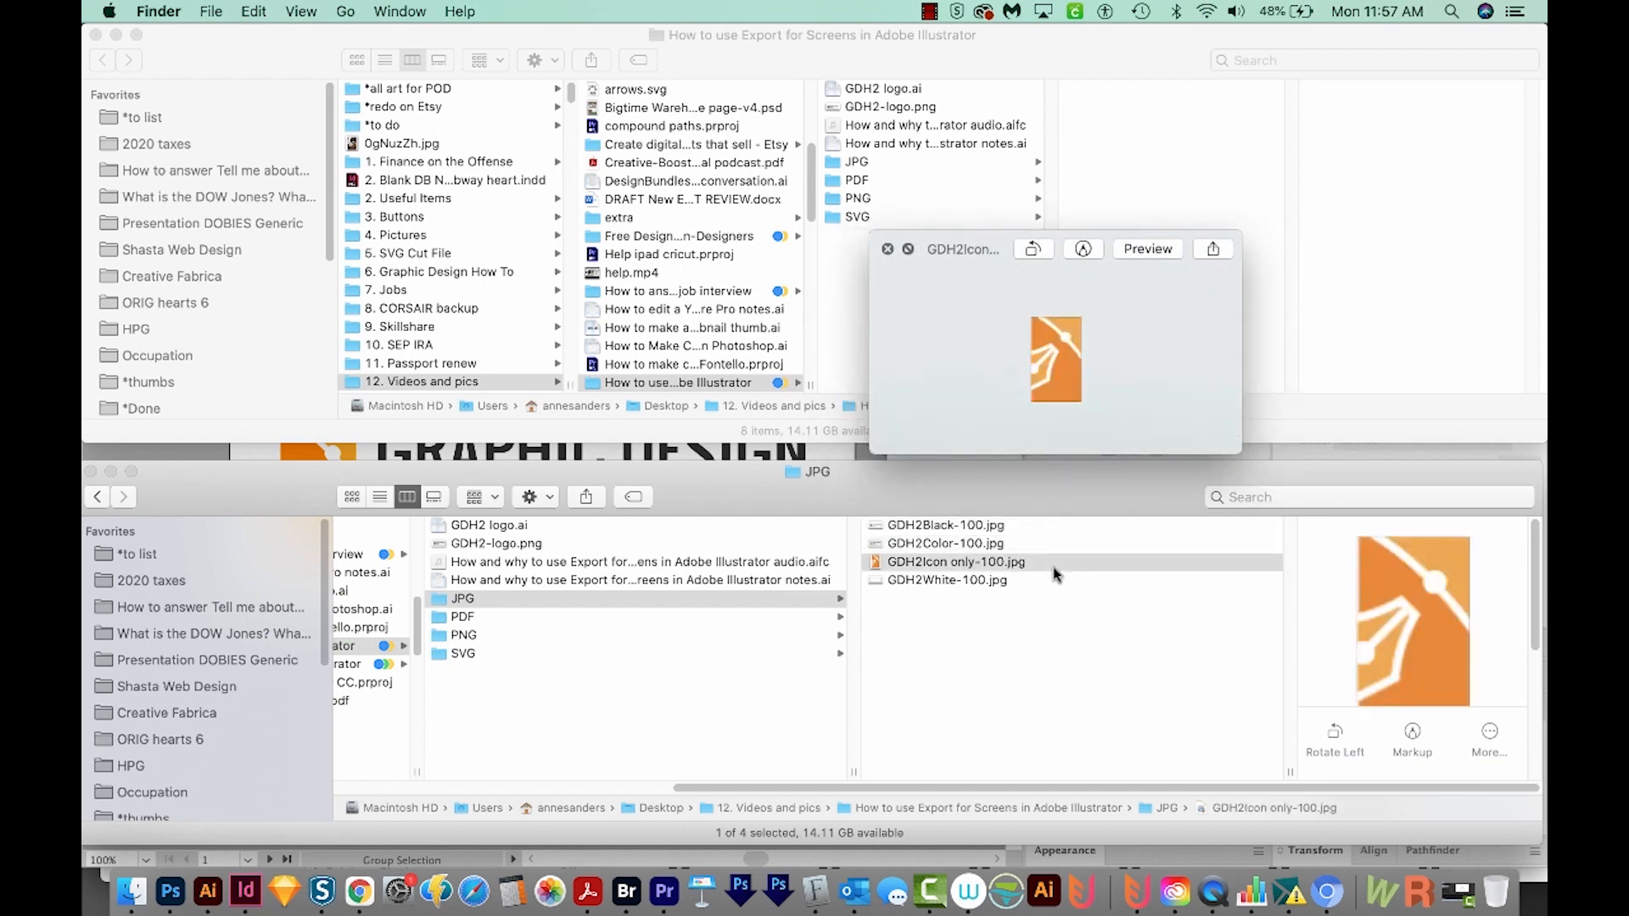
click(947, 579)
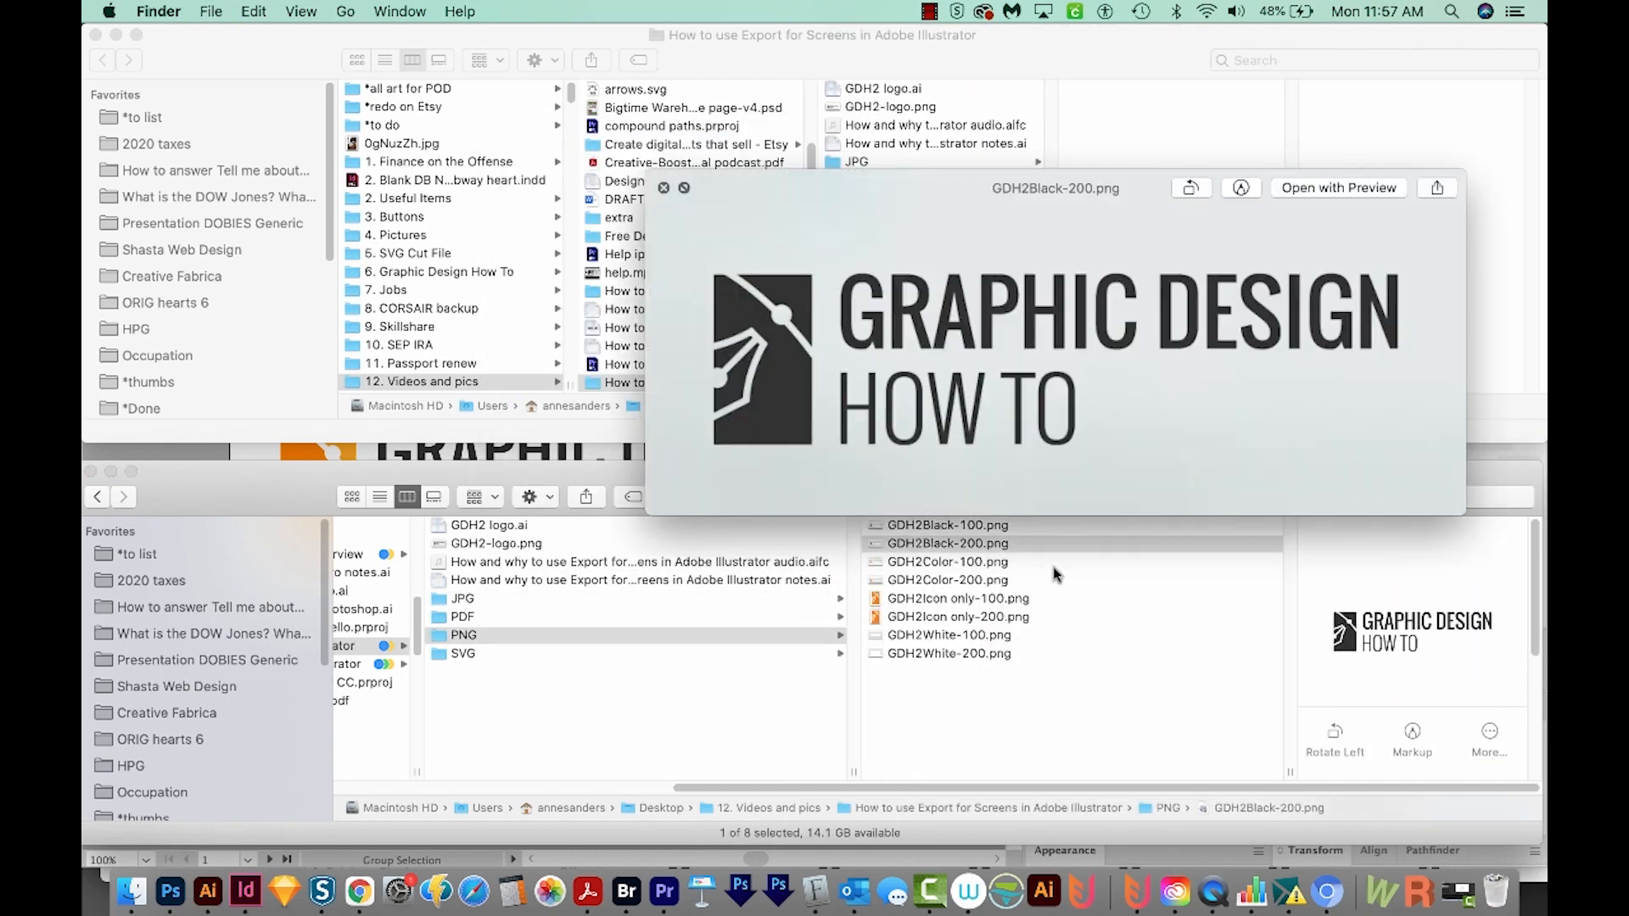
click(955, 598)
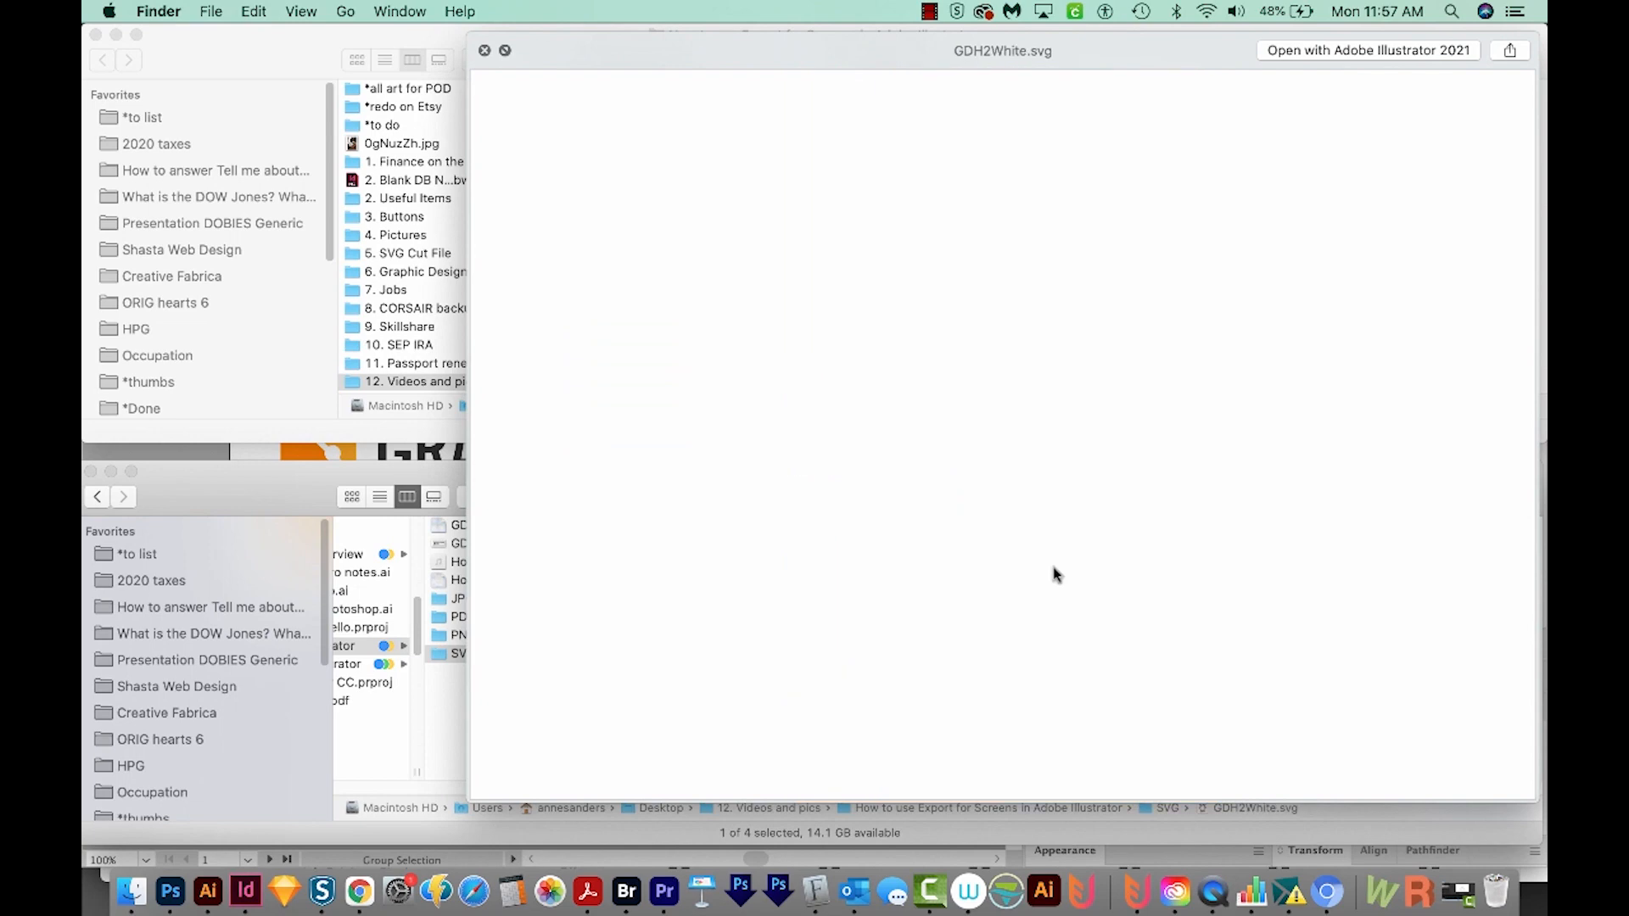
click(931, 580)
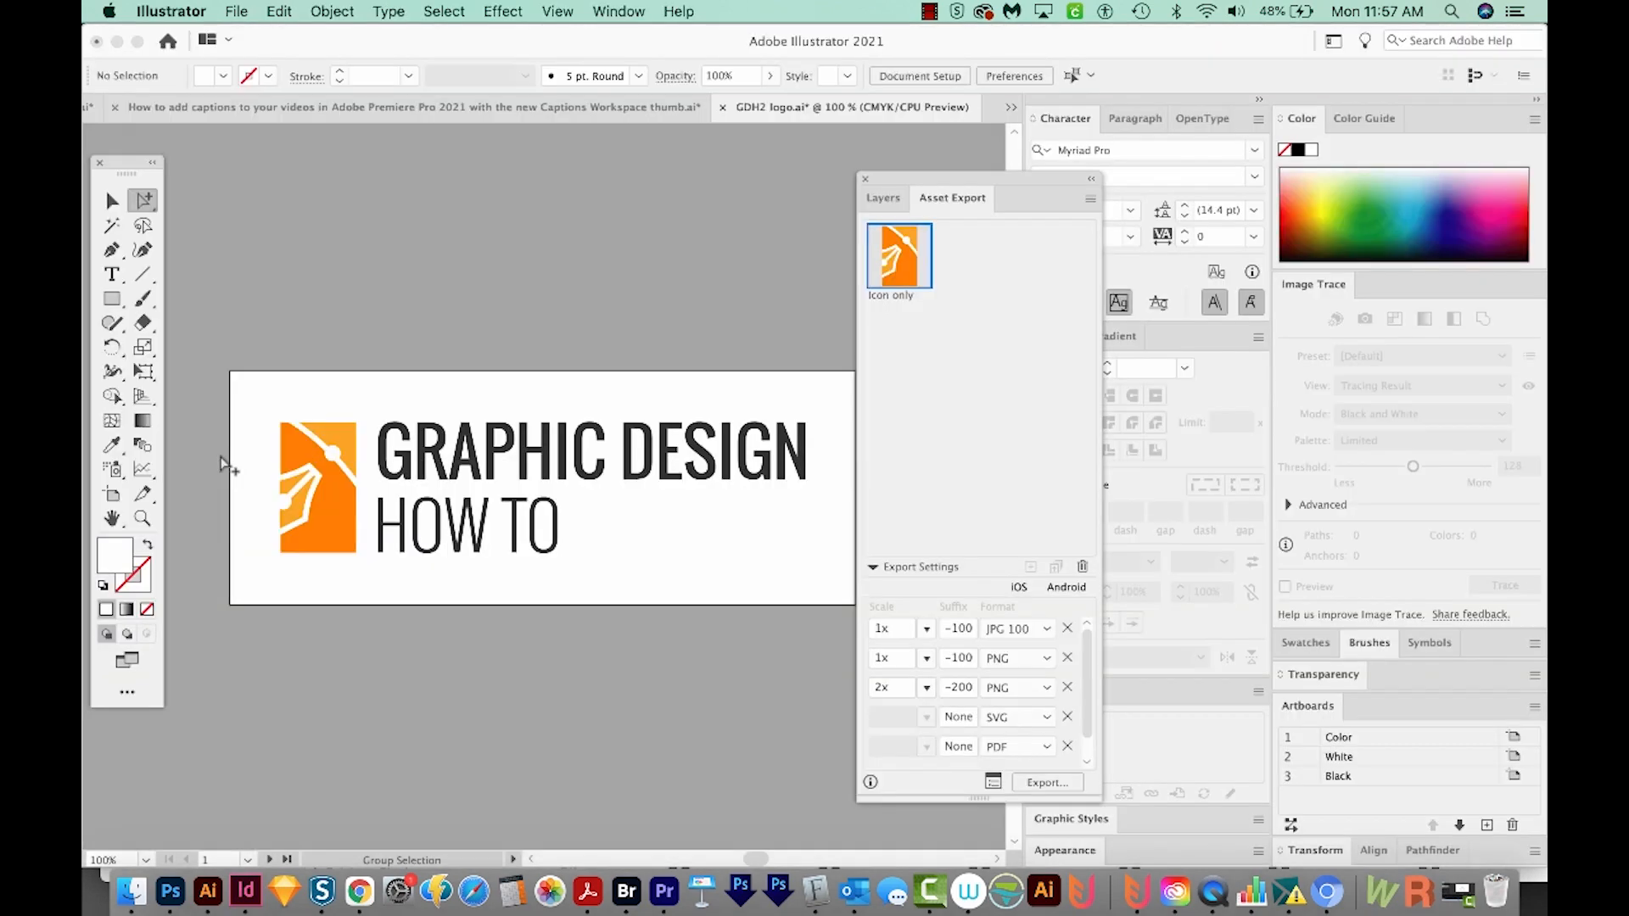
Reopen File > Export > Export for Screens with the three artboards and five formats.
click(236, 11)
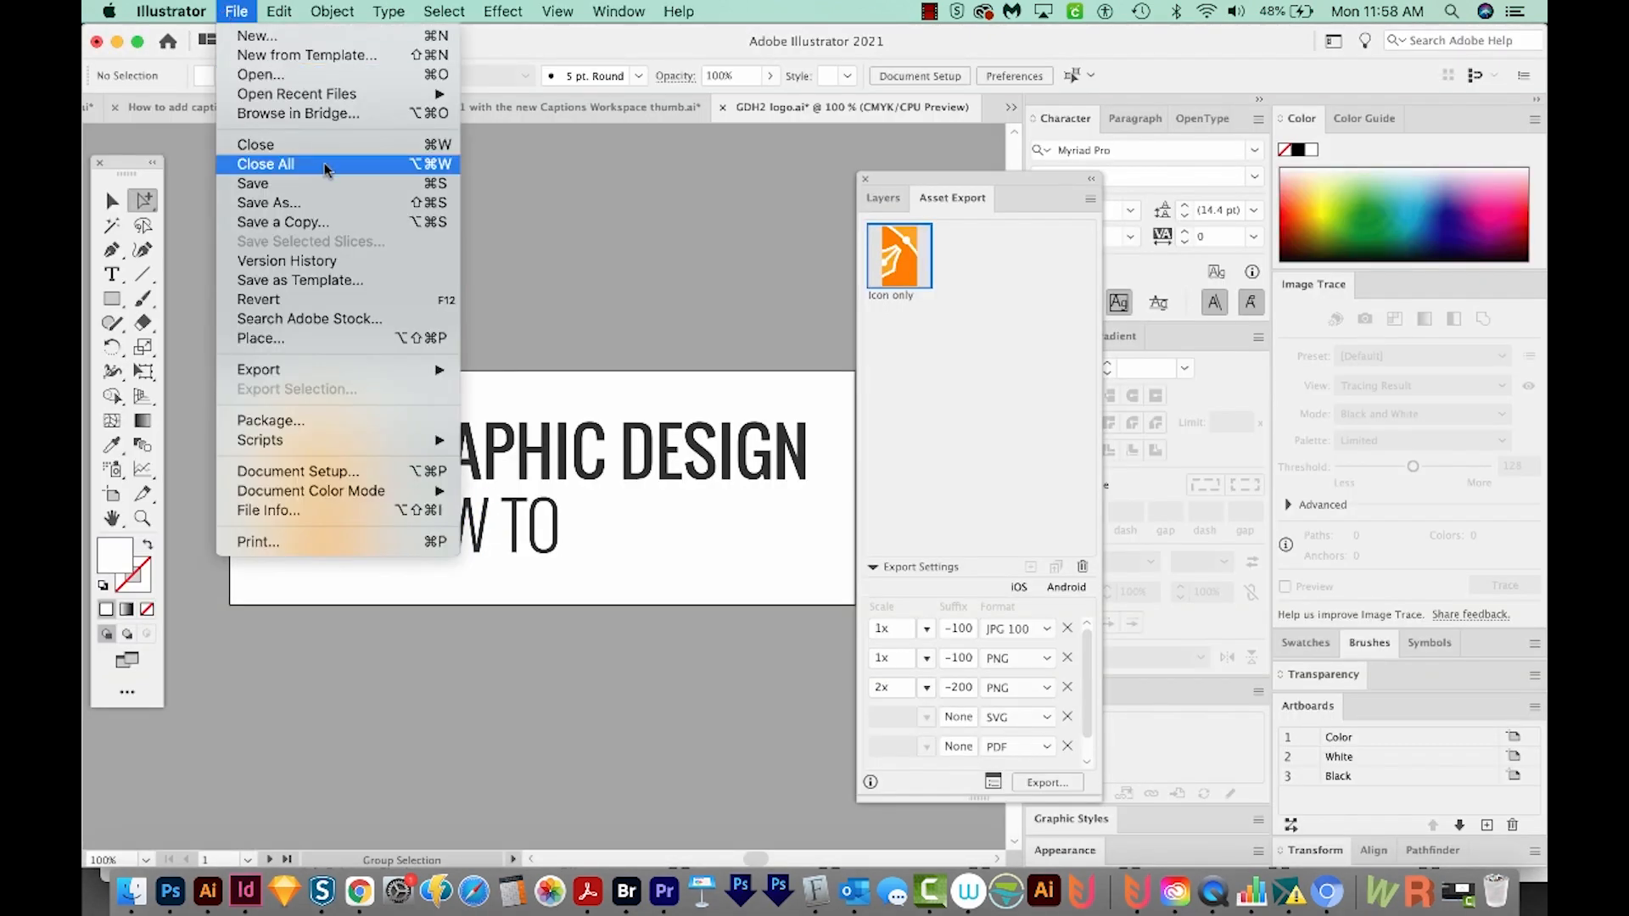
mouse_move(258, 370)
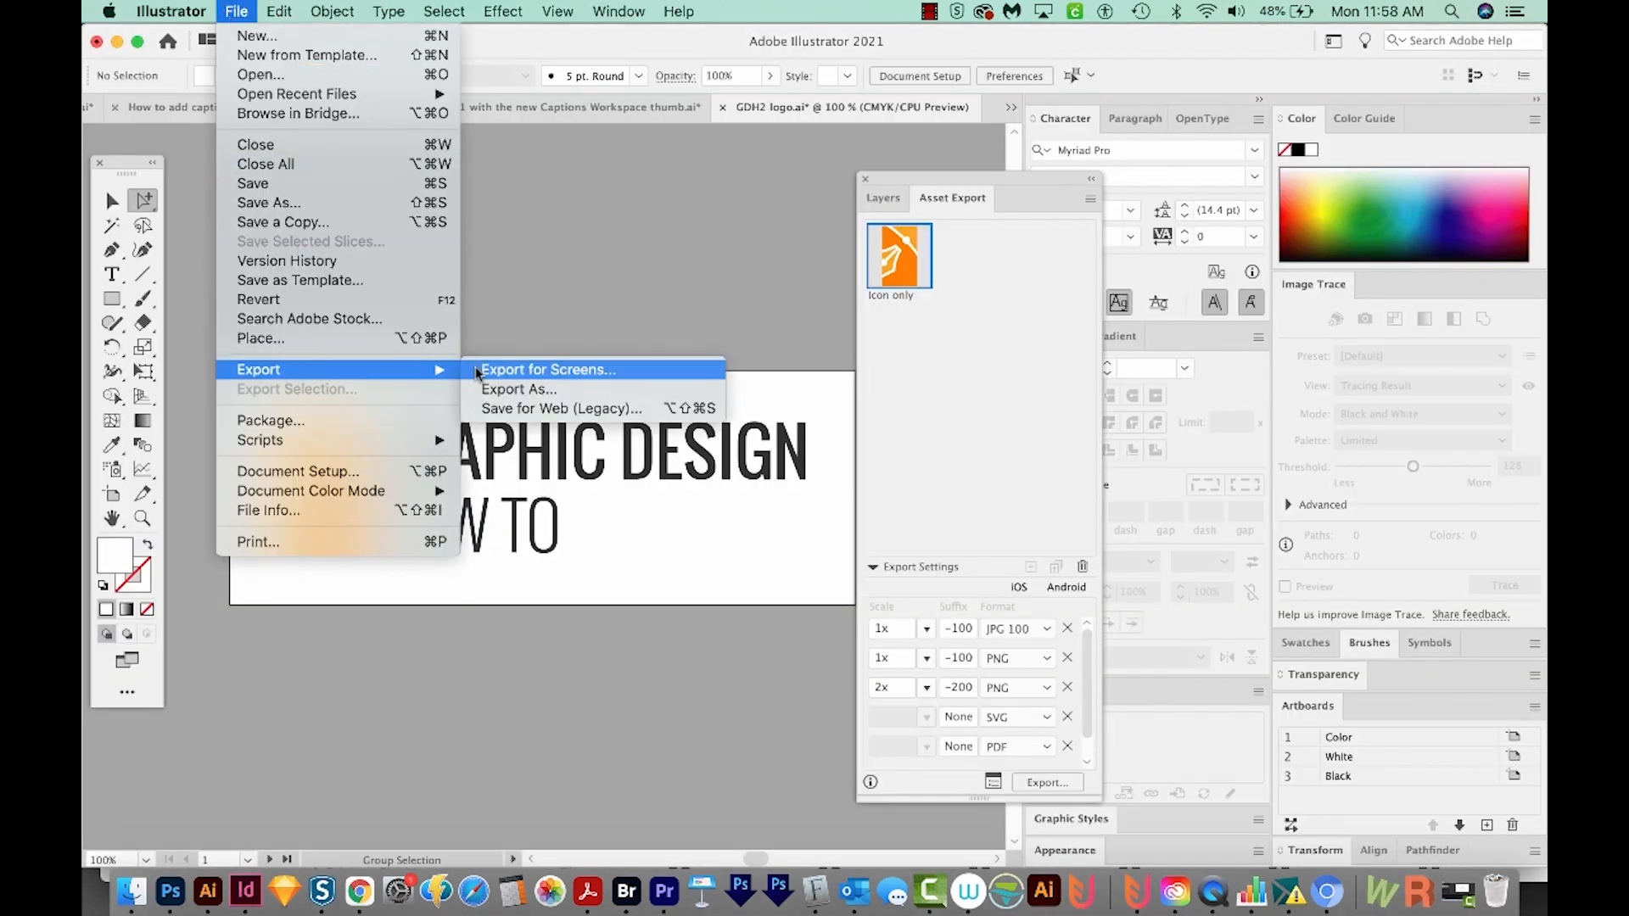
click(547, 370)
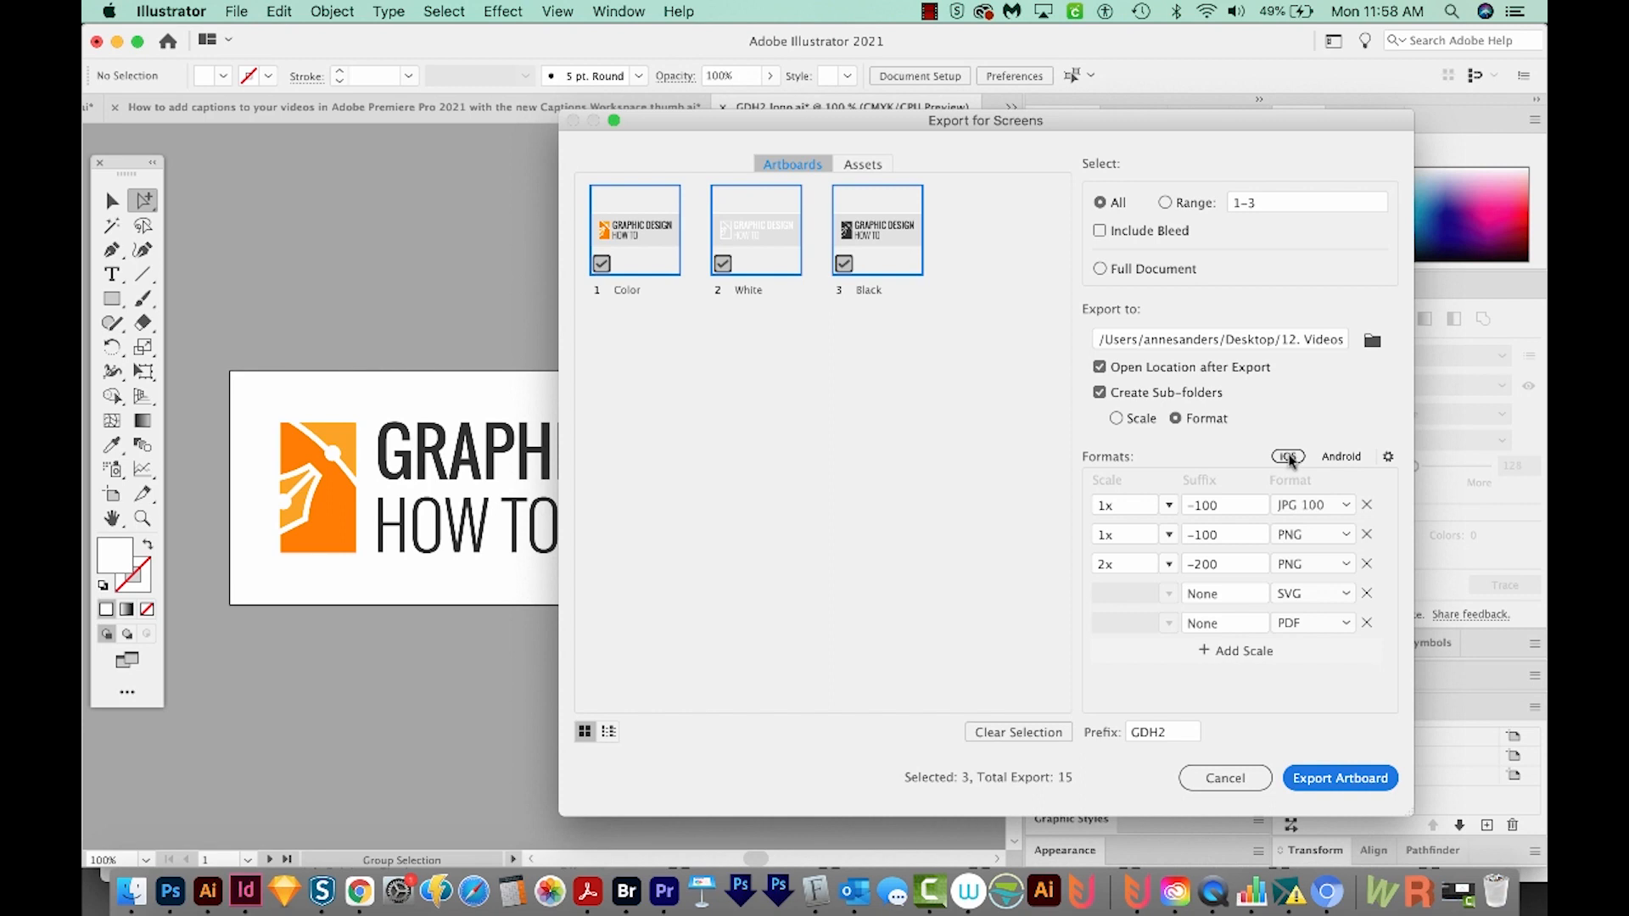
Switch the export formats to the Android presets, PNG 0.75x ldpi to 4x xxxhdpi plus SVG.
click(1288, 457)
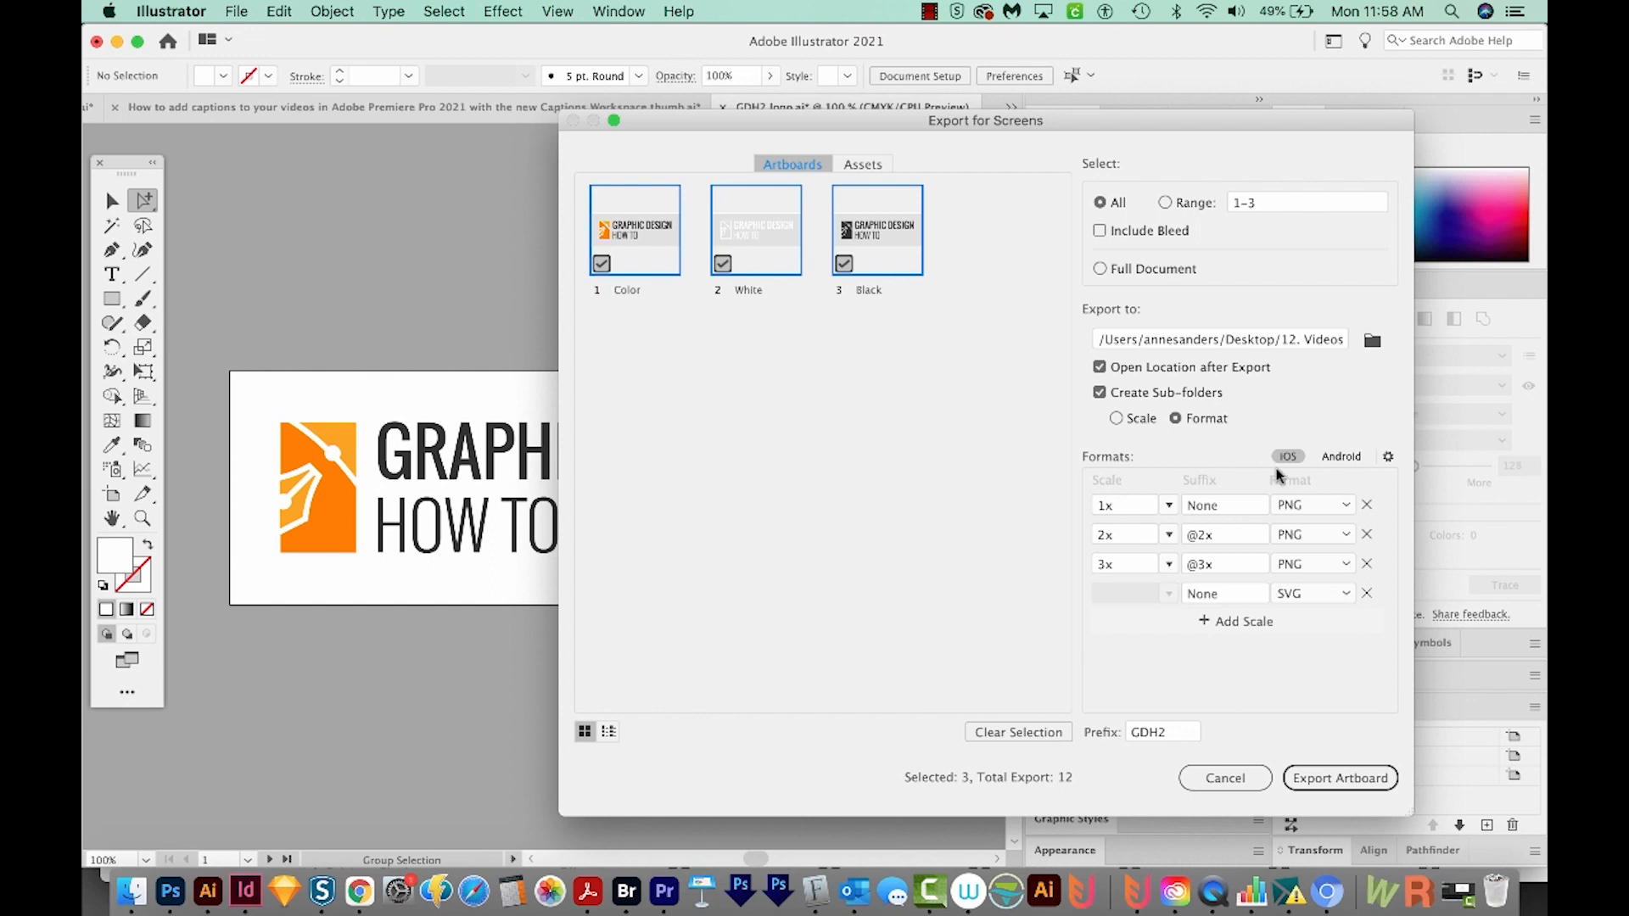
click(1340, 456)
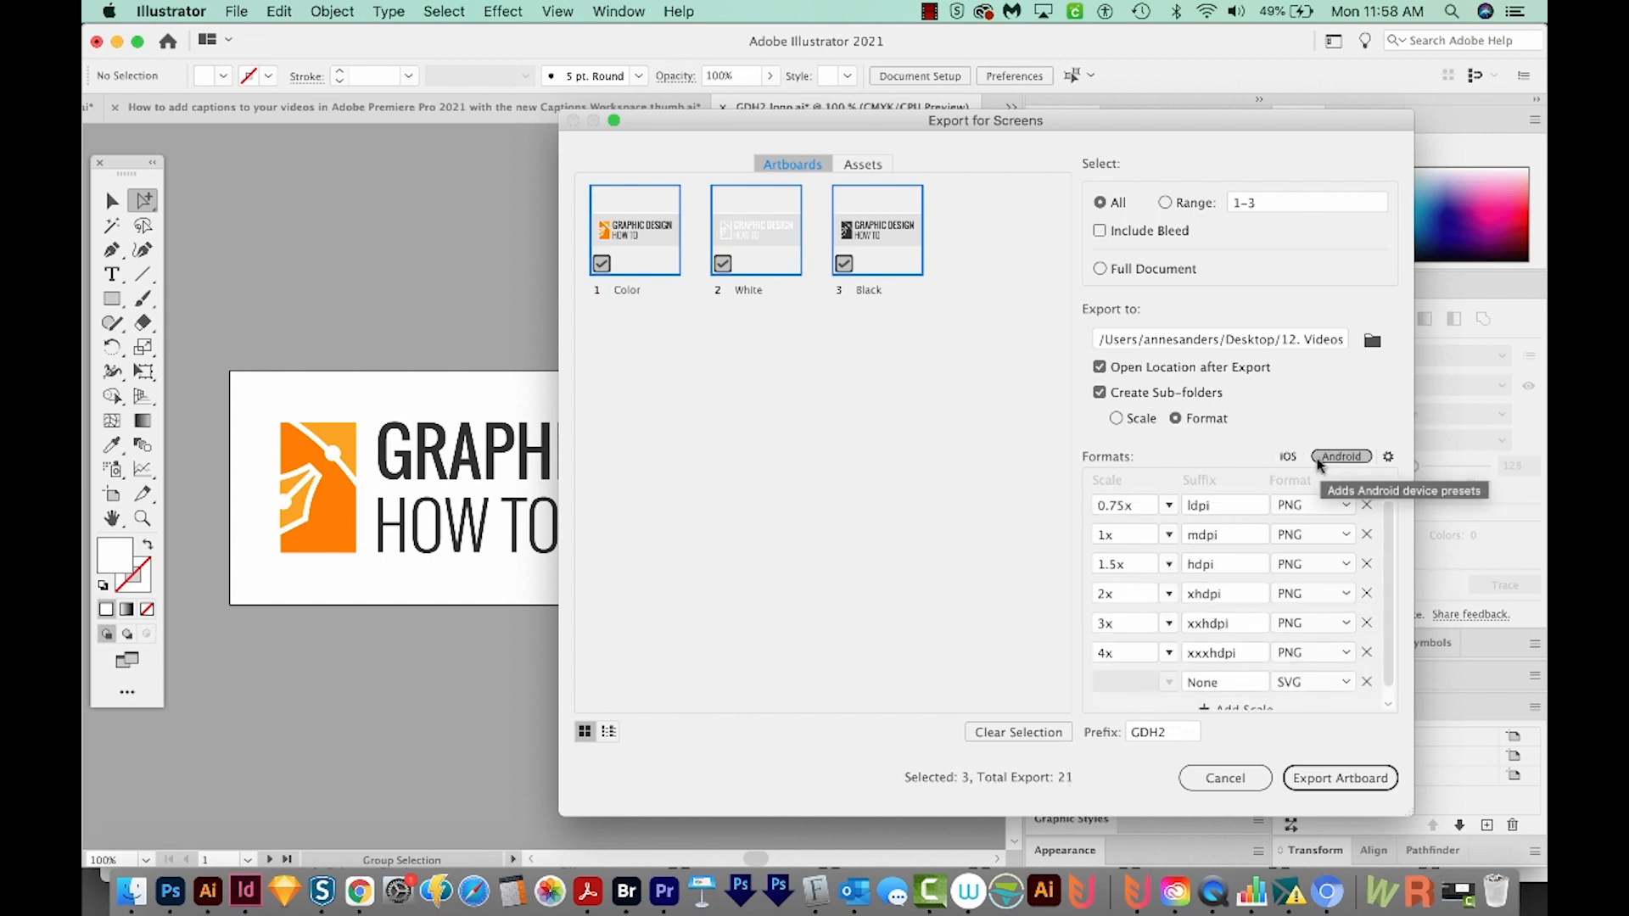
mouse_move(1388, 457)
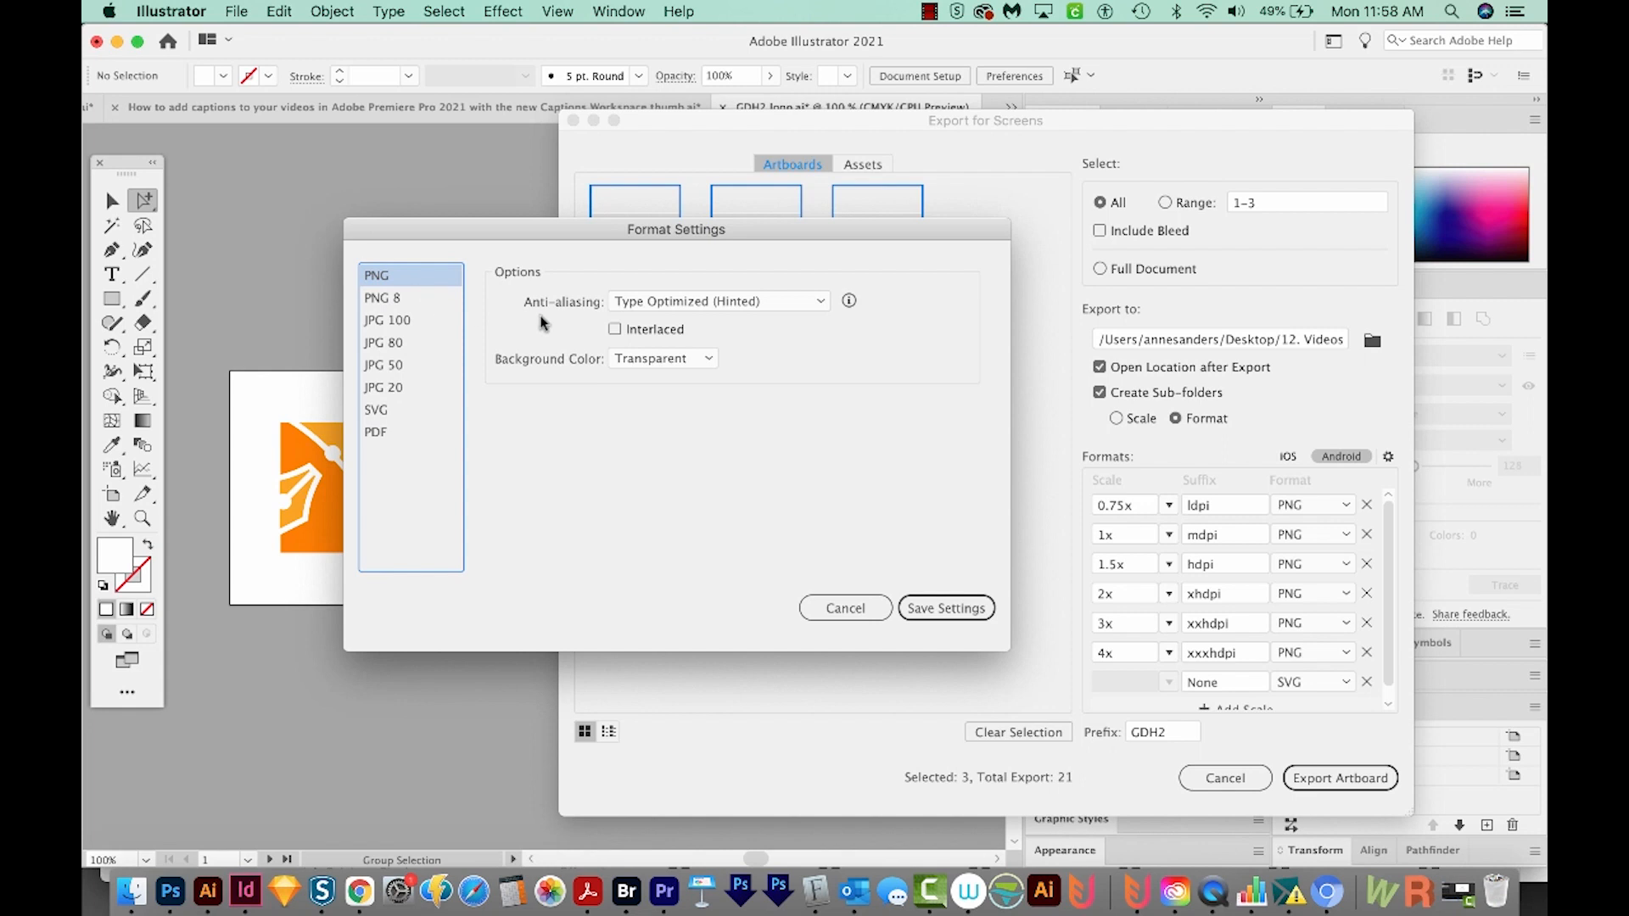
mouse_move(619, 367)
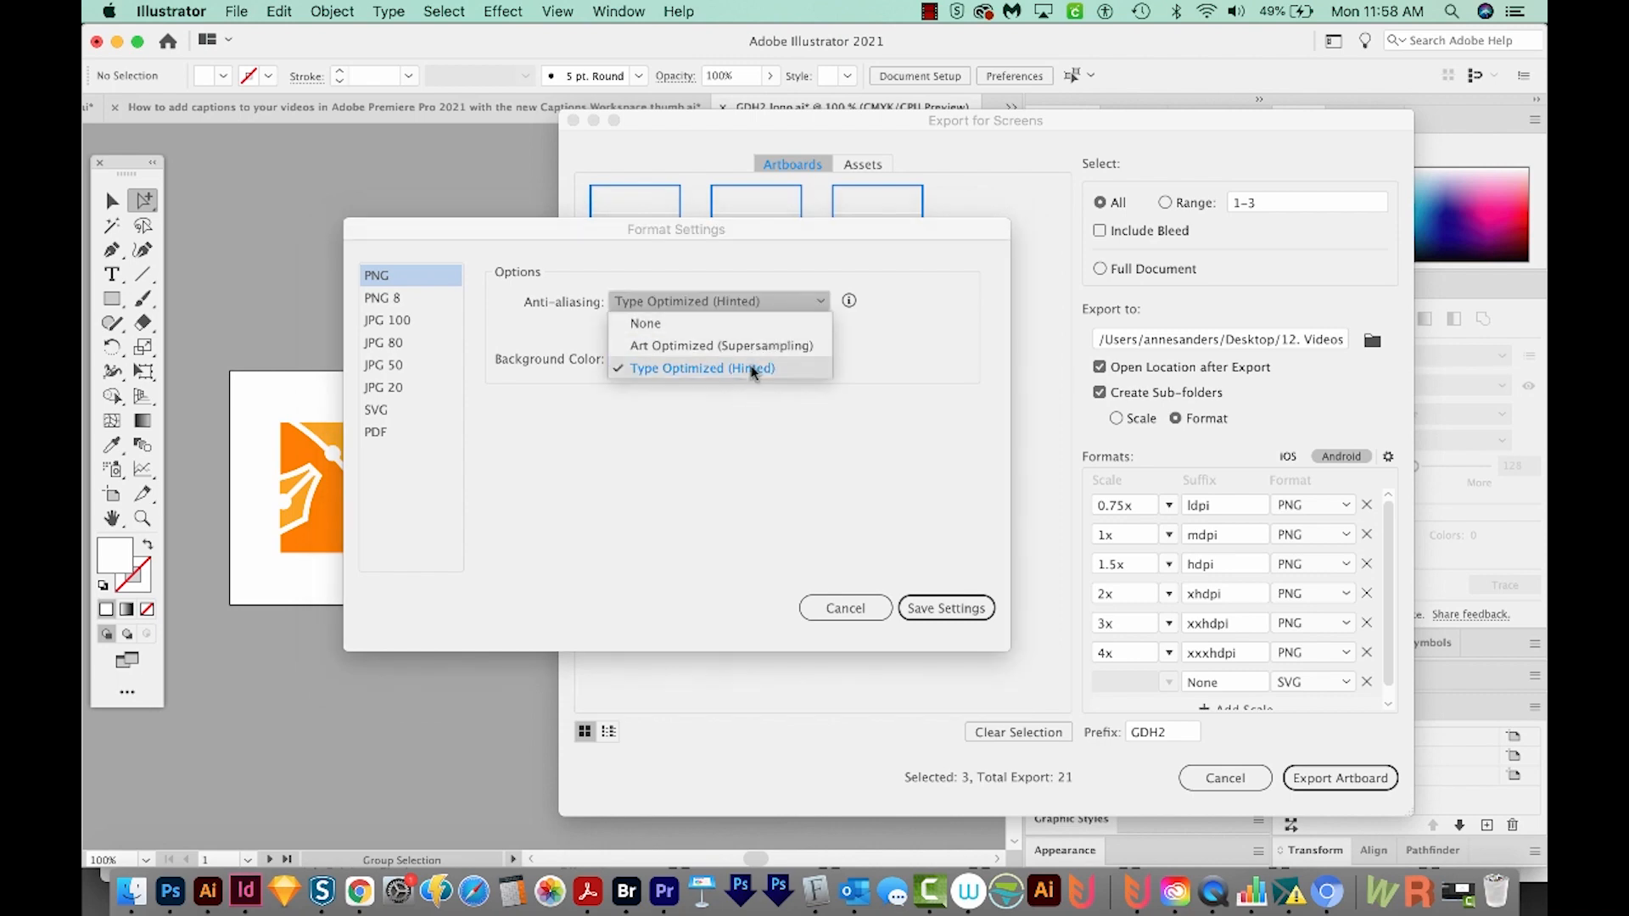
Leave PNG anti-aliasing on Type Optimized (Hinted) in Format Settings.
click(388, 320)
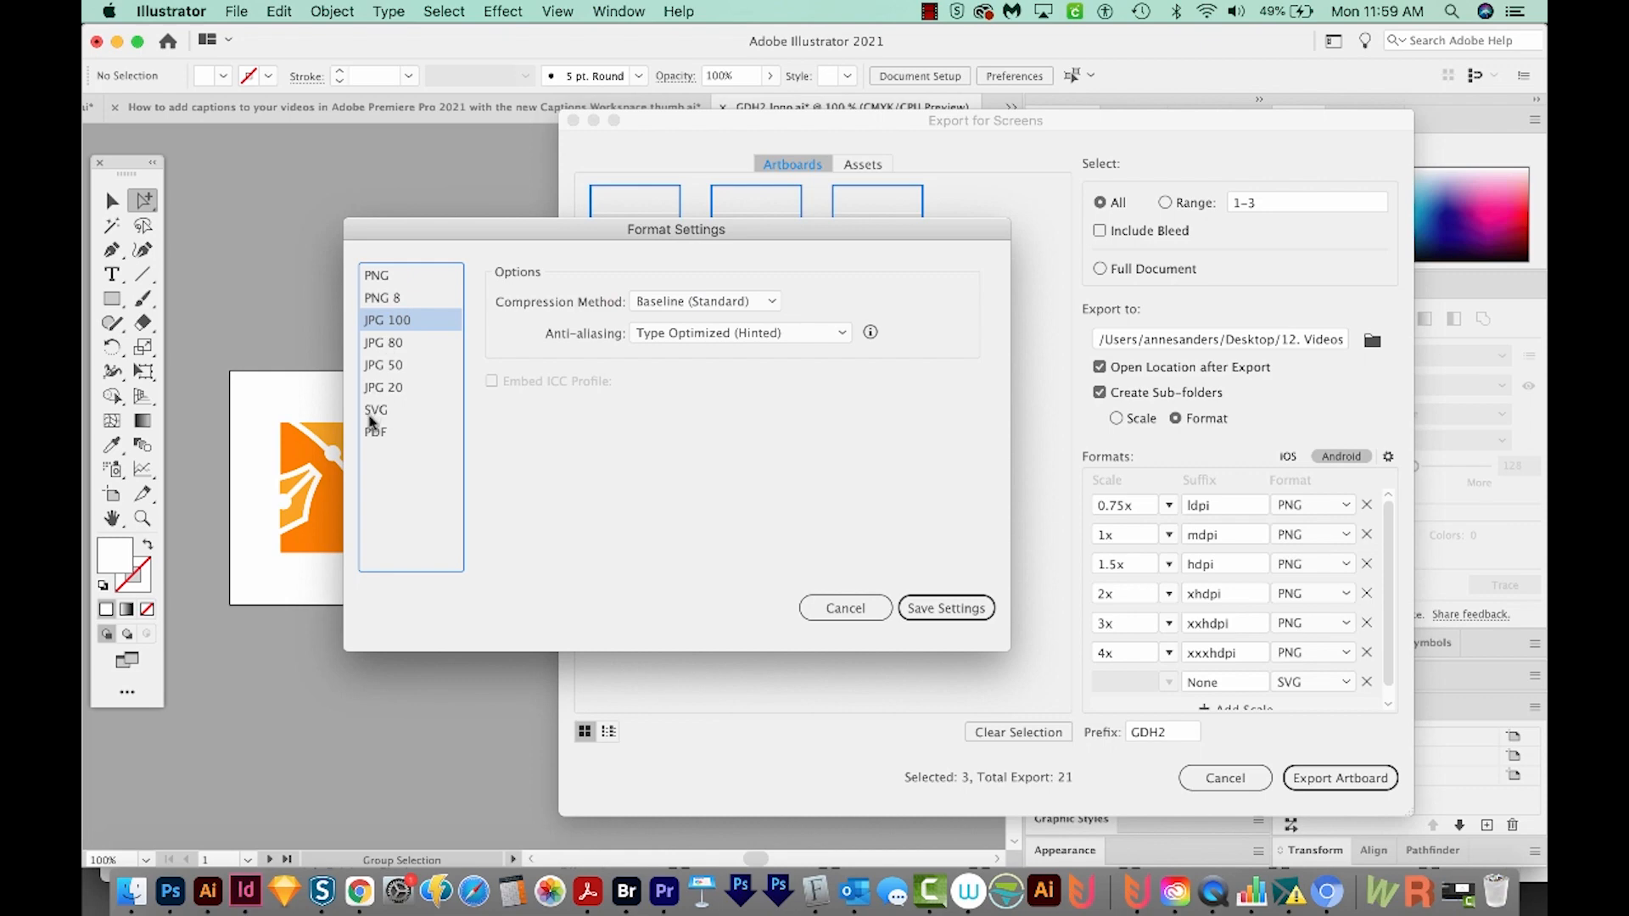
mouse_move(699, 441)
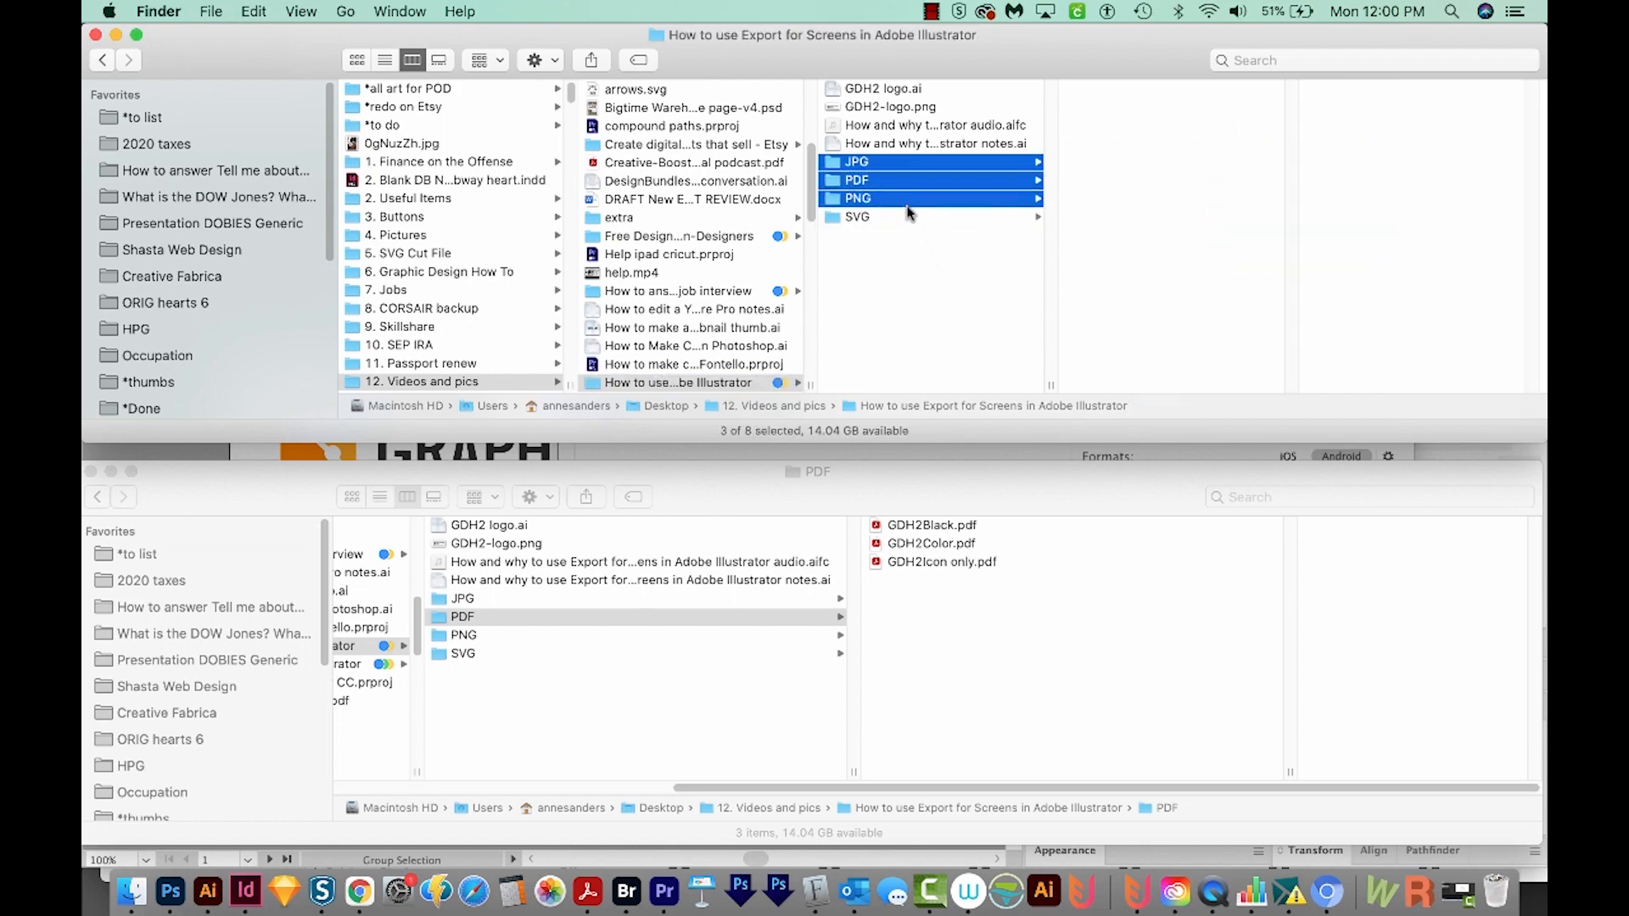
Compress the JPG, PDF, PNG and SVG folders via File > Compress 4 Items into Archive.zip.
click(904, 216)
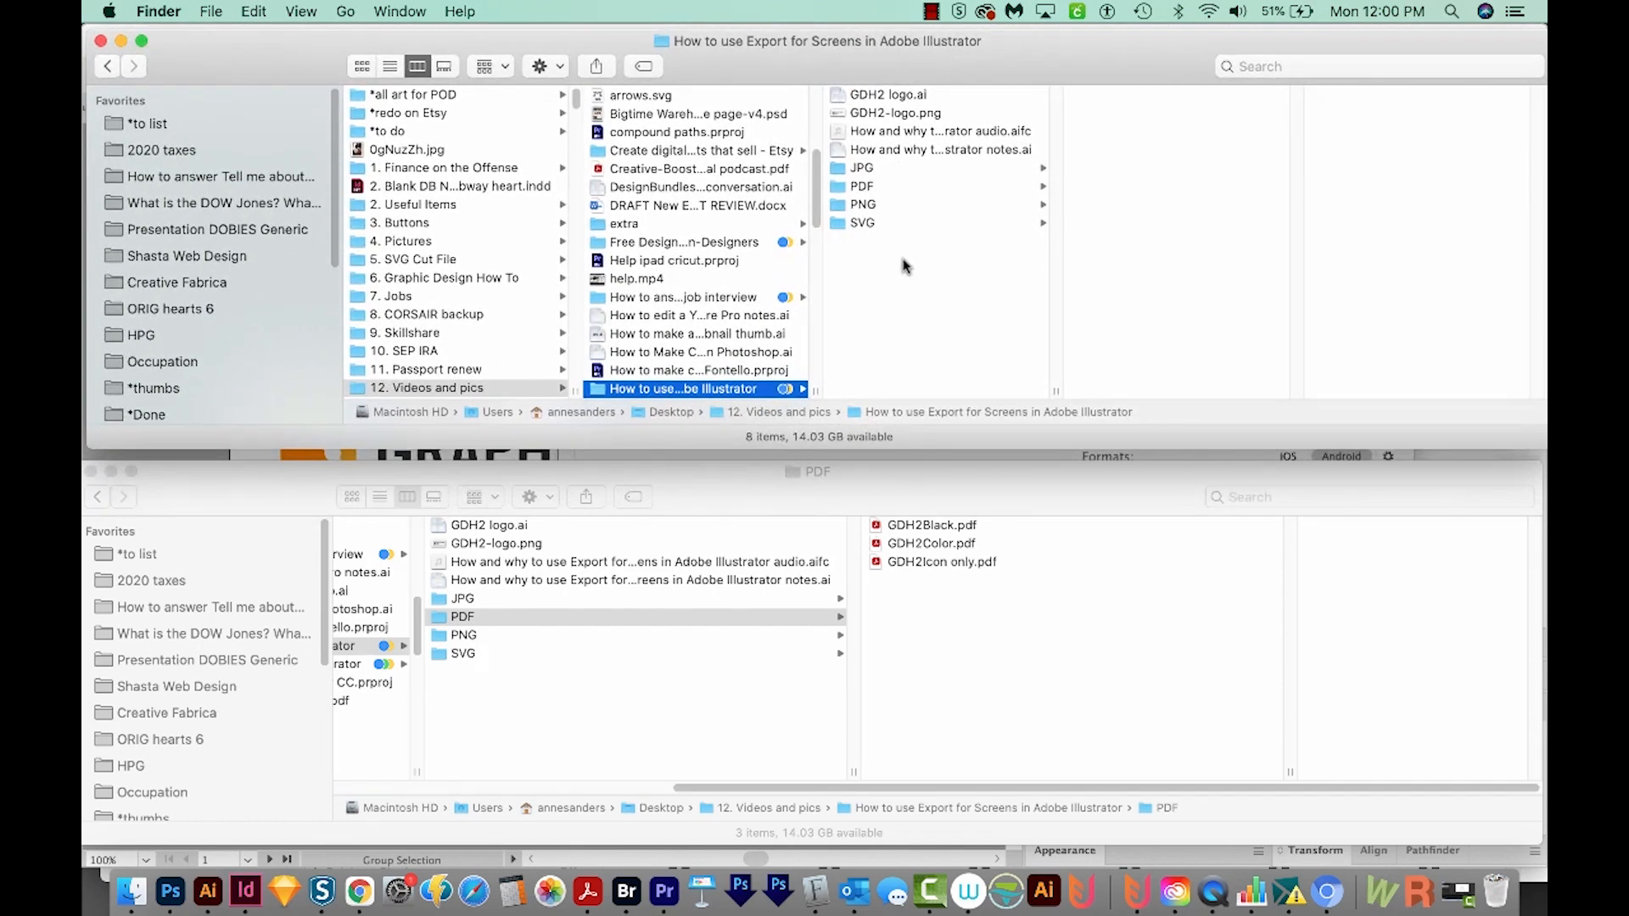
mouse_move(934, 173)
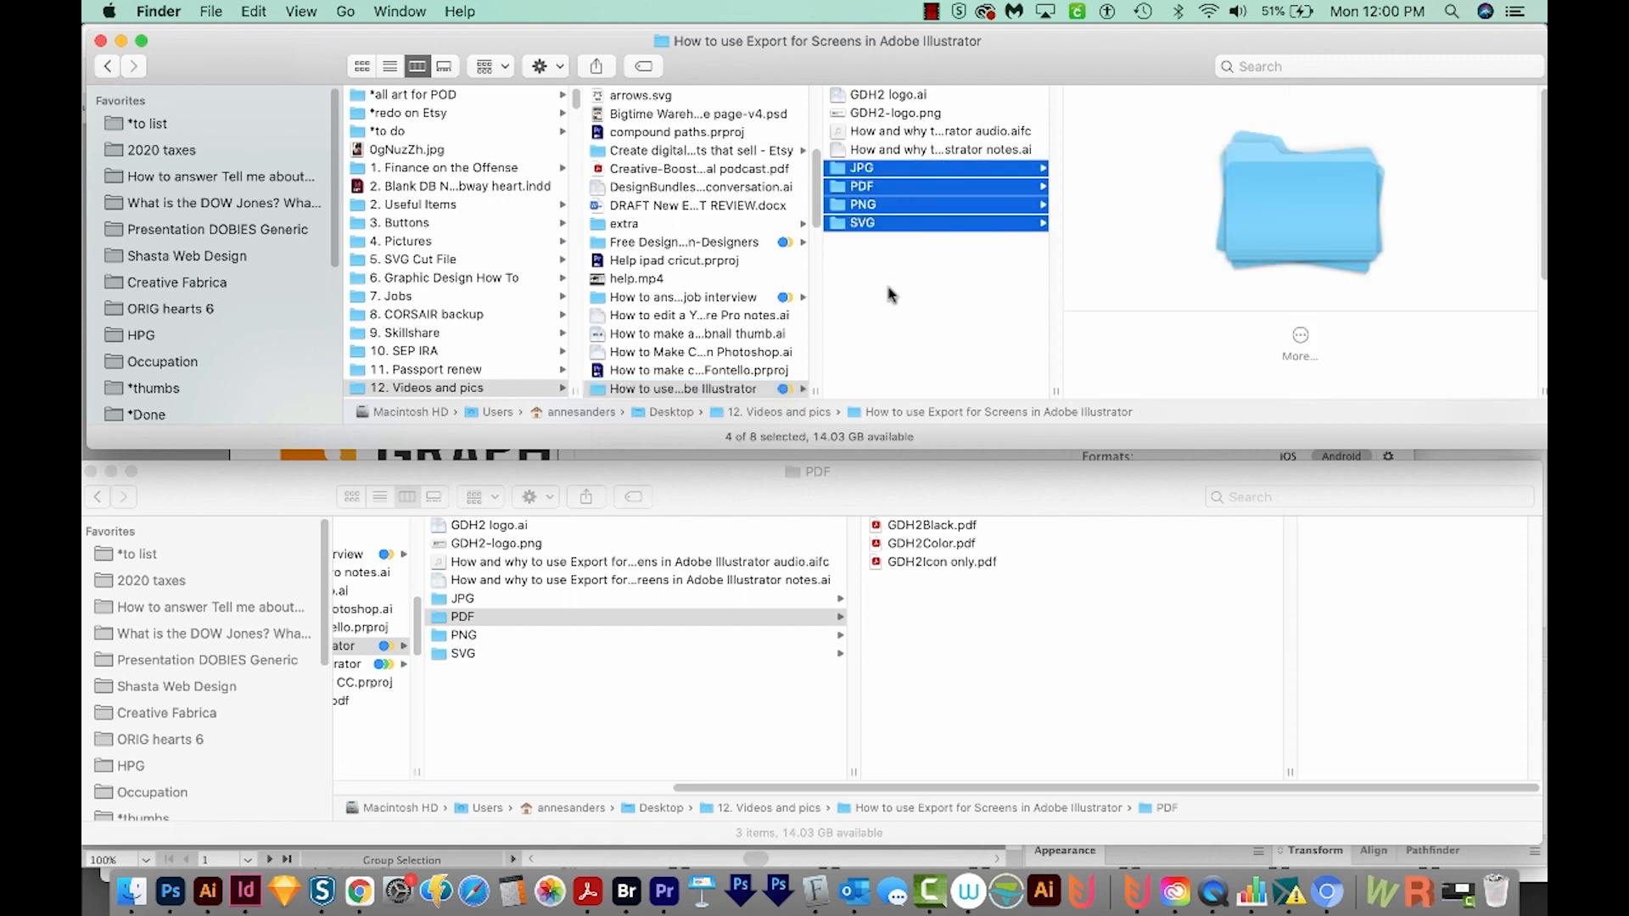
click(209, 11)
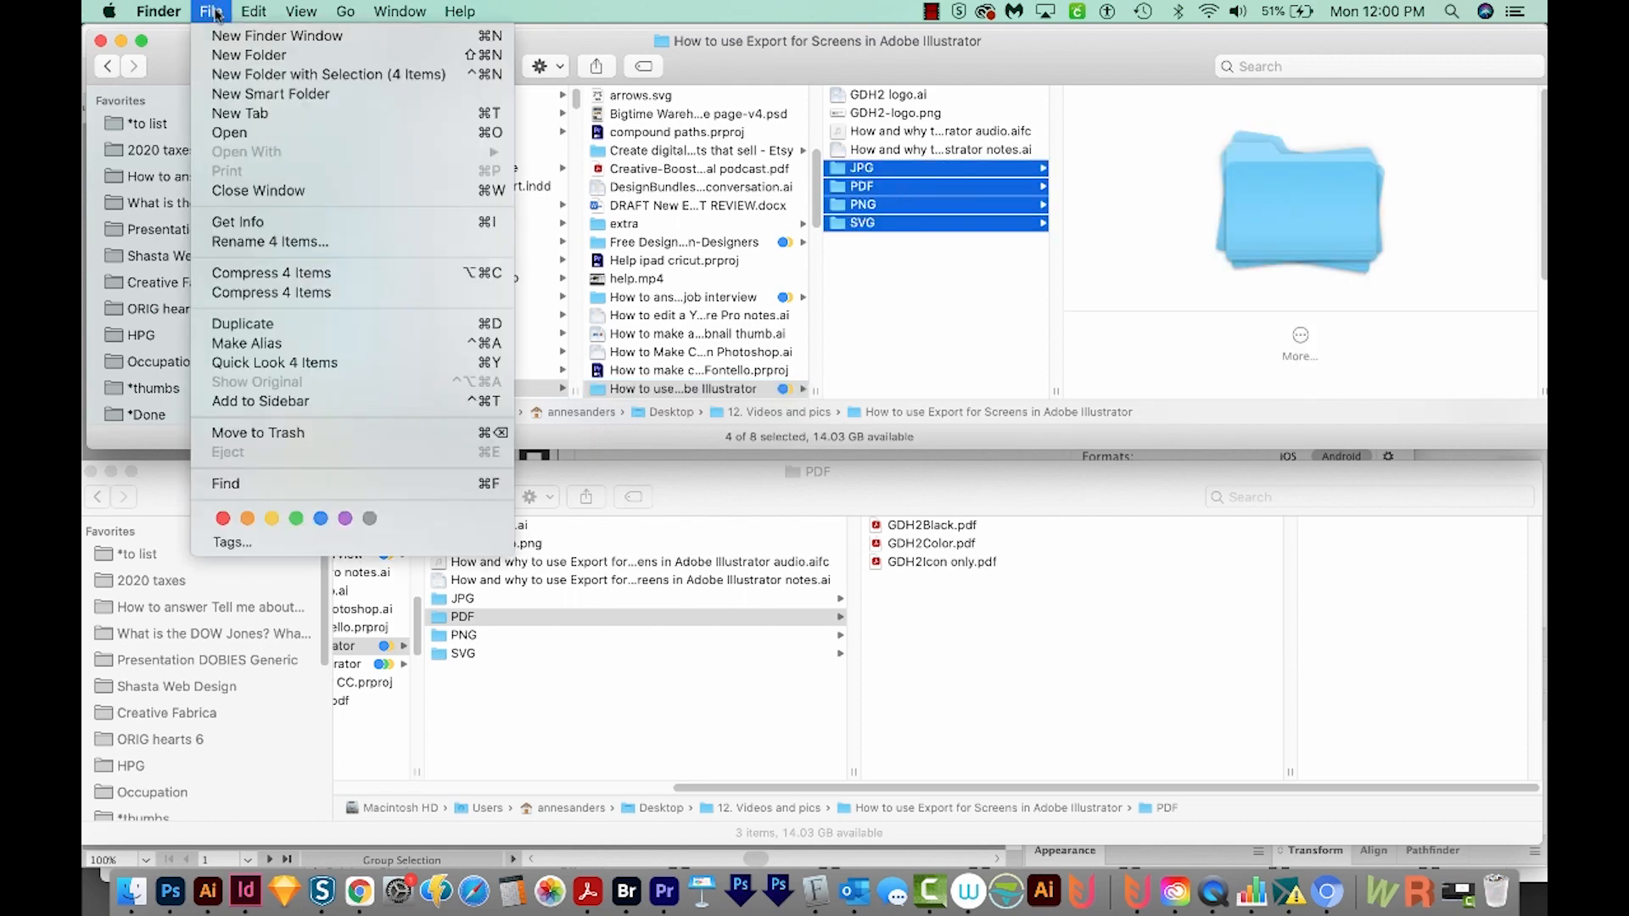
mouse_move(270, 272)
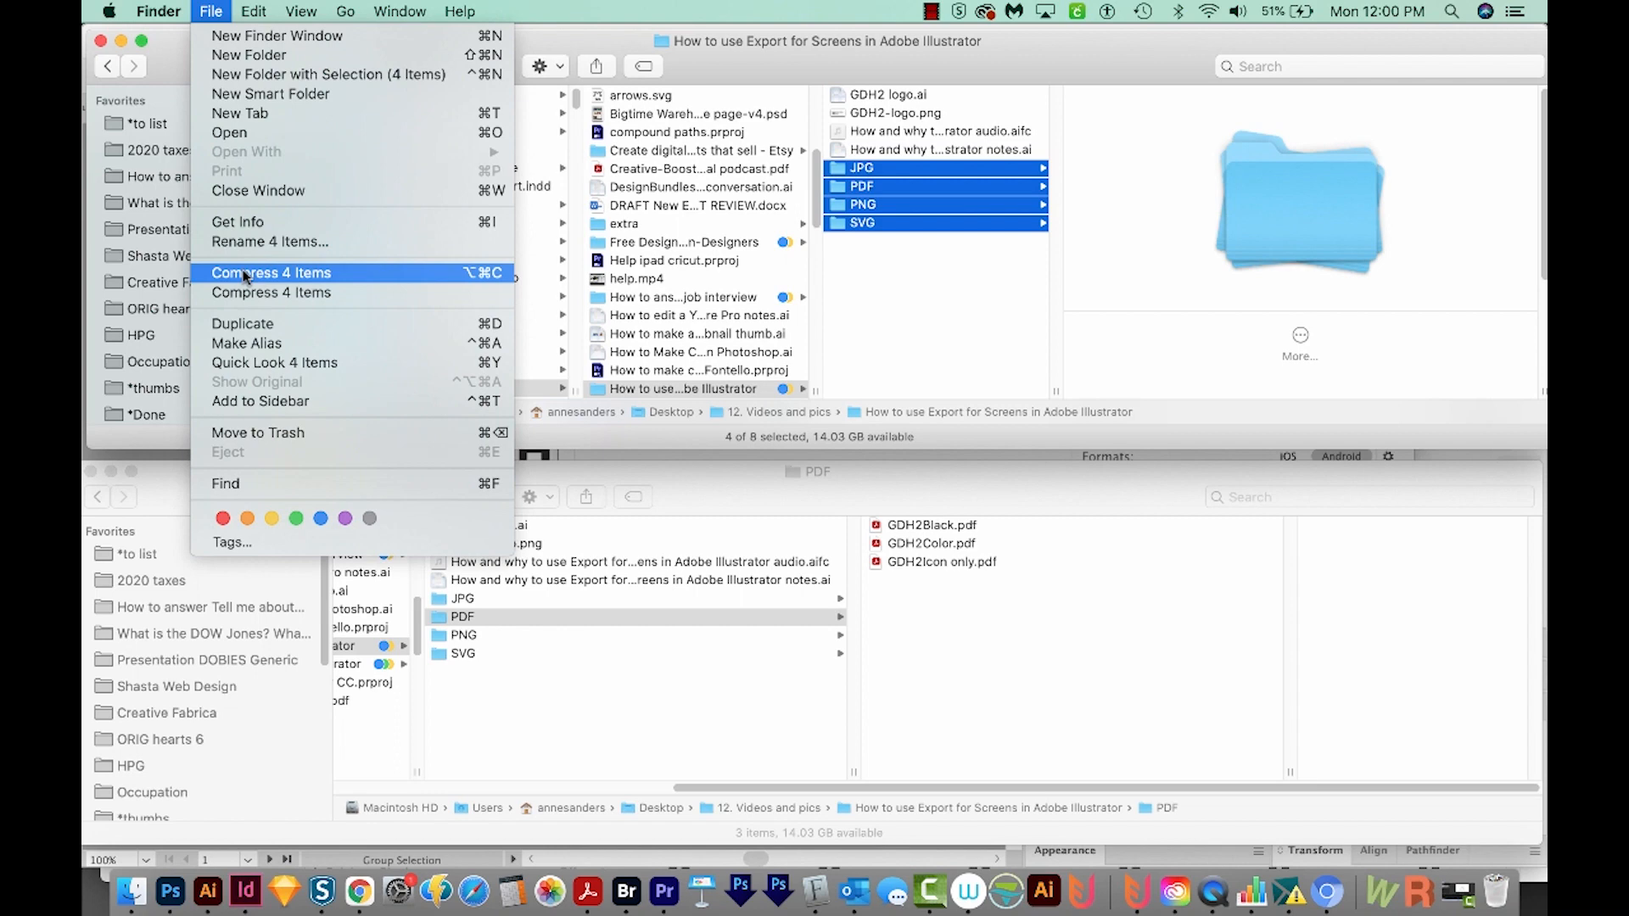
click(270, 273)
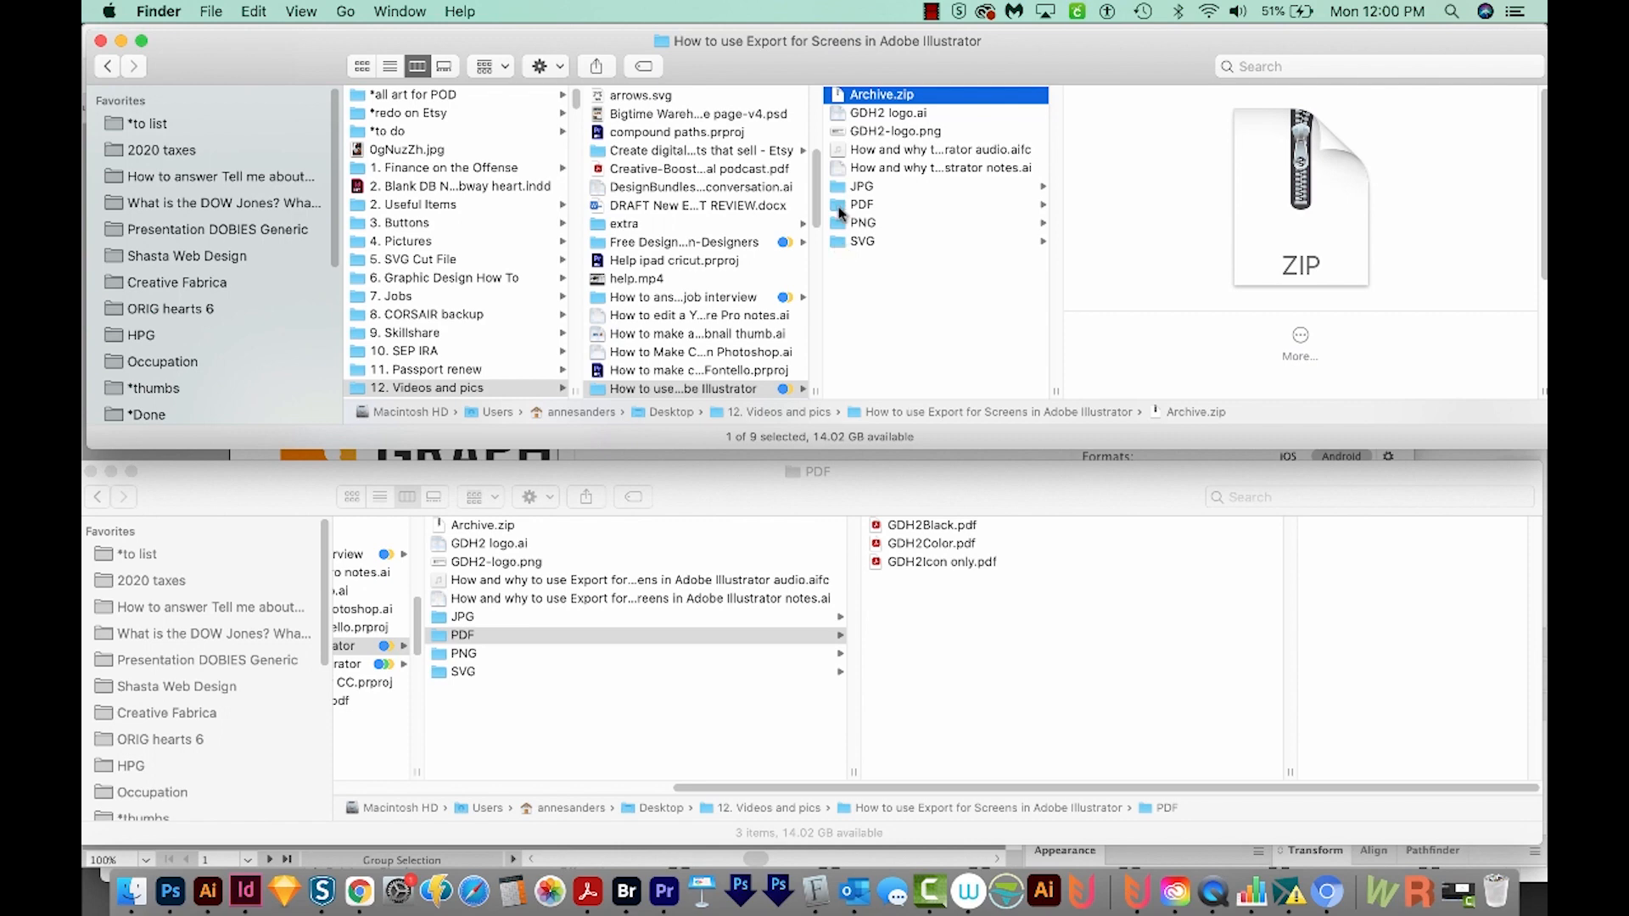
Compress the four format folders from the right-click menu and select the resulting GDH2 logo.zip.
right_click(935, 213)
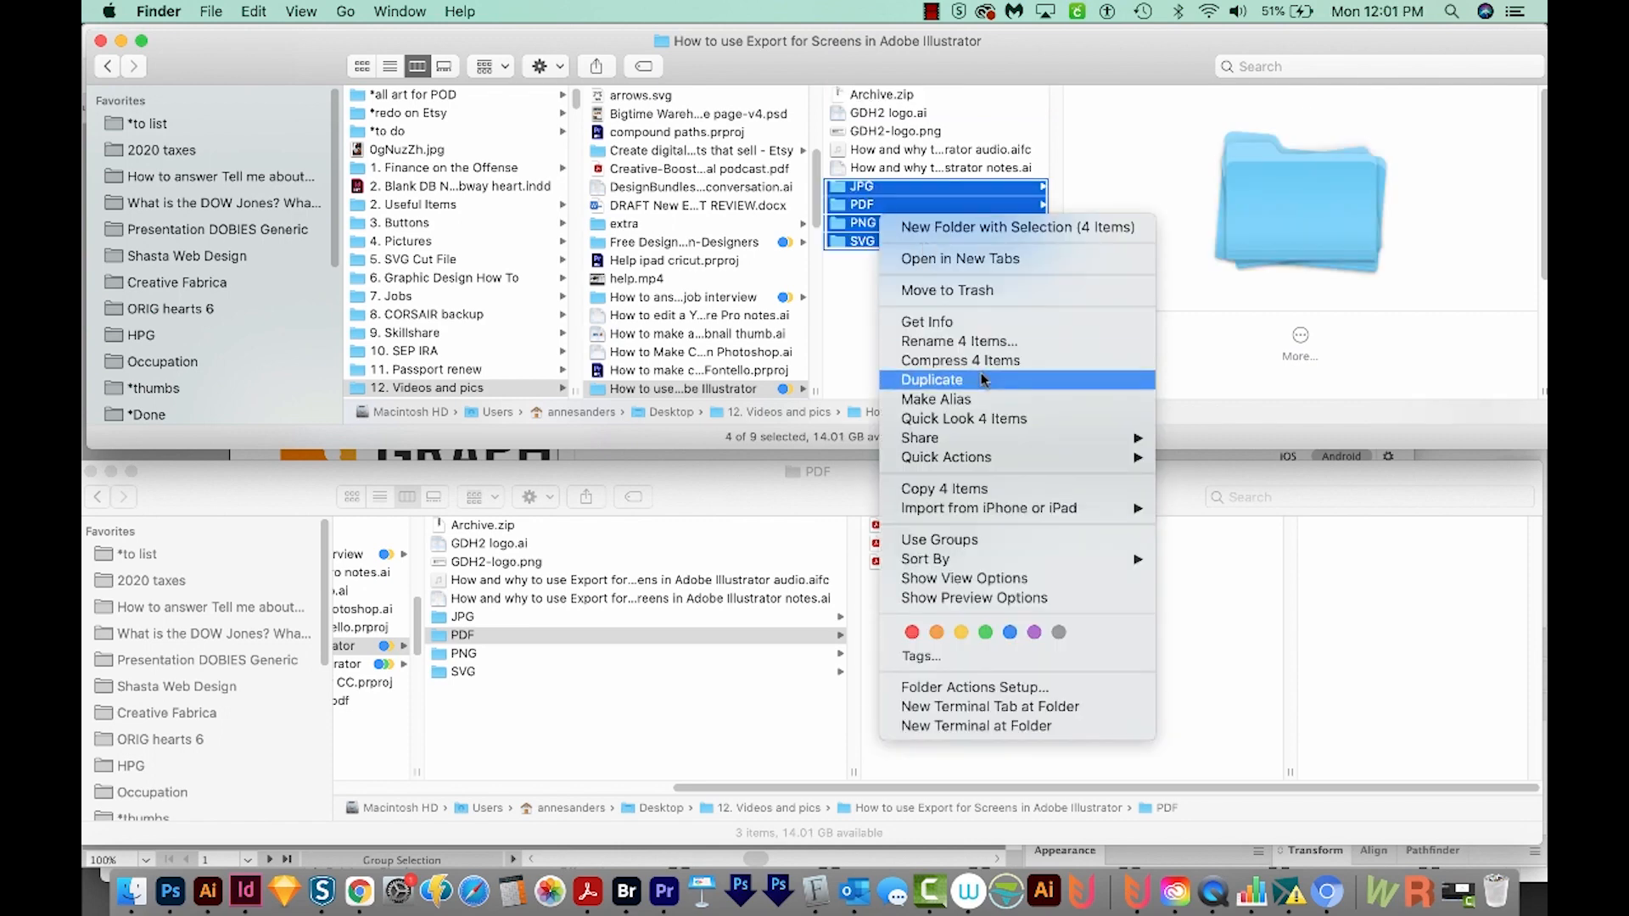
mouse_move(960, 360)
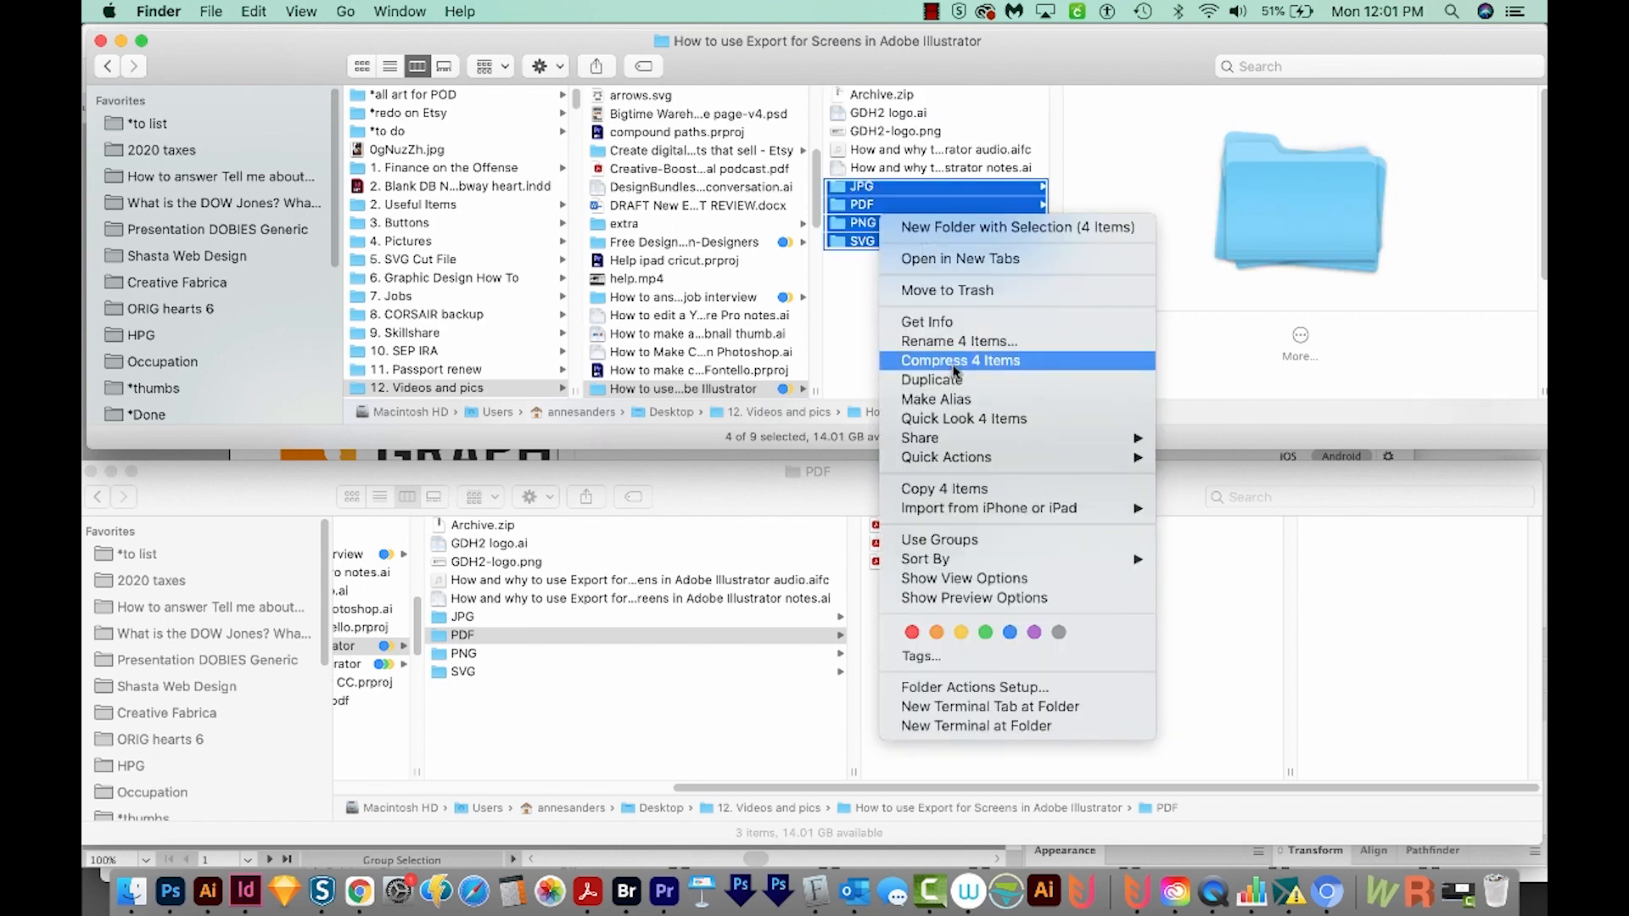
click(959, 360)
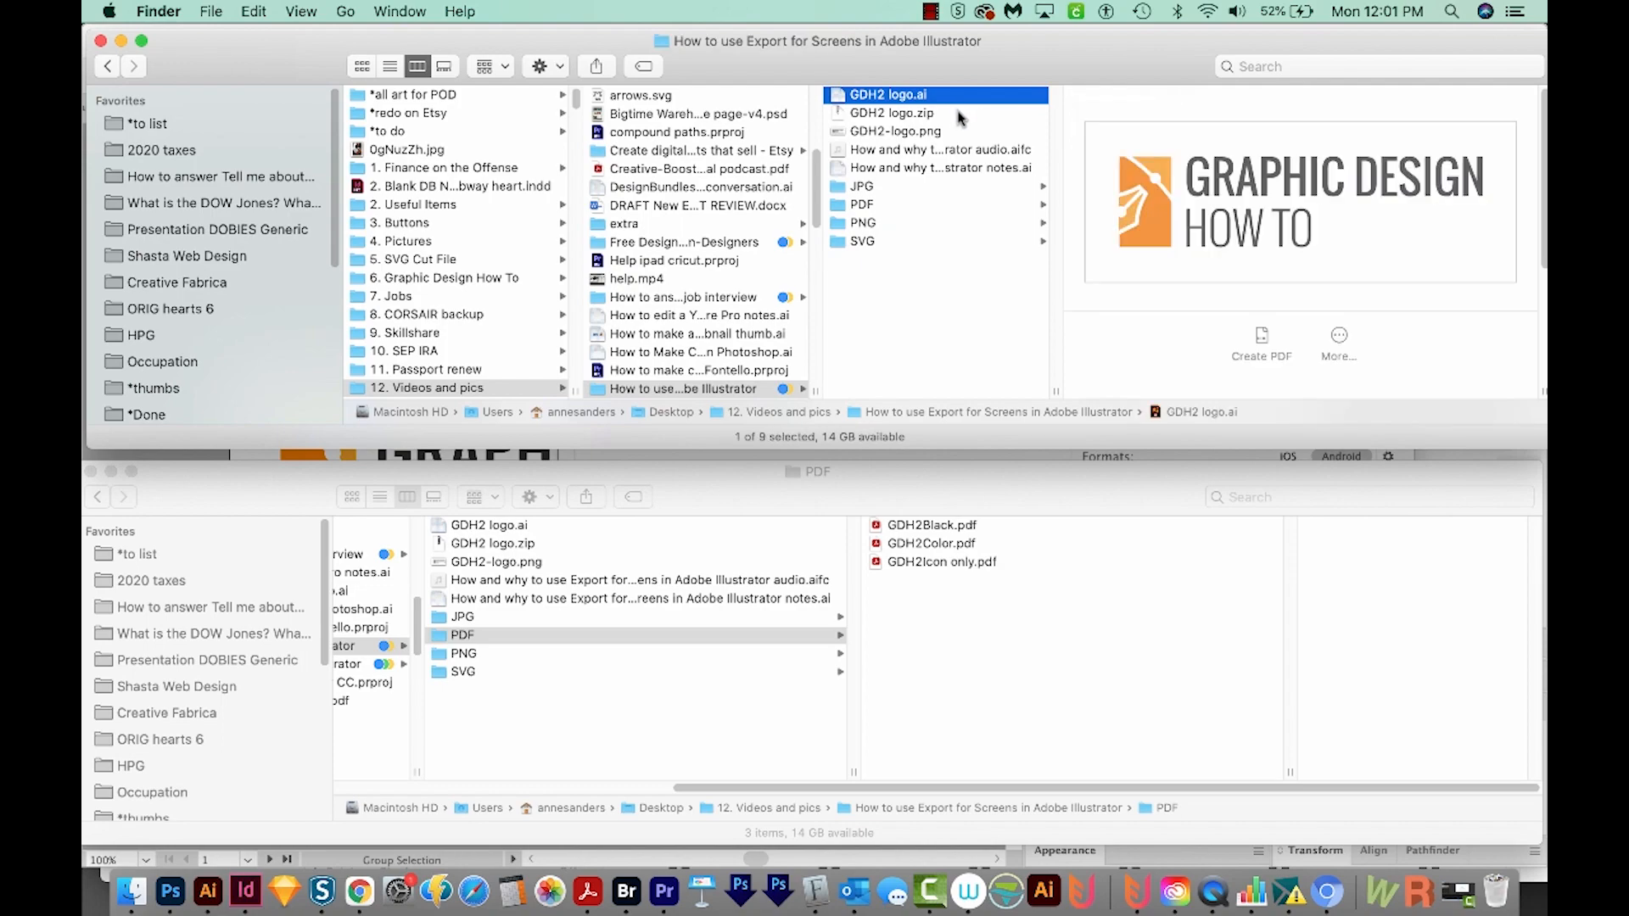
click(890, 112)
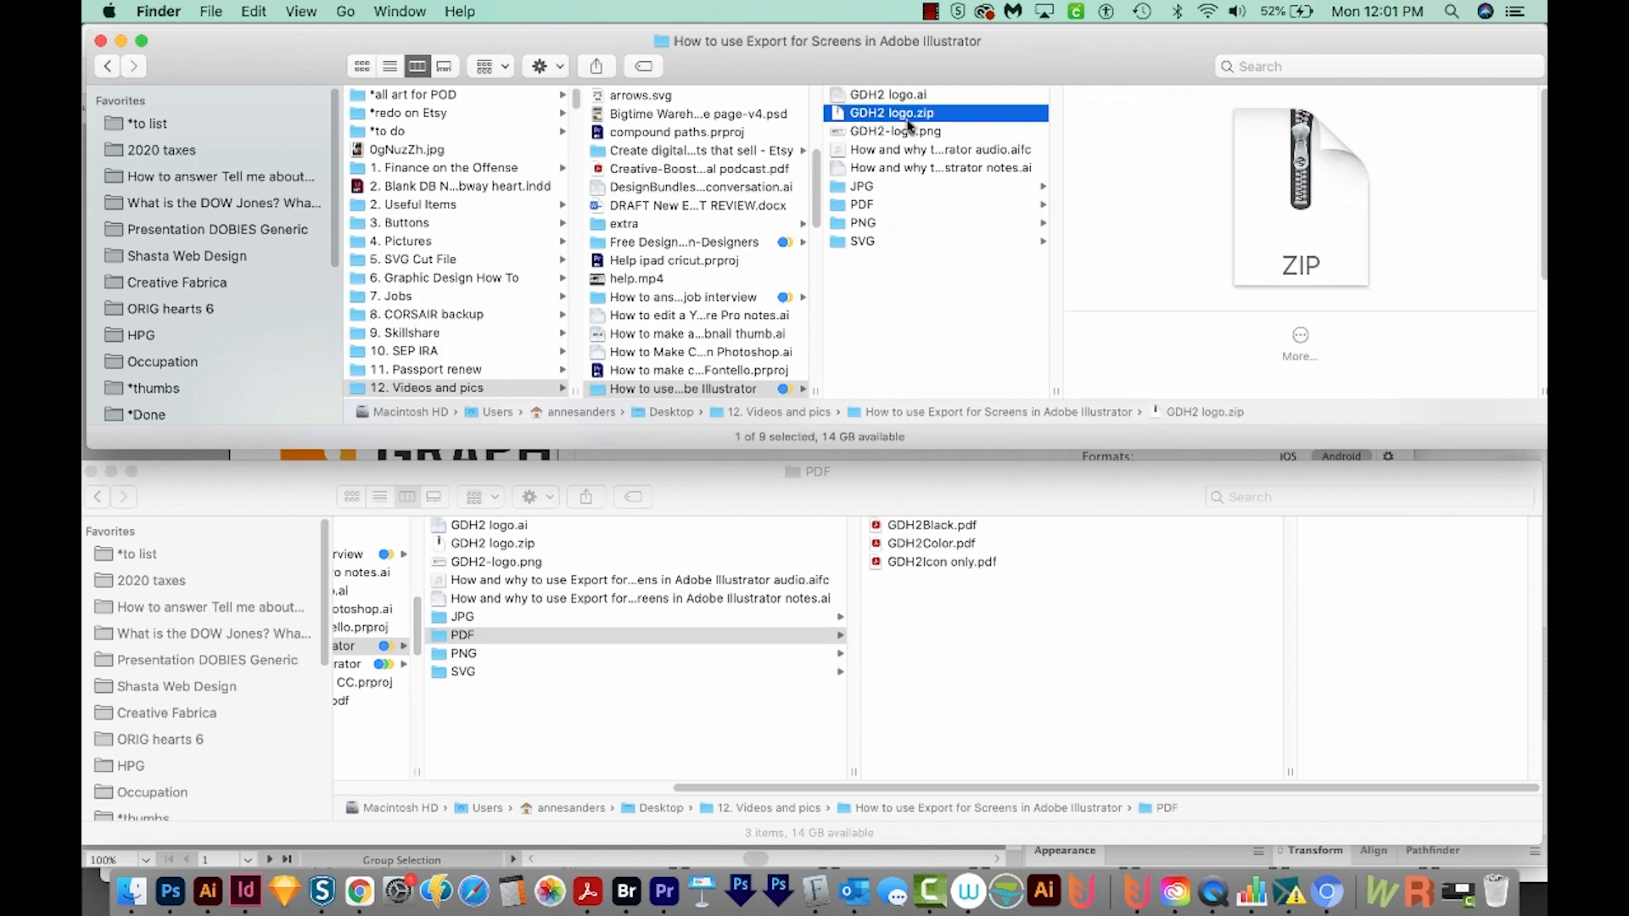